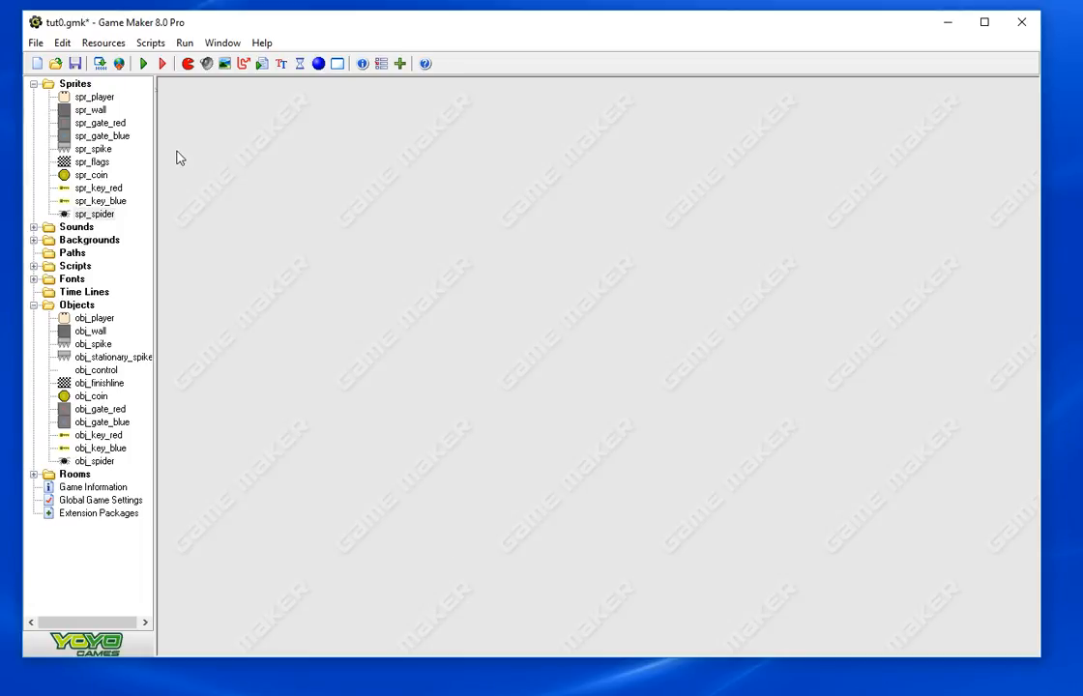
mouse_move(189, 240)
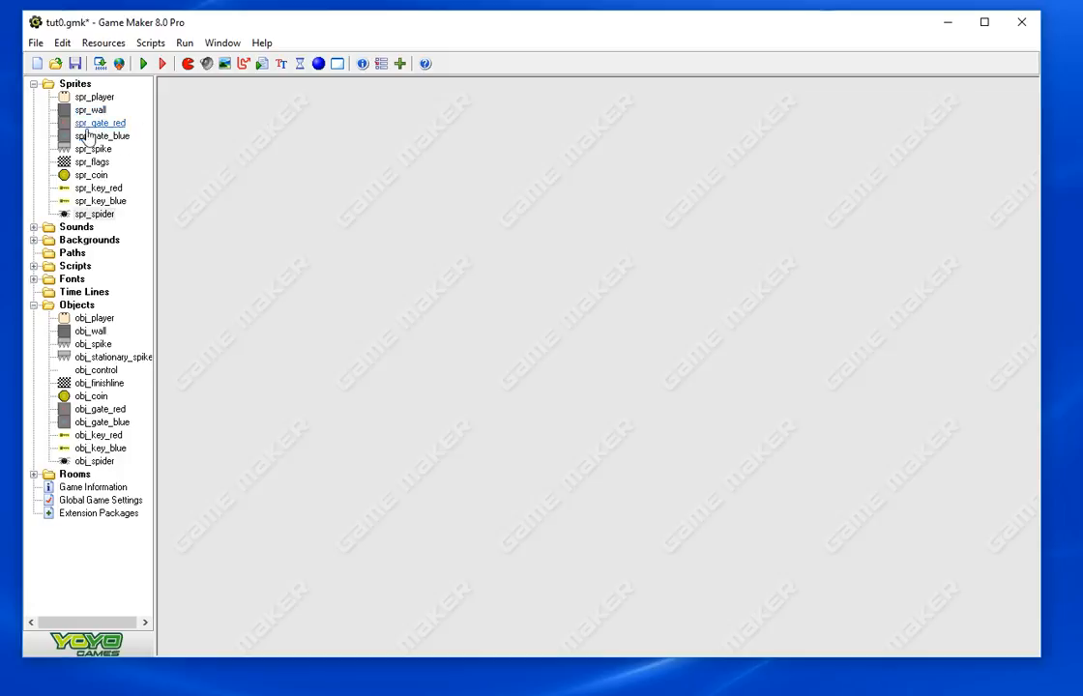
Review the properties of obj_gate_red, obj_gate_blue, obj_key_red and obj_key_blue in turn
click(101, 124)
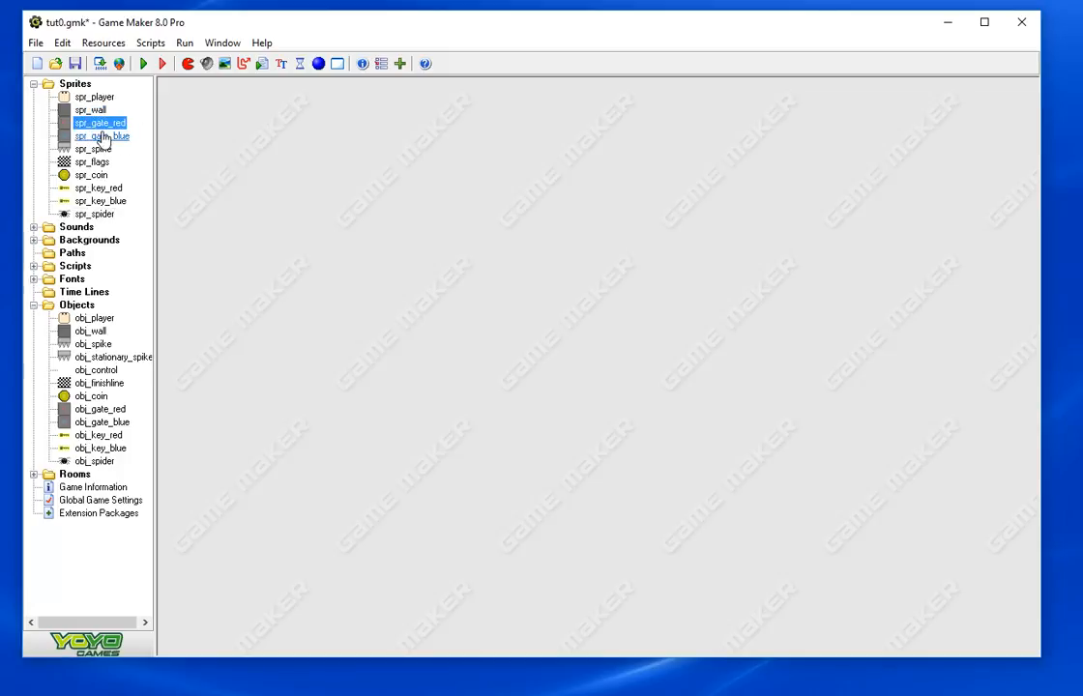
click(101, 422)
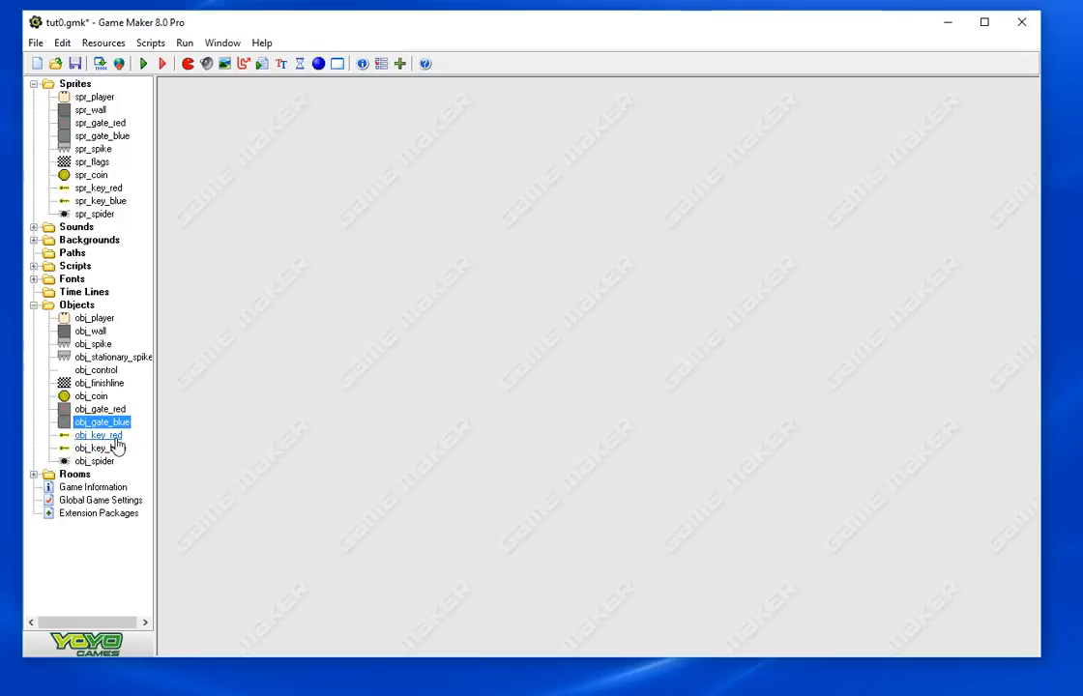
click(98, 433)
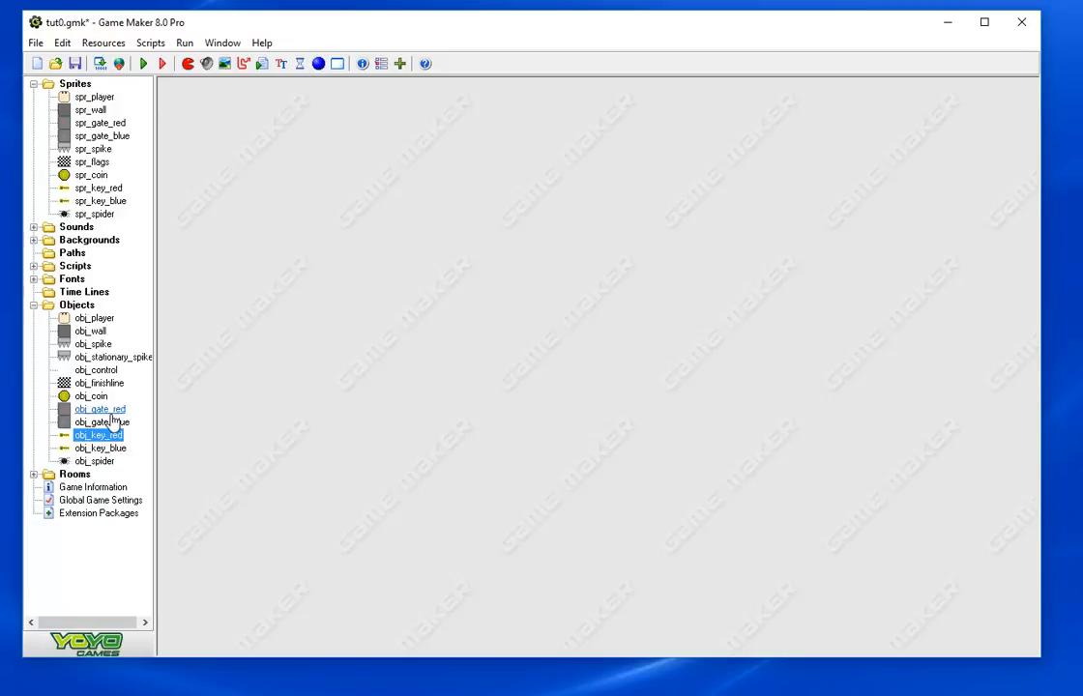
double_click(98, 410)
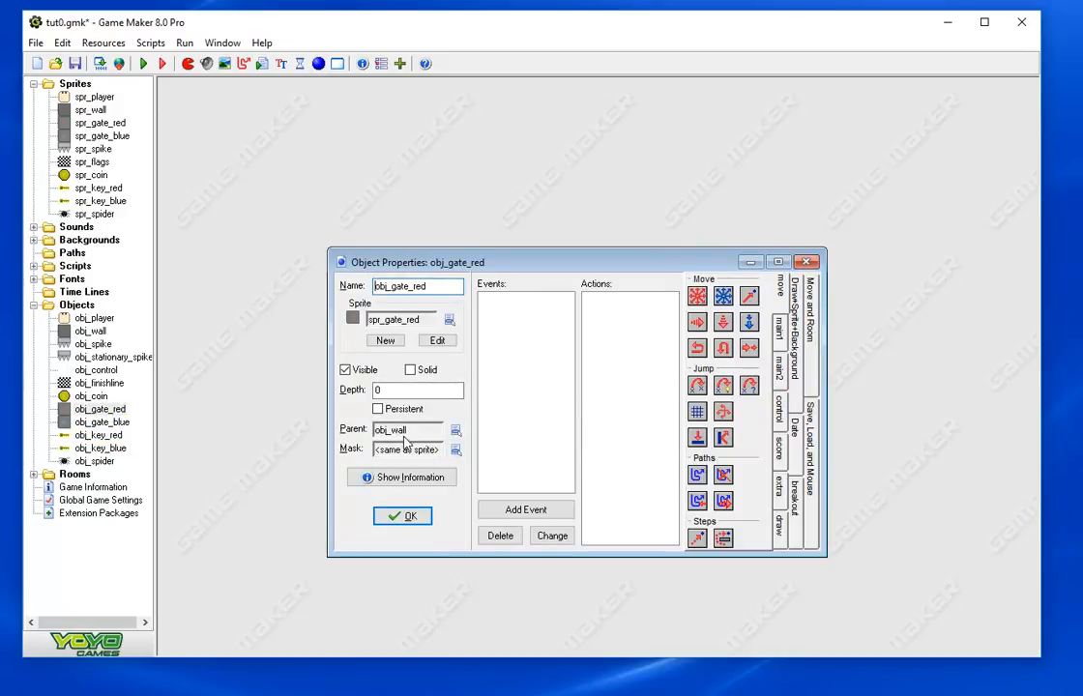
click(402, 514)
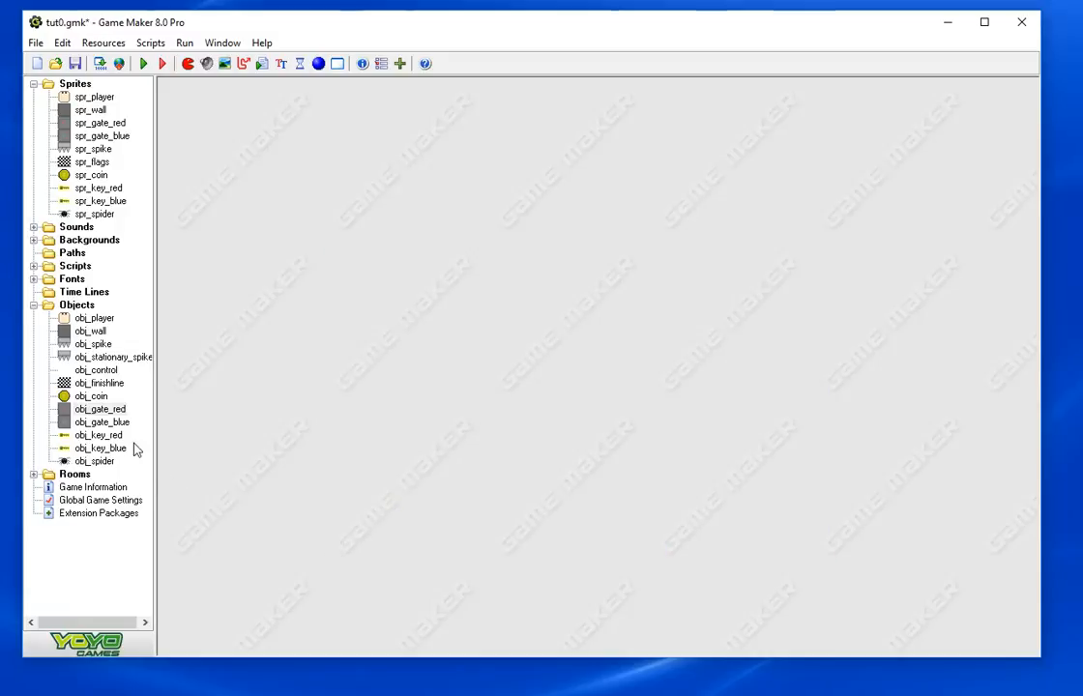
double_click(100, 422)
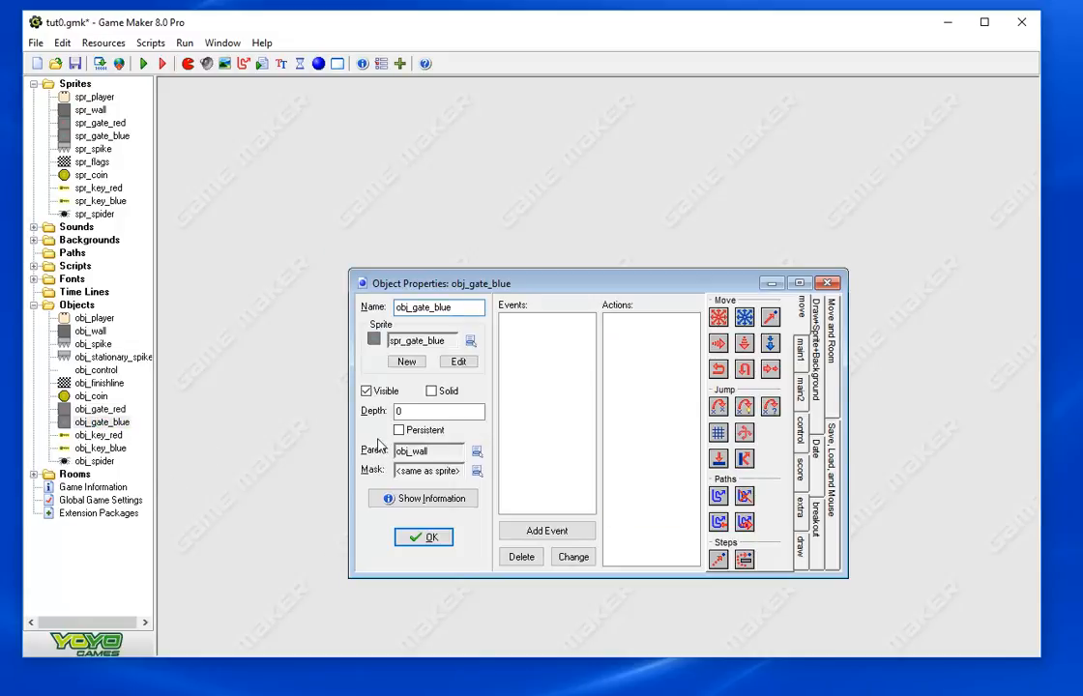
click(421, 538)
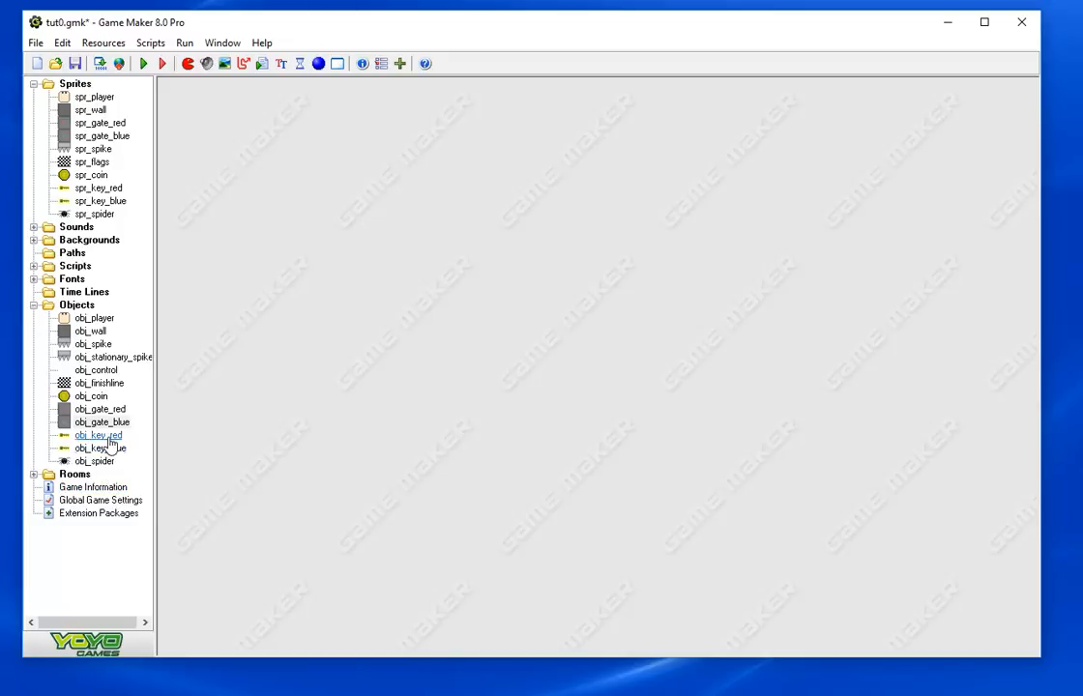
double_click(97, 435)
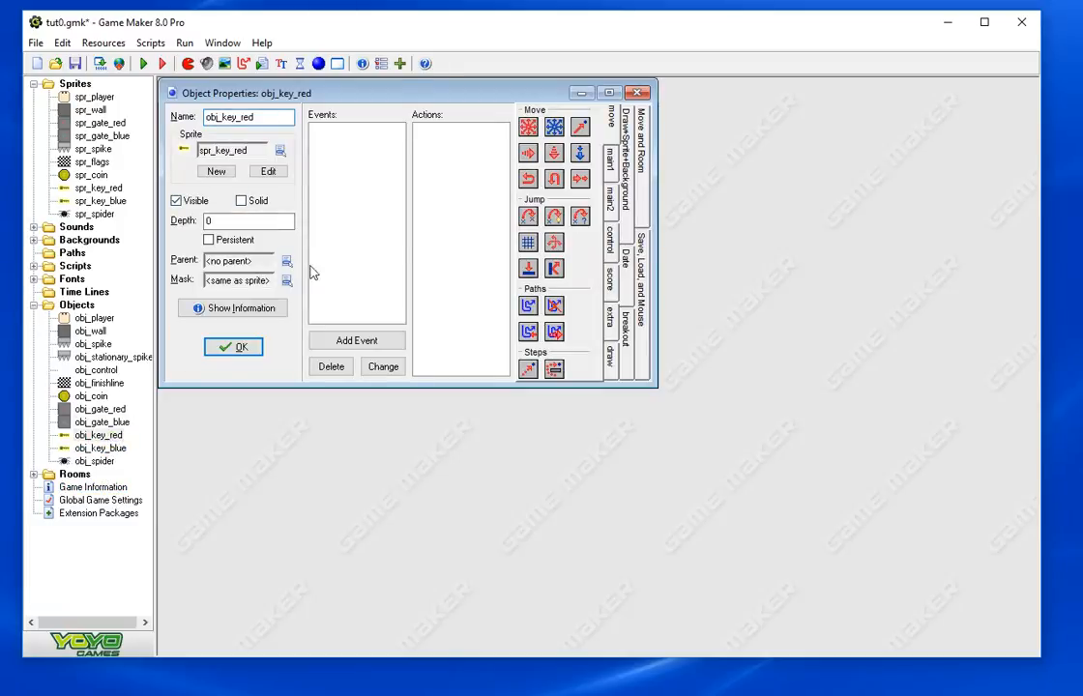
click(232, 347)
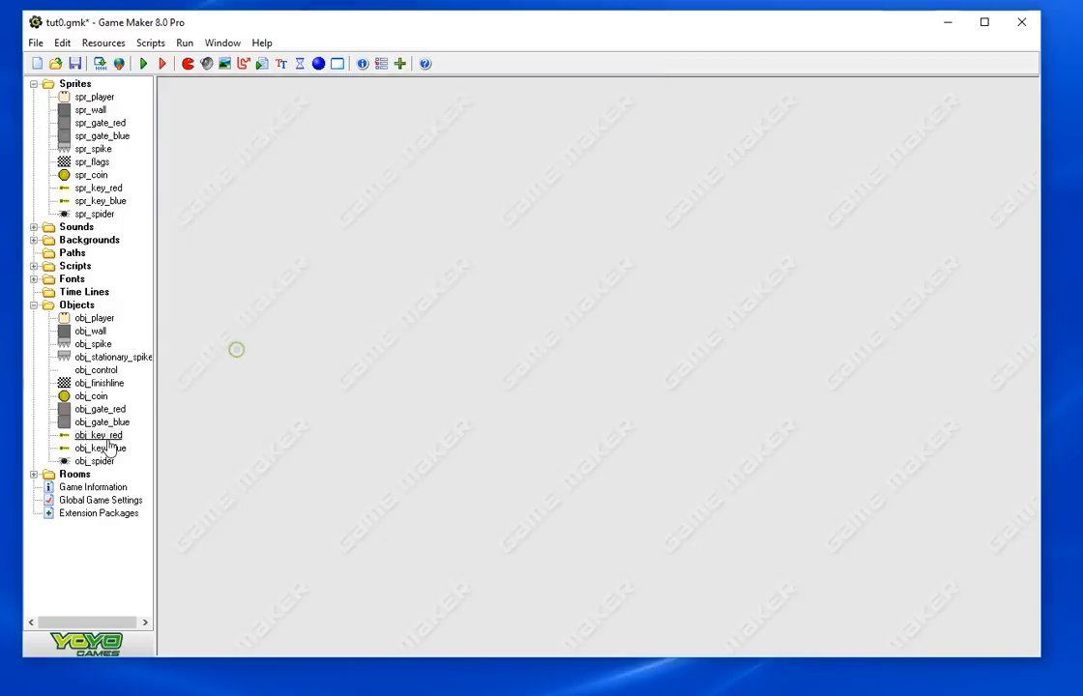
double_click(100, 448)
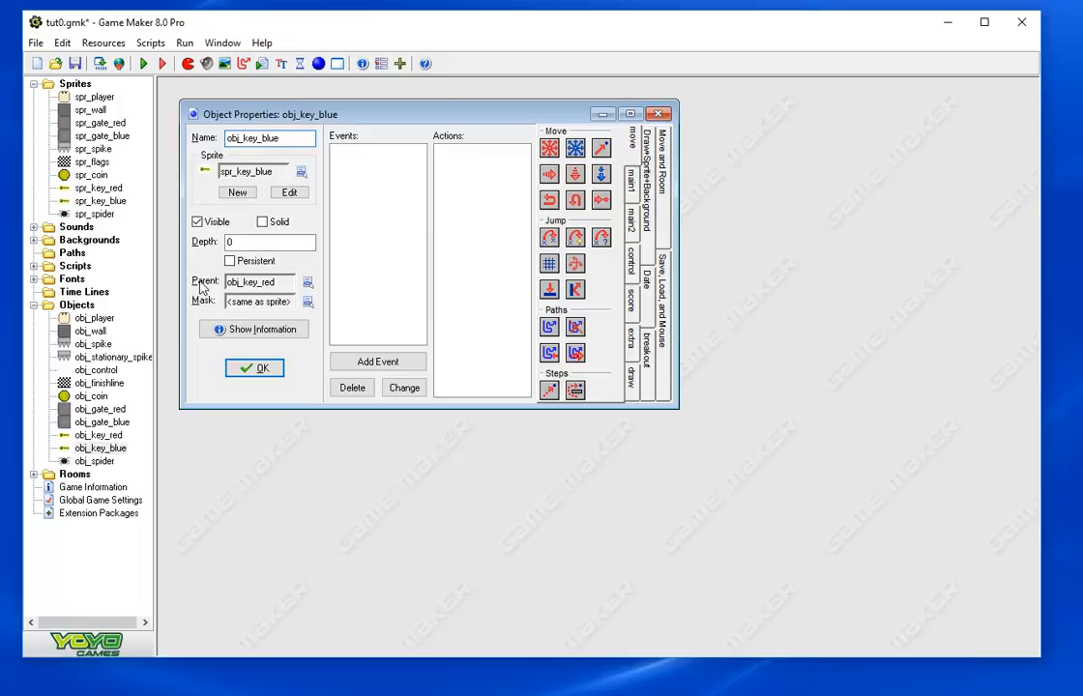
mouse_move(255, 294)
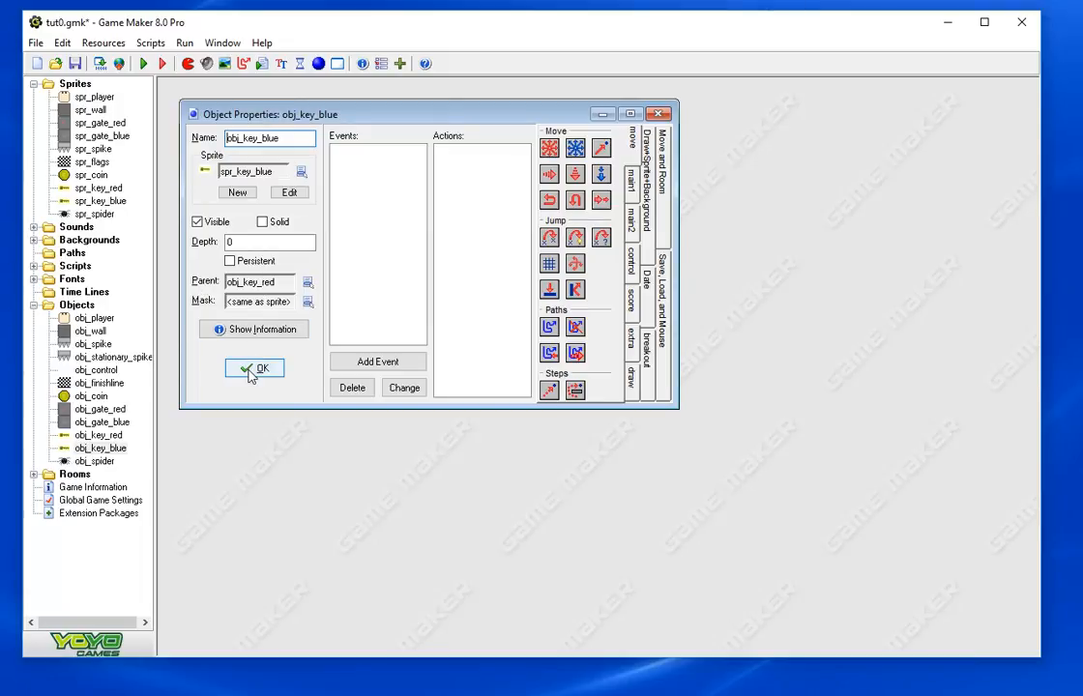
click(255, 367)
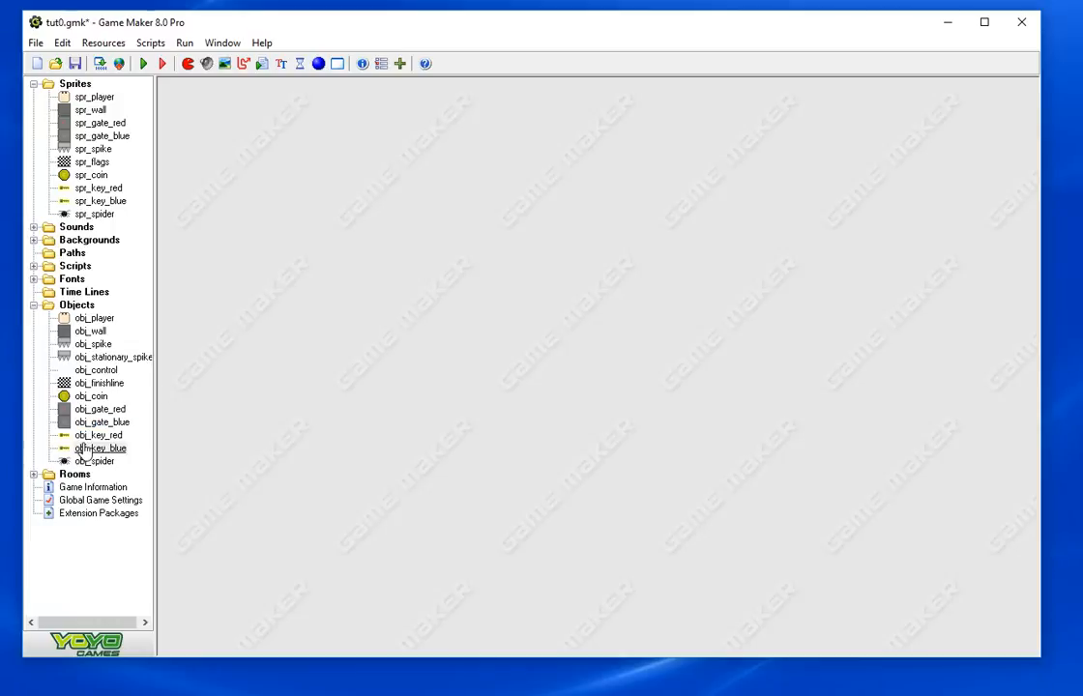
Save the game and give obj_key_red a Create event with an Execute Code action
click(93, 460)
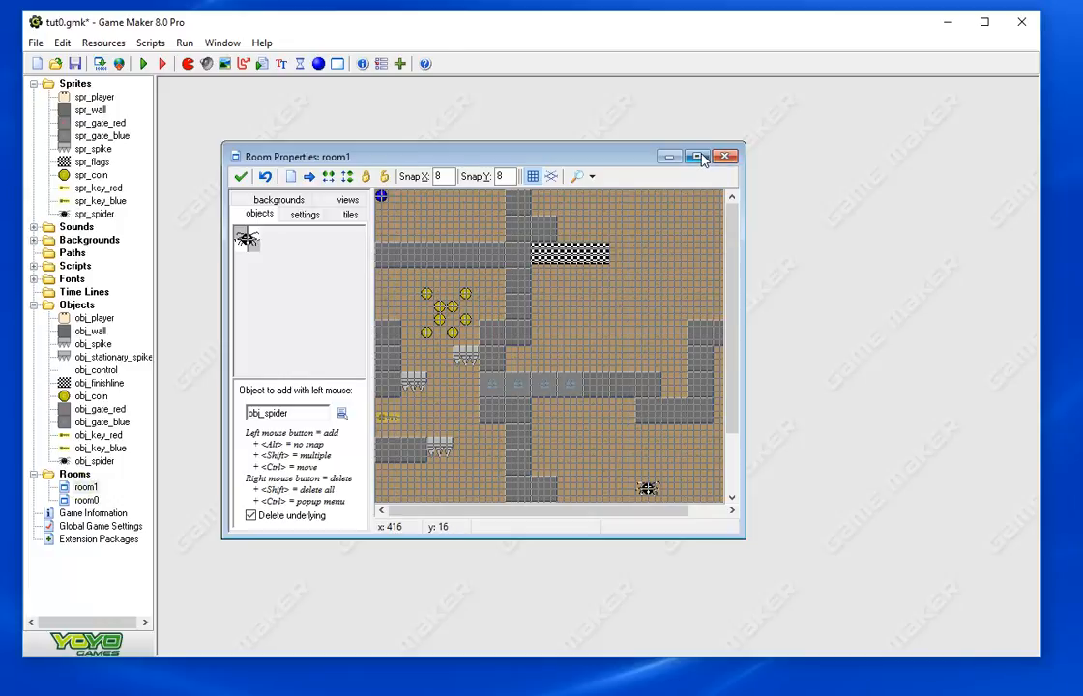
click(700, 157)
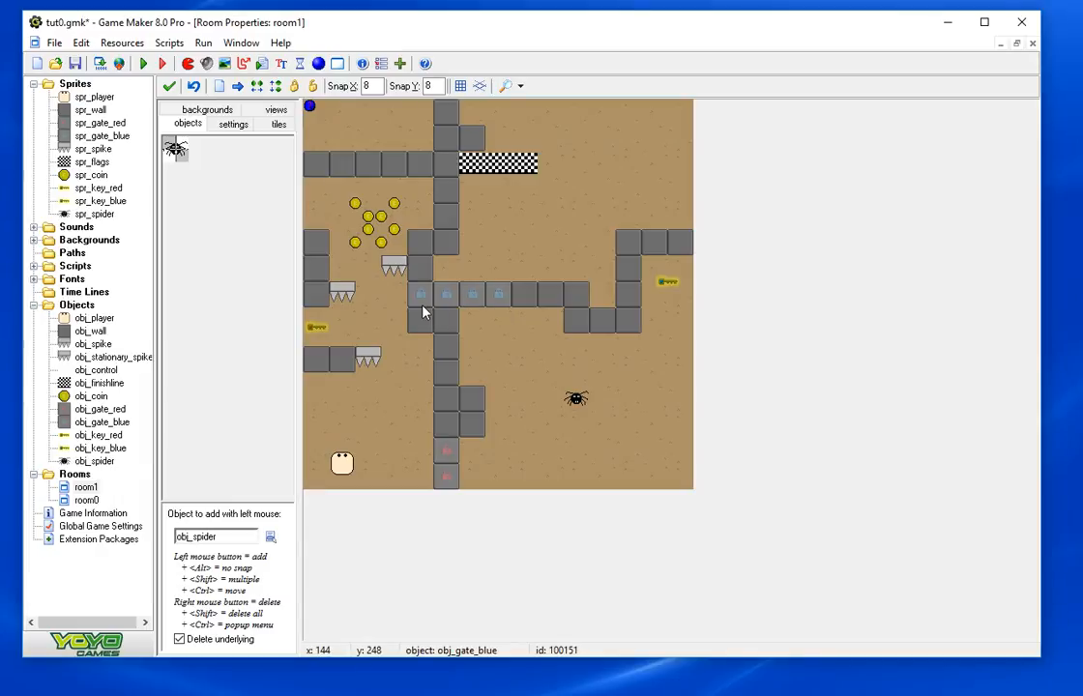
mouse_move(541, 322)
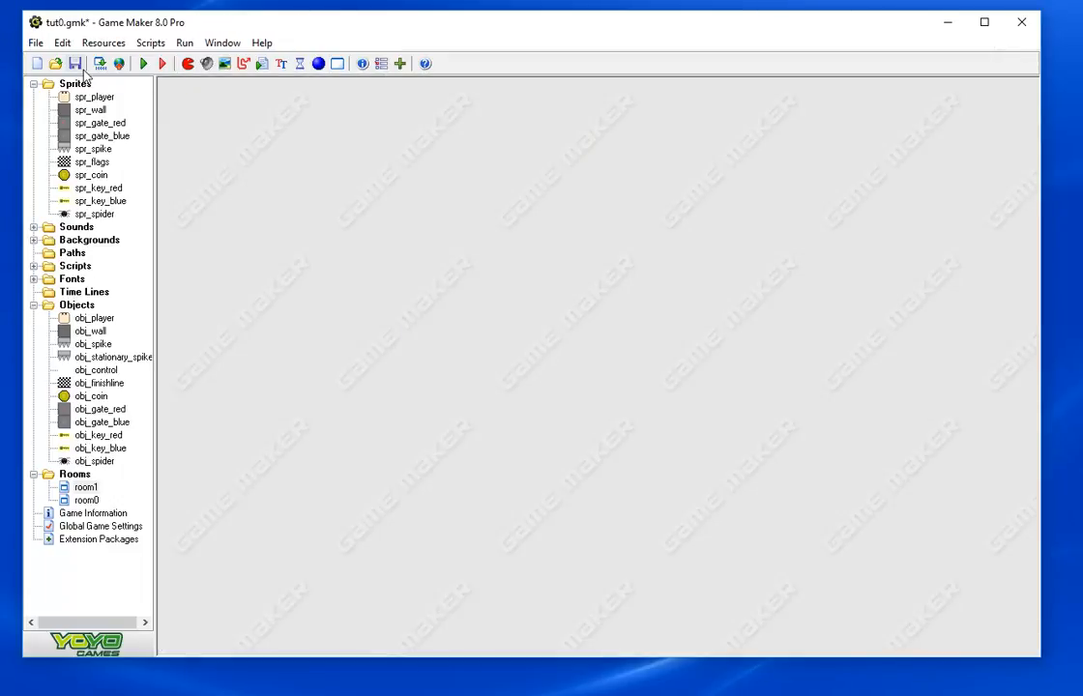
click(104, 422)
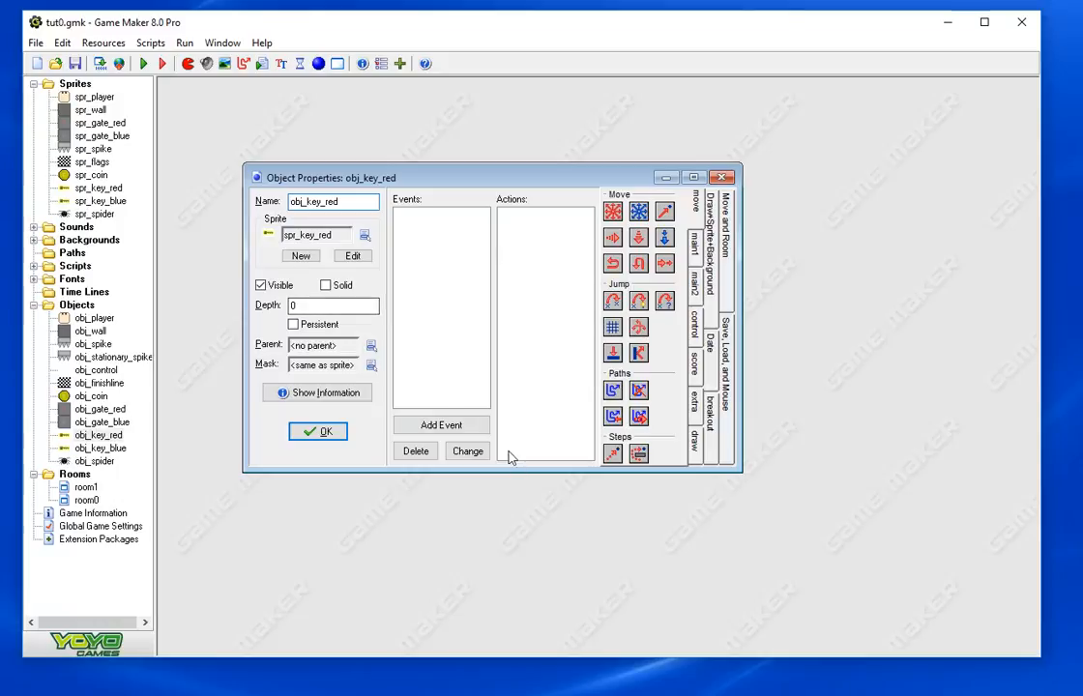
click(441, 426)
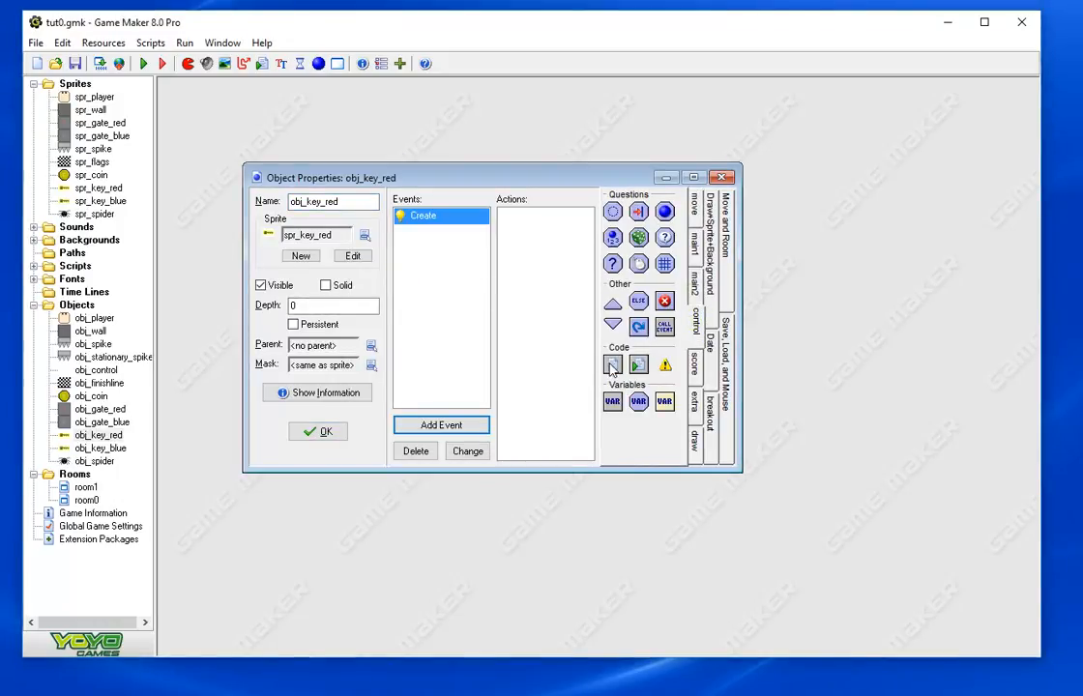
click(611, 363)
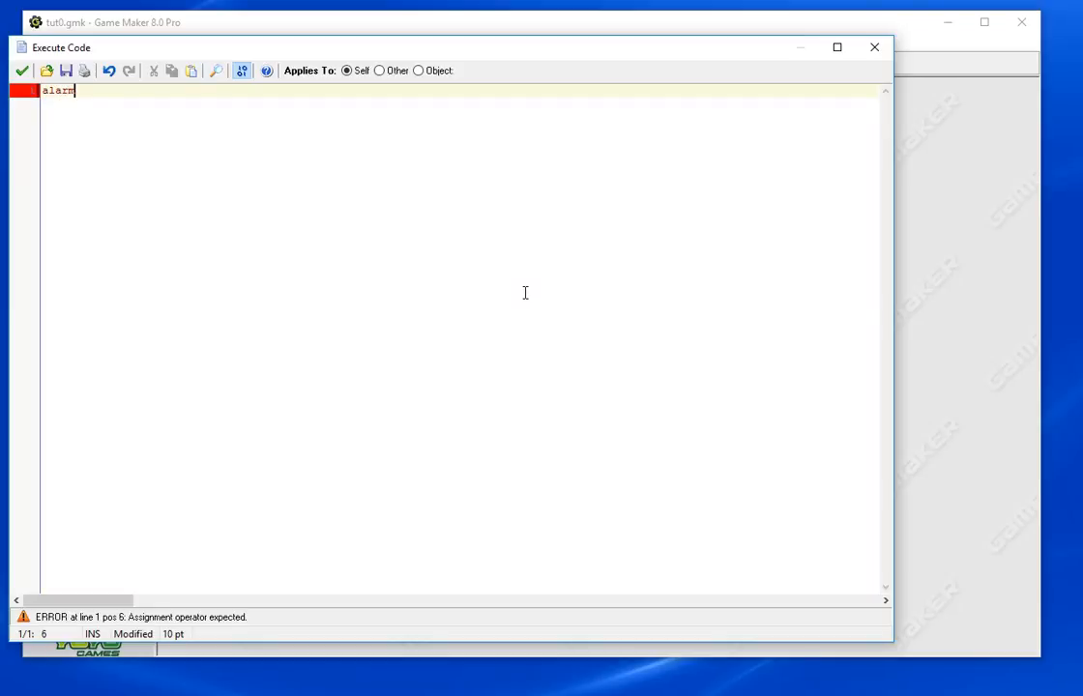
Write alarm[0]=2 and color="red" in obj_key_red's Create code, keeping it open for editing
text([0]=2)
text(c)
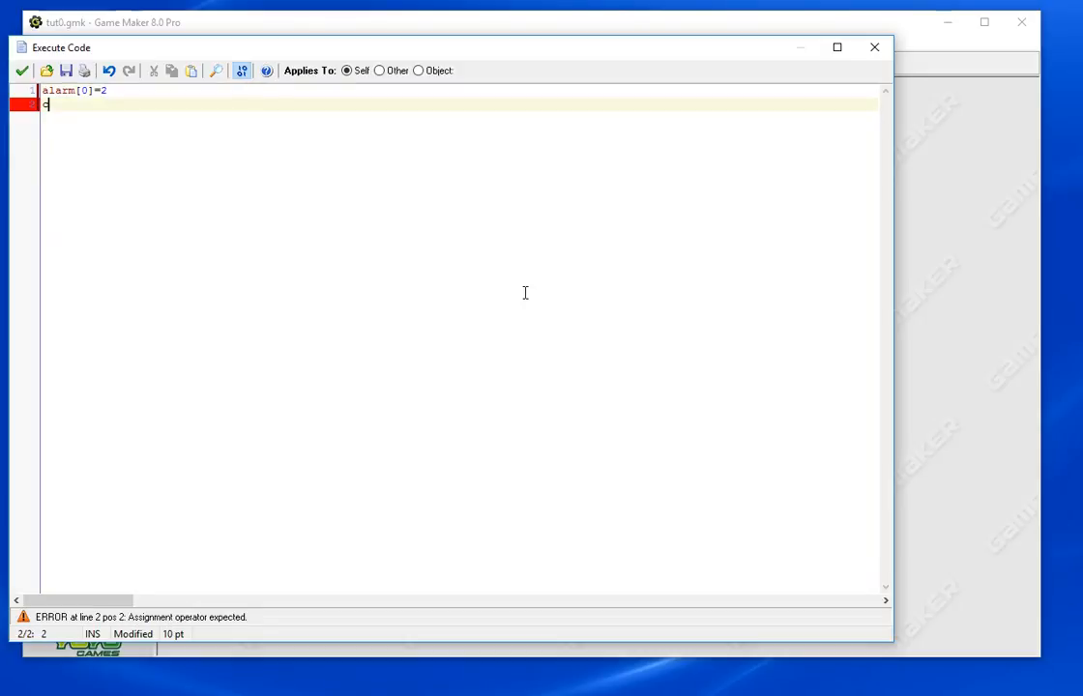
text(olor=")
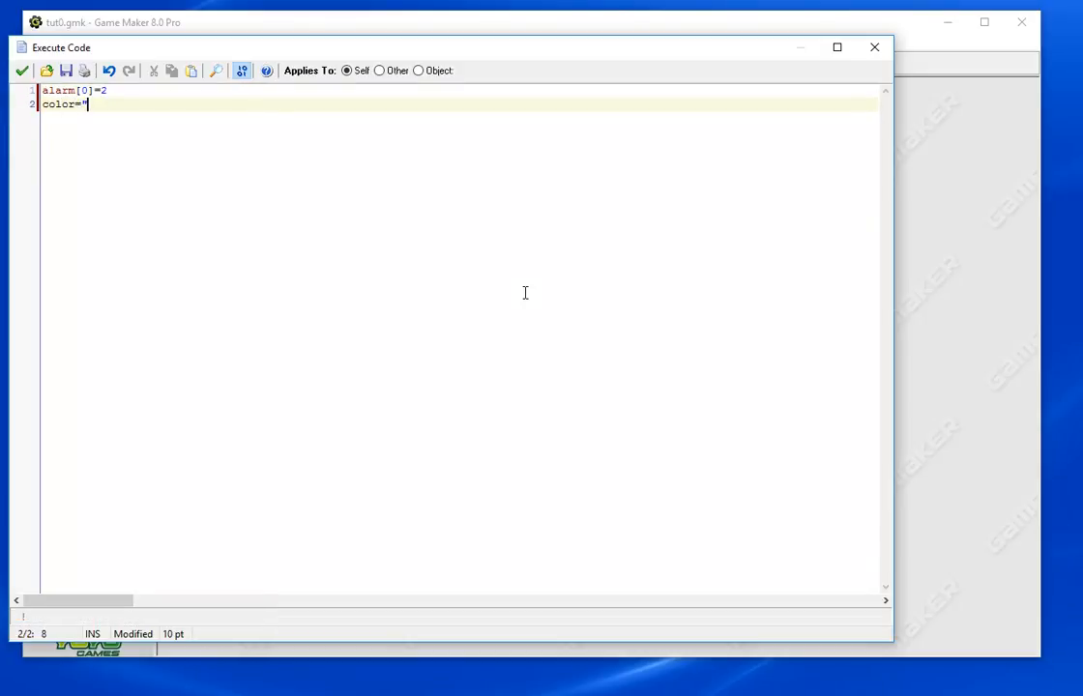
text(red")
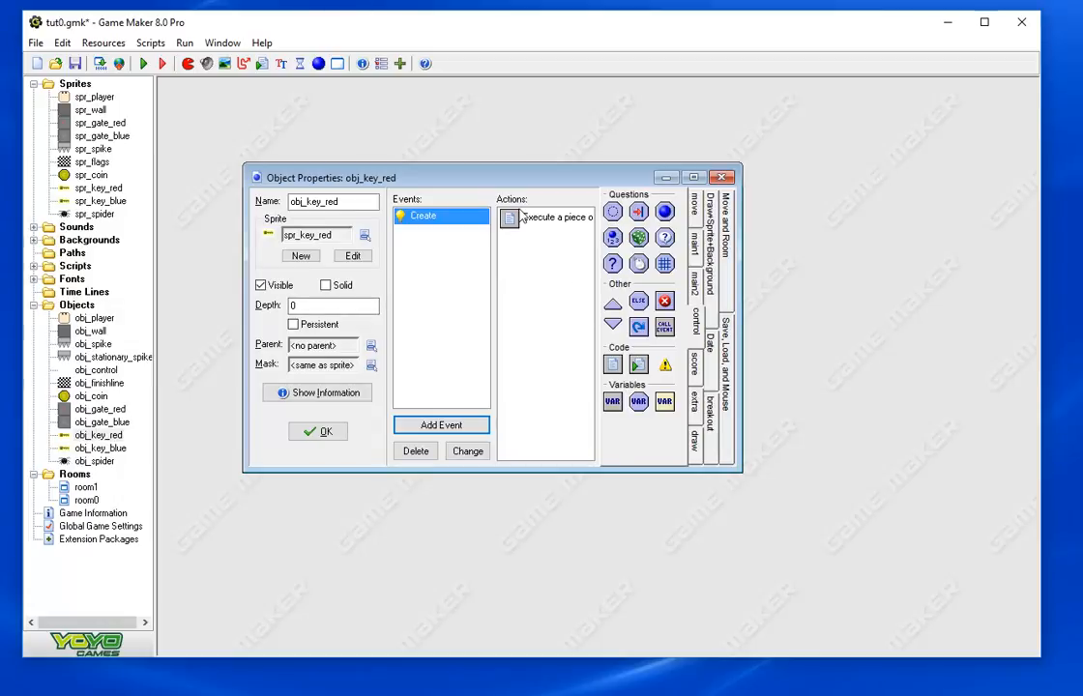
click(441, 425)
text(if)
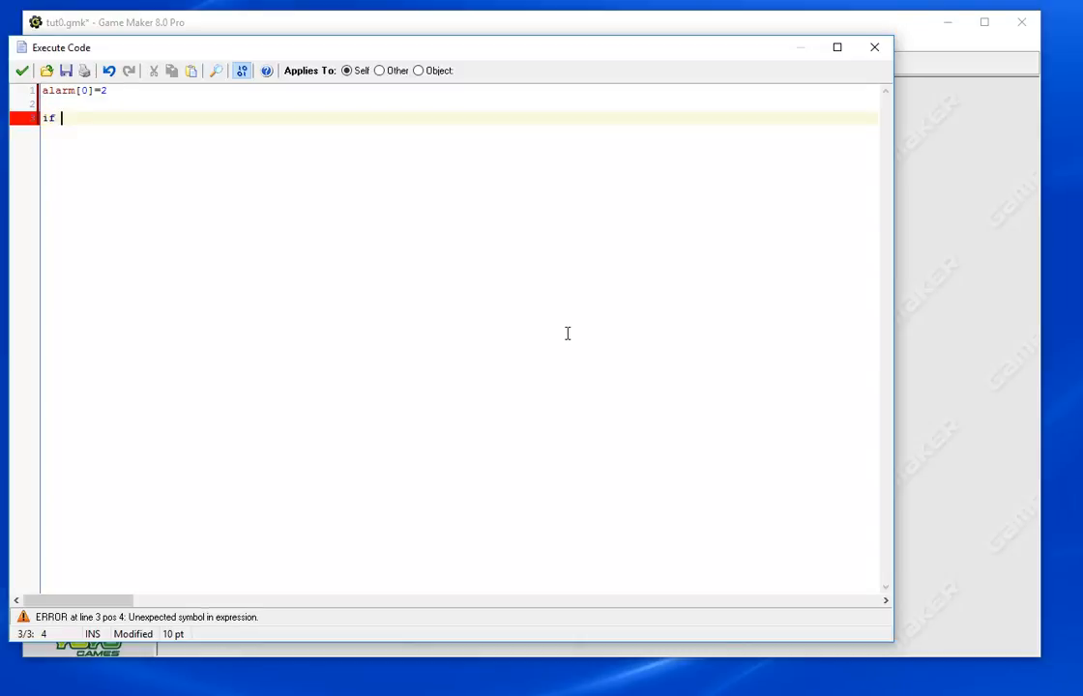
Add if collision_rectangle(bbox_left,bbox_bottom,bbox_right,bbox_top,obj_player,0,0)!=noone and begin a switch inside it
text(cp;)
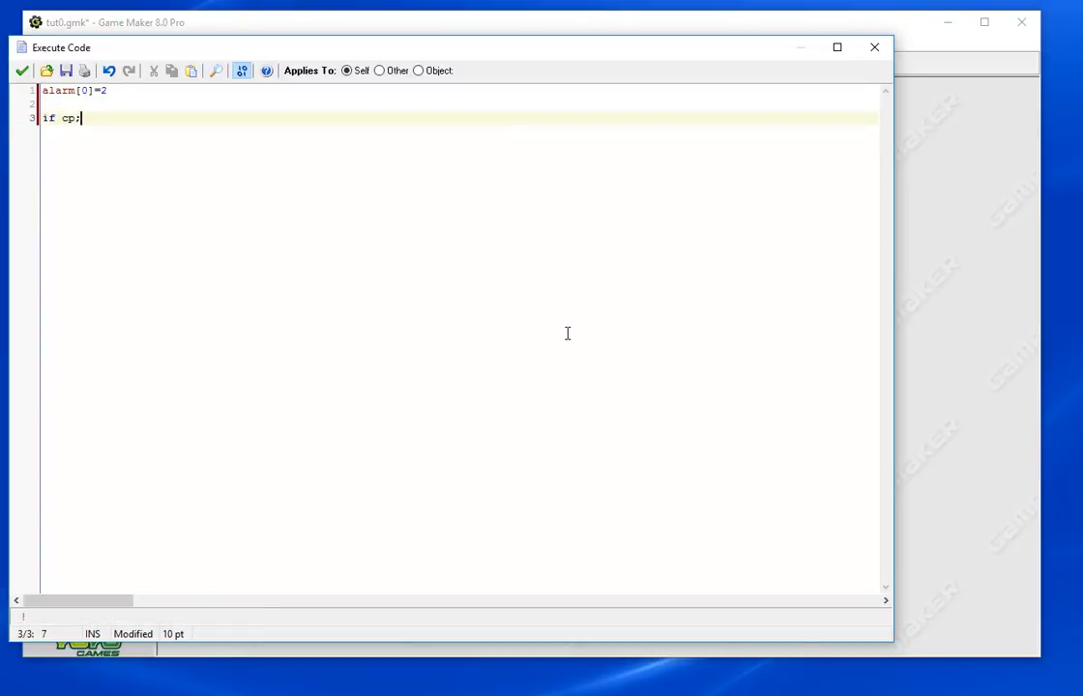
text(collis)
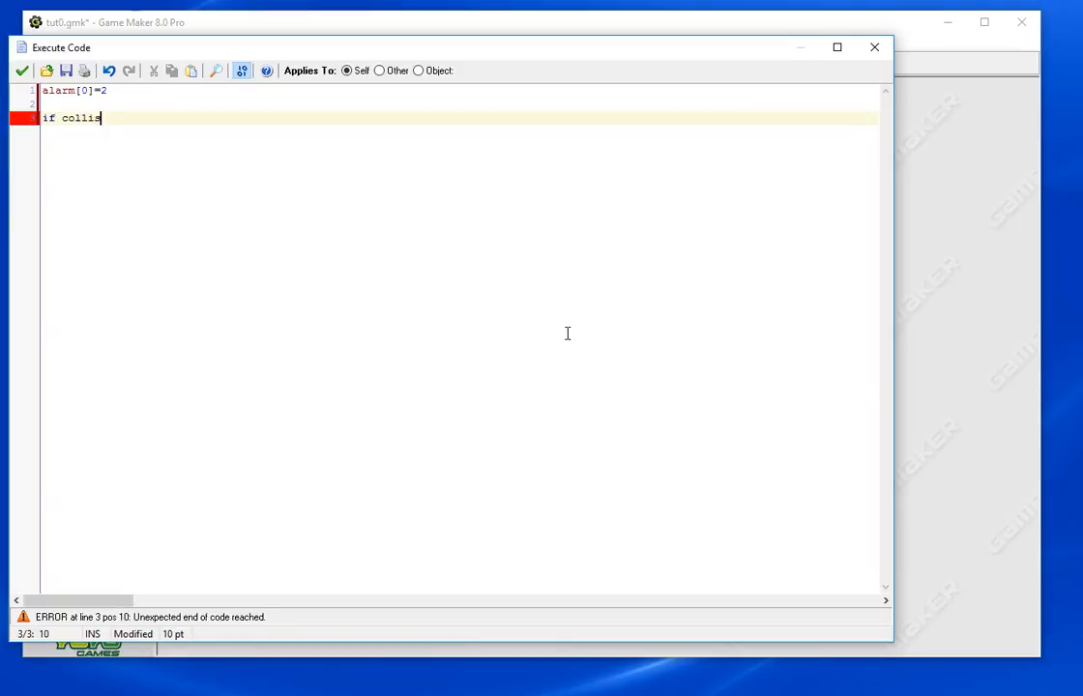
text(ion_rectangle(bbox_left,bbox_bo)
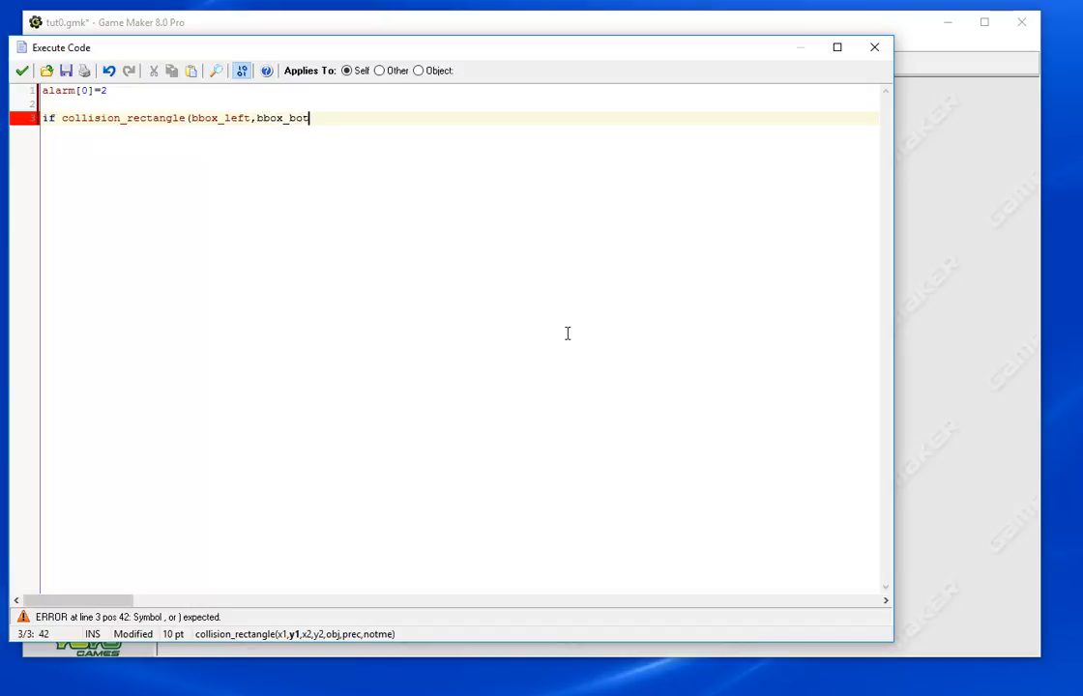
text(tom,bbox_)
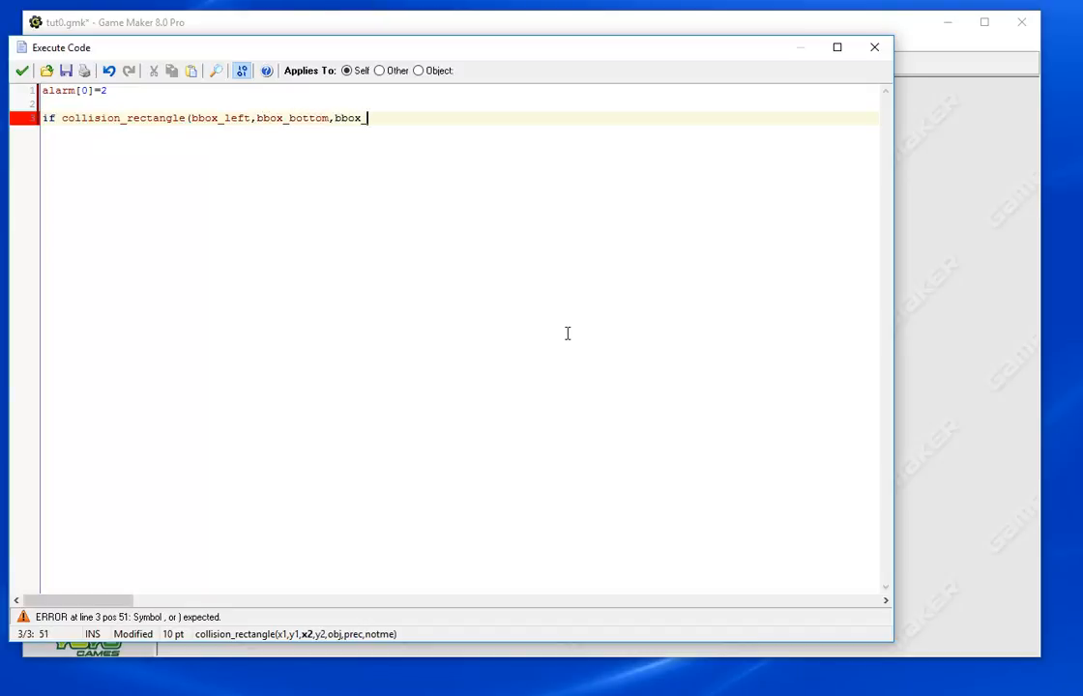
text(right,bbox_to)
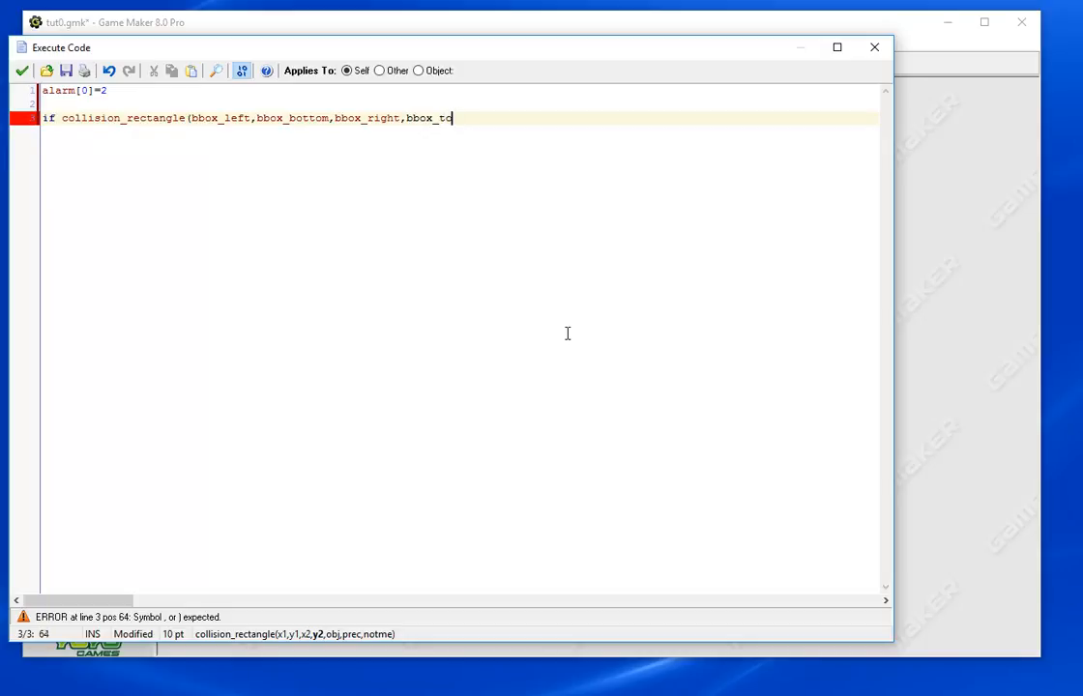
text(p,ob)
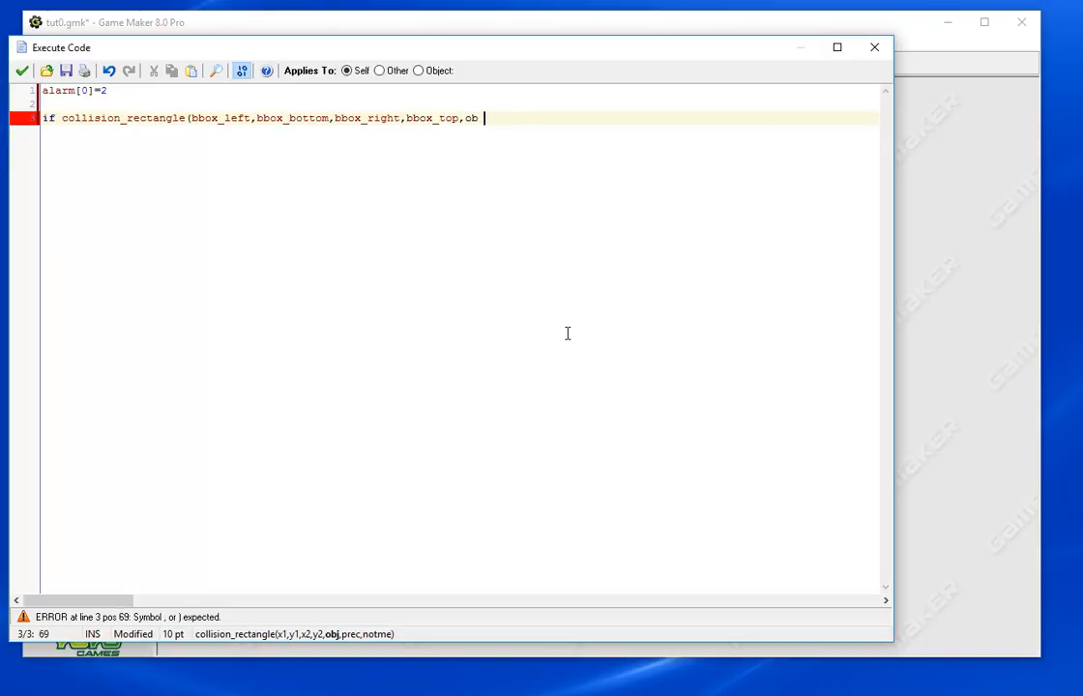
text(j_player,0,0)!=noone)
text({)
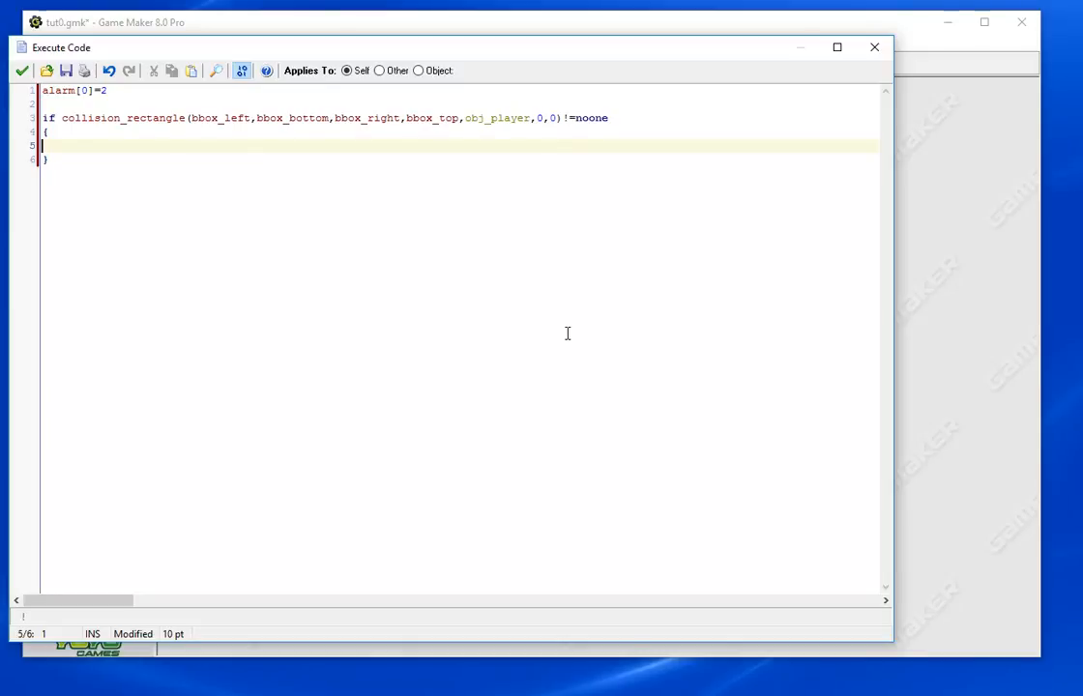
text(switch)
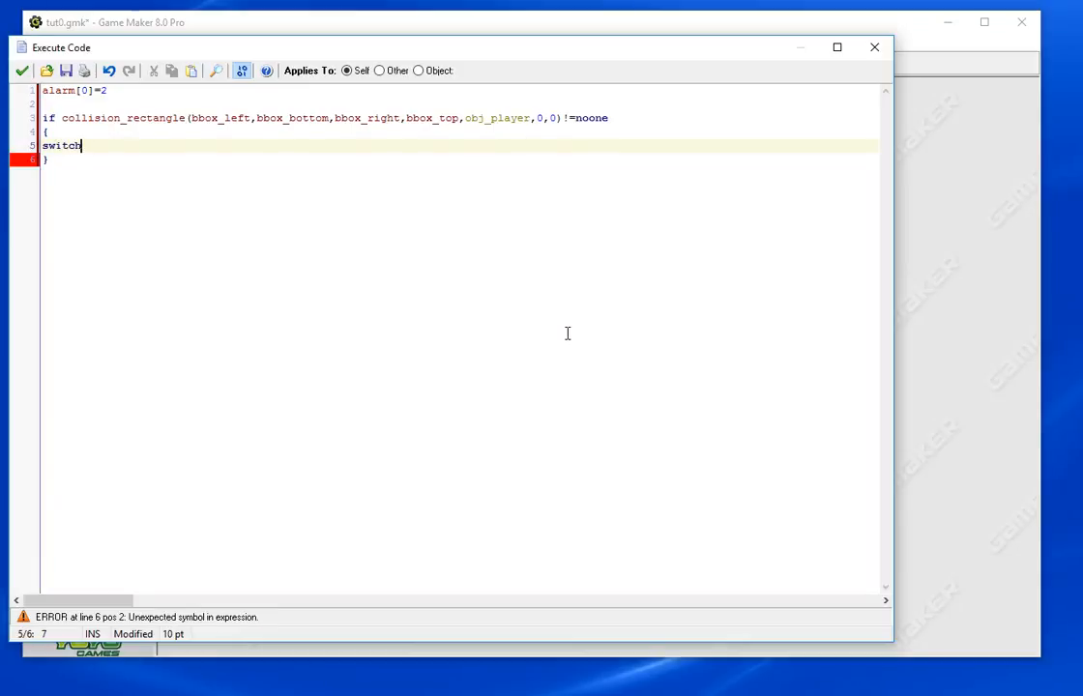
Write switch(color) { case "red": gate_obj = inside the collision if-block
text((color)
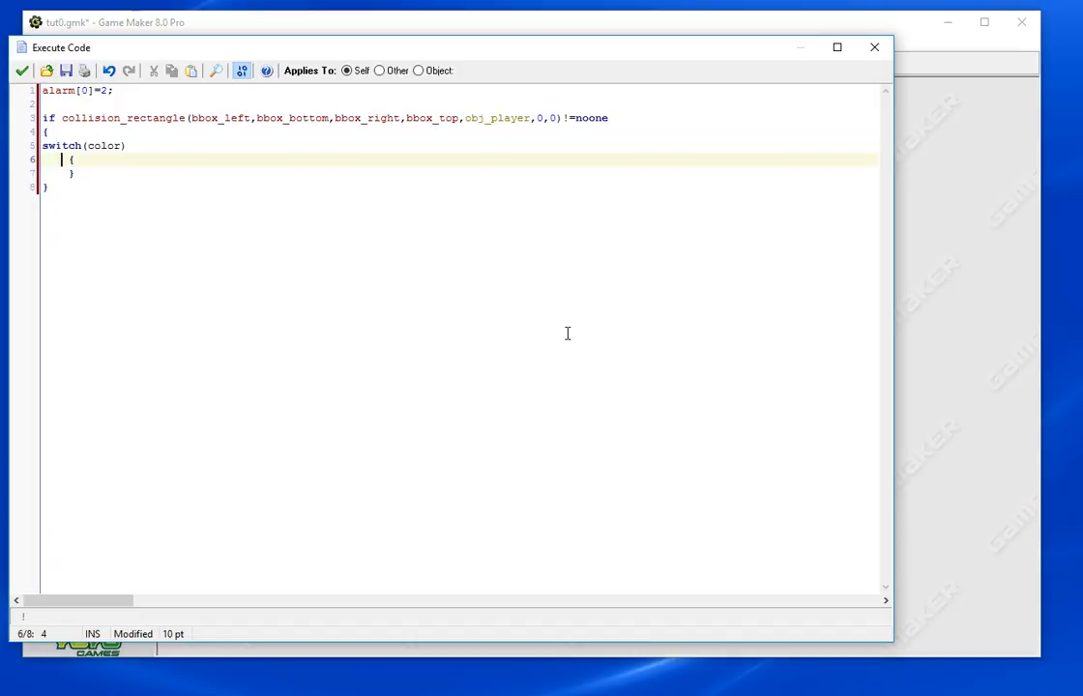
text(case "red)
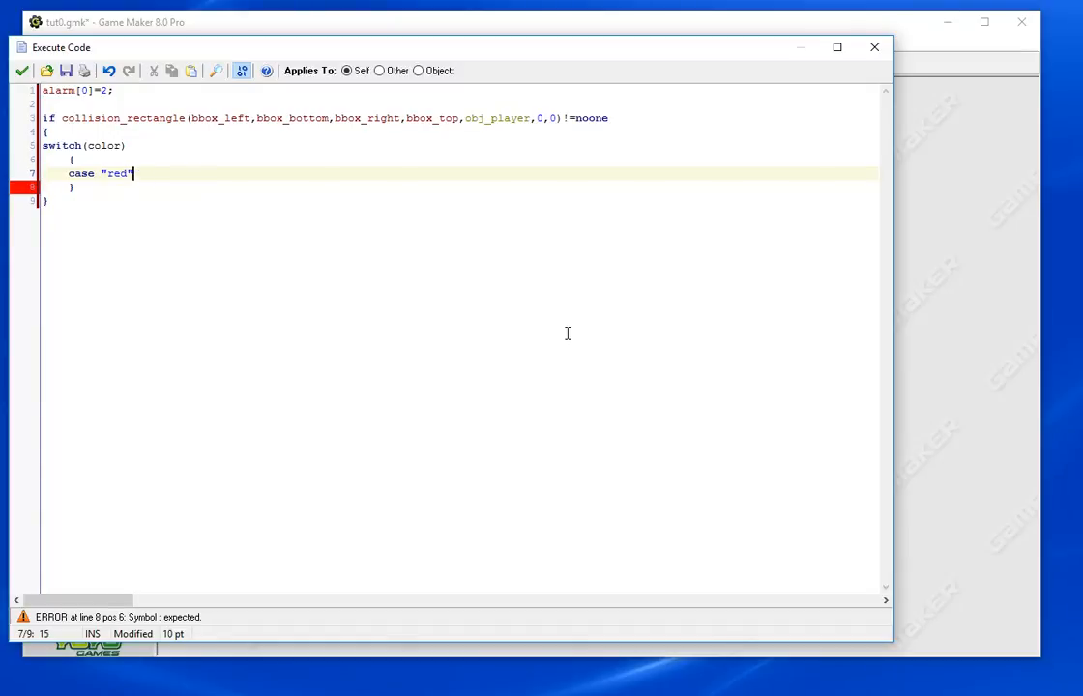
text(:)
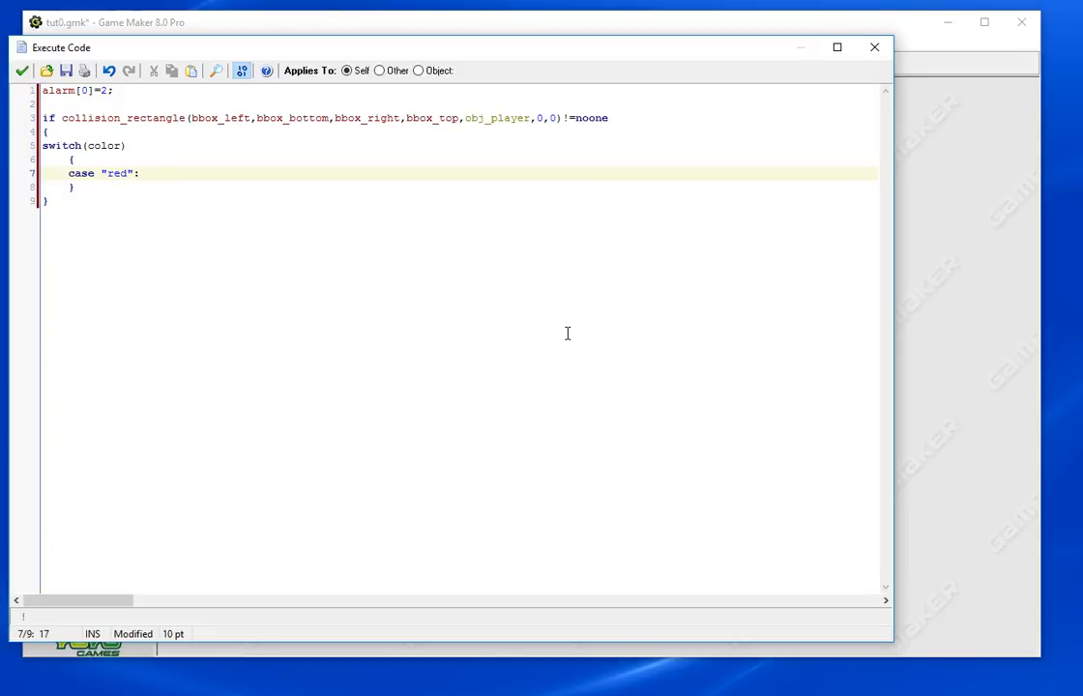
text(gate)
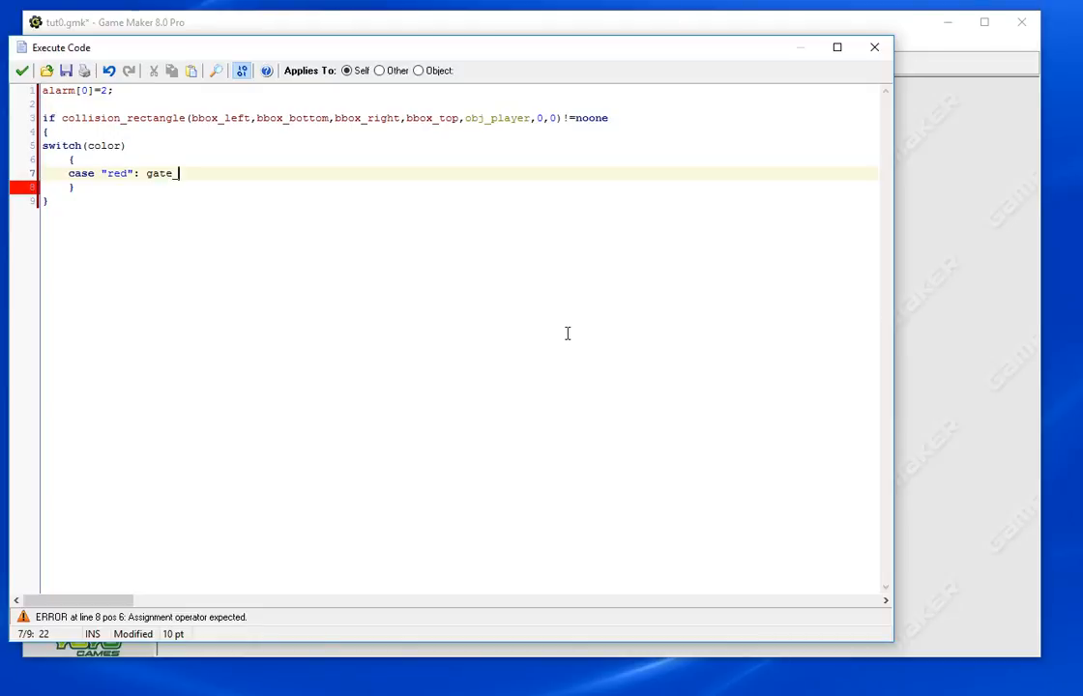
text(_obj =)
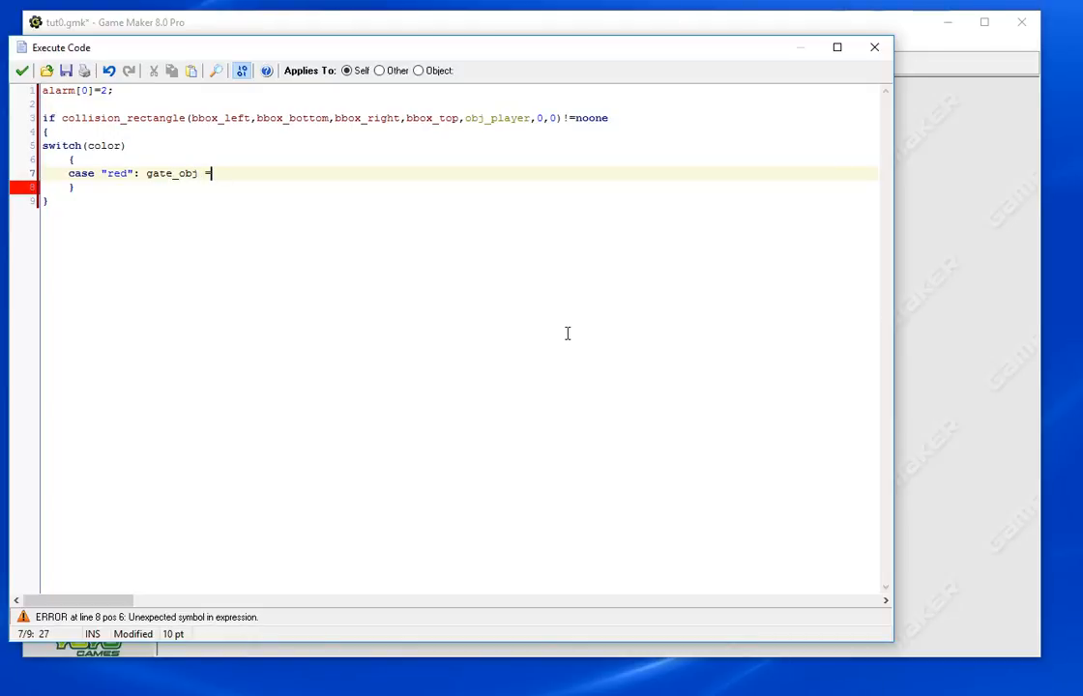
text(" ")
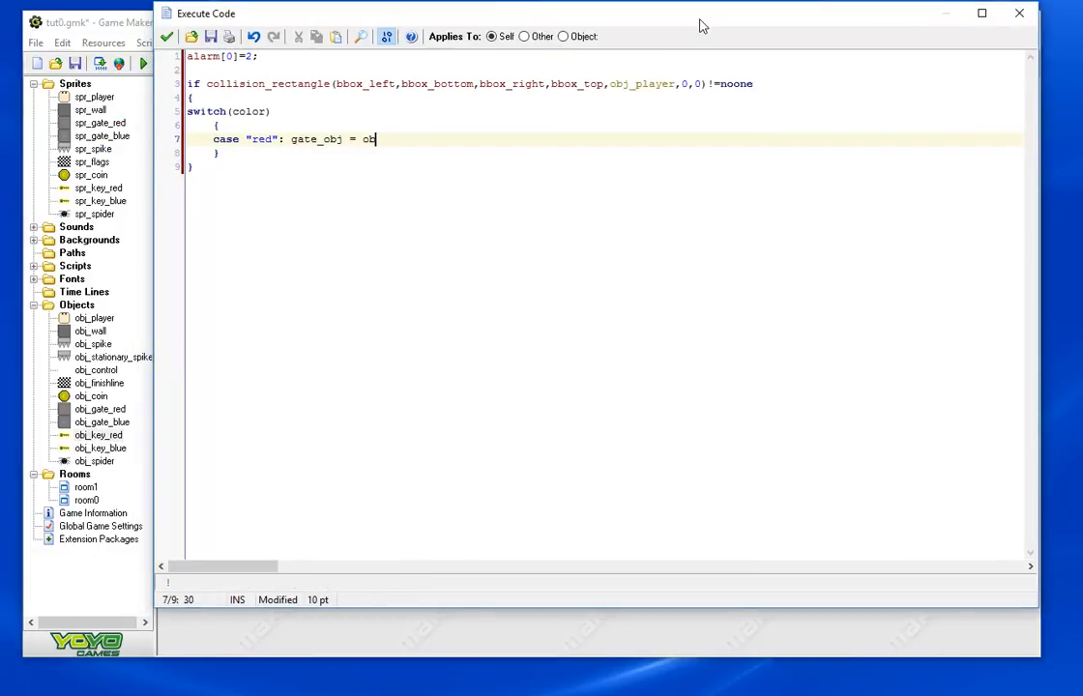
Complete case "red": gate_obj = obj_gate_red; break; and case "blue": gate_obj = obj_gate_blue; break;
text(j_gate_red; break)
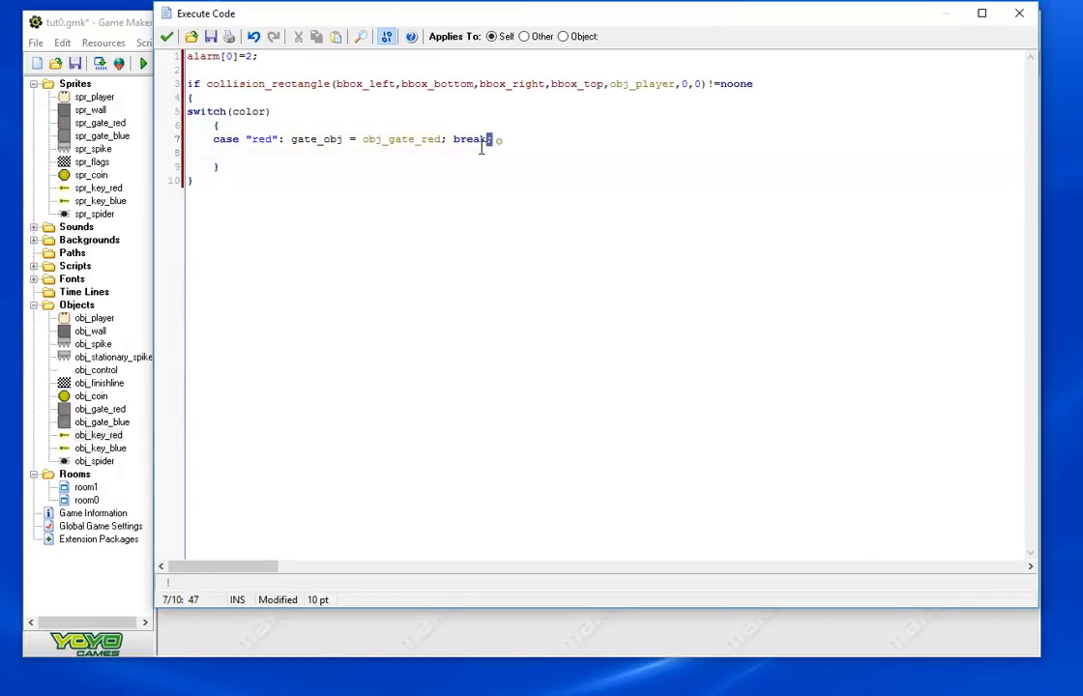
double_click(472, 139)
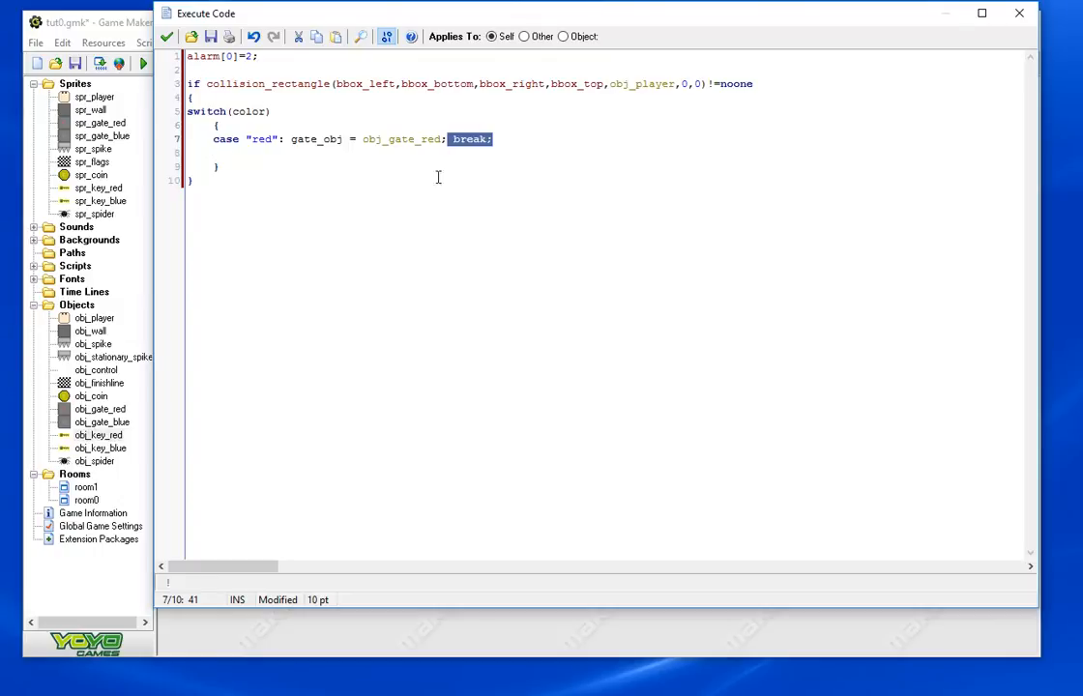
text(case "blue": ga)
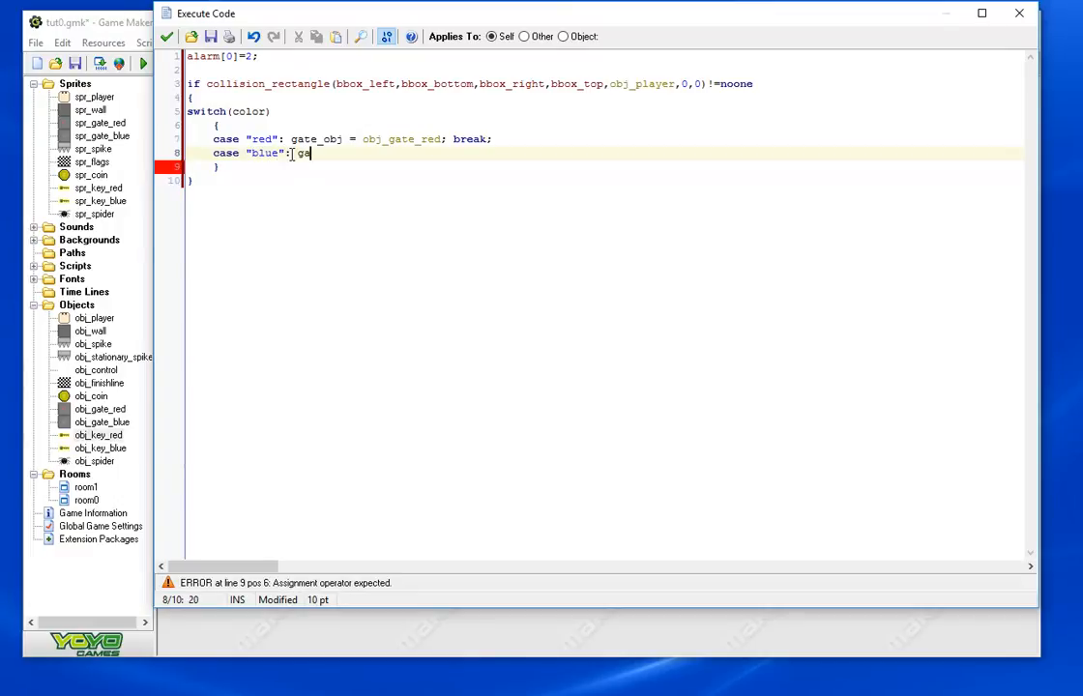
text(te_obj)
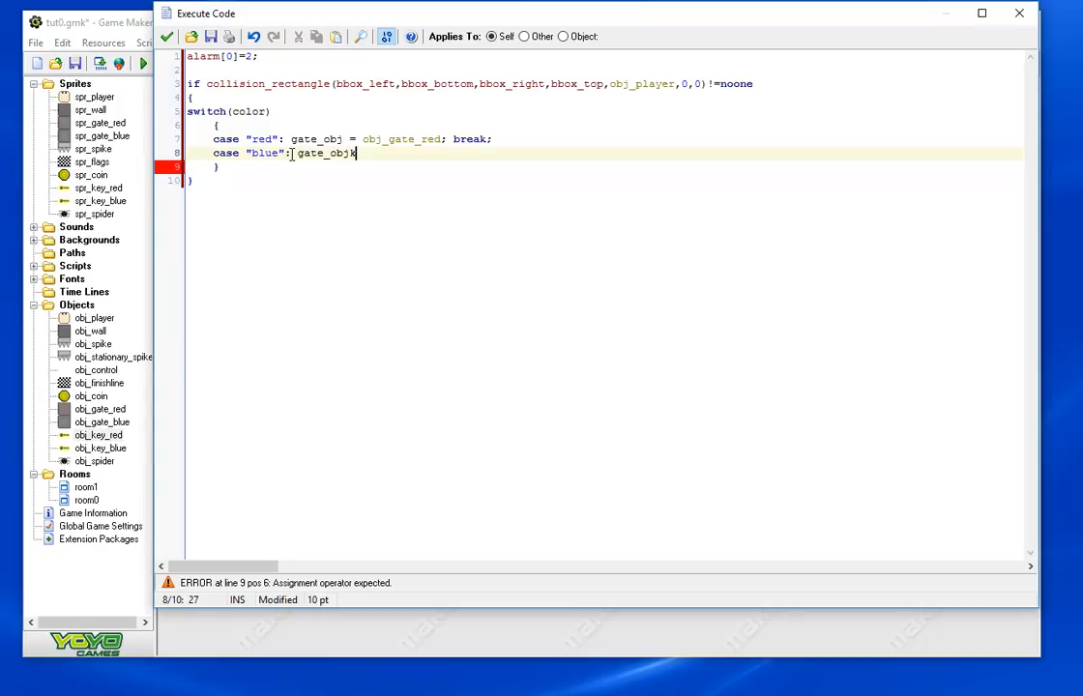
text(= o)
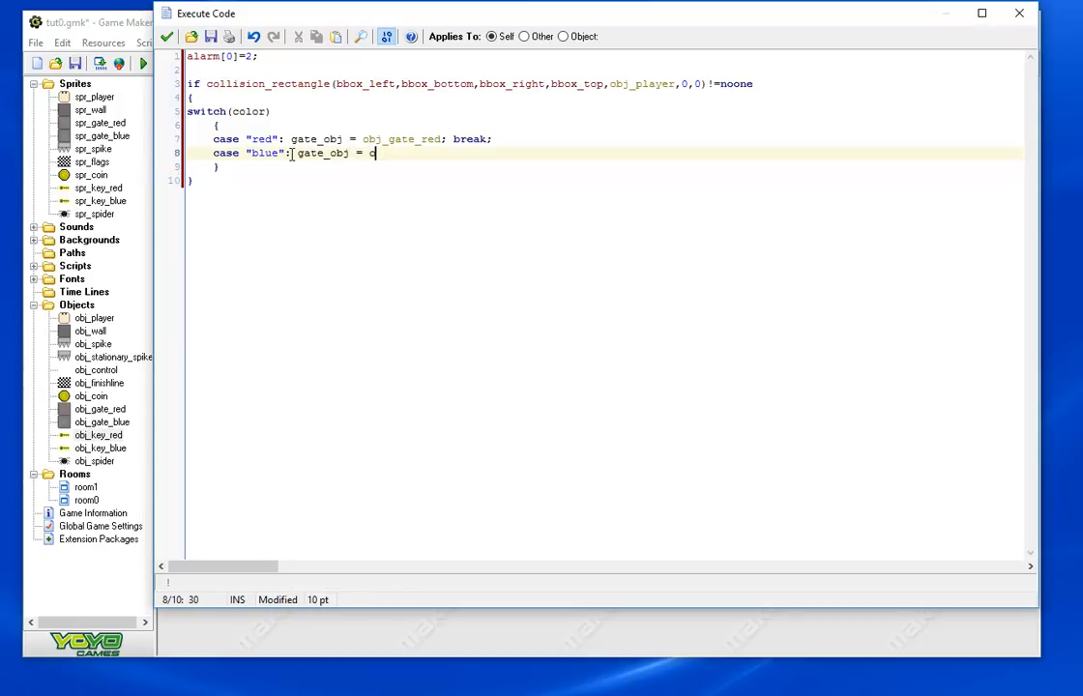
text(obj_gate_B)
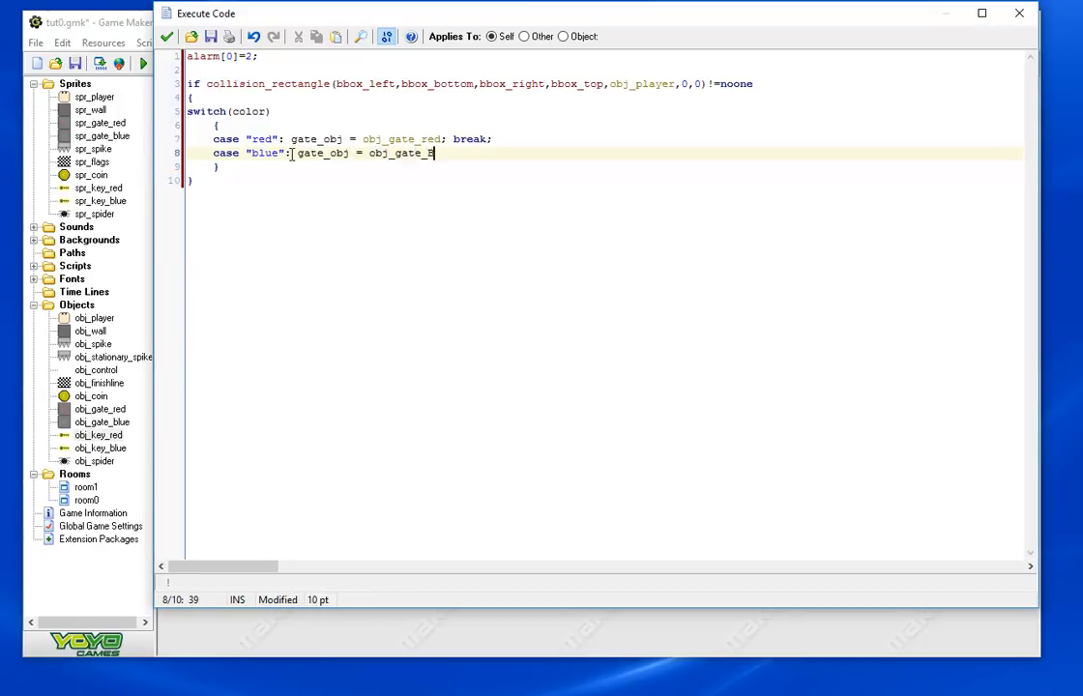
text(lue)
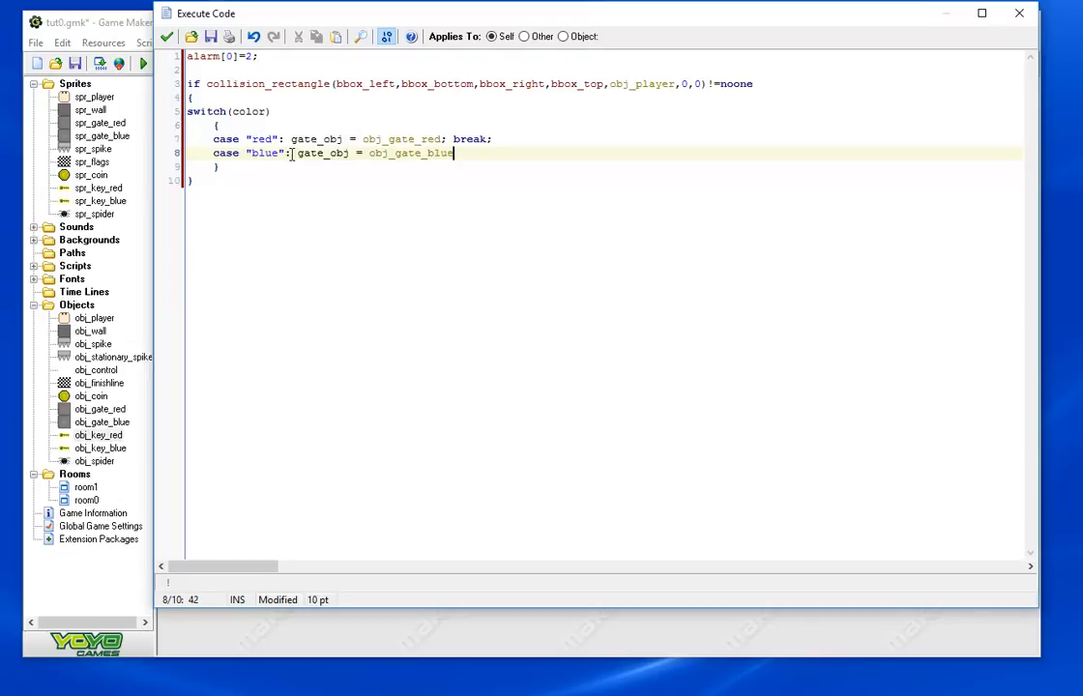
text(break;)
text(default:)
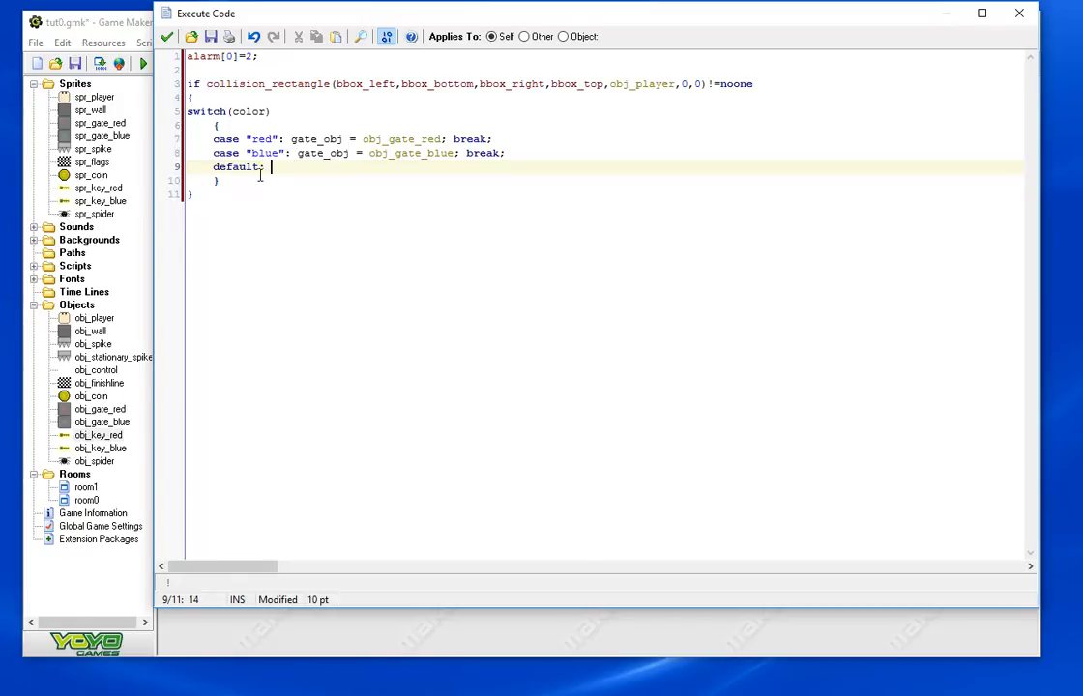
Add default: gate_obj = obj_gate_red; break; to the switch
text(gate_obj)
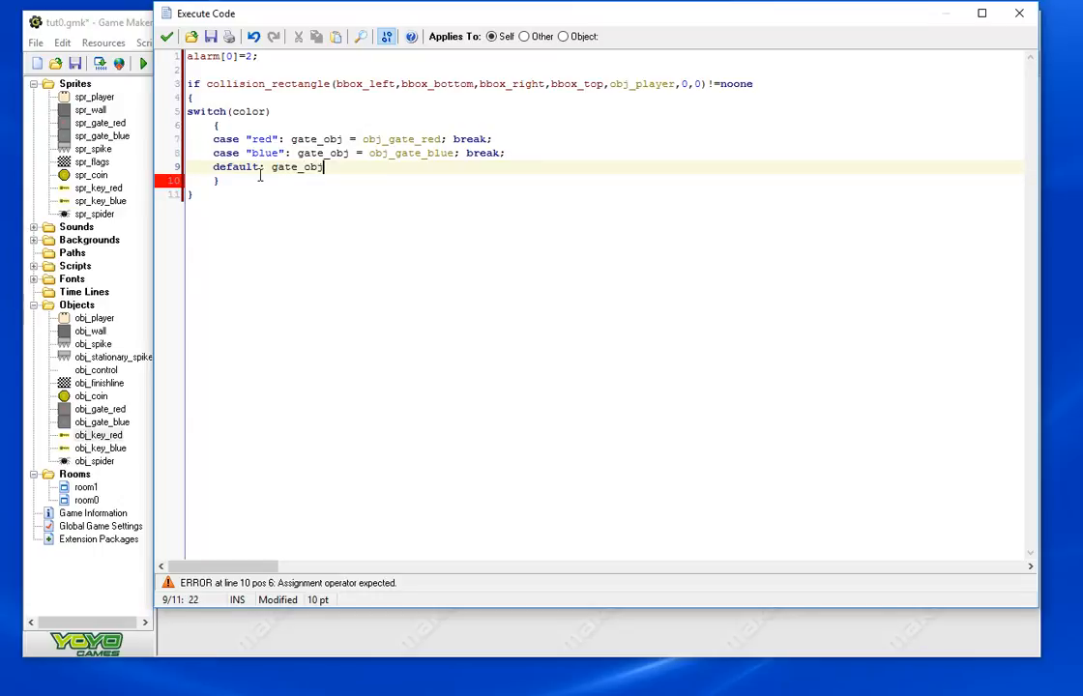
text(= 0)
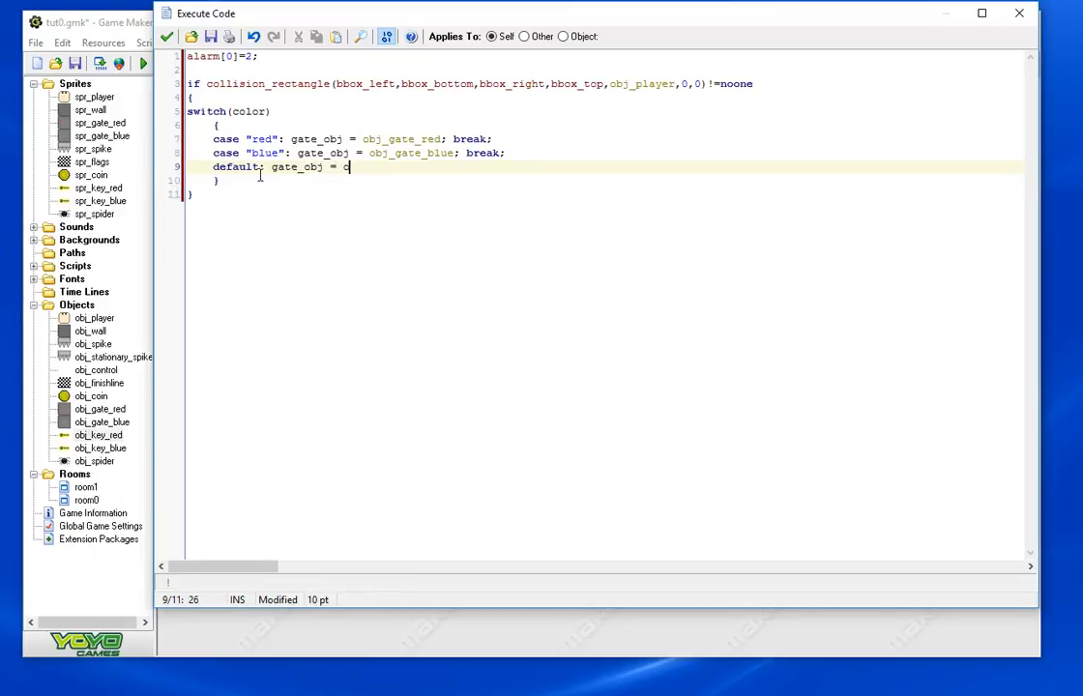
text(bj_gate_red;)
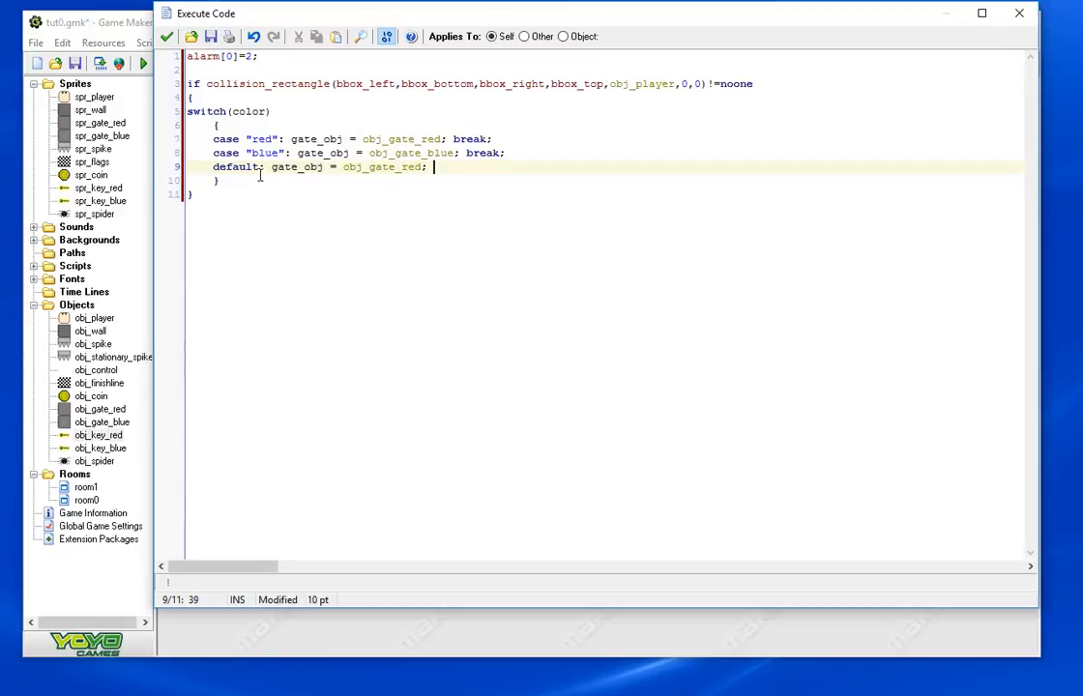
text(break;)
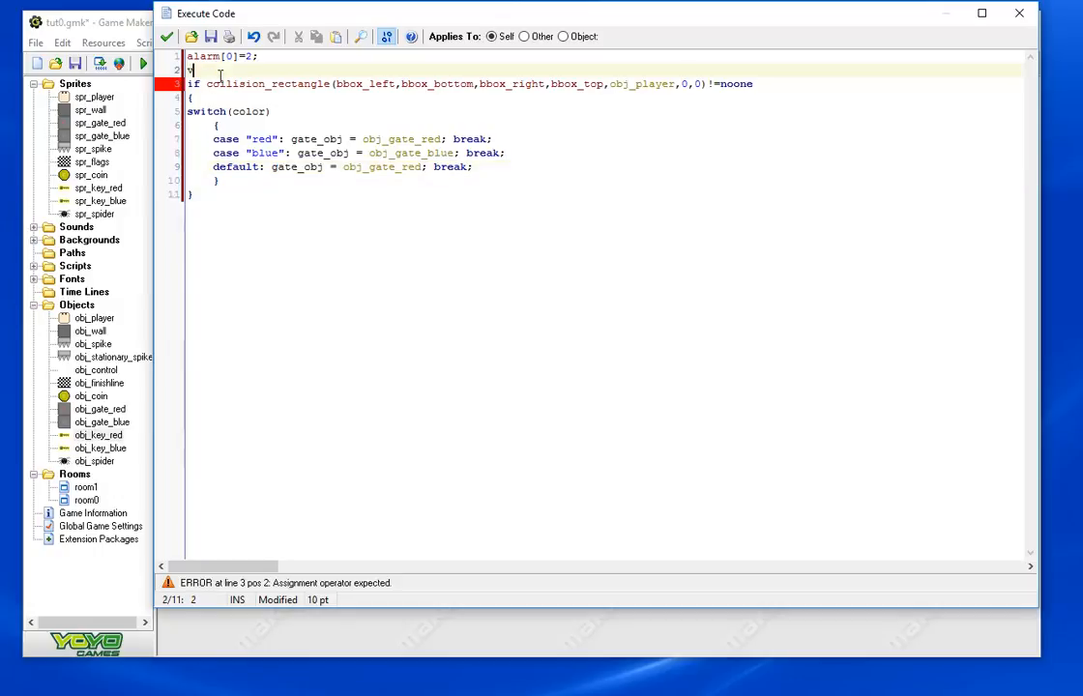
Declare var gate_obj; after the alarm line and begin a with(gate_obj){ block
text(var gate)
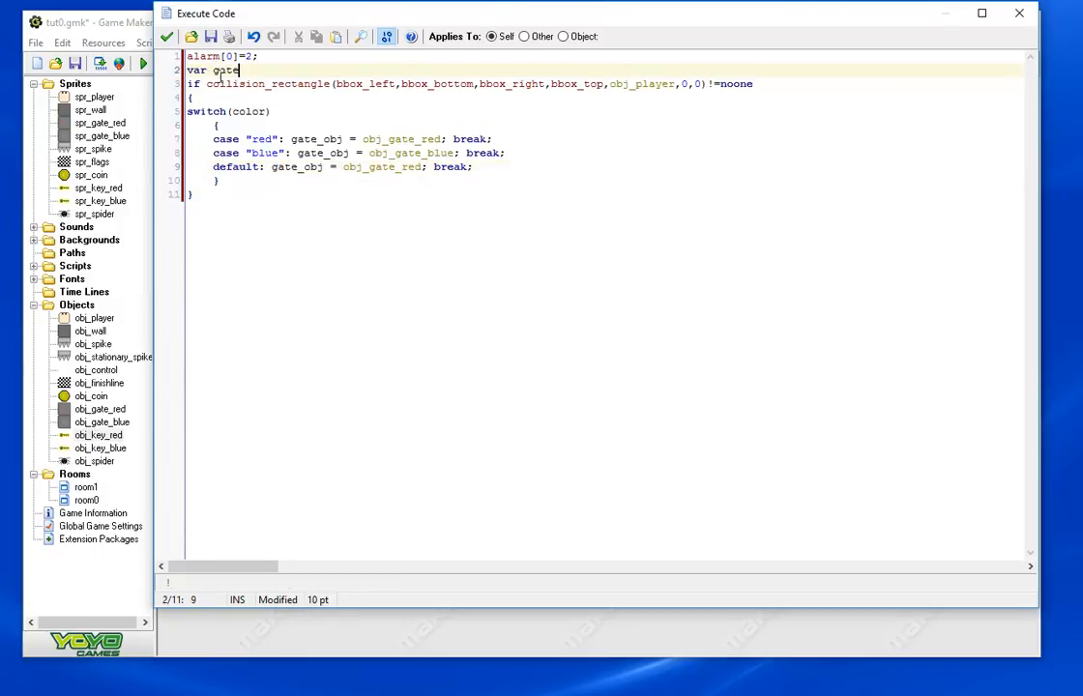
text(_obj;)
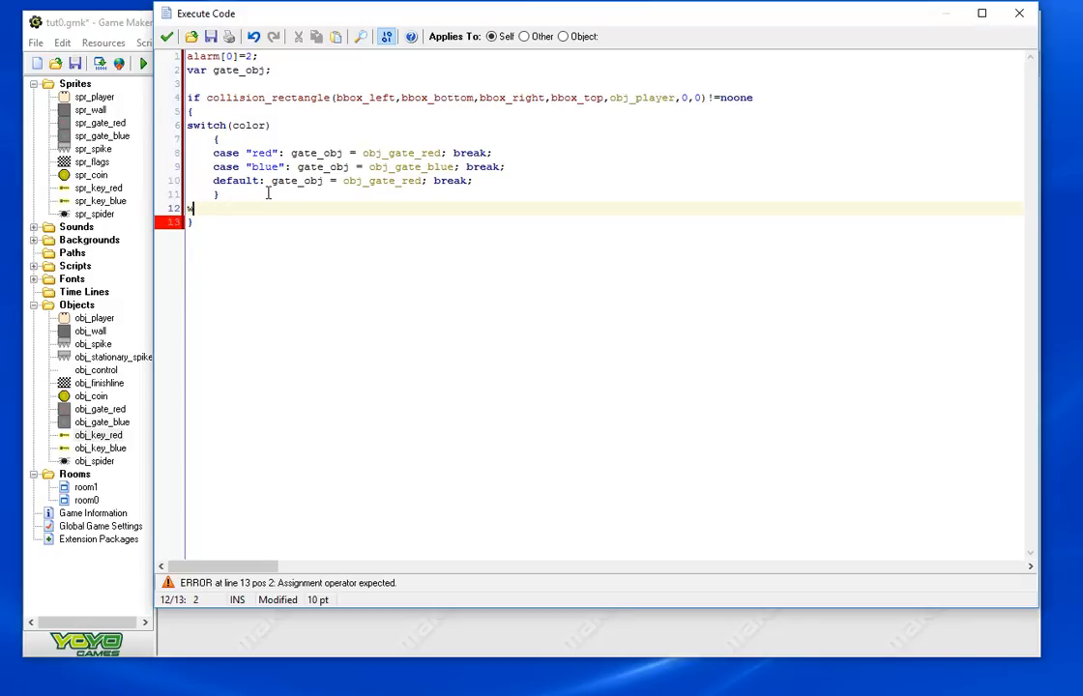
text(with()
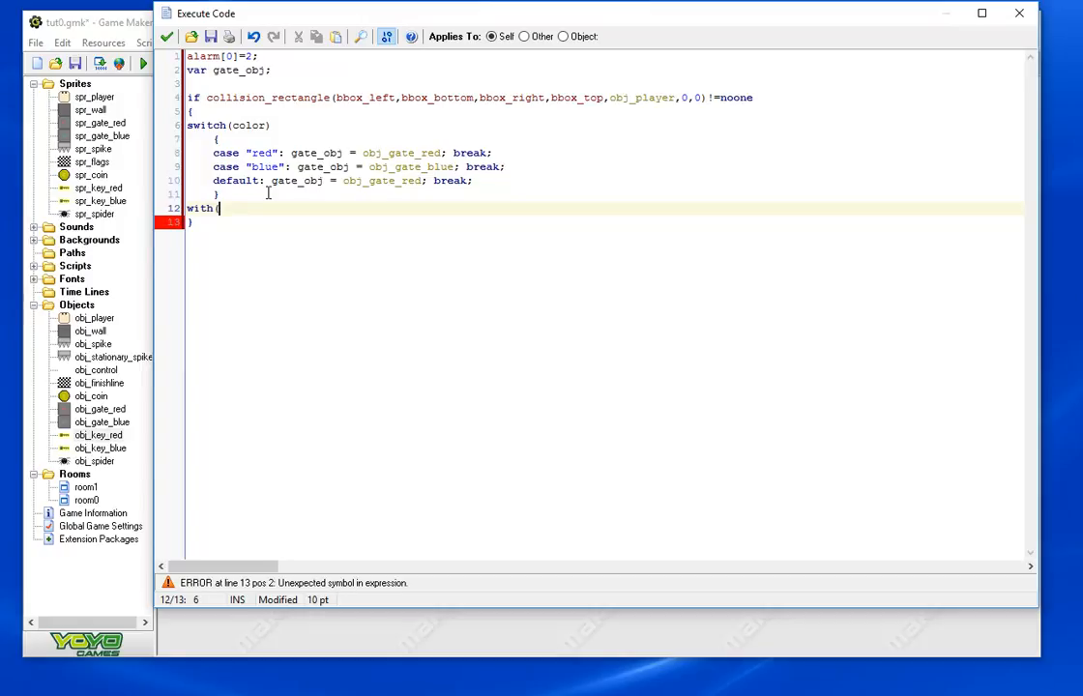
text(obj)
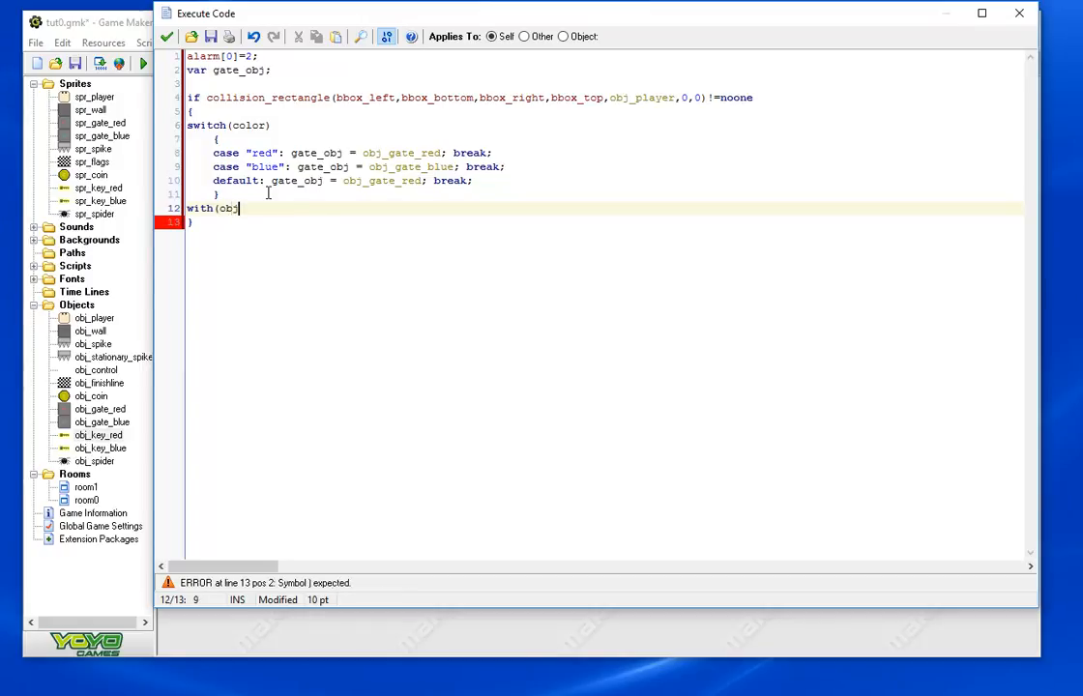
text(gate_c)
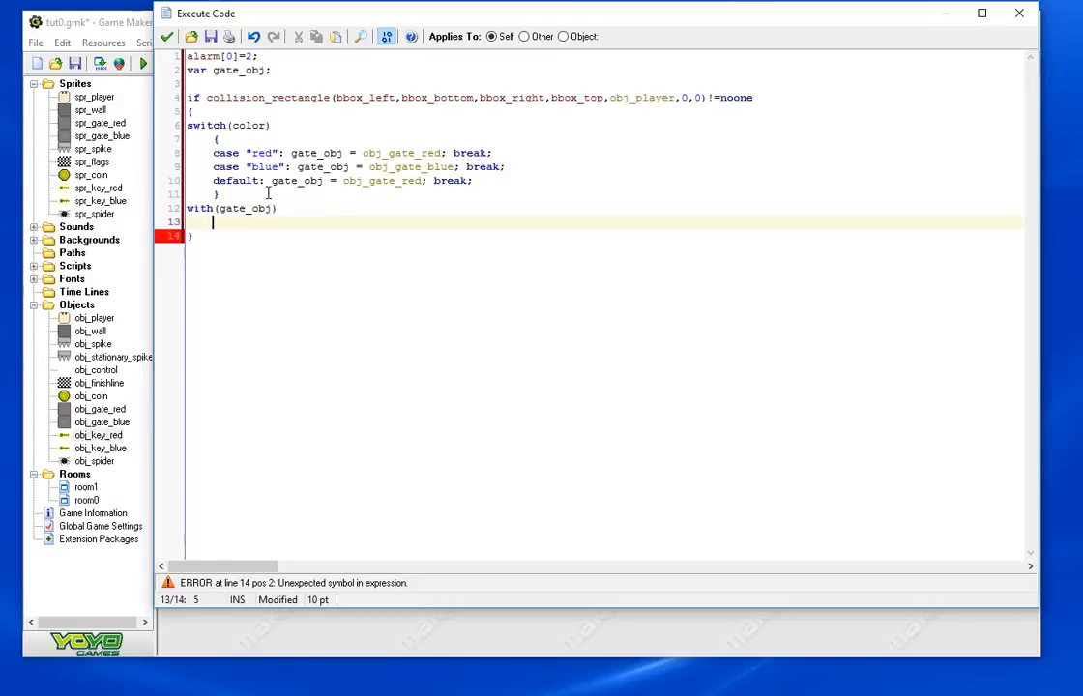
text({)
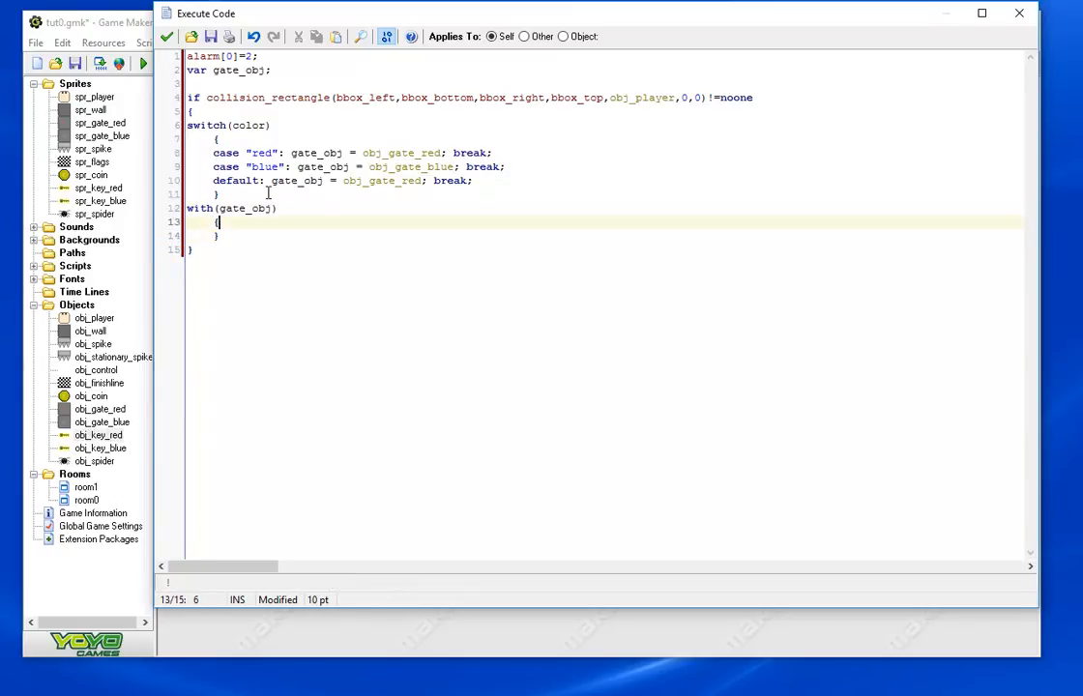
Destroy the gate inside the with block, then the key itself with instance_destroy();
text(instance)
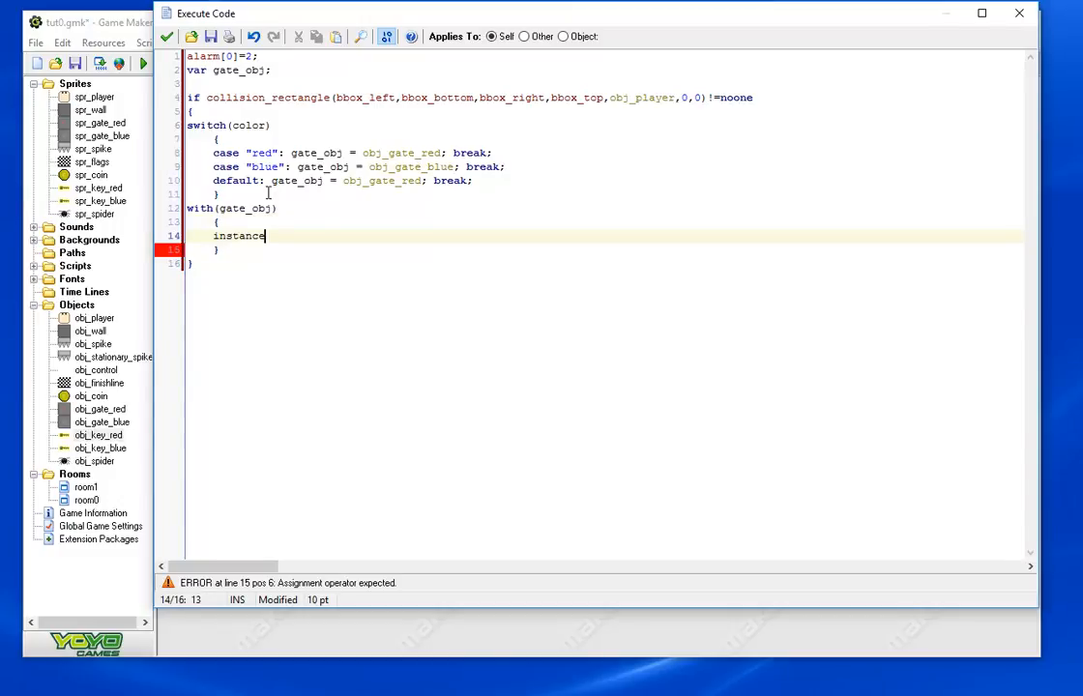
text(_destroy();)
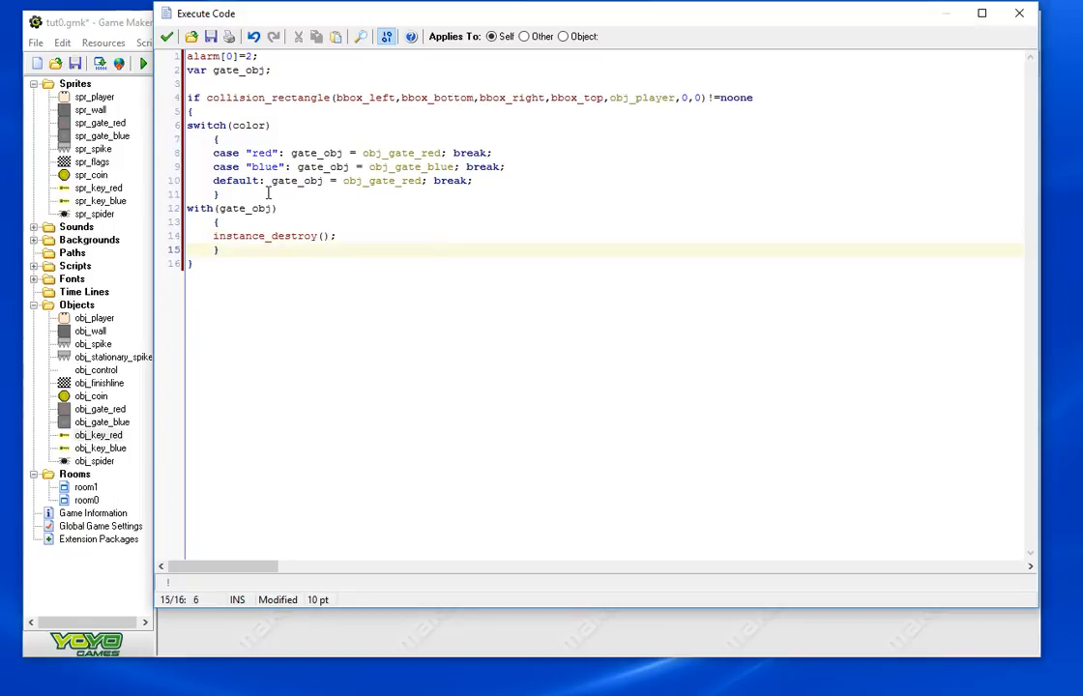
text(n)
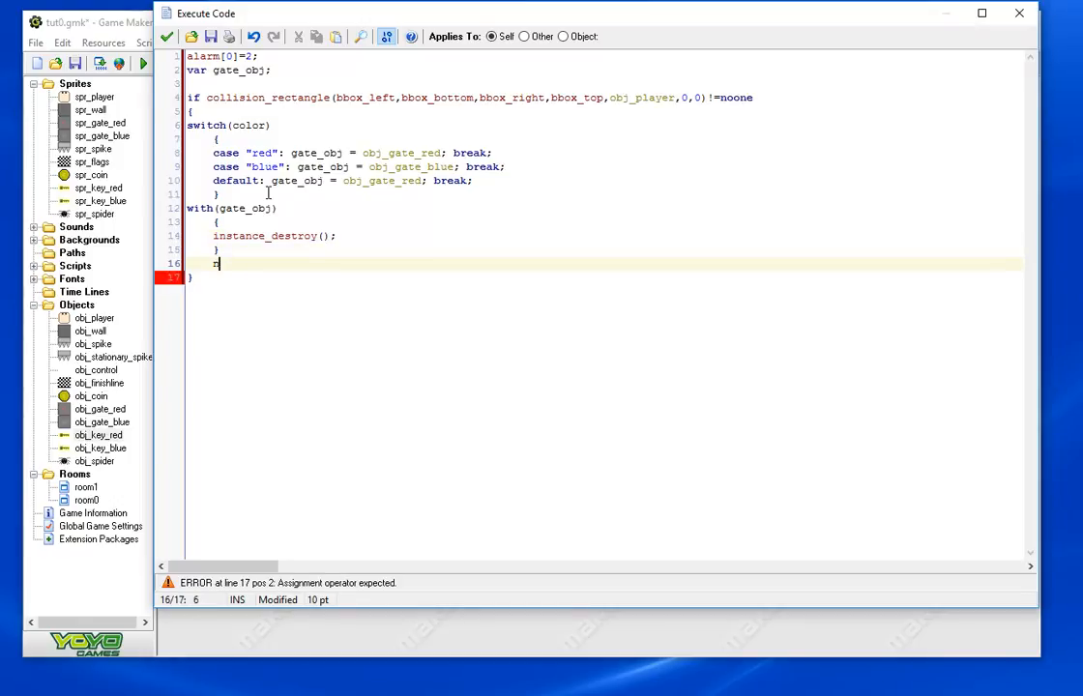
text(instance_destroy()
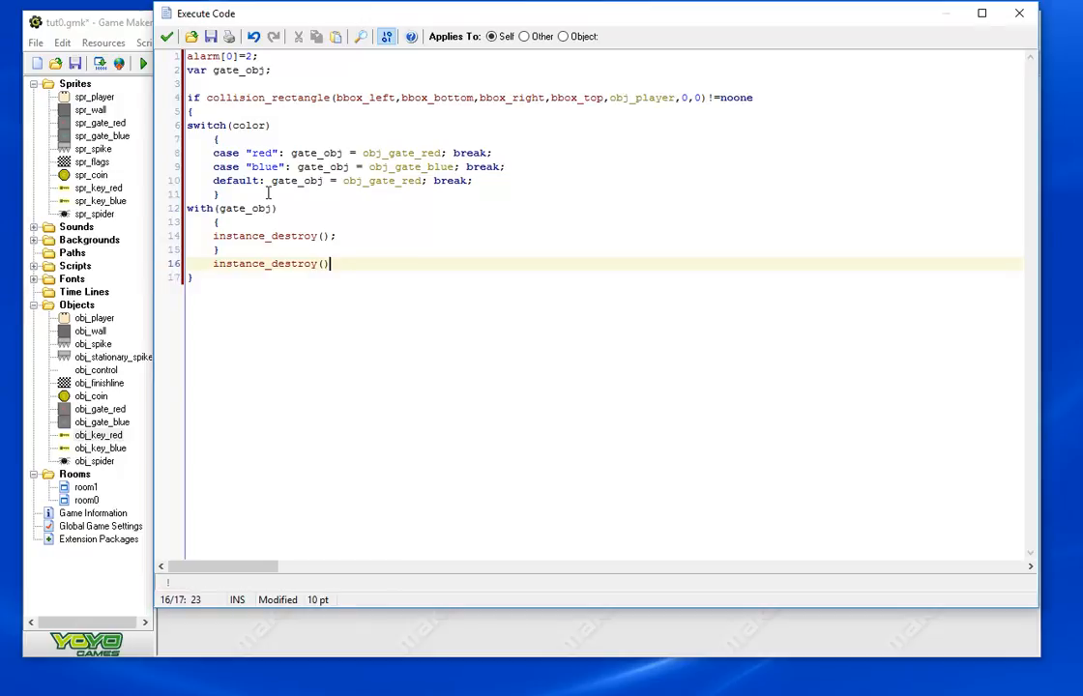
text(;)
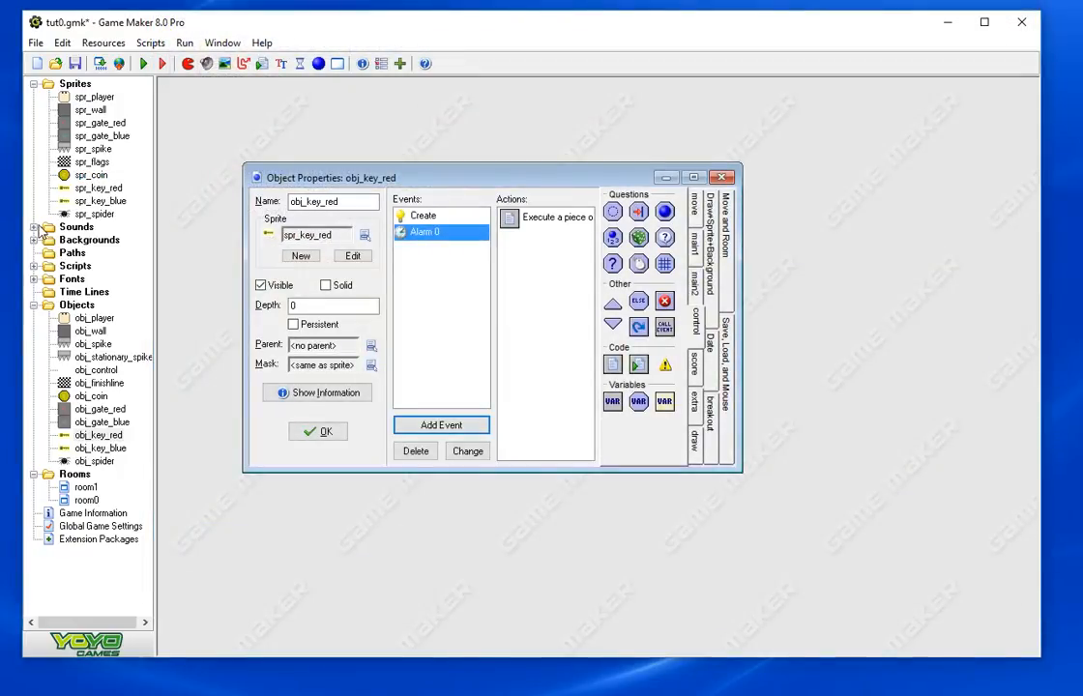
Add sound_play(snd_key); above the key's instance_destroy(); line
click(35, 226)
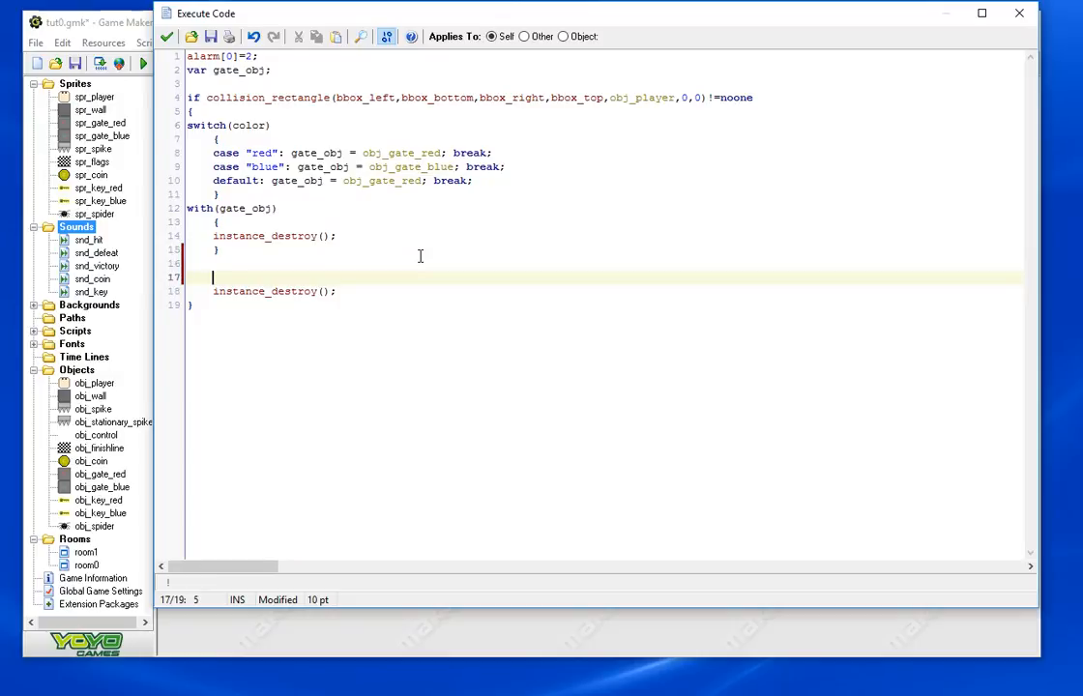
text(sound_play)
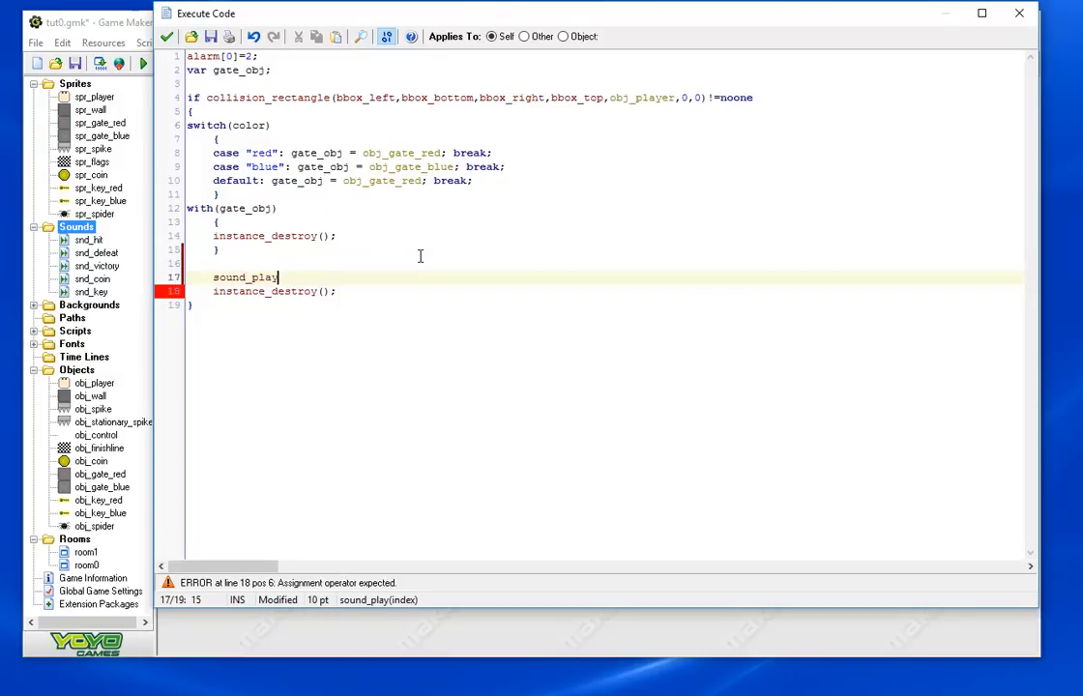
text((snd_key)
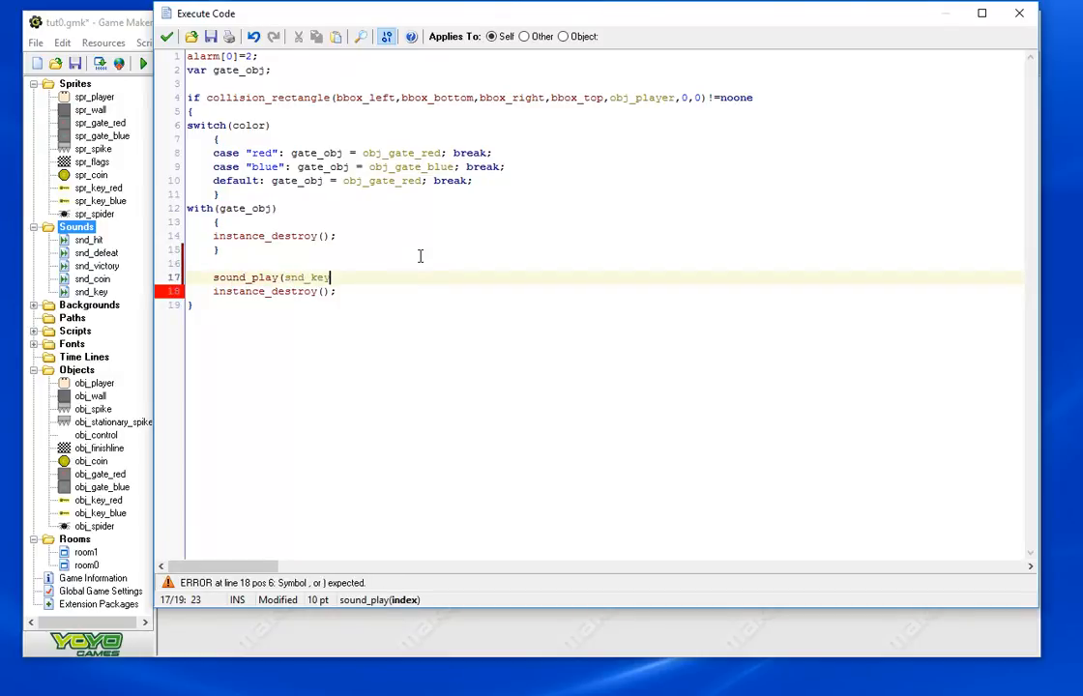
text();)
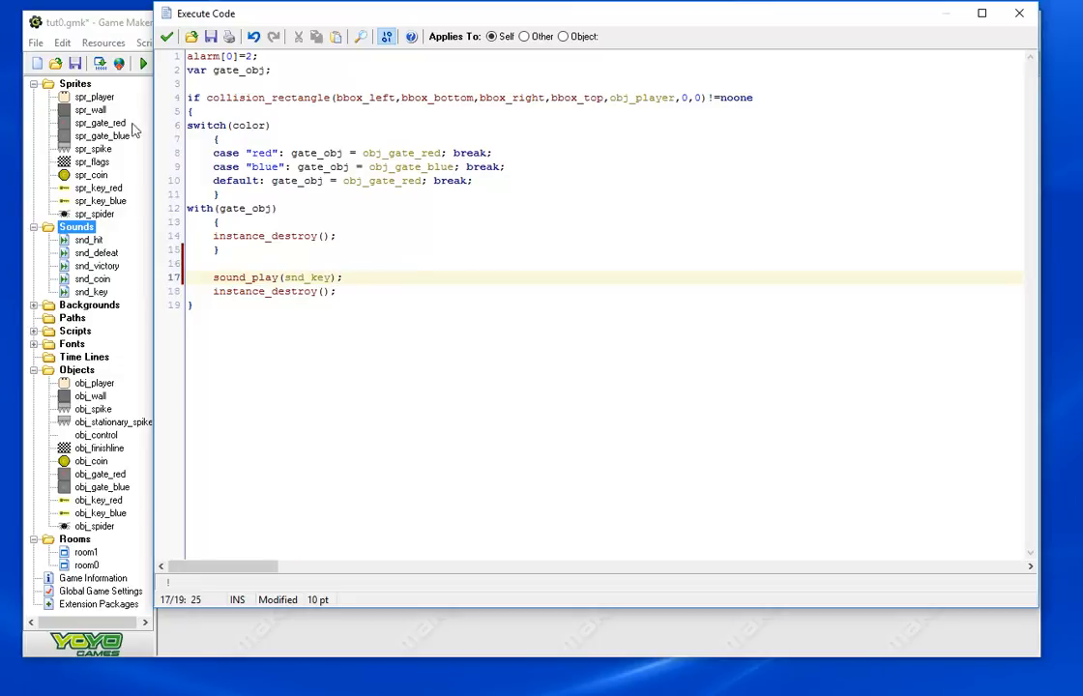
Add // comments explaining the gate is set by the key colour from Create and then destroyed
key(enter)
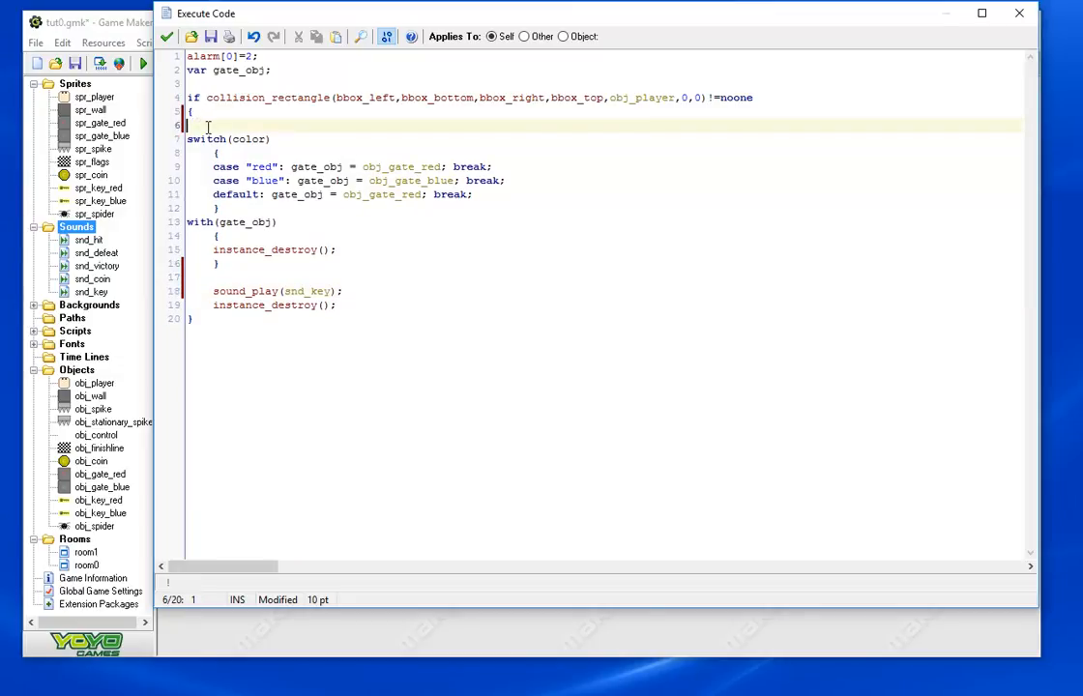
text(//)
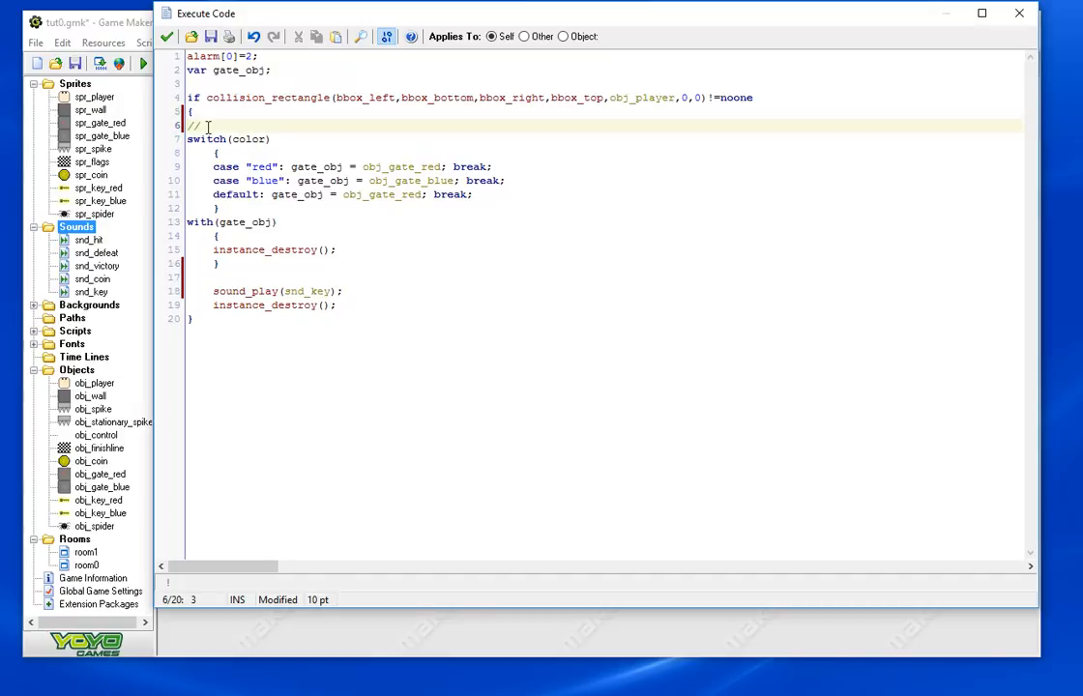
text($)
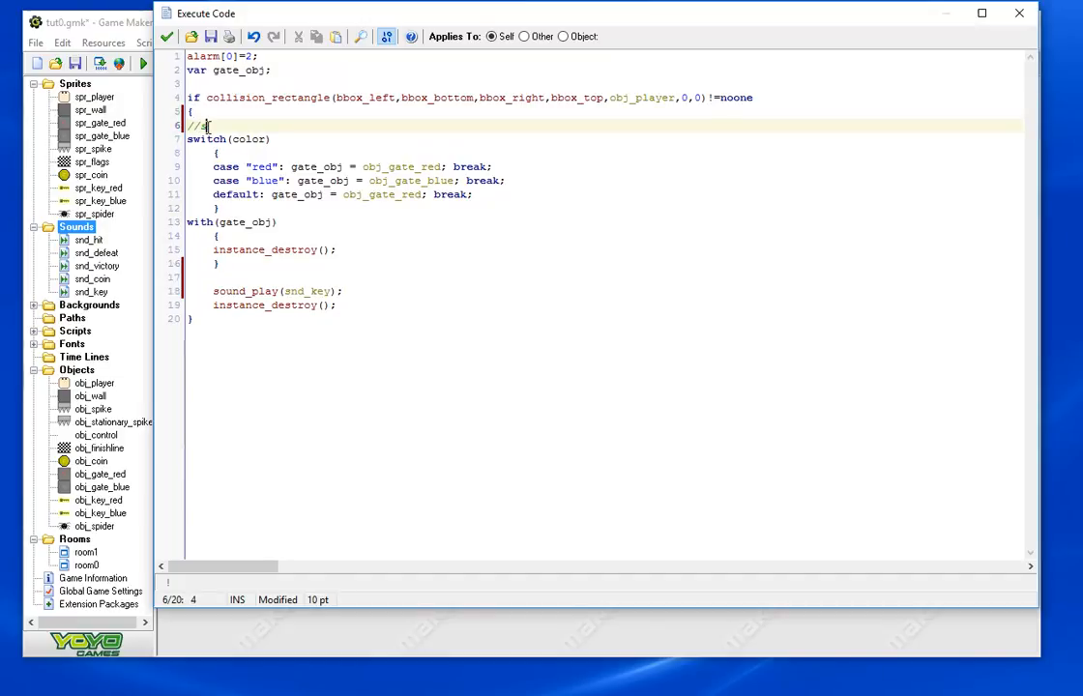
text(set)
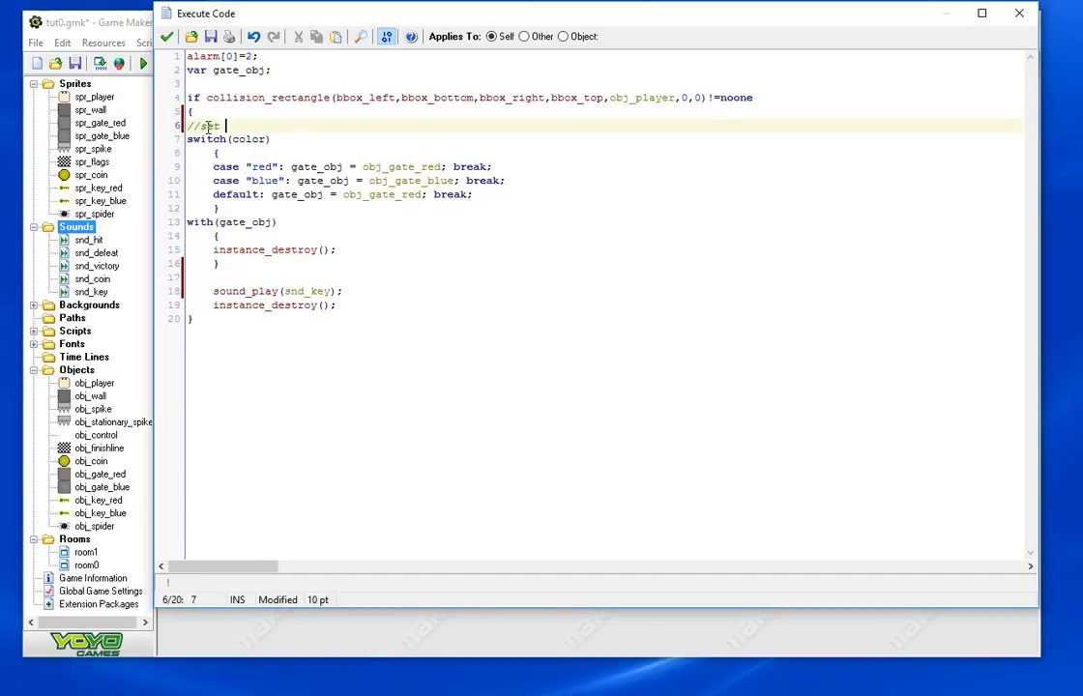
text(appropriate gate)
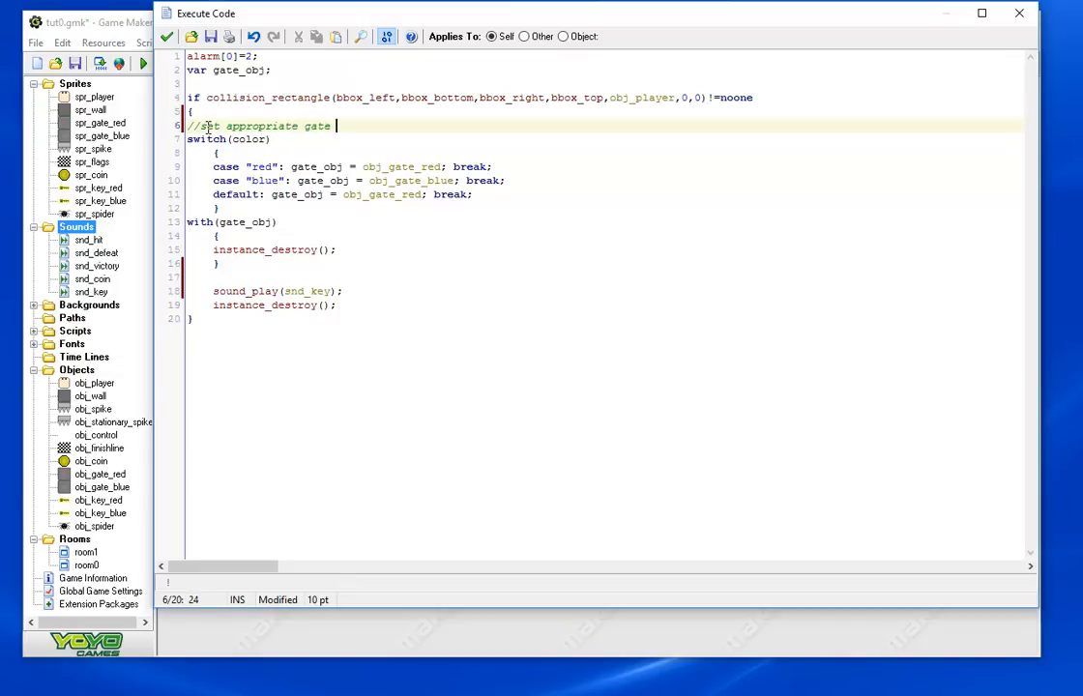
text(for)
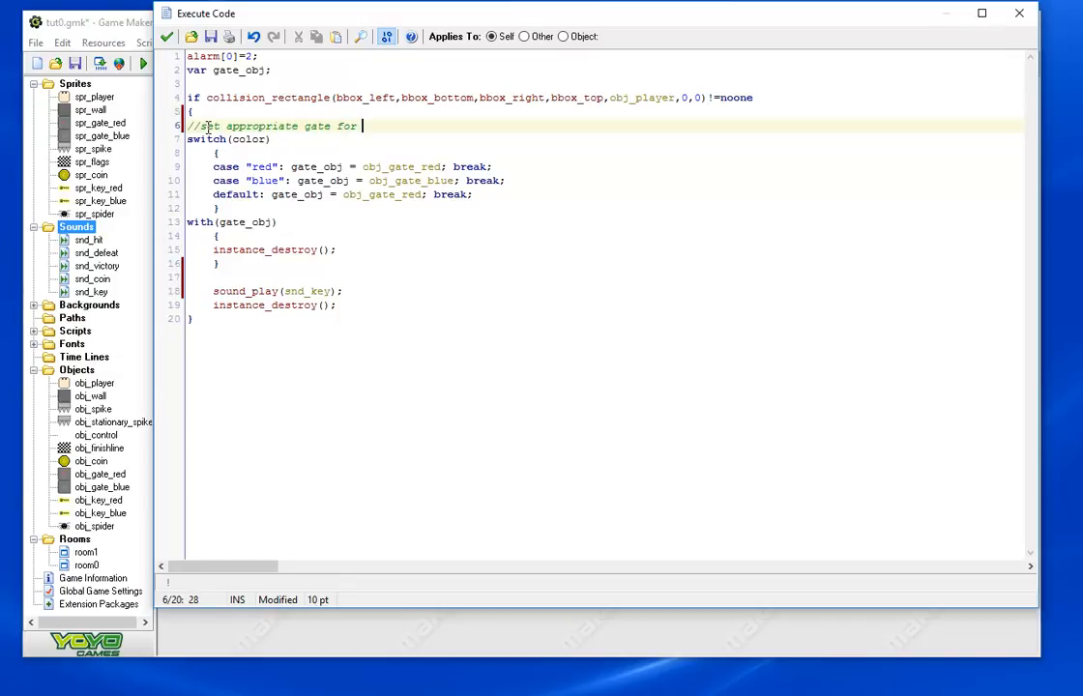
text(the key color o)
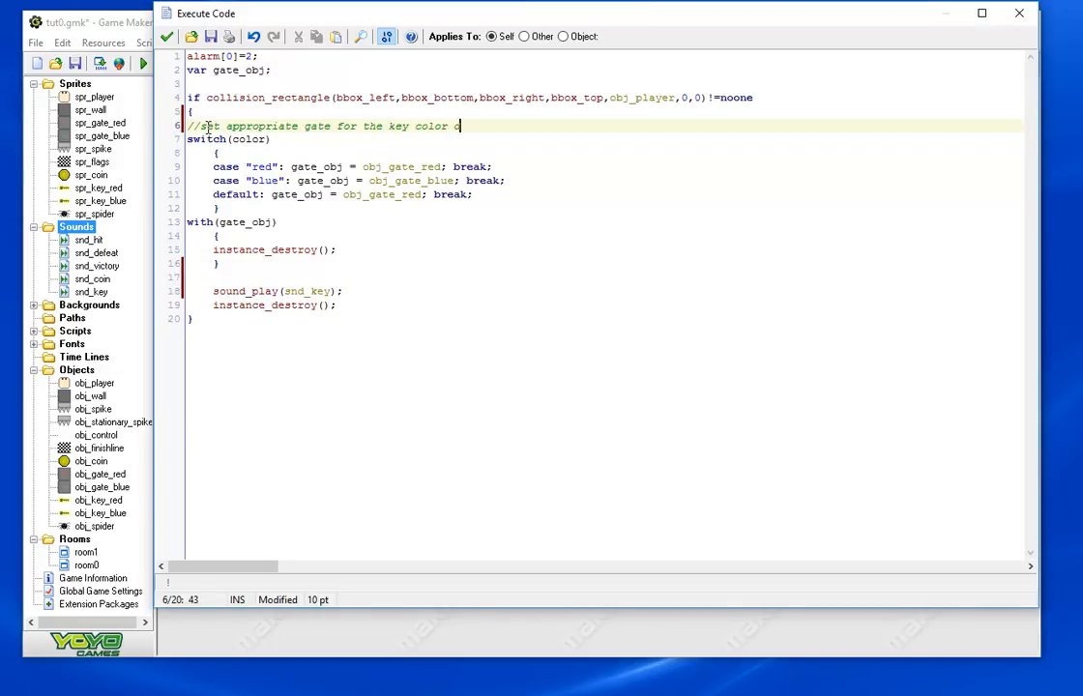
text(defined in cereate)
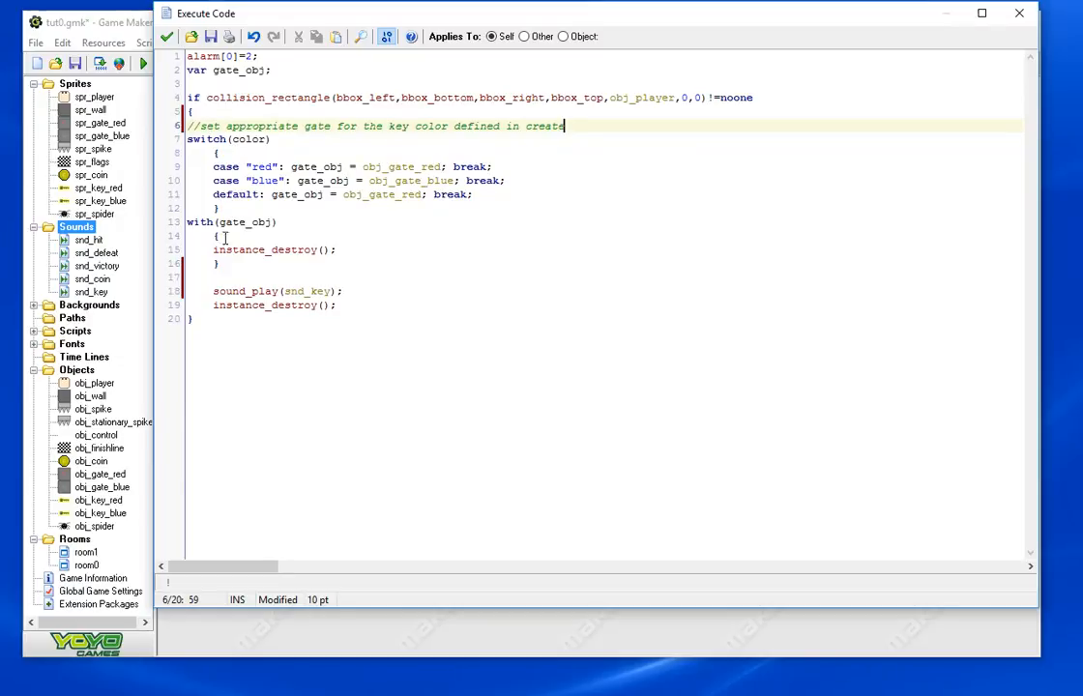
mouse_move(240, 224)
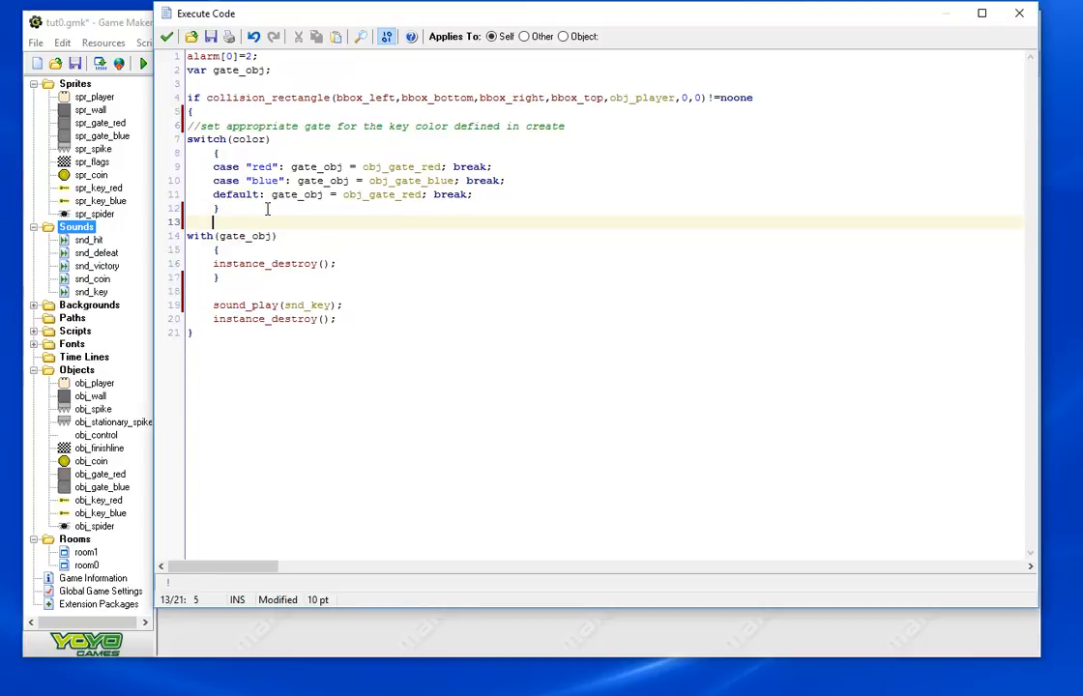
text(//destroy)
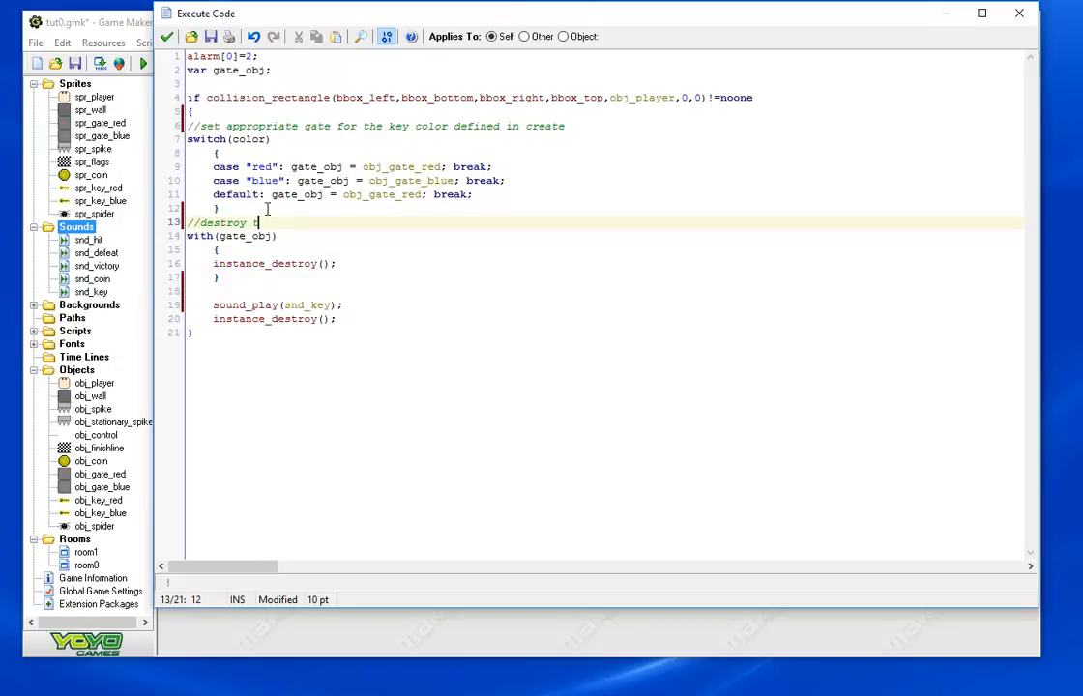
text(the gate)
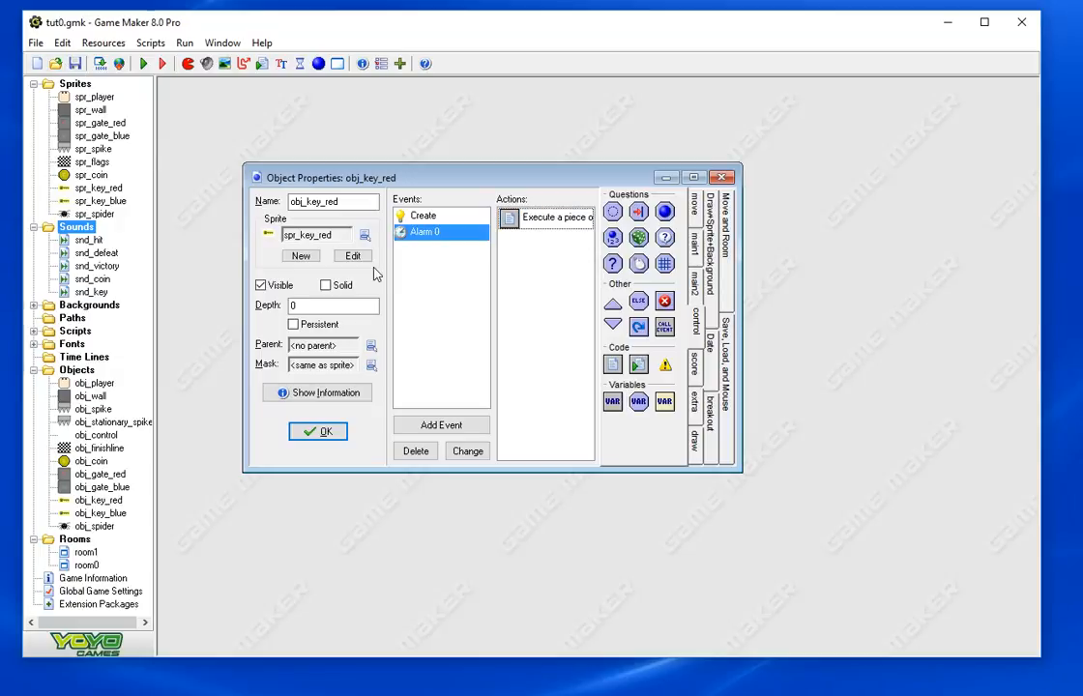
Confirm obj_key_red's properties with OK and run the game to test the maze
click(317, 432)
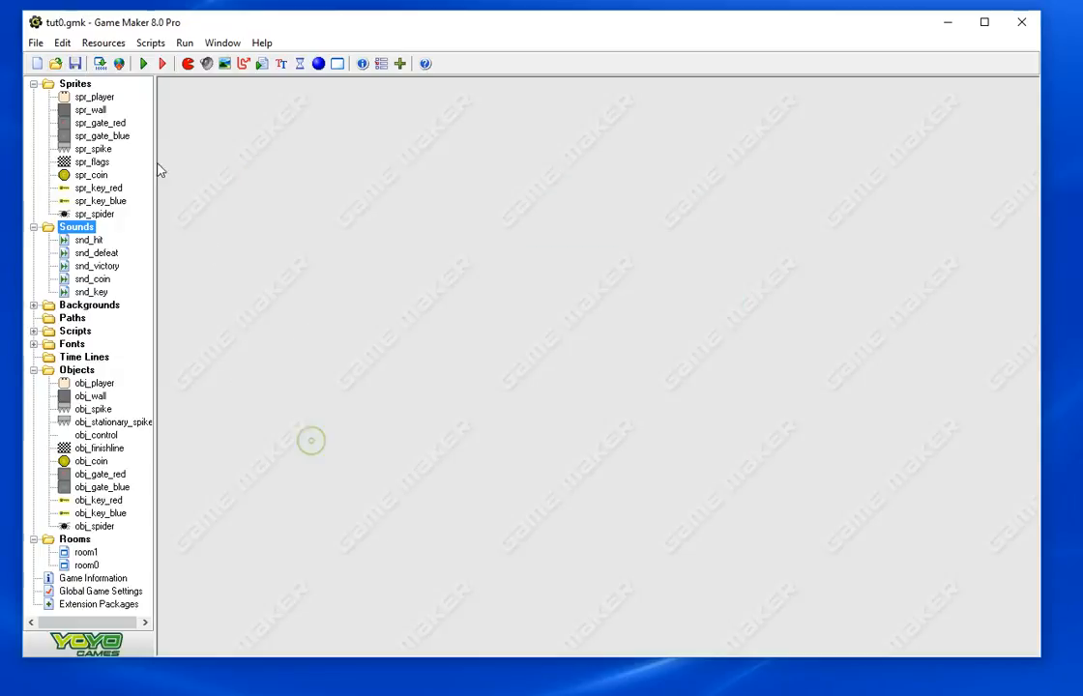
click(143, 62)
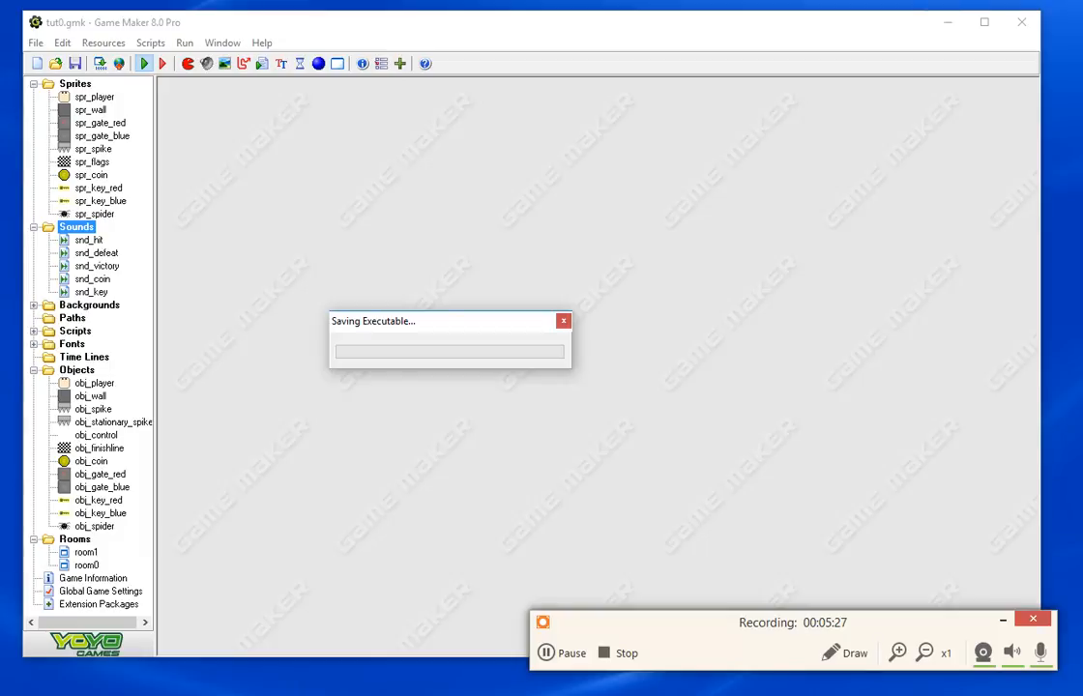
mouse_move(693, 628)
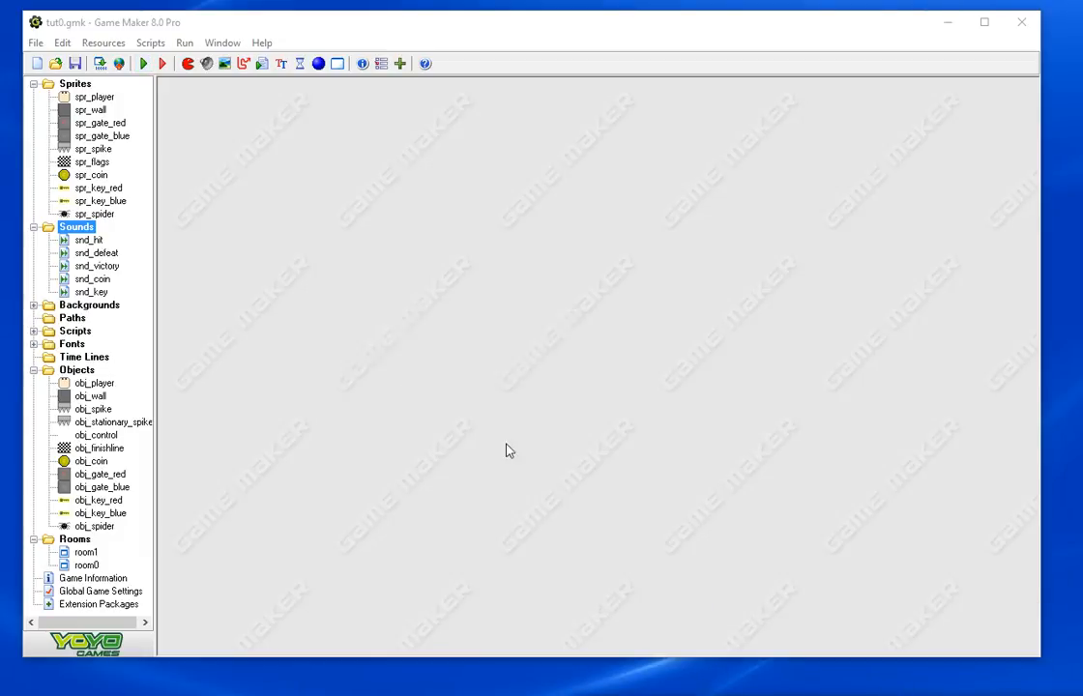
click(143, 61)
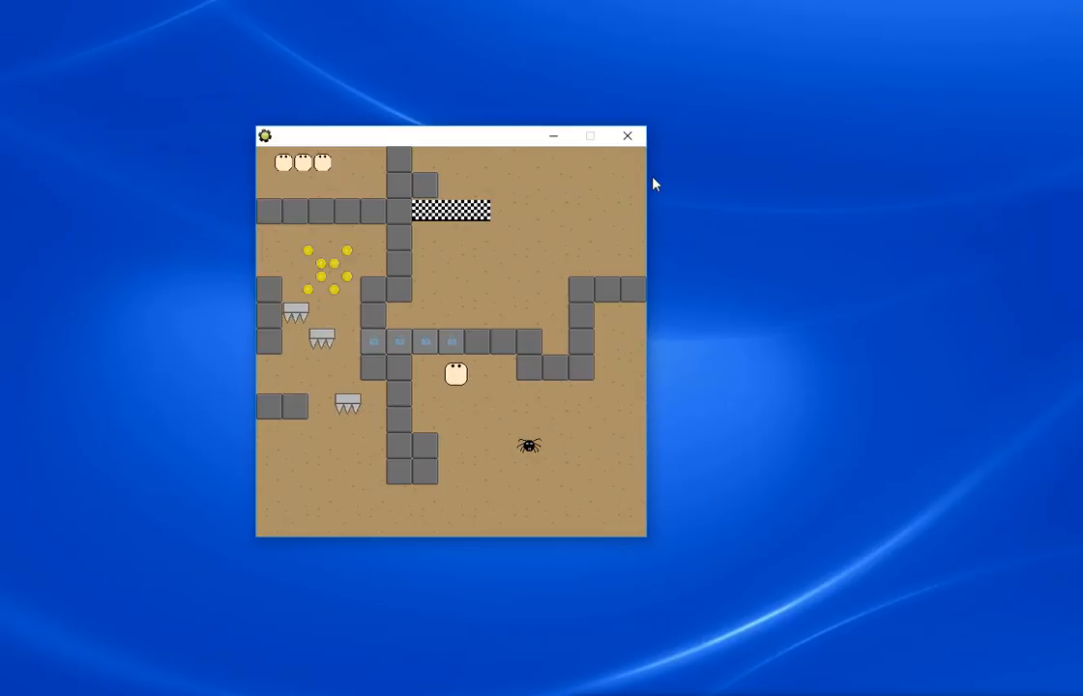
Close the running game and give obj_key_blue a new Create event
click(627, 135)
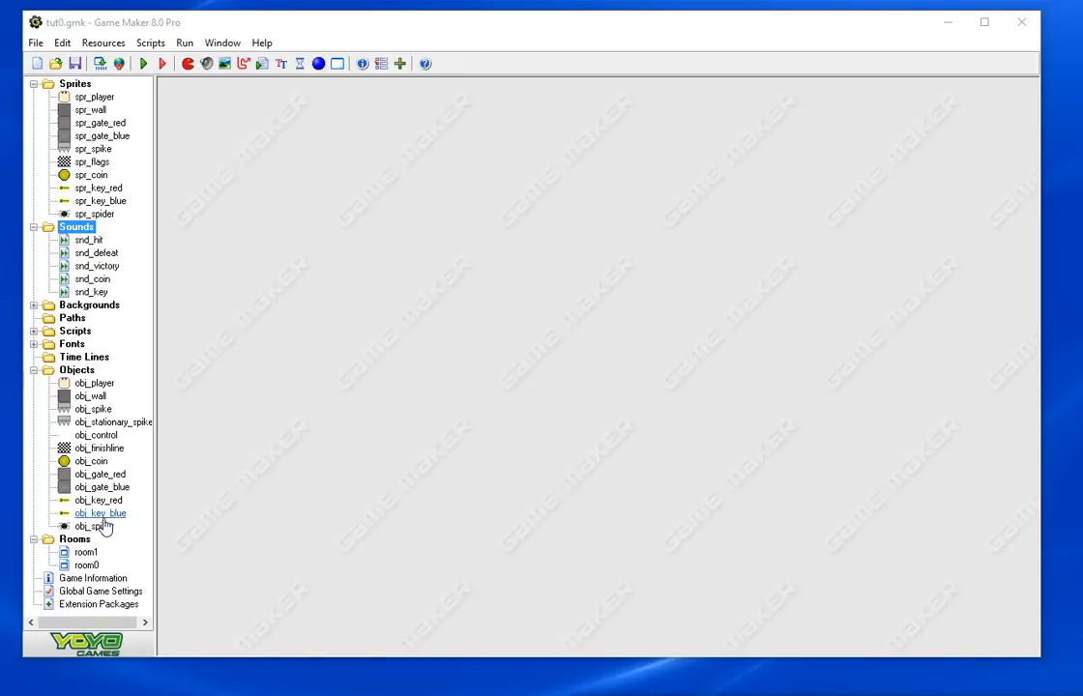
double_click(100, 513)
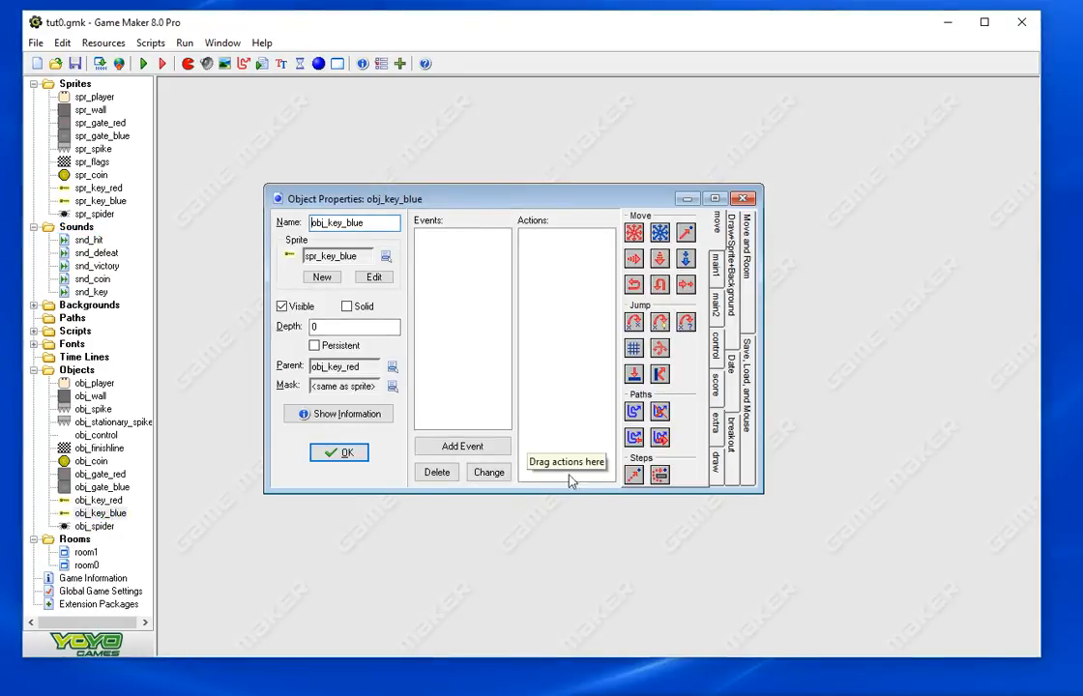
click(460, 445)
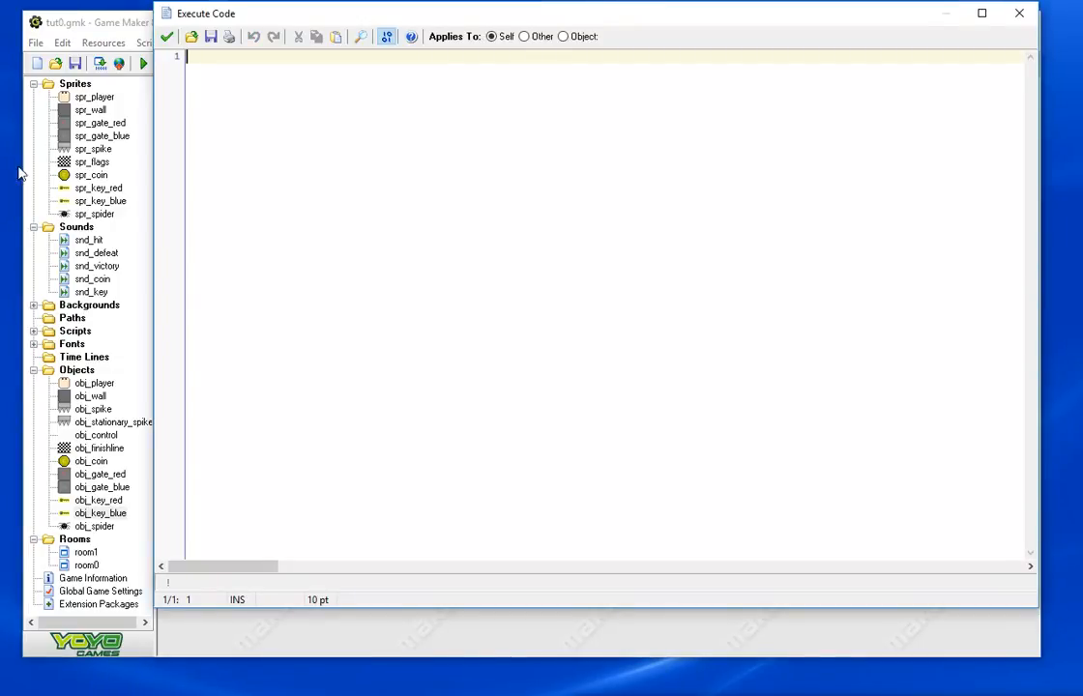
mouse_move(261, 267)
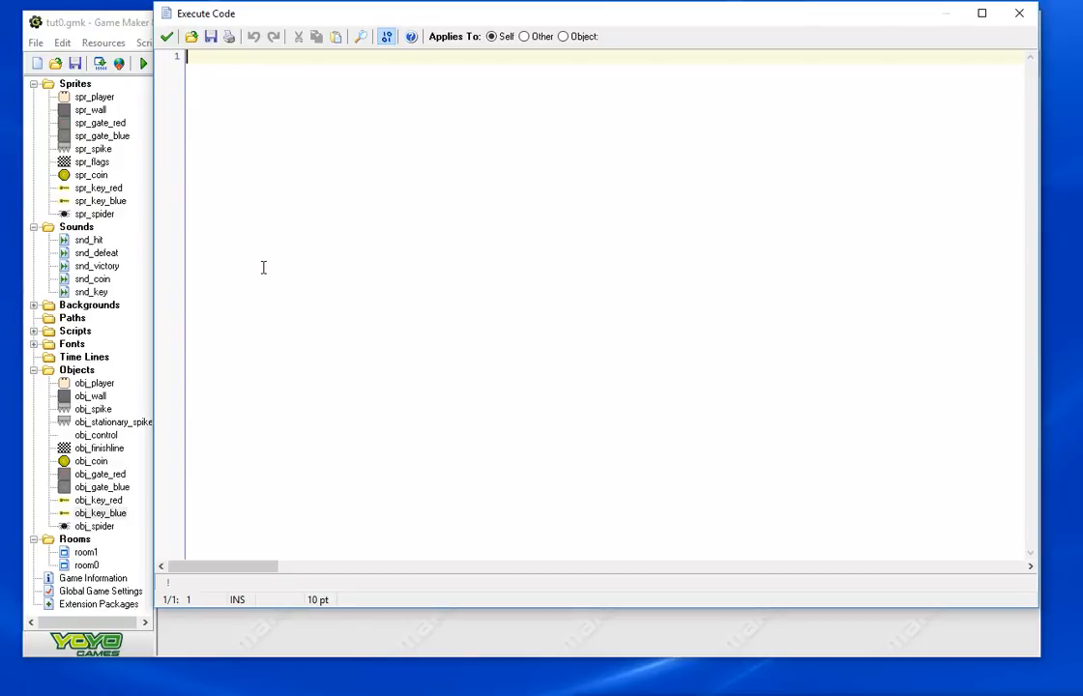
Write alarm[0]=2 and color="blue" in obj_key_blue's Create code
text(alarm[0])
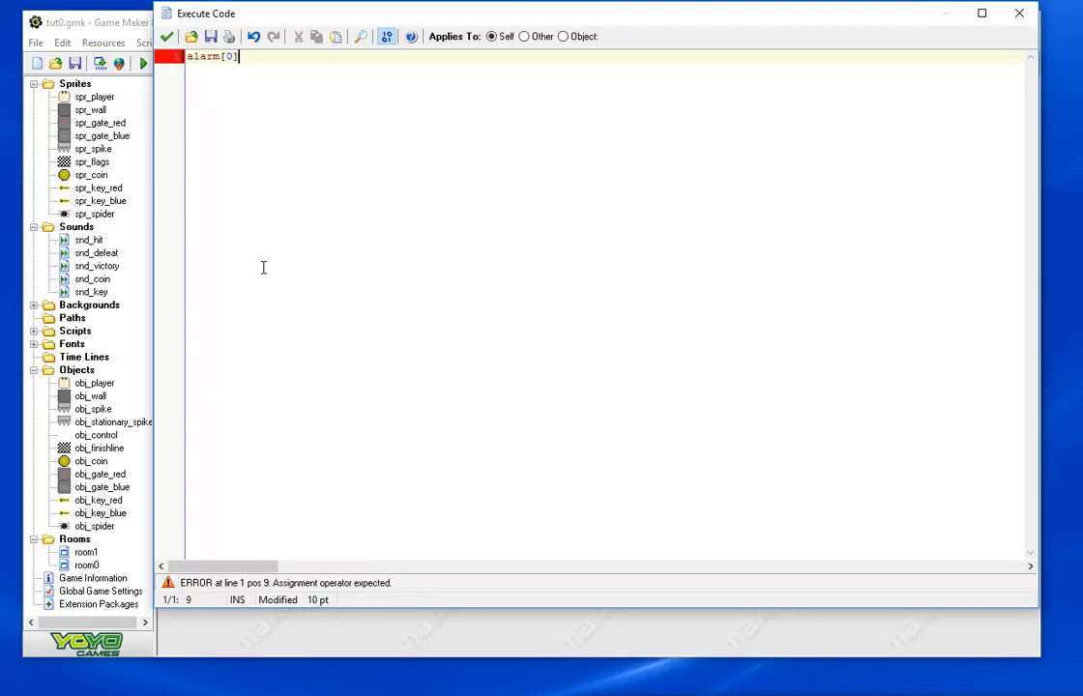
text(=2)
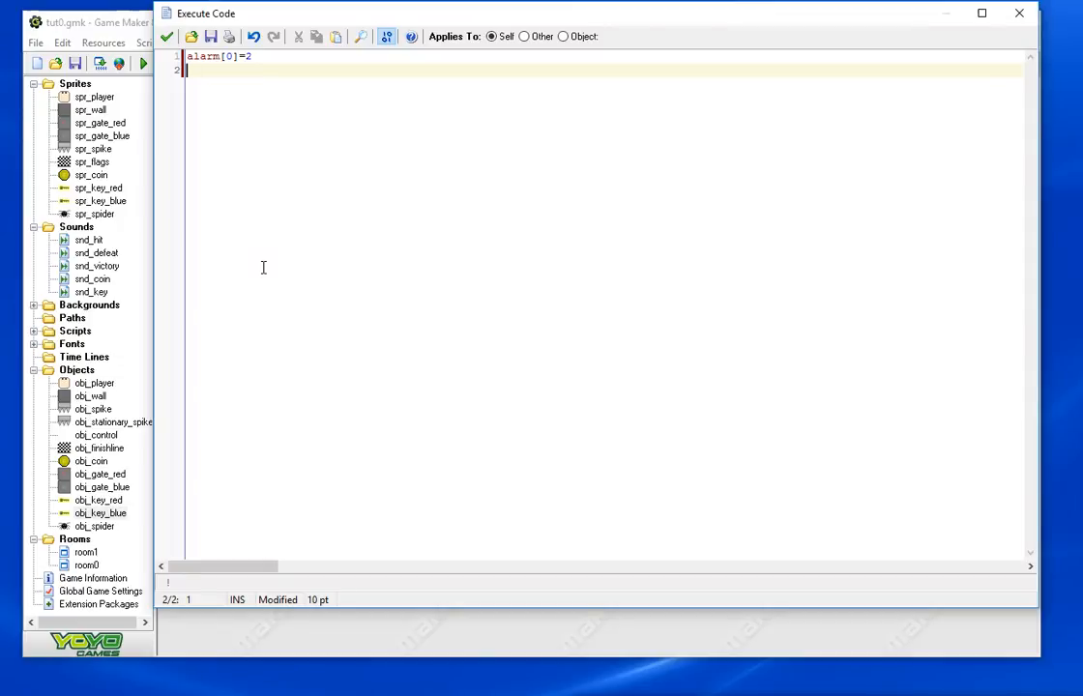
text(color)
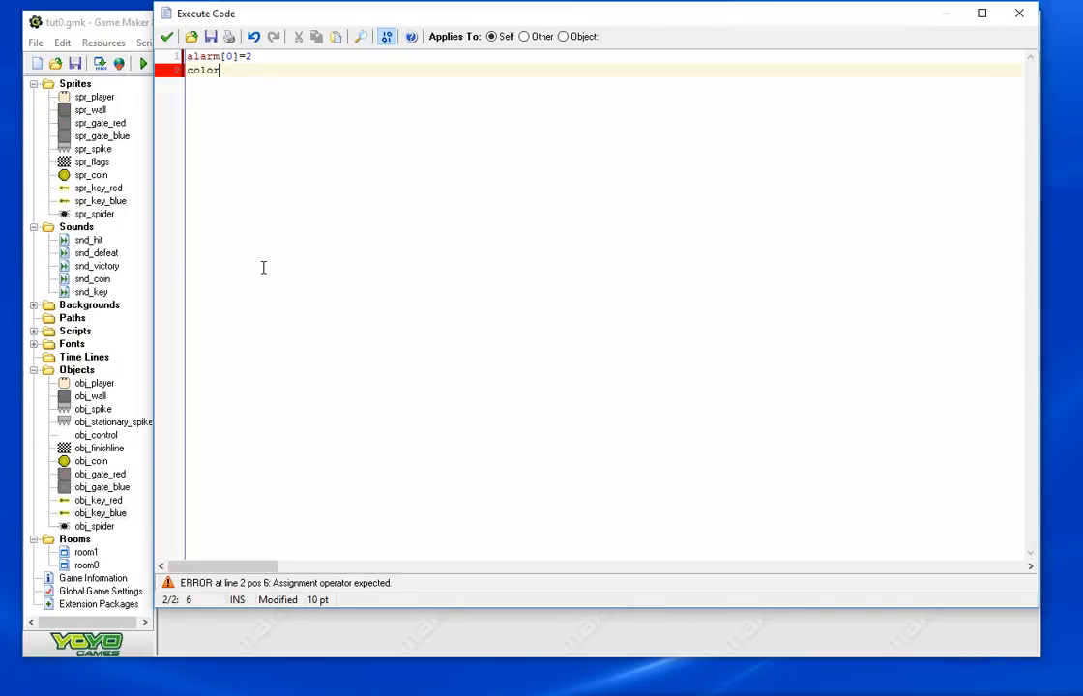
text(=")
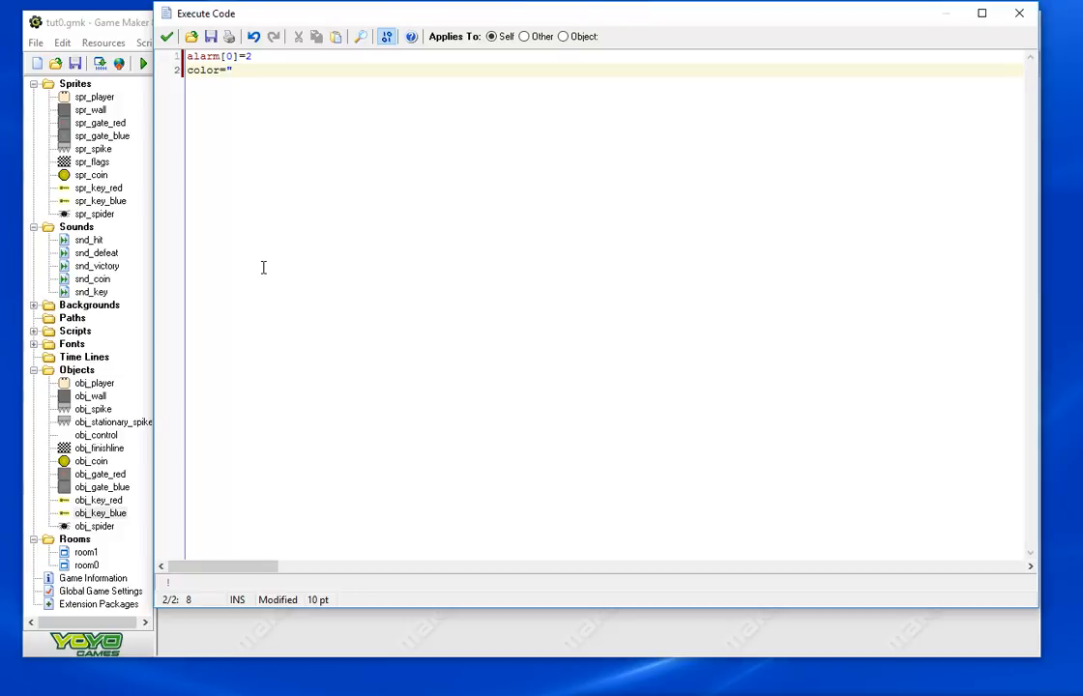
text(blue")
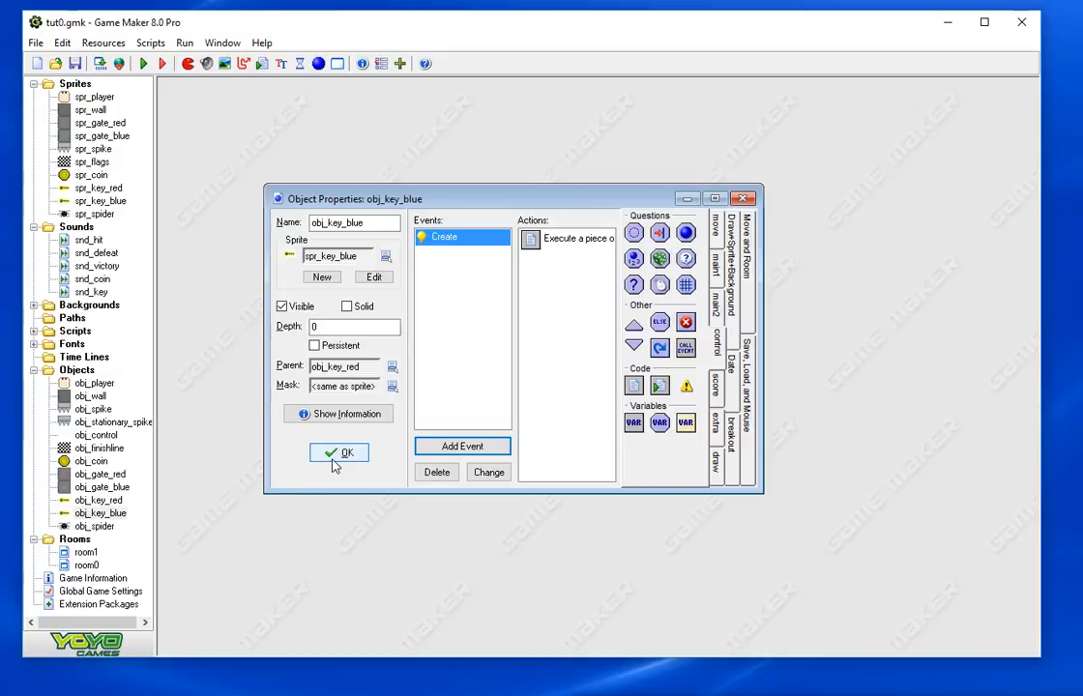
Close obj_key_blue, then give obj_spider a Create event with an Execute Code action
click(339, 453)
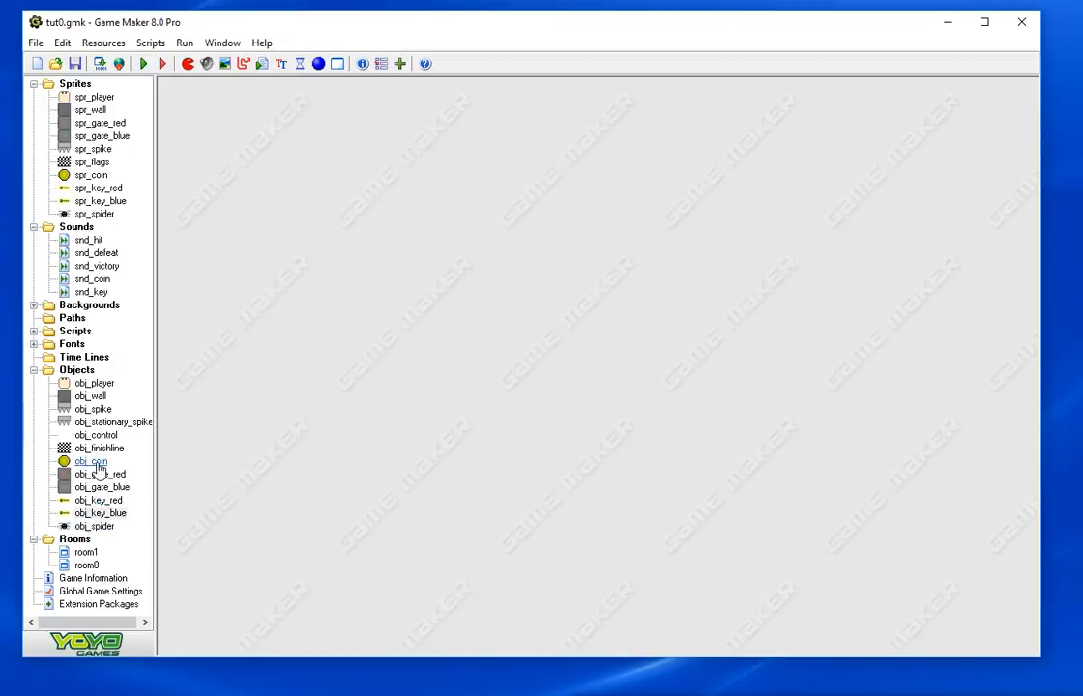
click(101, 487)
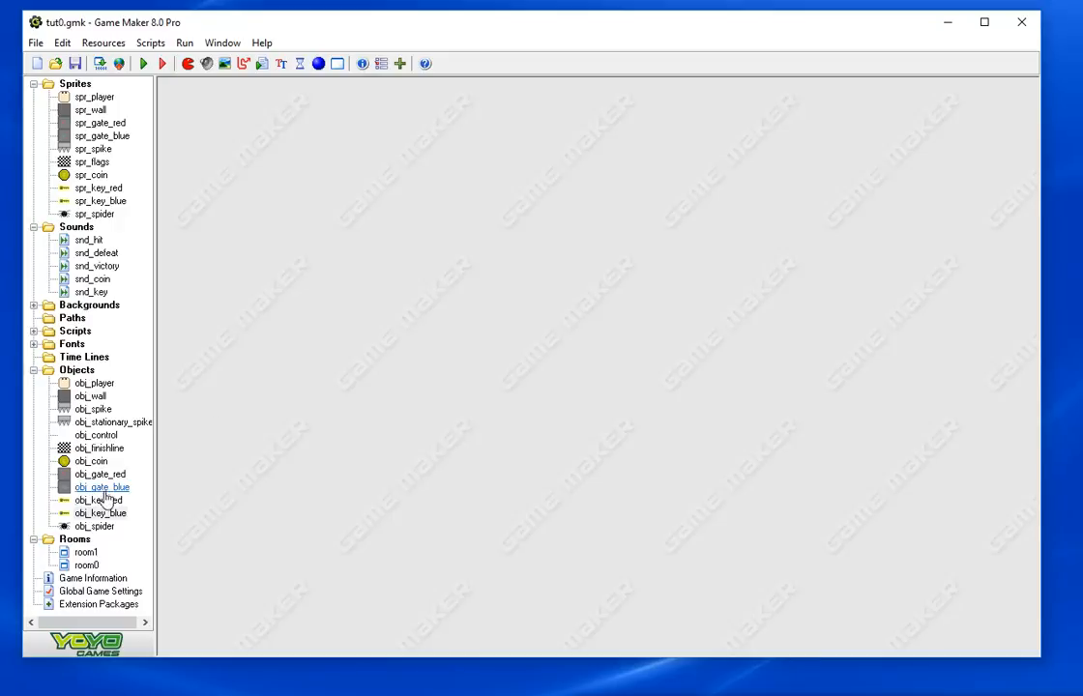
double_click(95, 526)
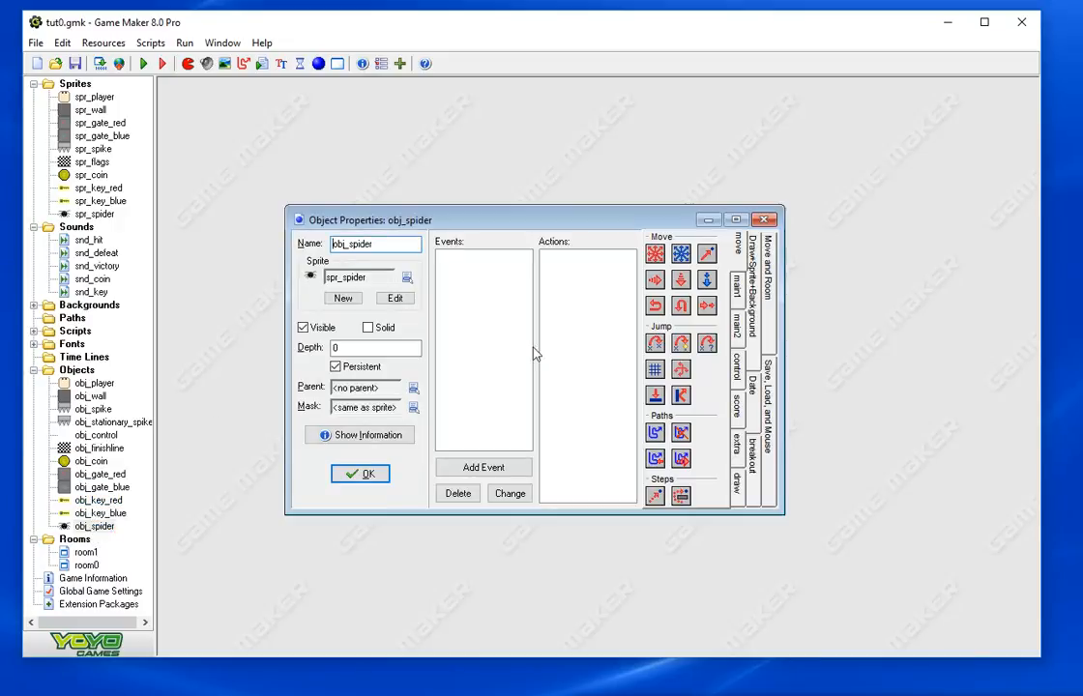
mouse_move(462, 319)
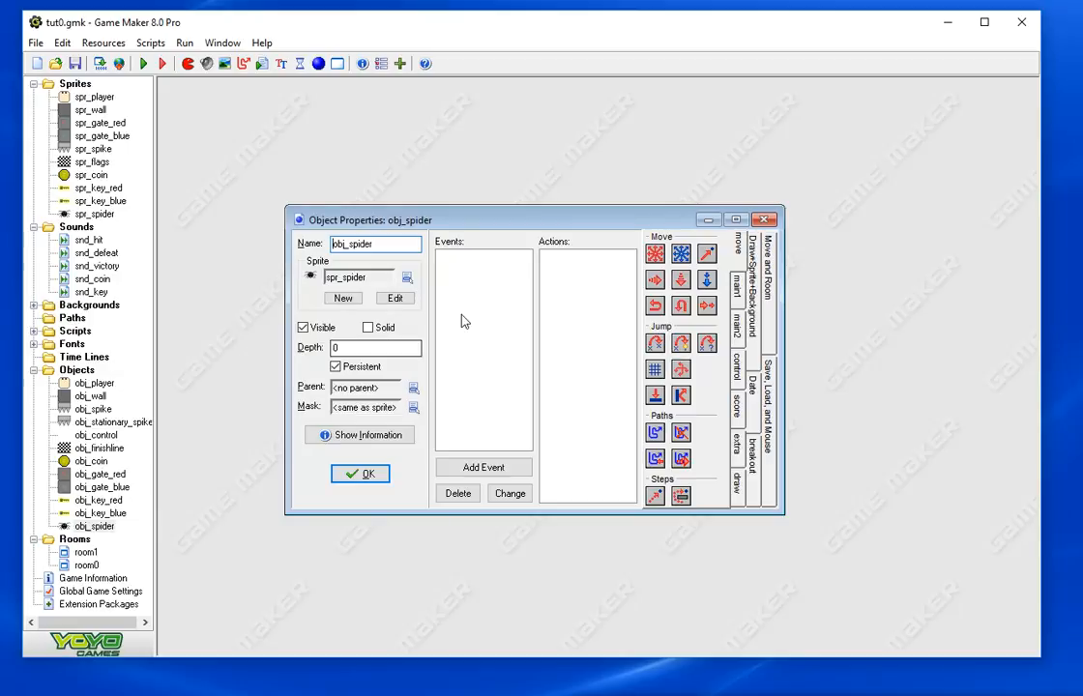
click(483, 466)
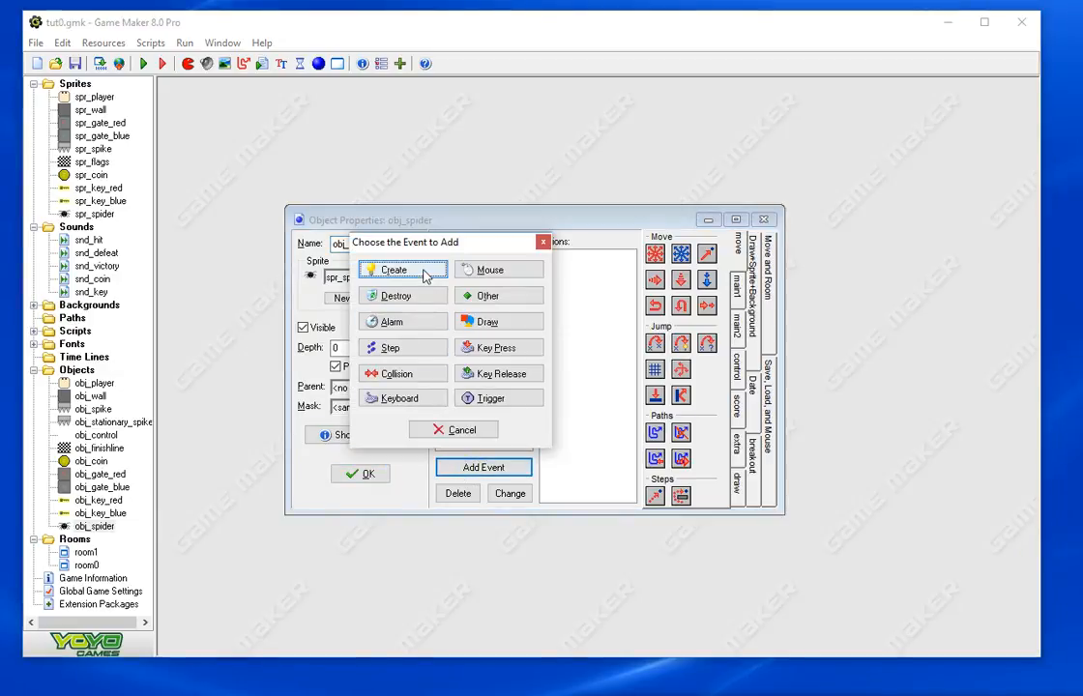
click(391, 269)
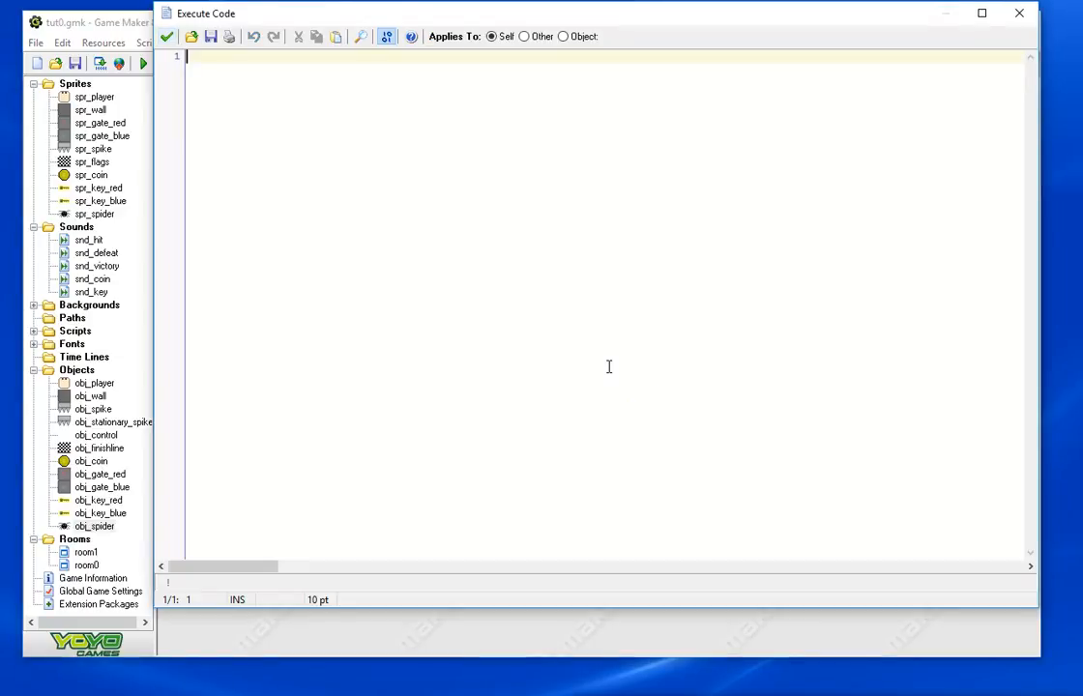
Write the Create code alarm[0]=30 and move=0;
text(alarm[0])
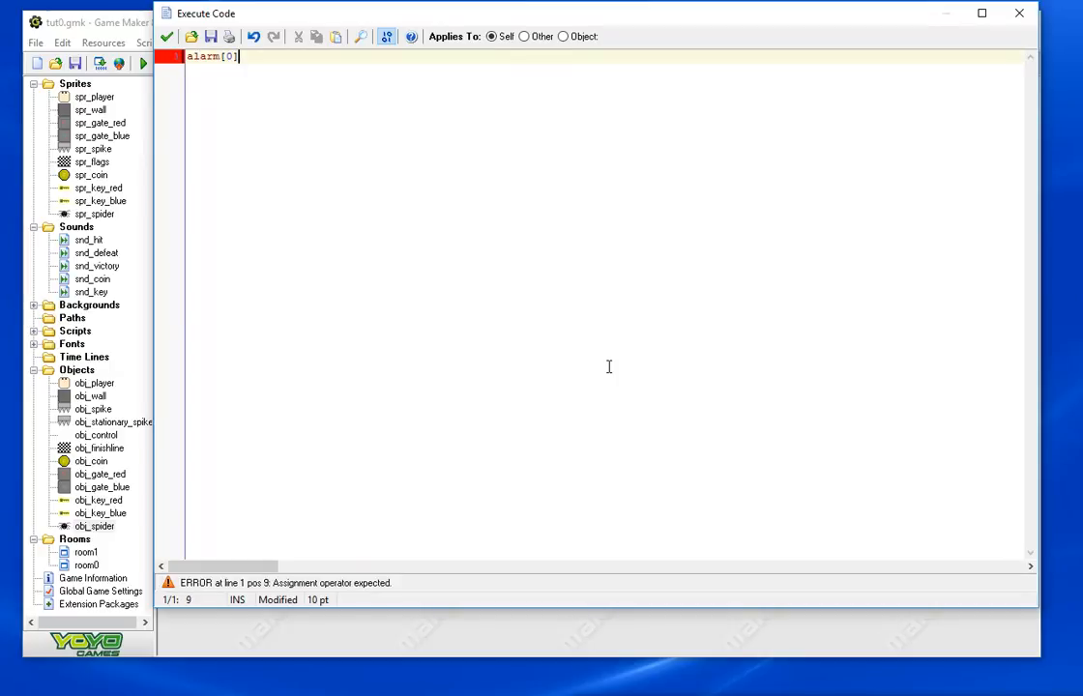
text(=30)
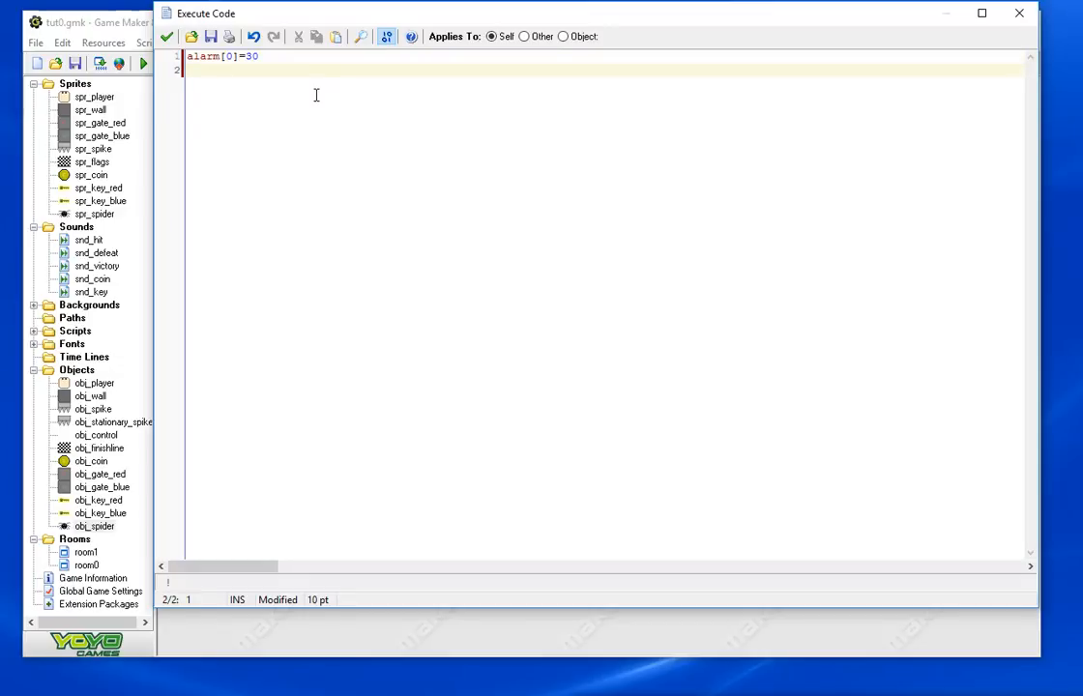
text(move)
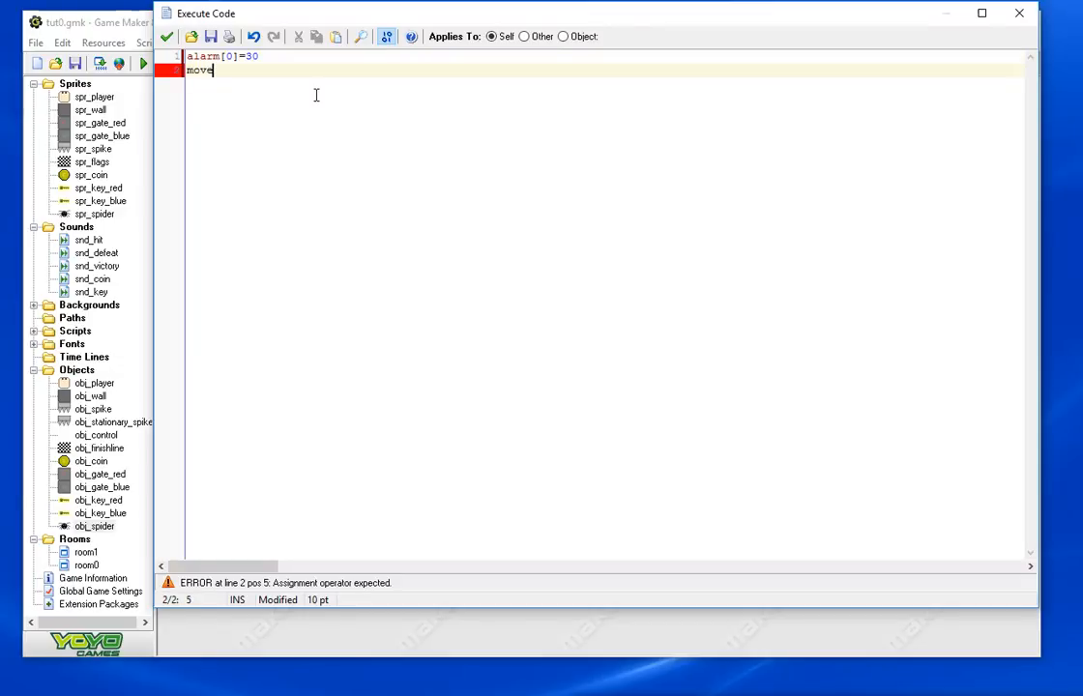
text(=0;)
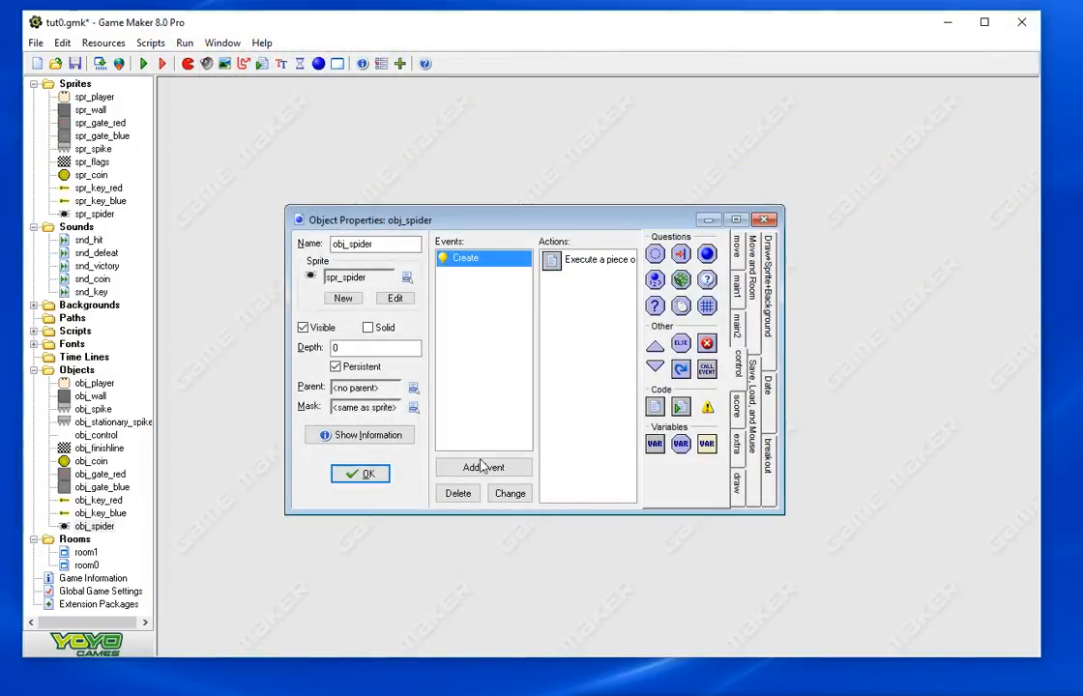
Start the alarm code with alarm[0]=30 and begin a direction line
click(483, 466)
text(alarm)
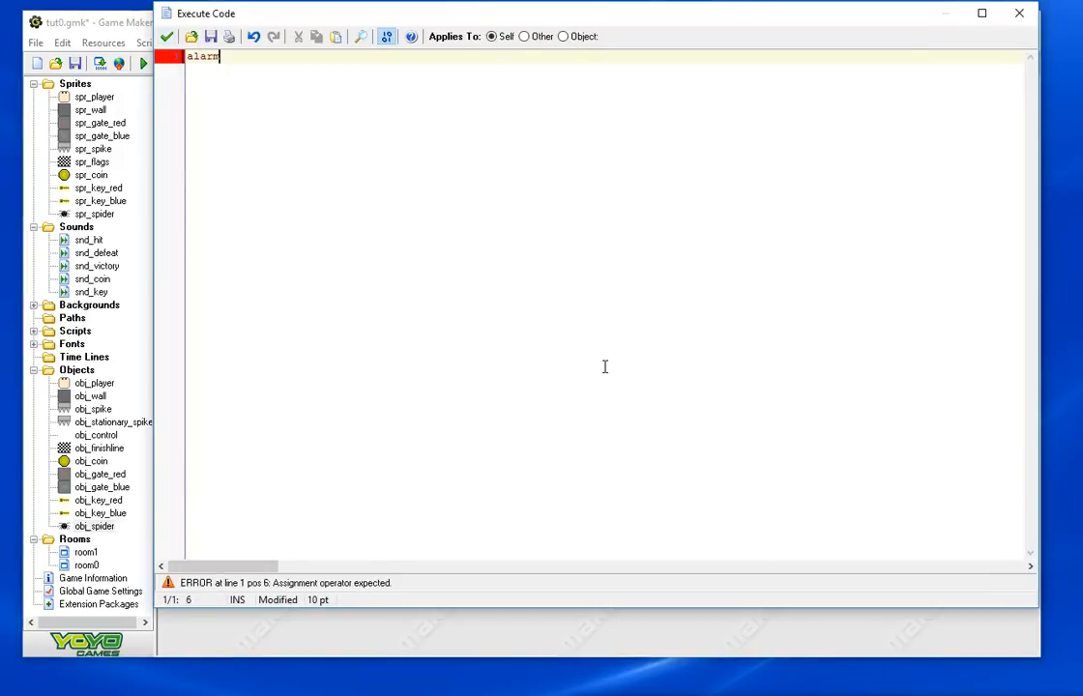
text([0]=30;)
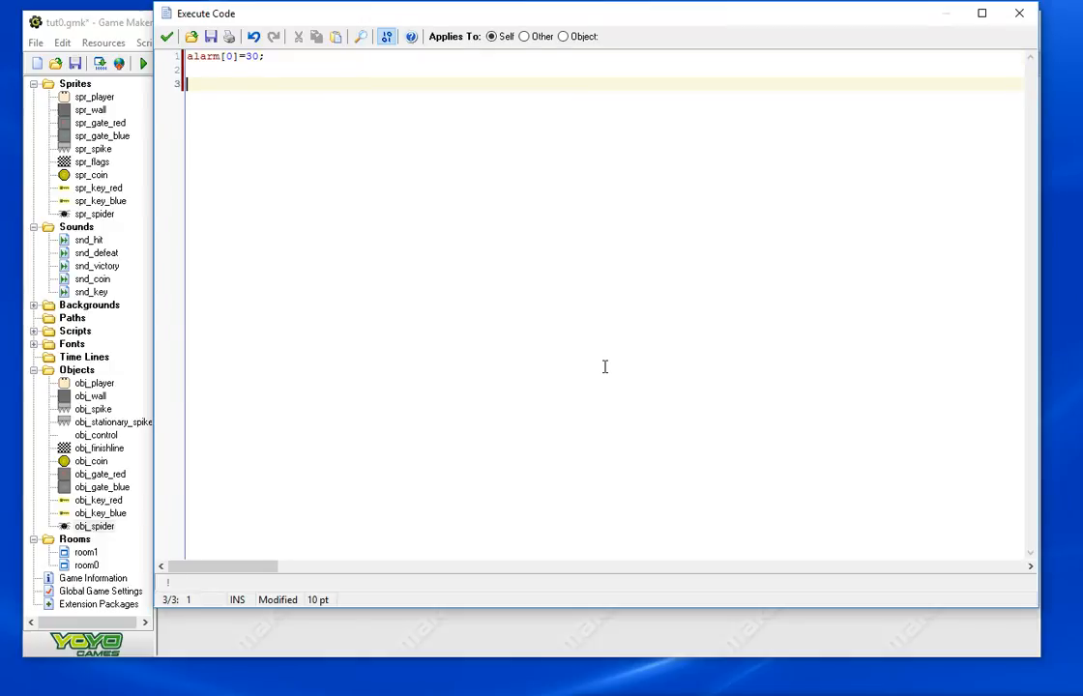
key(Backspace)
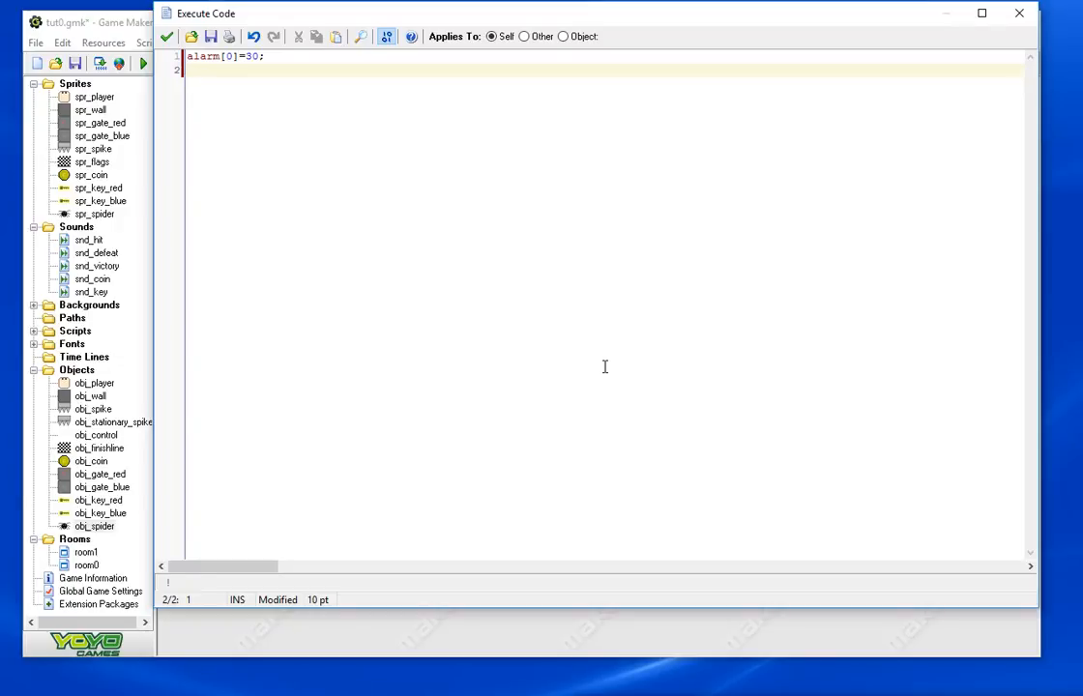
text(direction =)
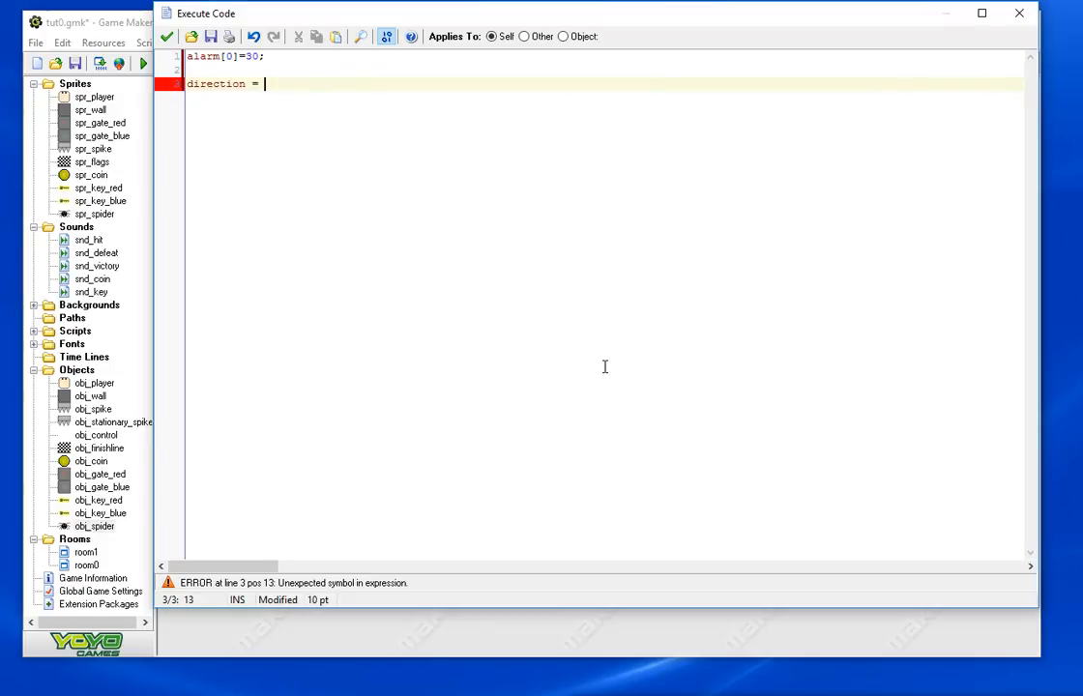
Set direction = point_direction(x,y,obj_player.x,obj_player.y)-20+random(40)
text(point_)
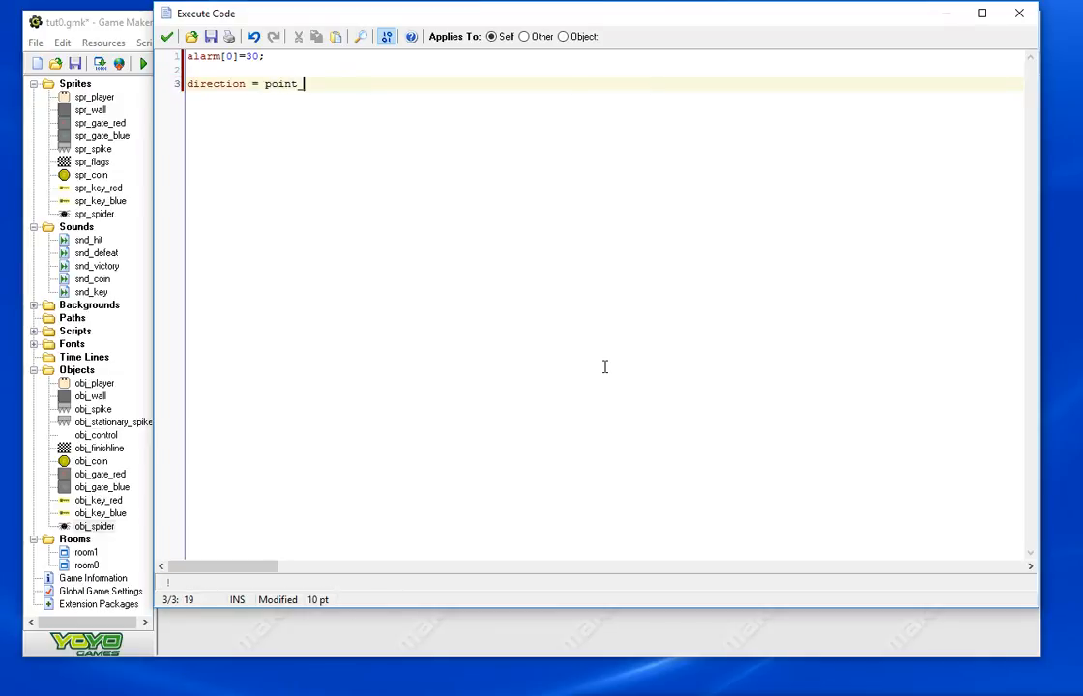
text(direction()
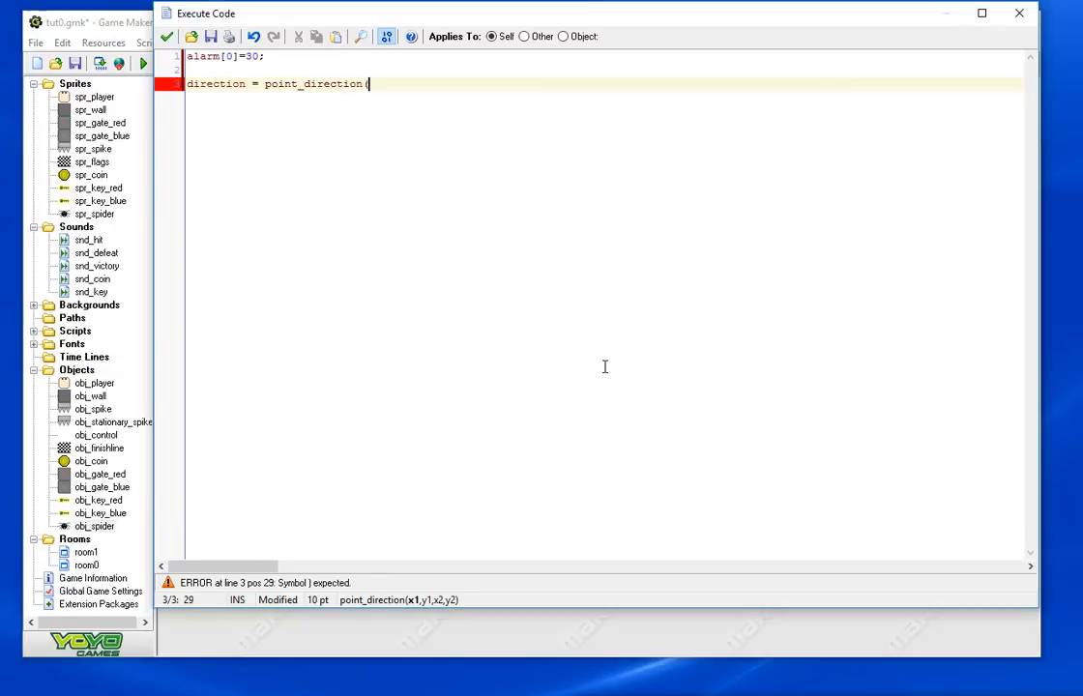
text(x,)
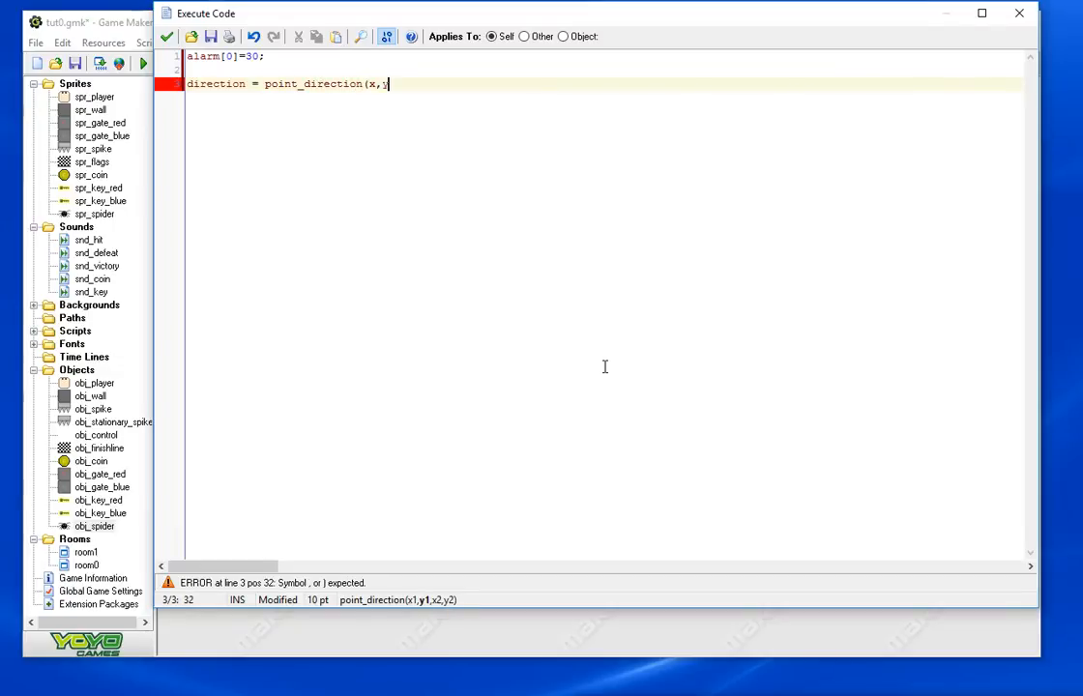
text(y,)
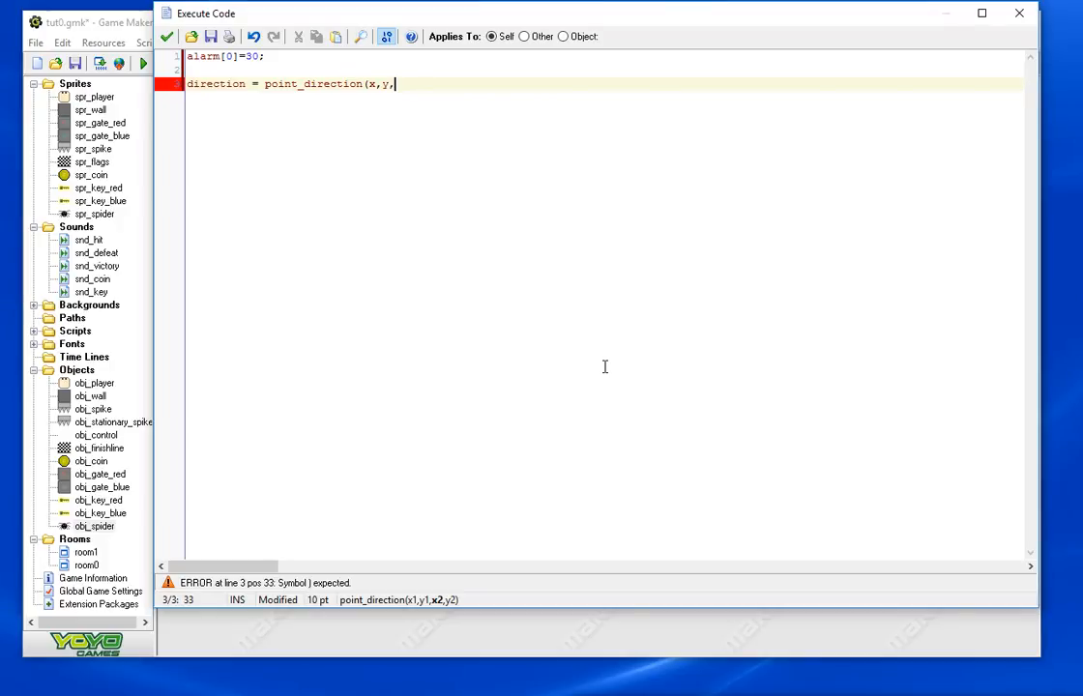
text(obj_player.x,)
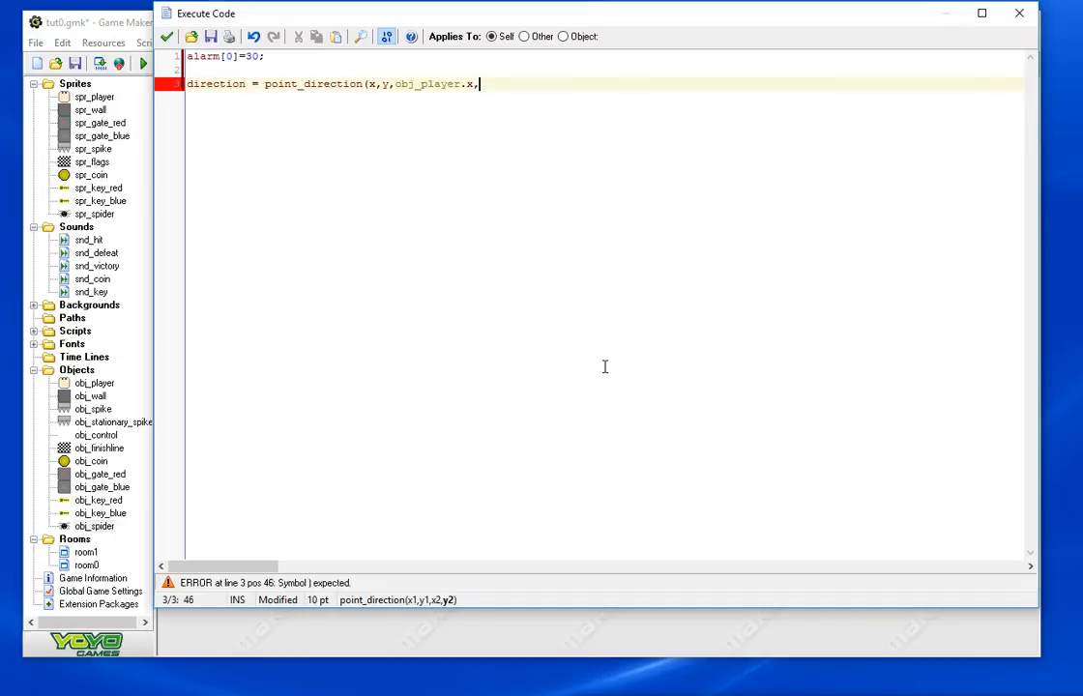
text(obj_player.y)
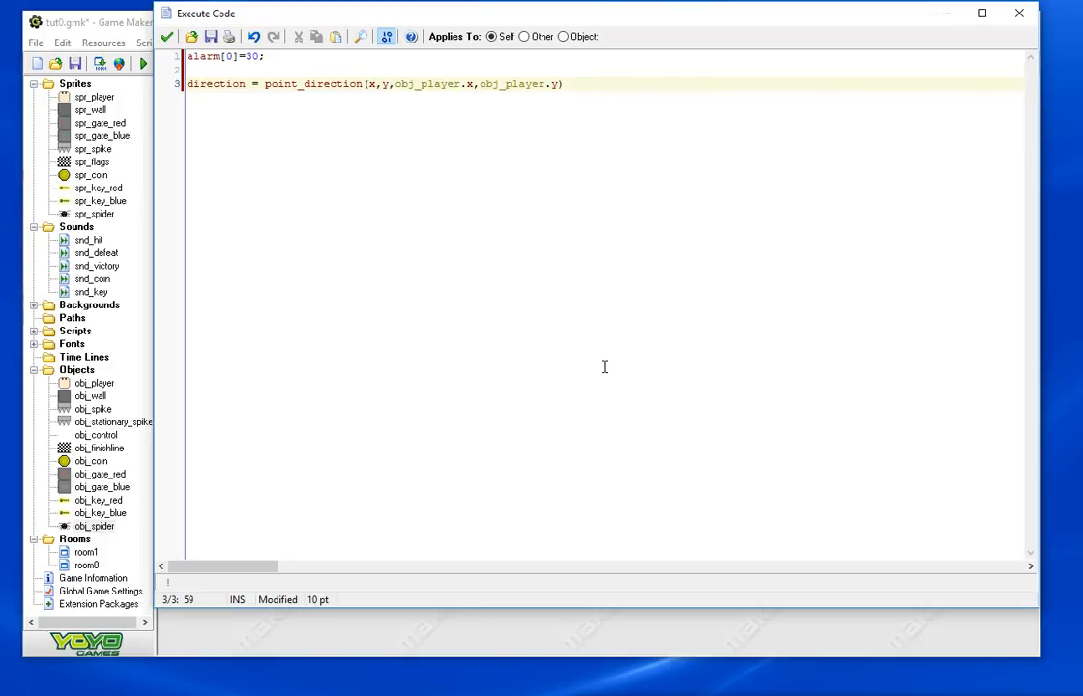
text(-)
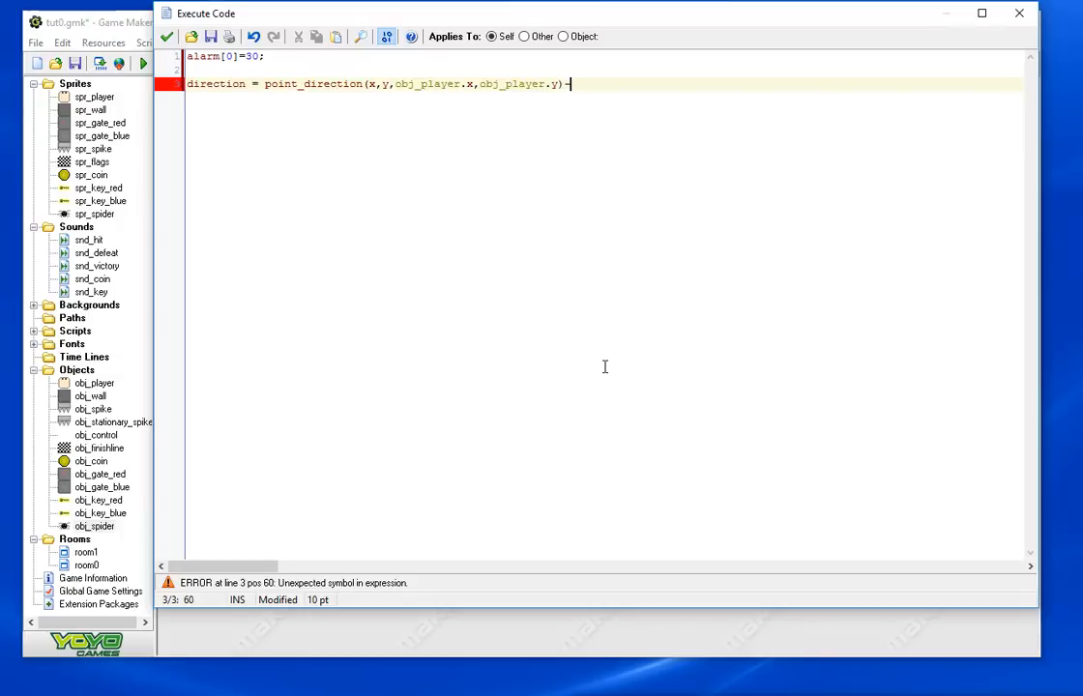
text(20)
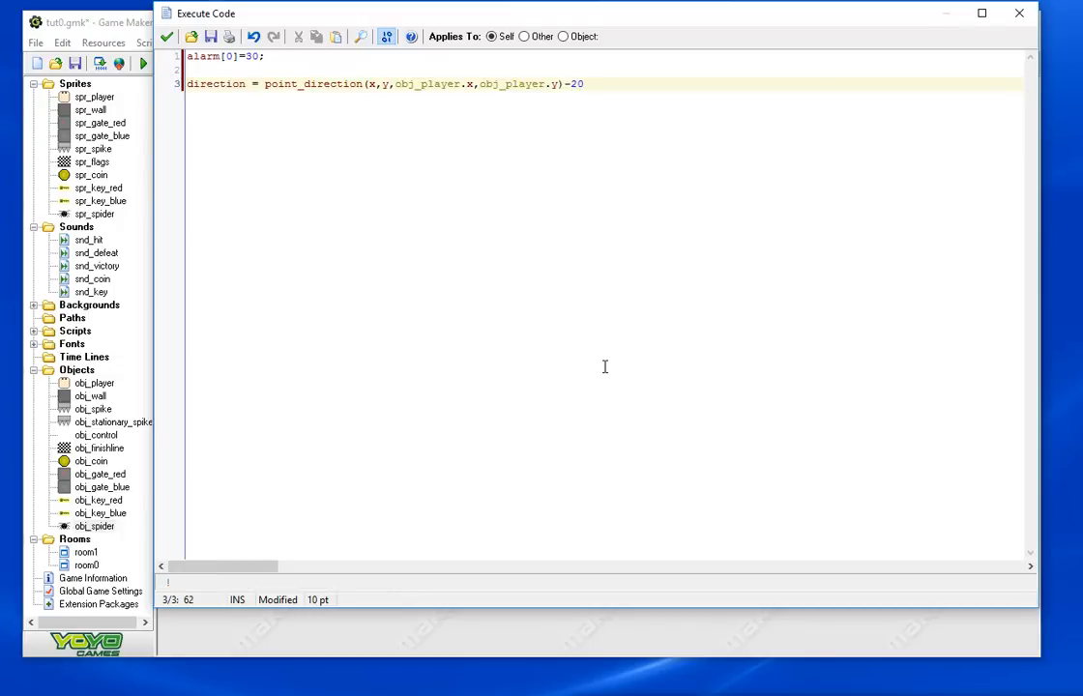
text(+random)
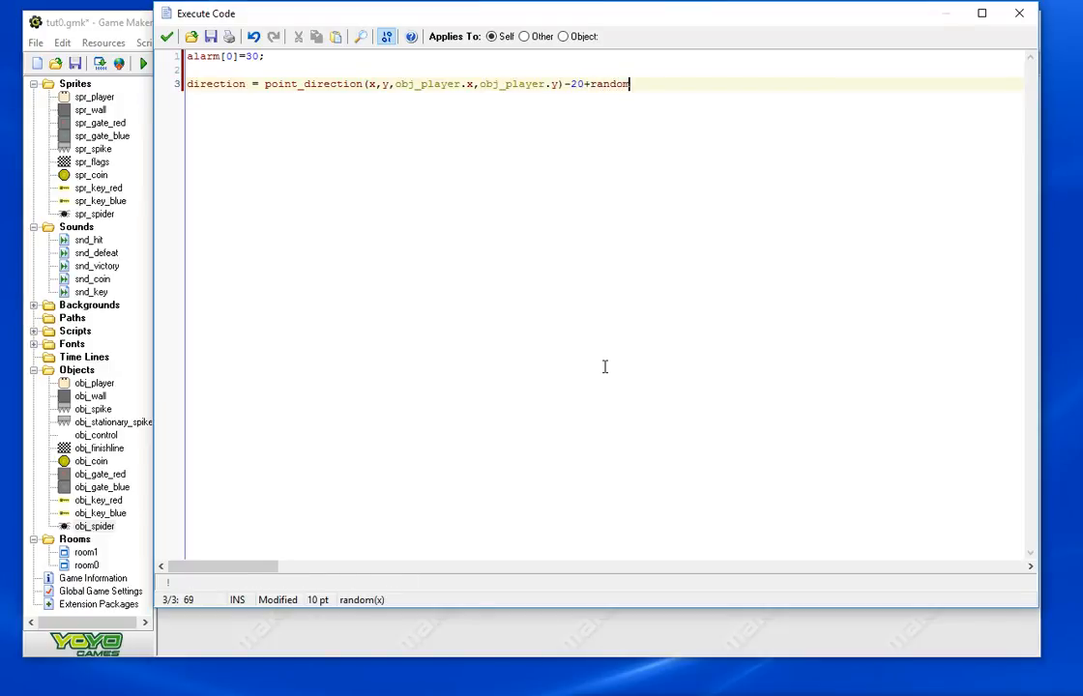
text((40))
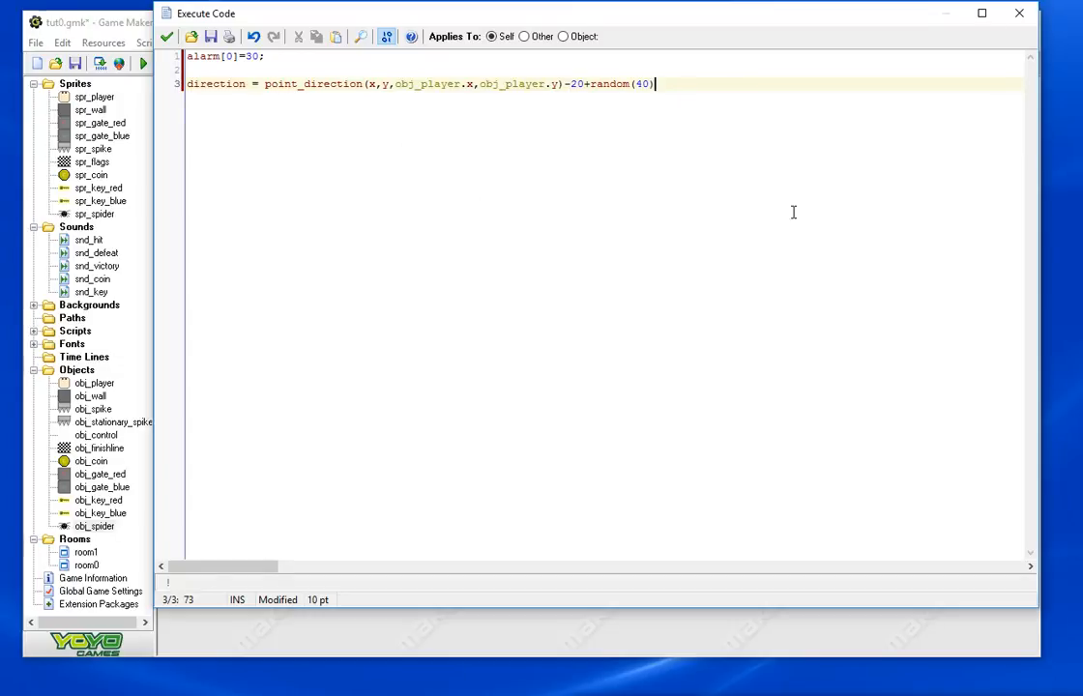
mouse_move(415, 140)
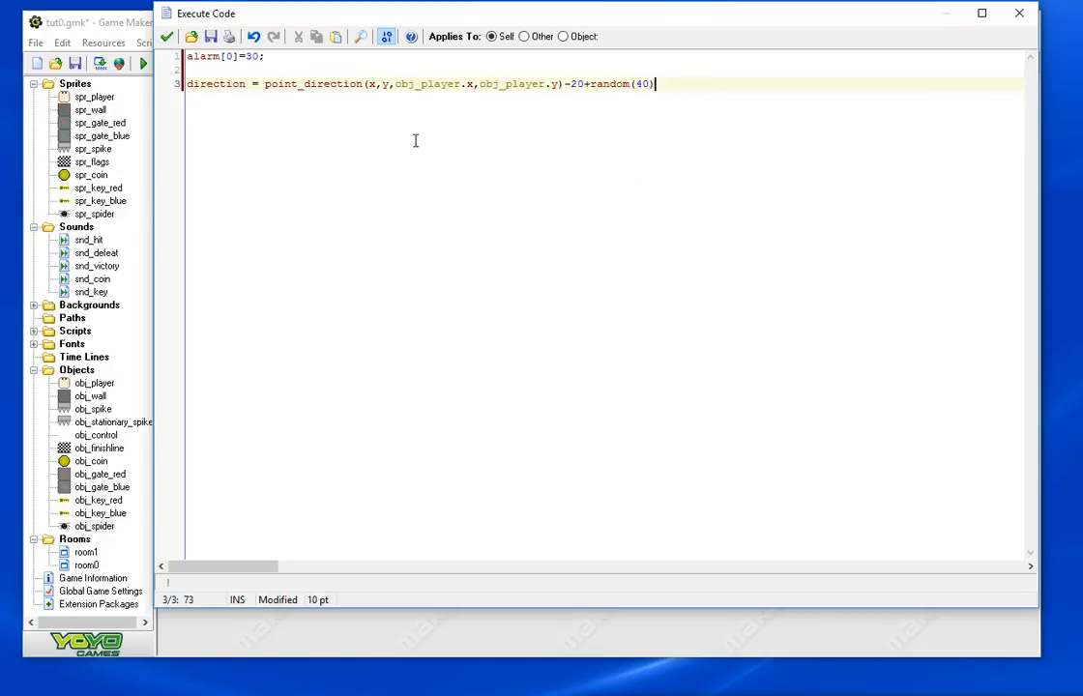
mouse_move(362, 390)
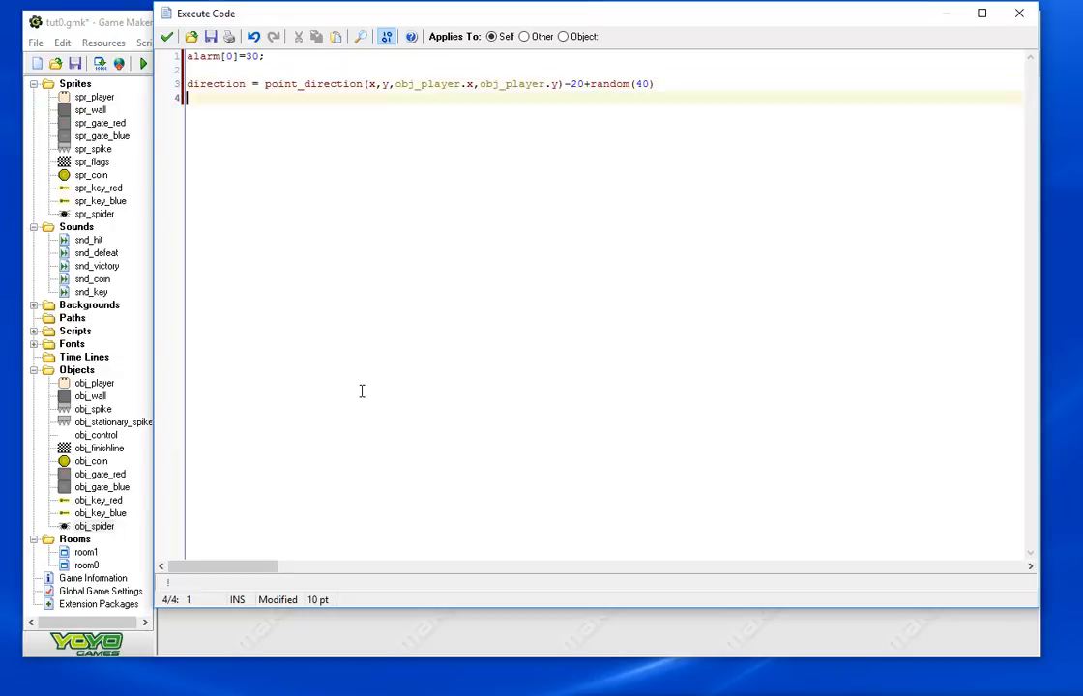
Add the condition if (round(random(3))<=1) on a new line
key(enter)
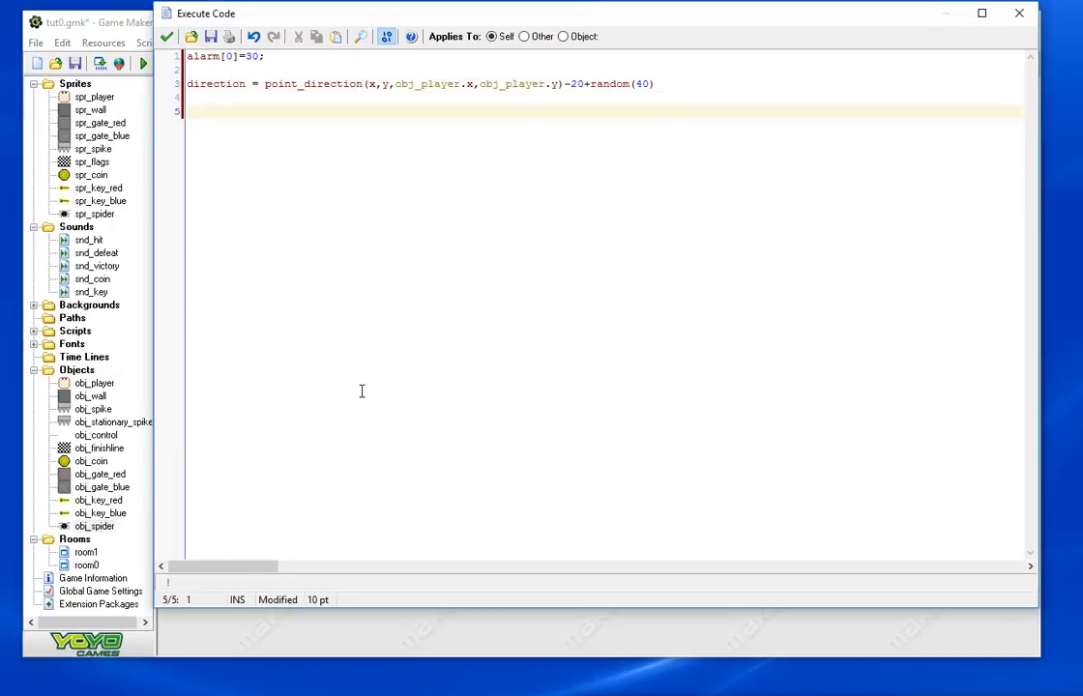
text(if)
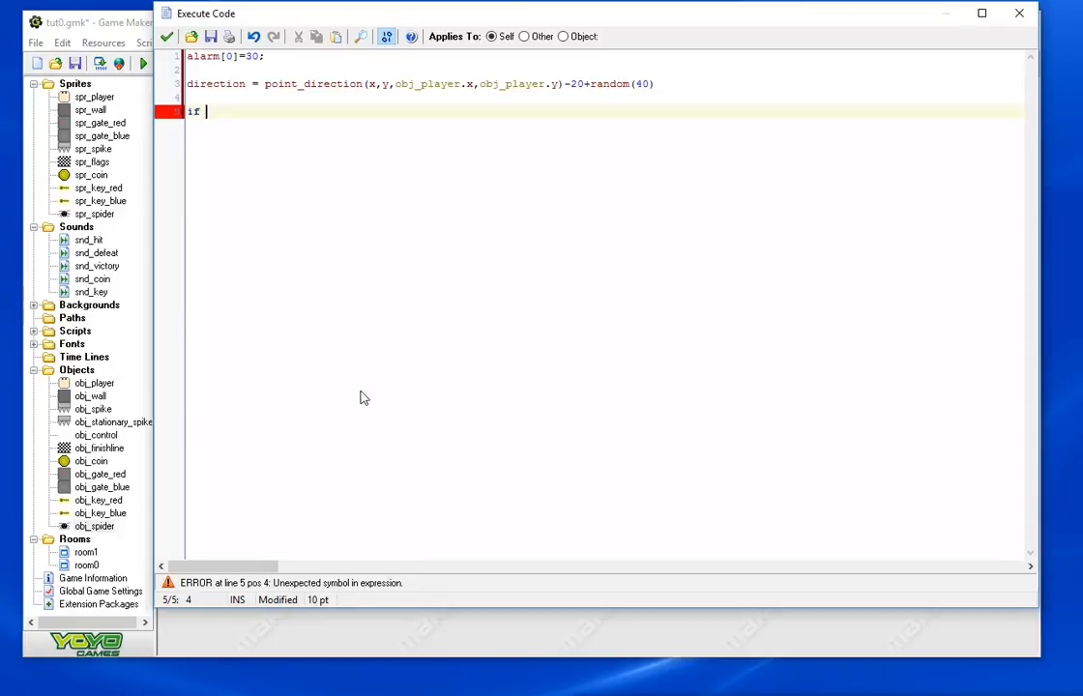
text((rou)
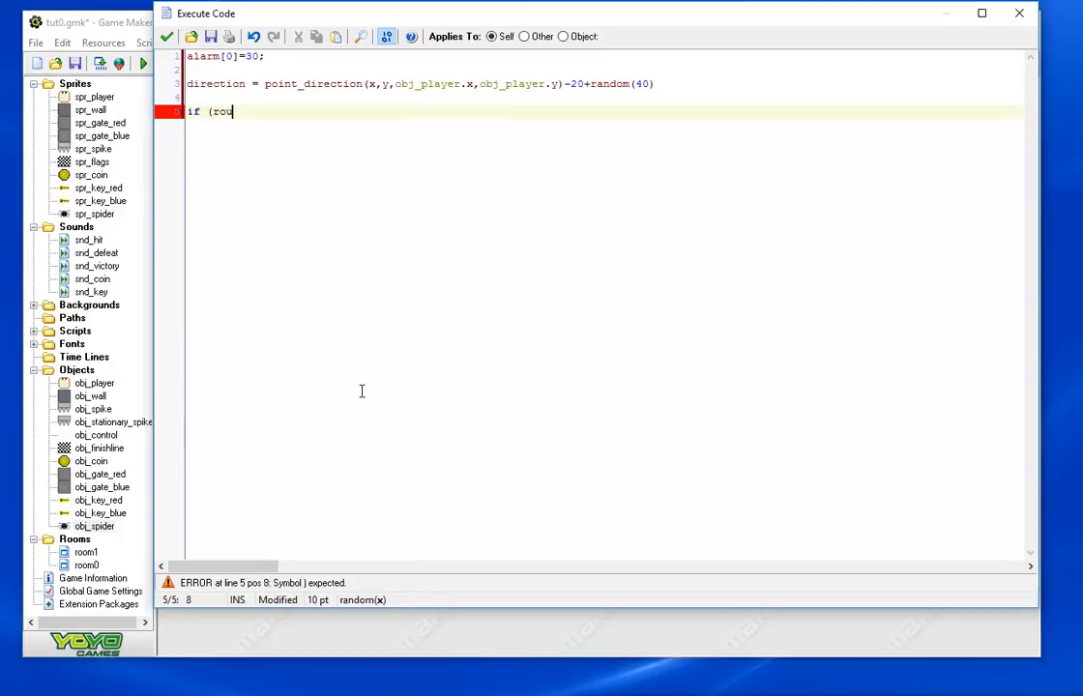
text(nd)
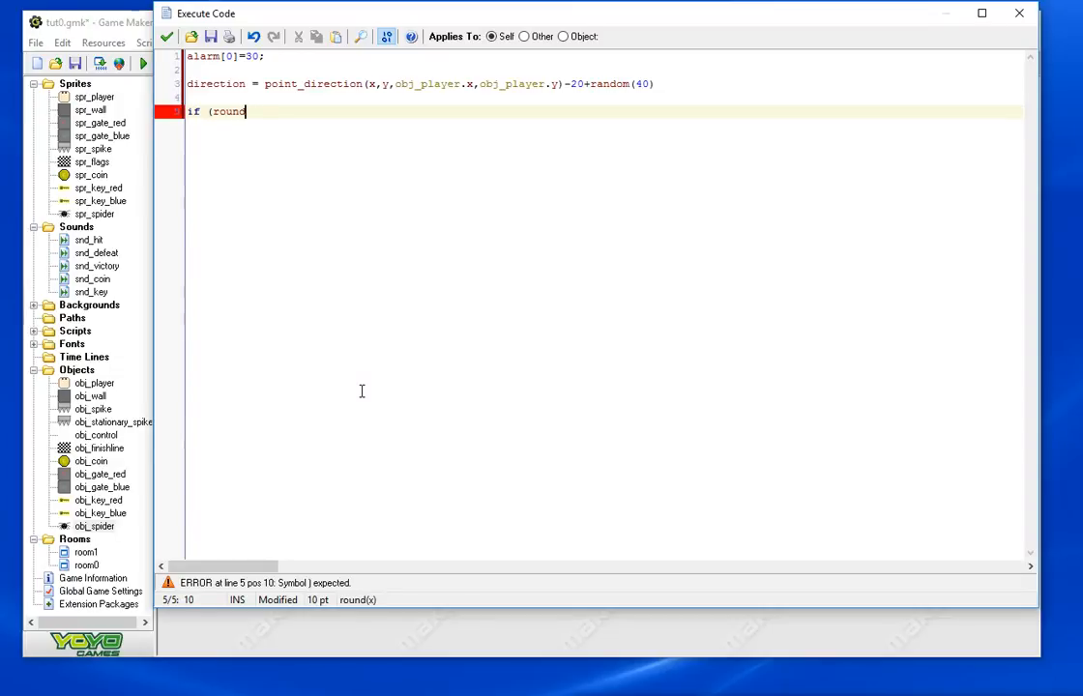
text((random()
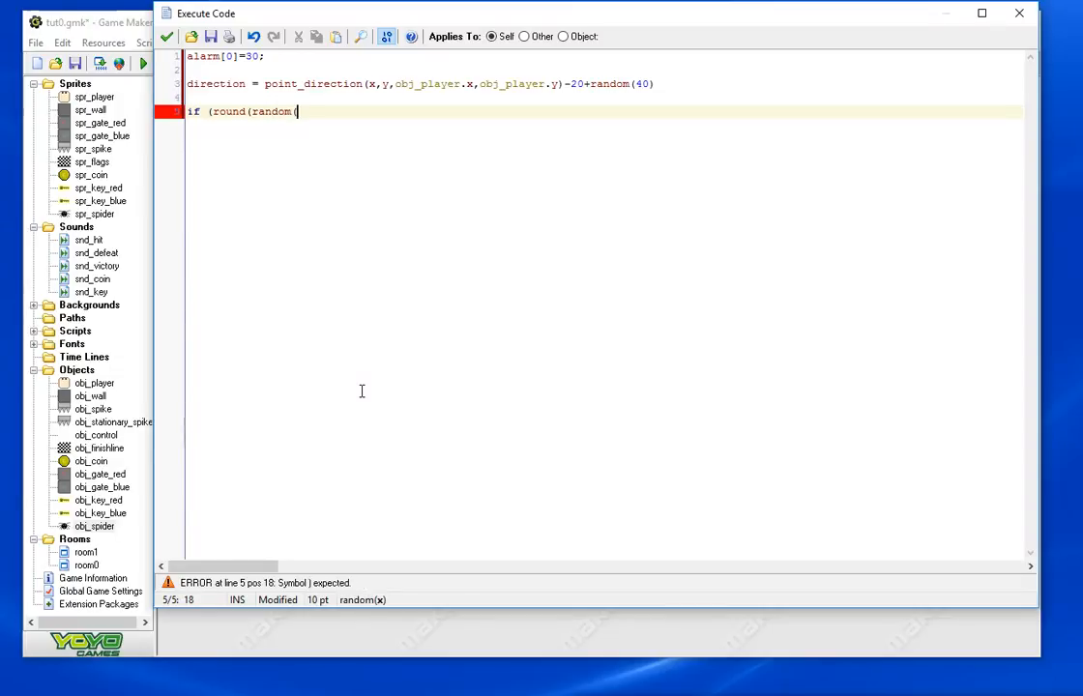
text(3)))
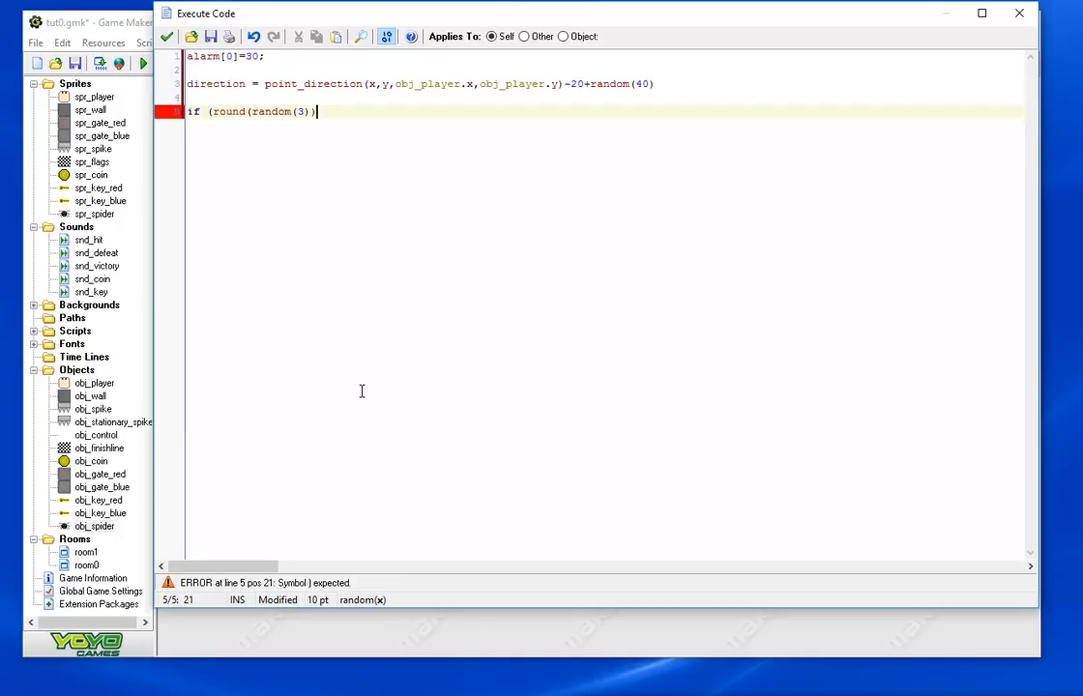
text(<=1)
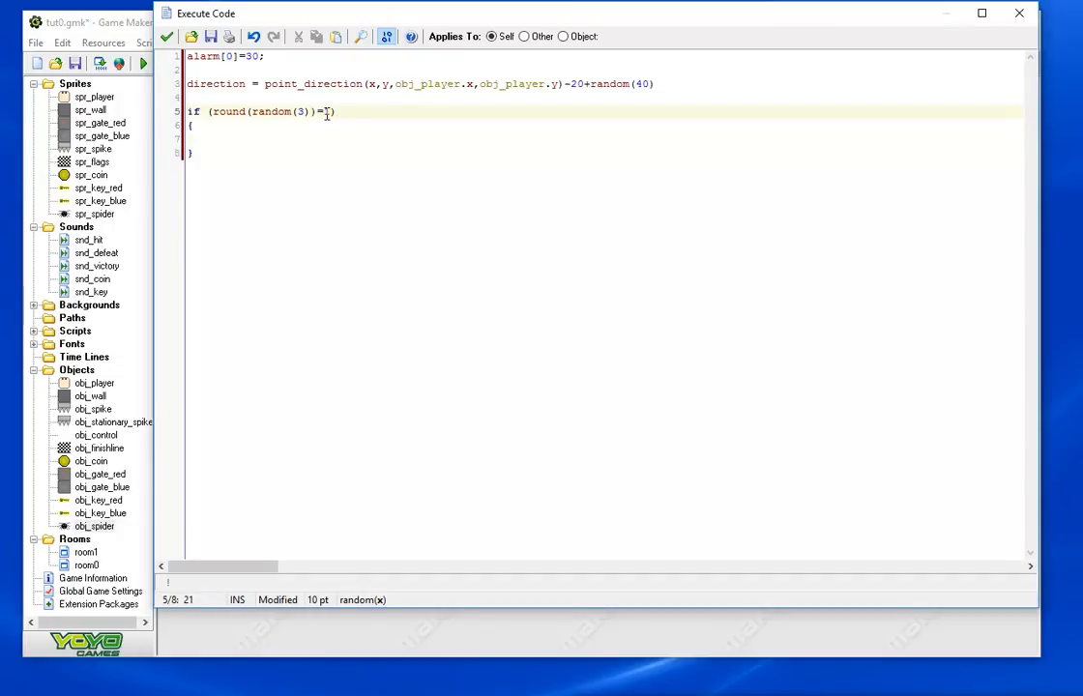
text(1)
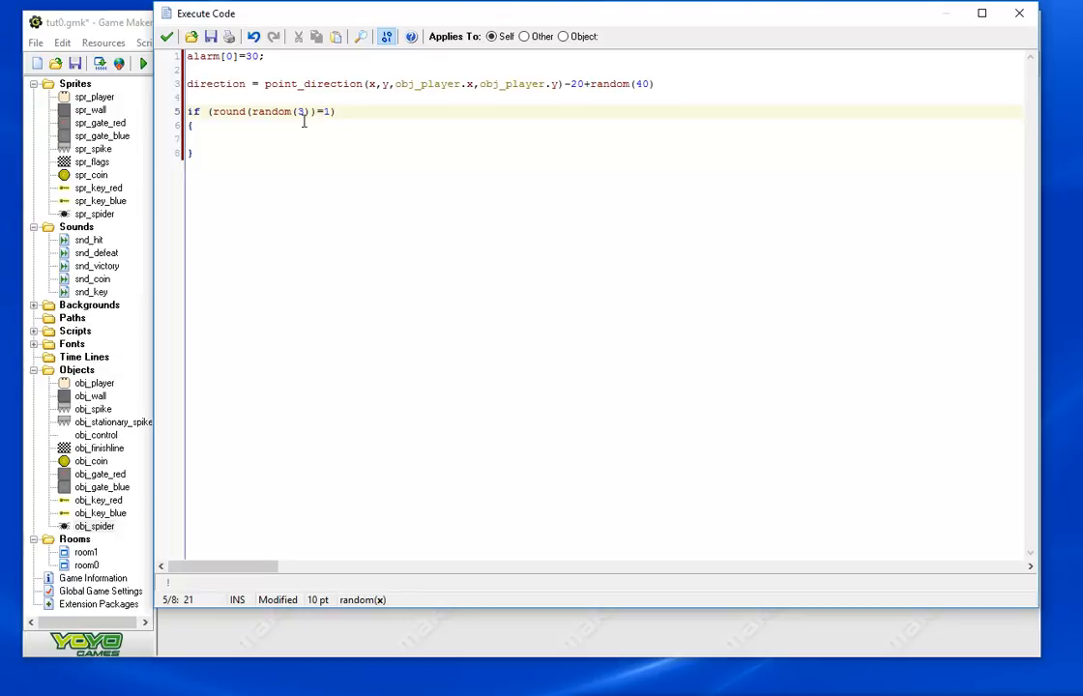
text(<)
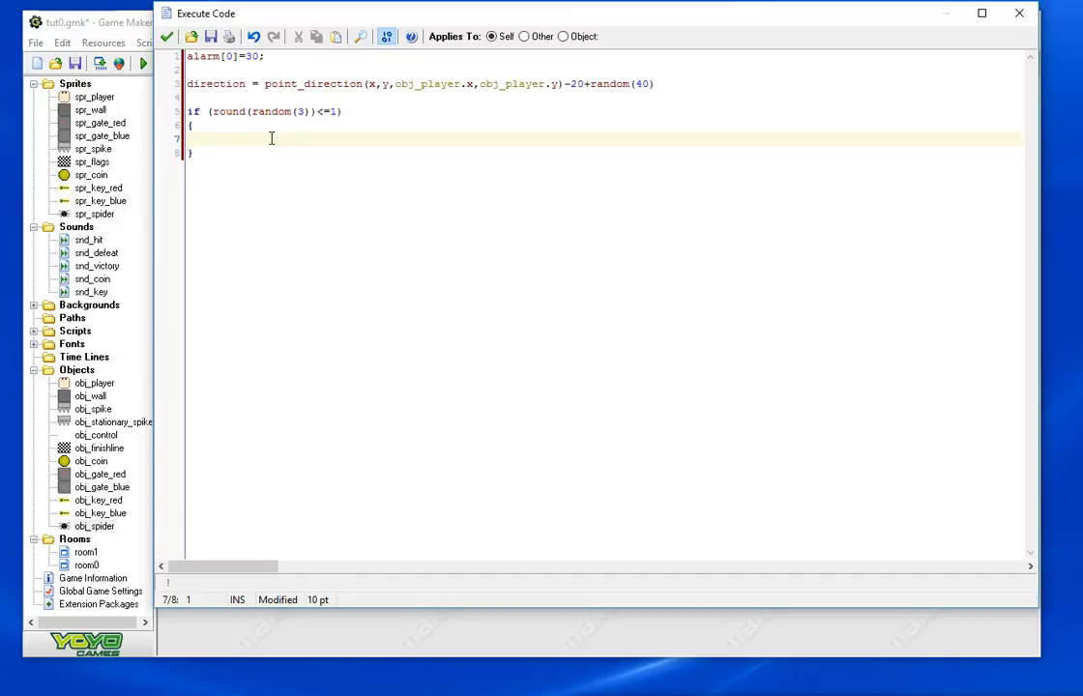
Finish the branch with move=0; else { move=1; } and start a new code piece
text(move)
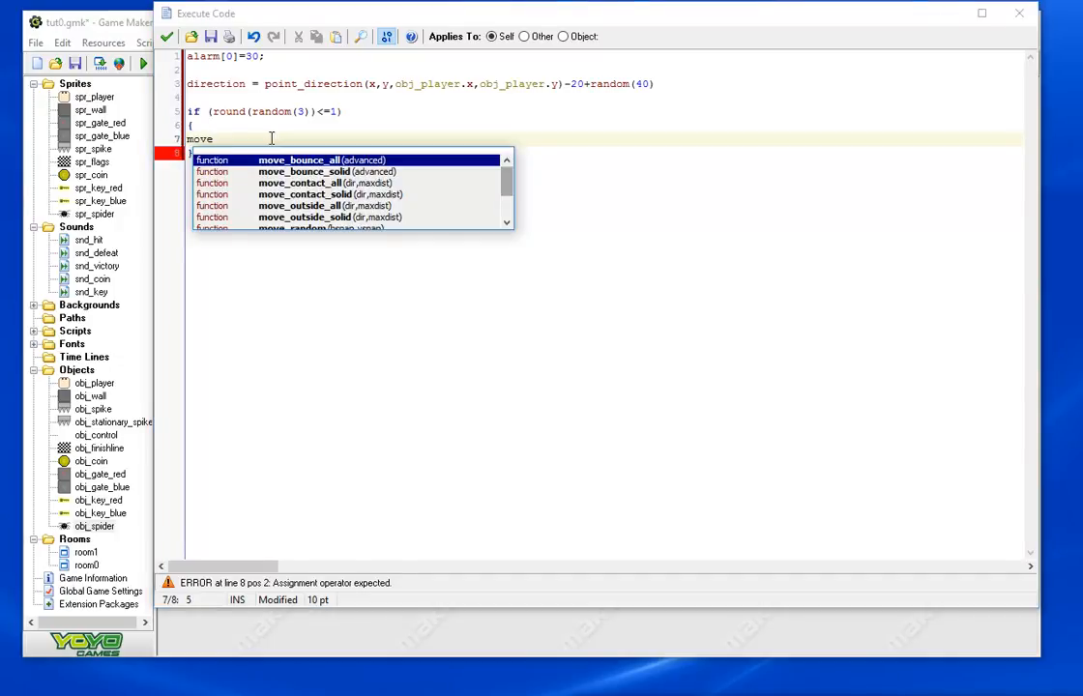
text(=0;)
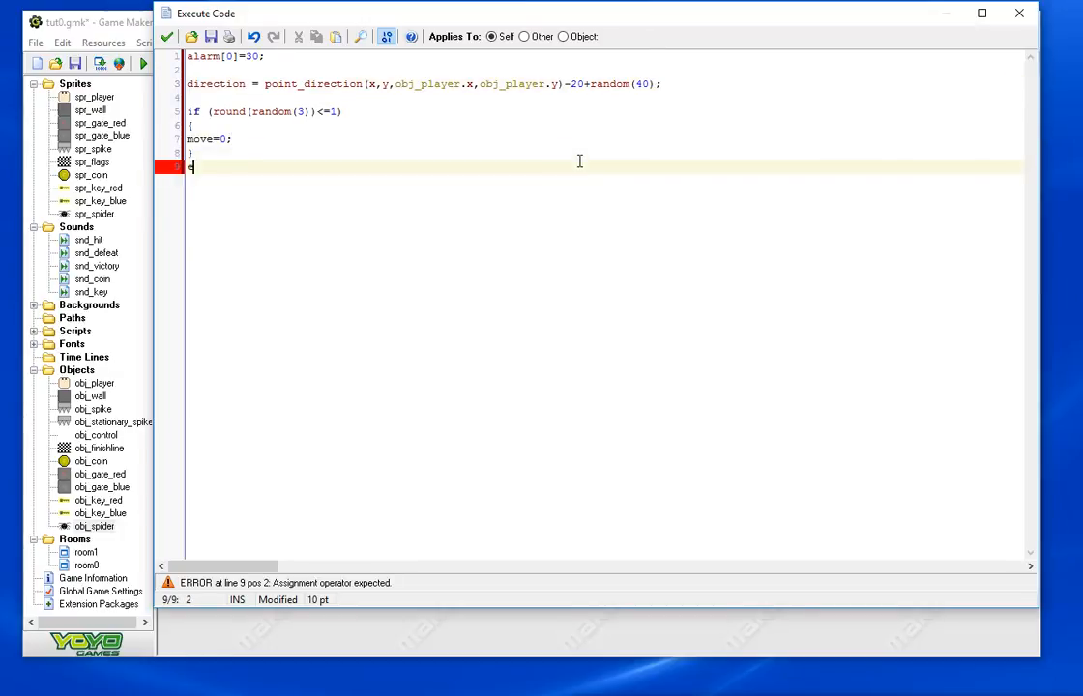
text(else)
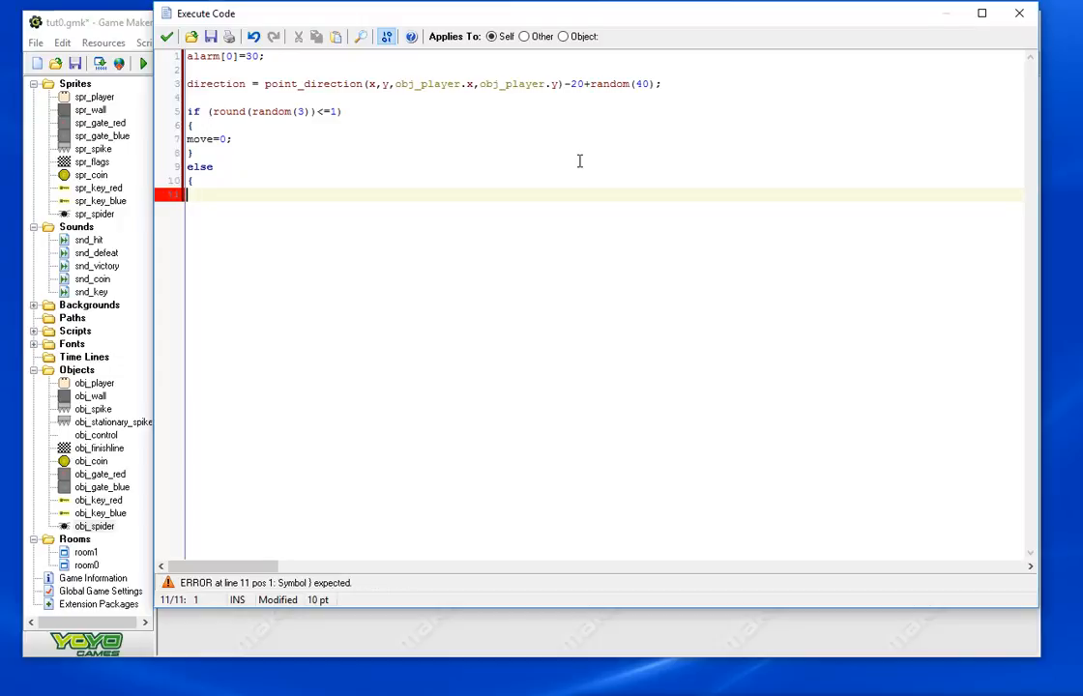
text(move=1;)
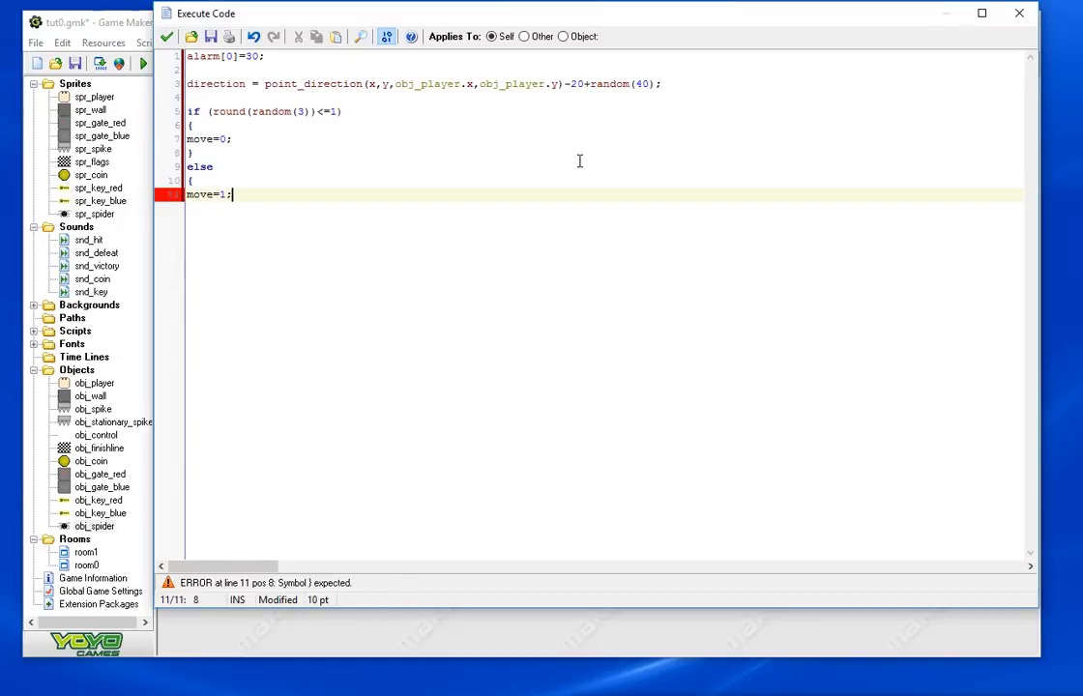
text(})
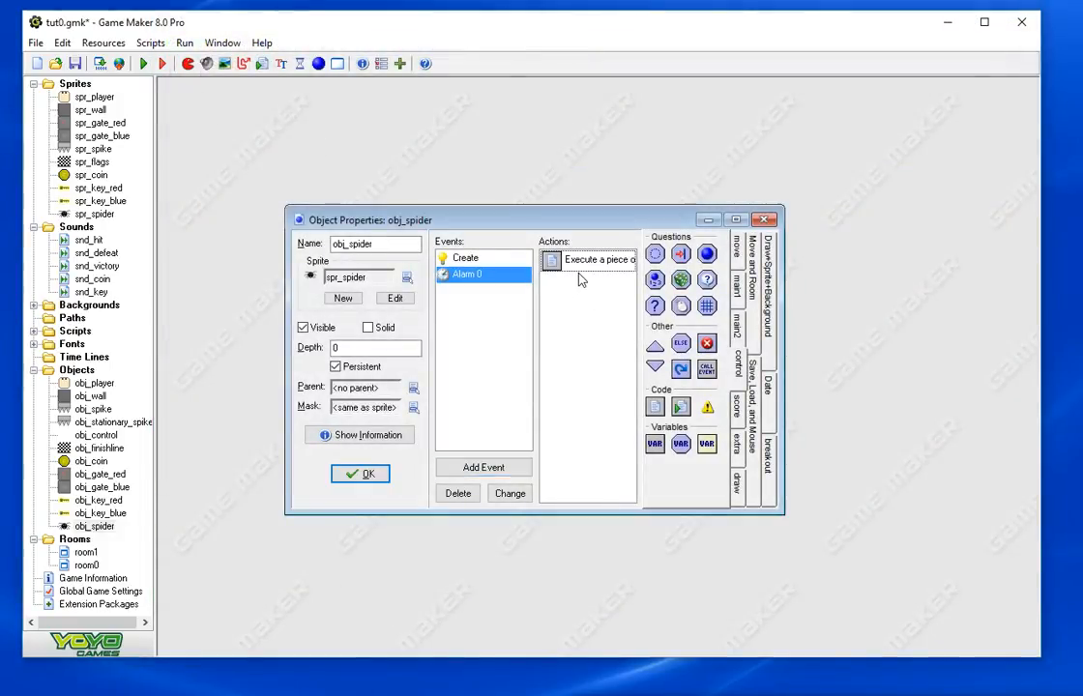
double_click(588, 259)
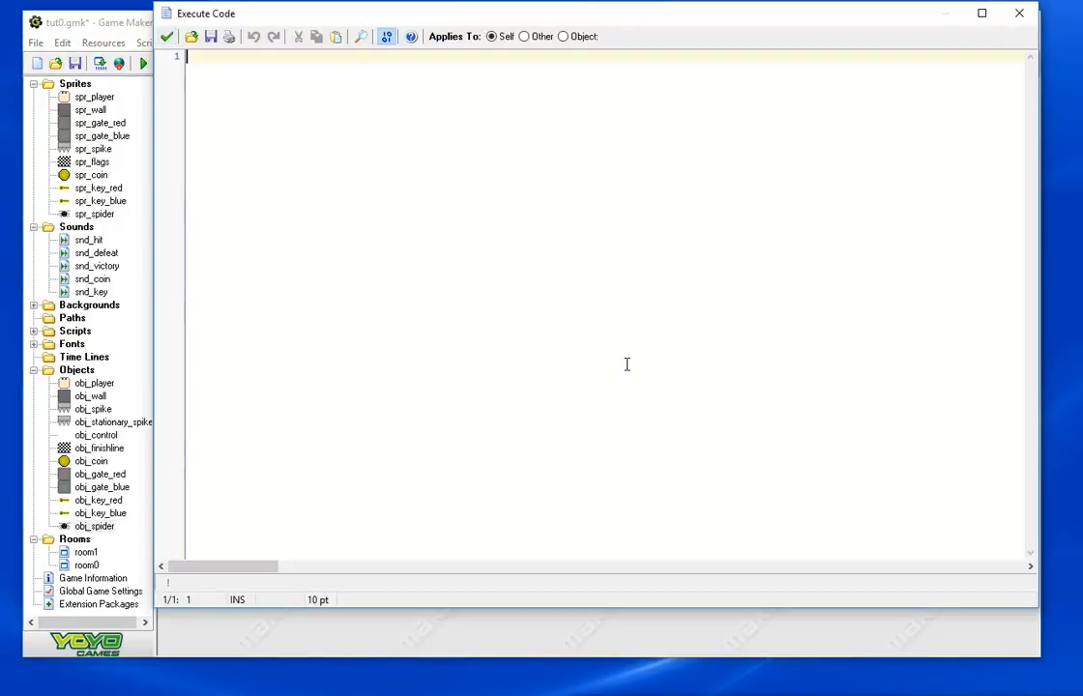
Type if (move=1 and collision_rectangle( and make room for a line above it
text(if)
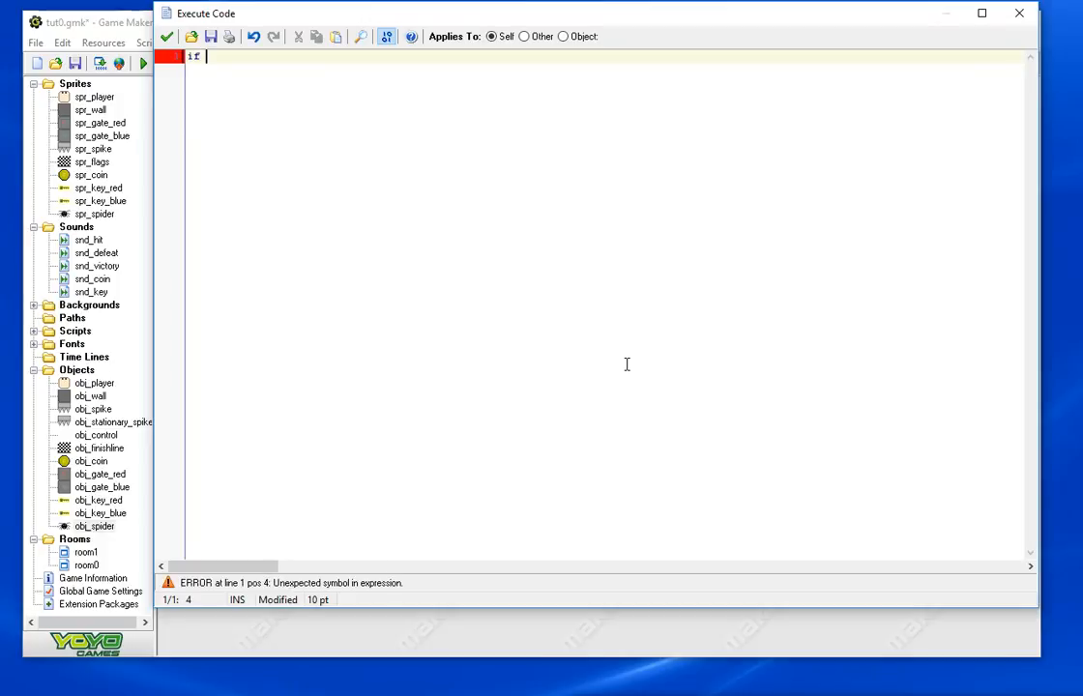
text(move=)
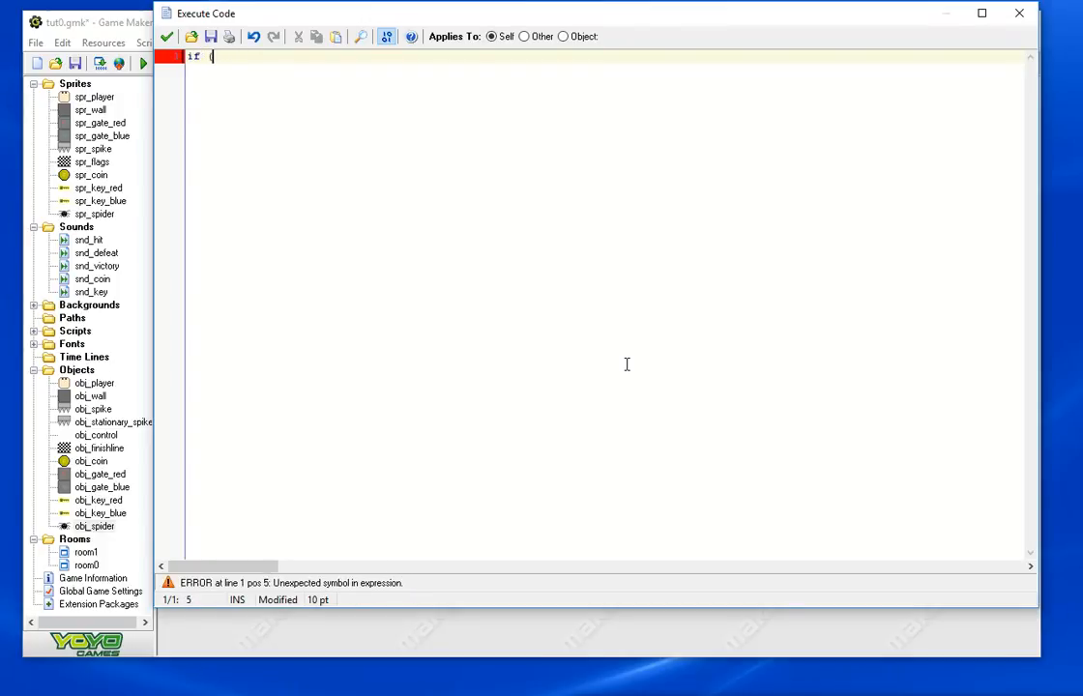
text((move=1)
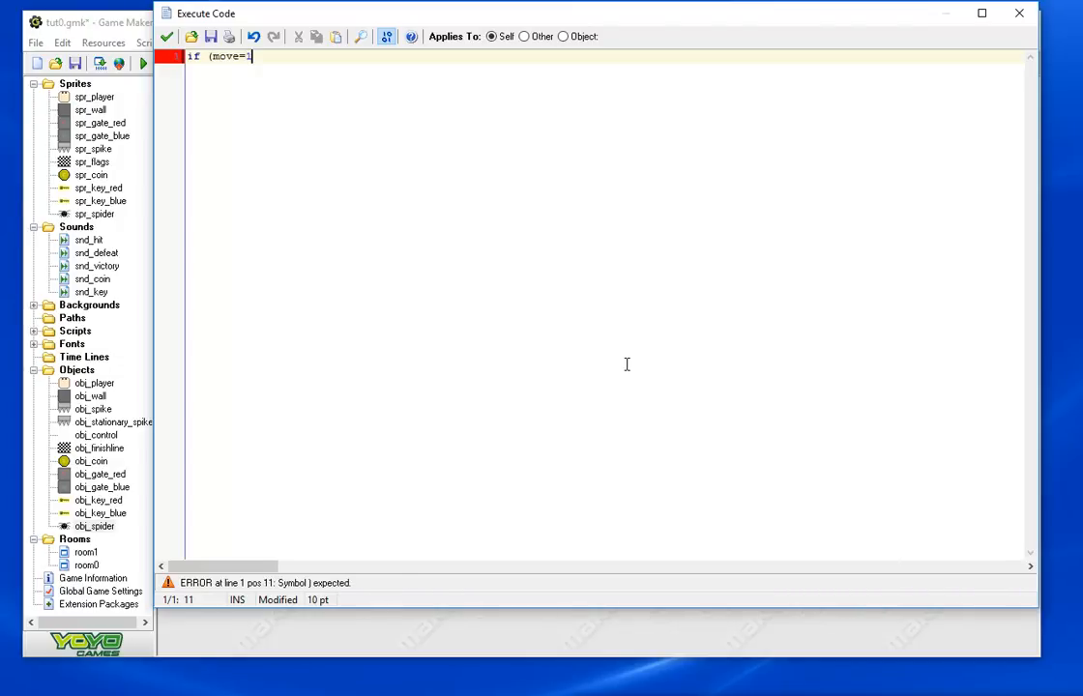
text(and)
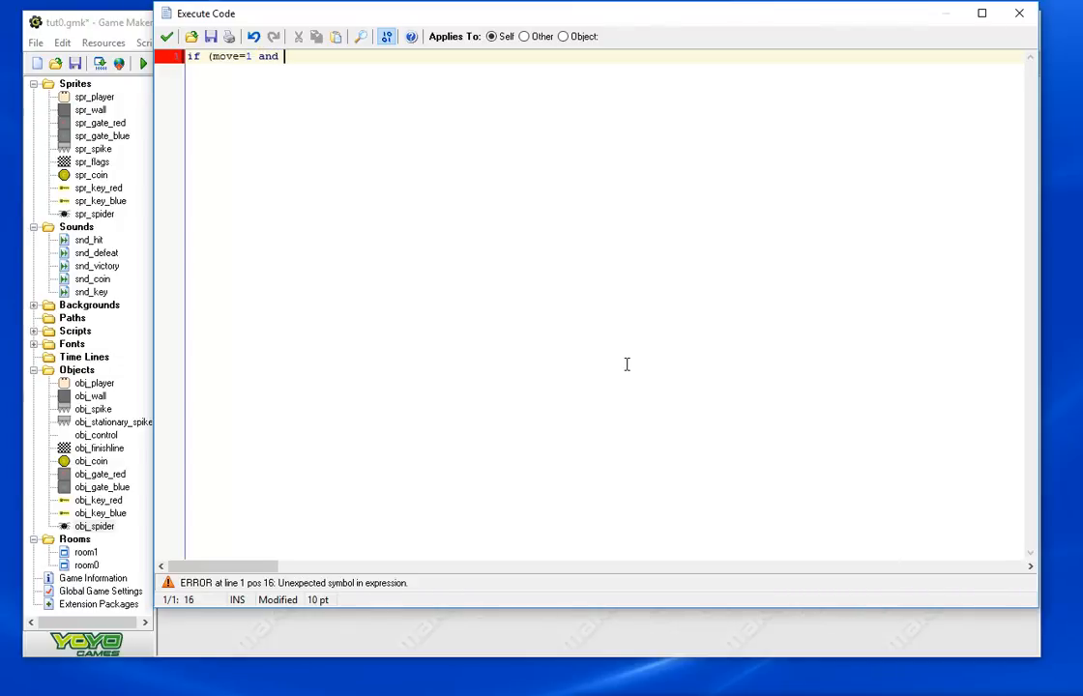
text(collision)
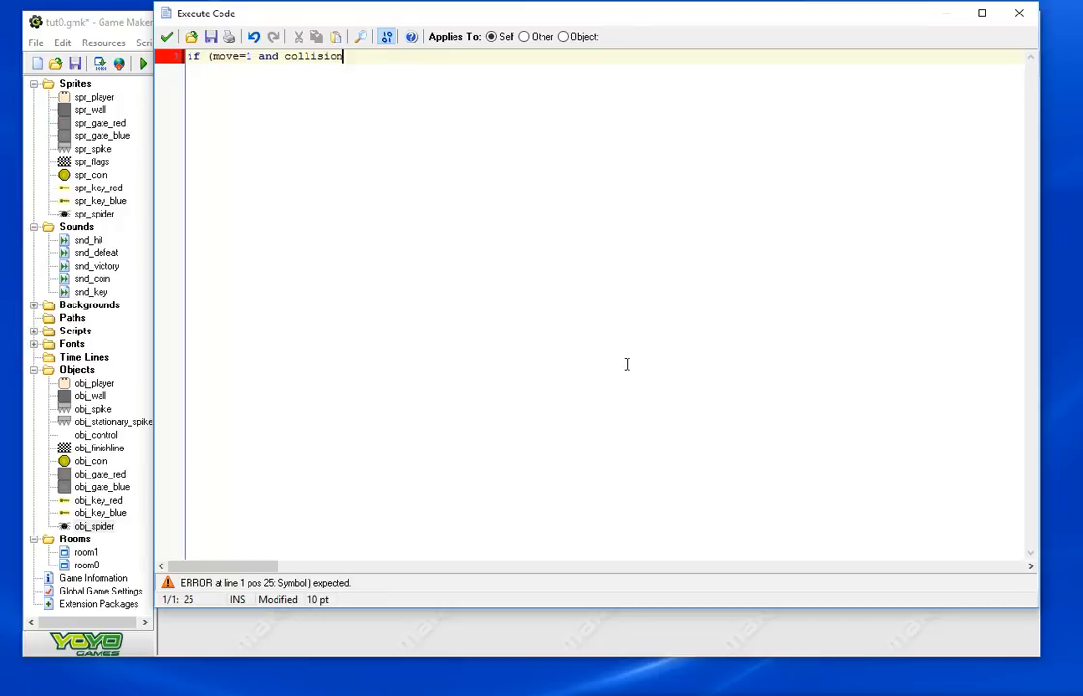
text(_rect)
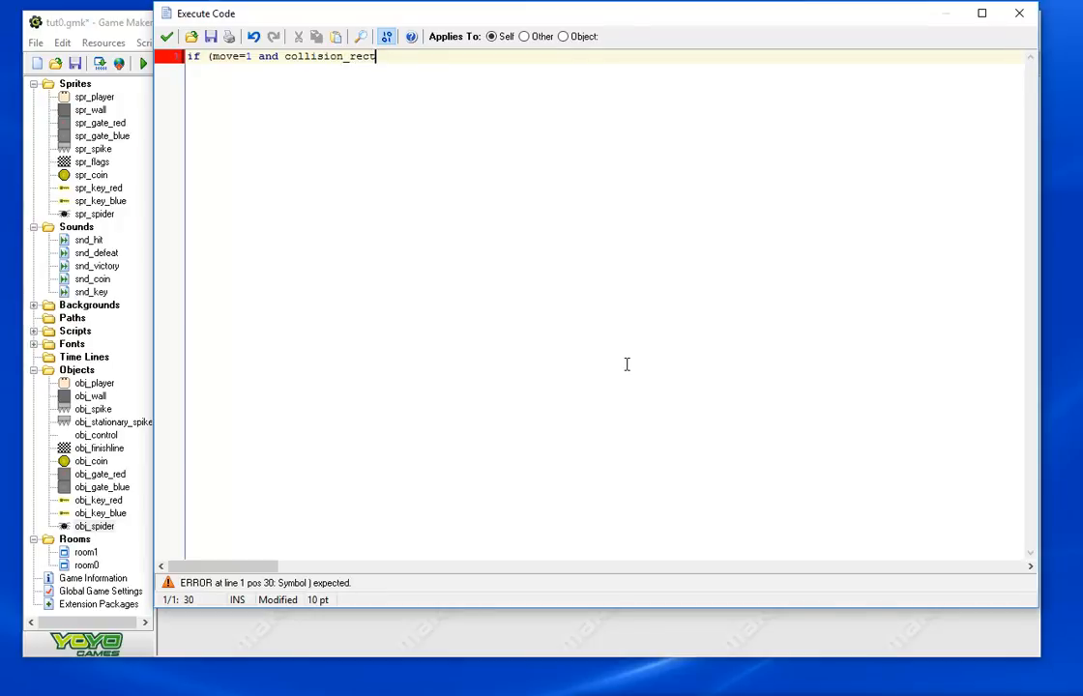
text(angle()
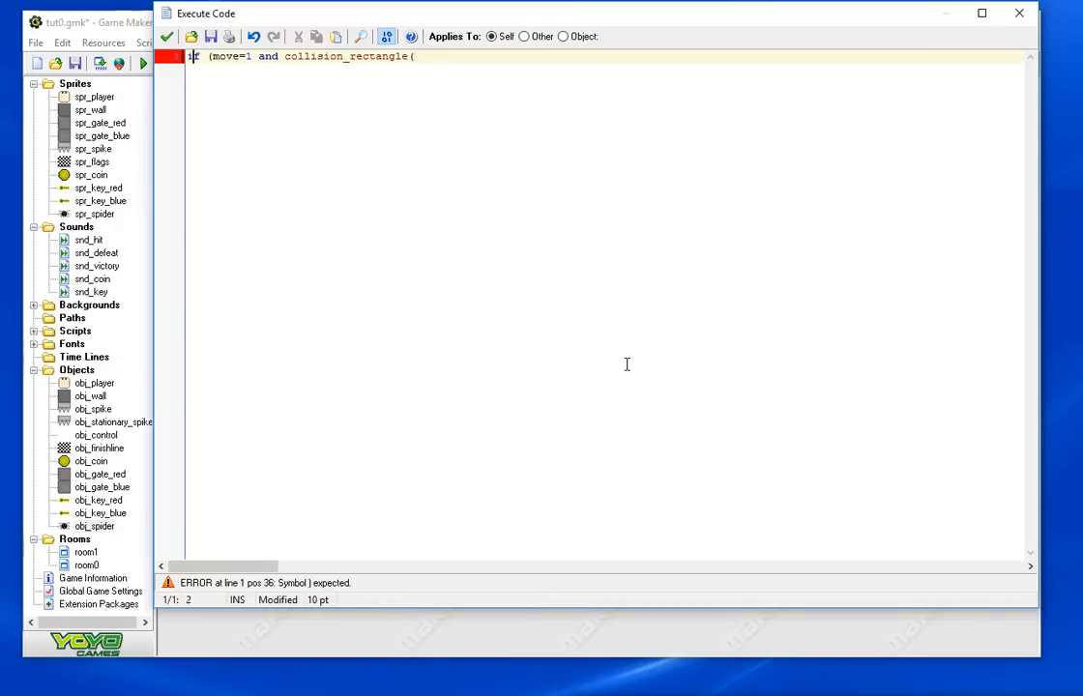
key(Enter)
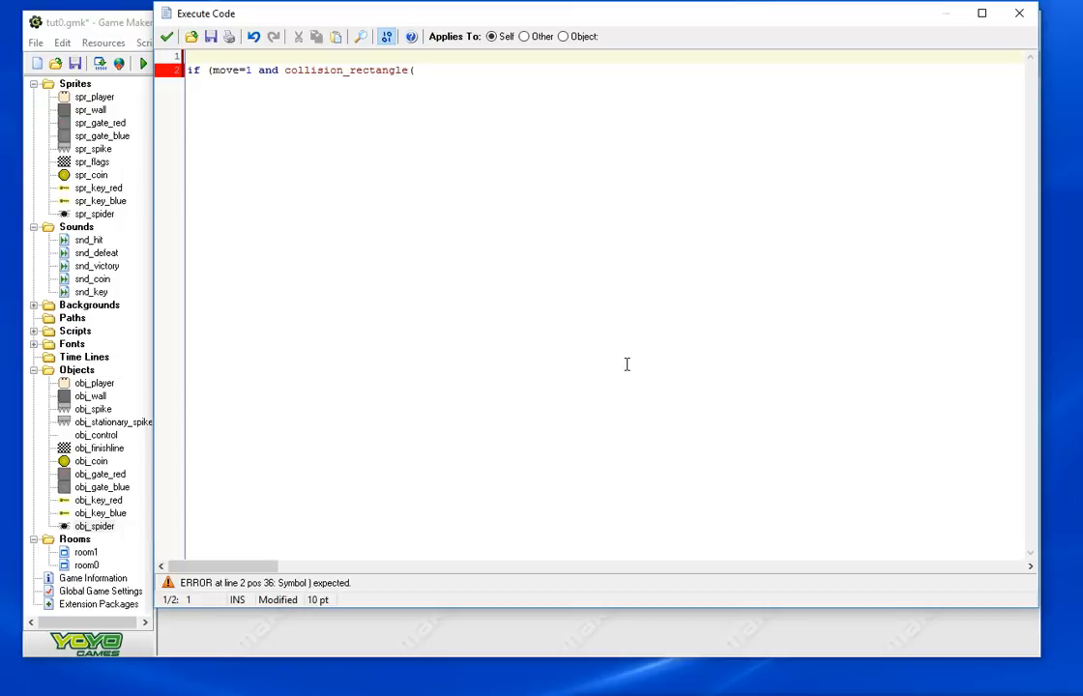
Declare var dis_x, dis_y; at the top of the code
text(var)
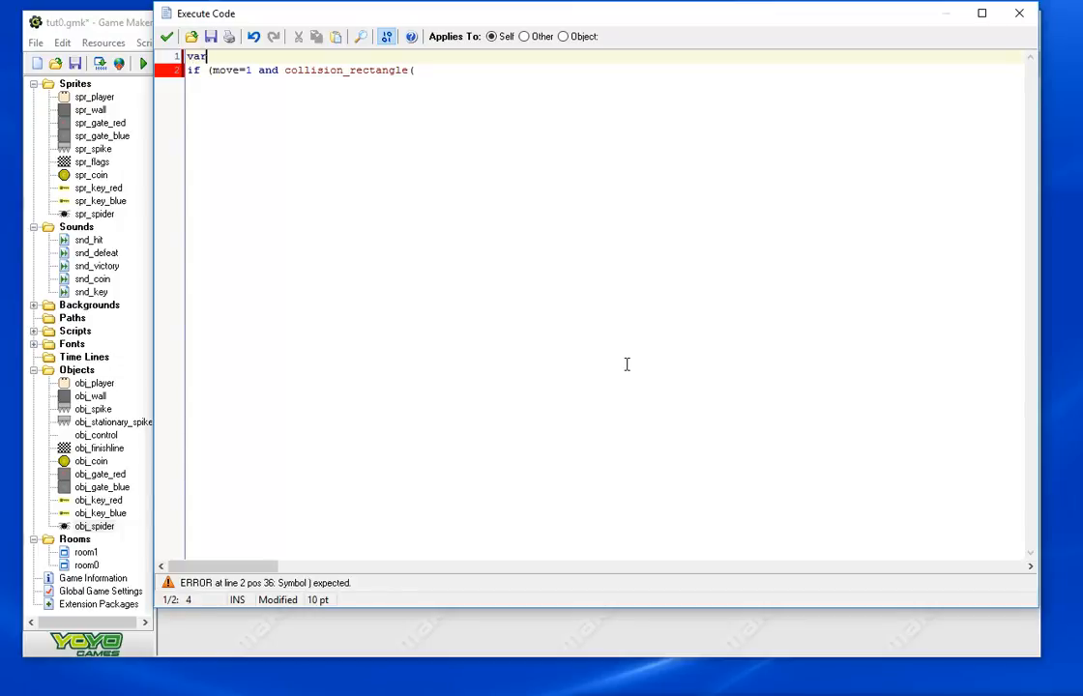
text(i)
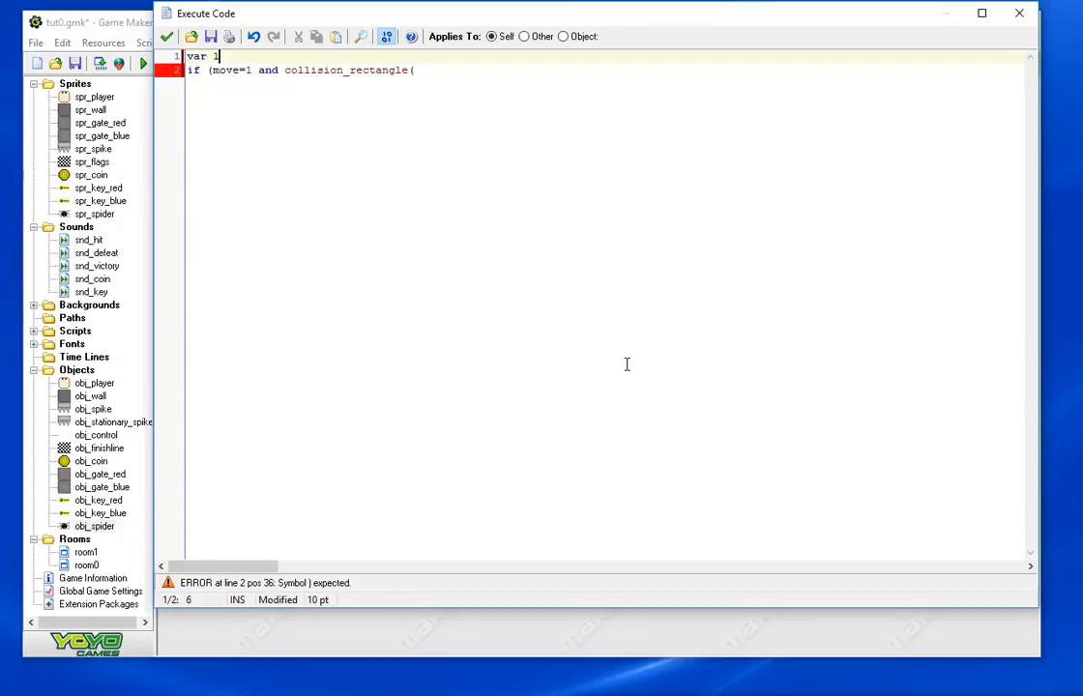
text(dis)
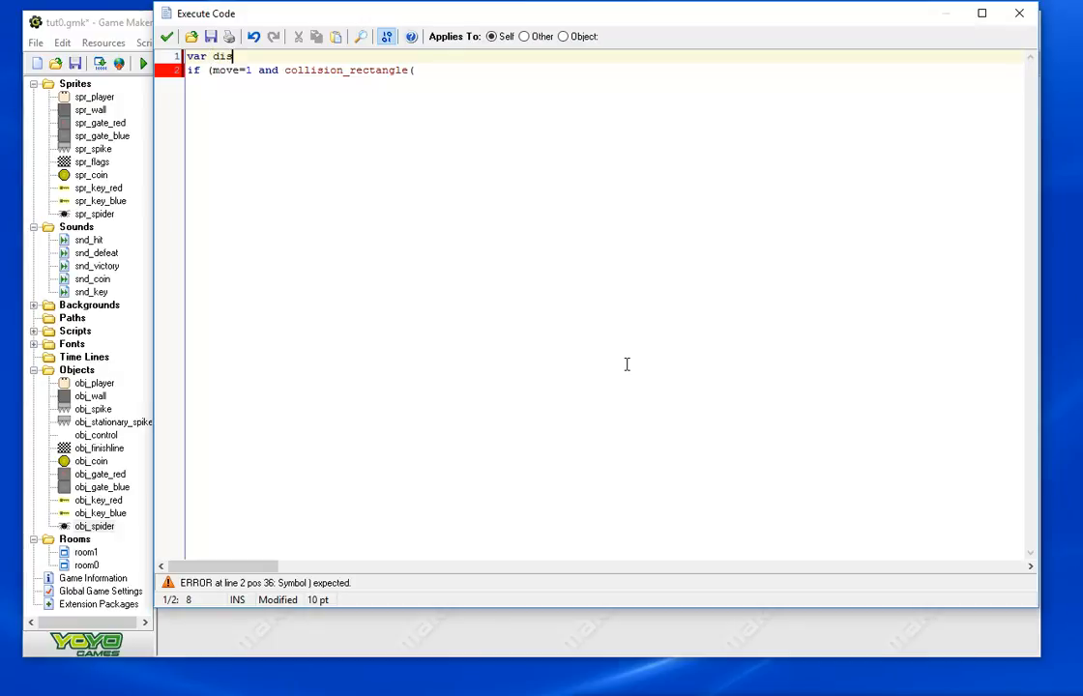
text(_x,)
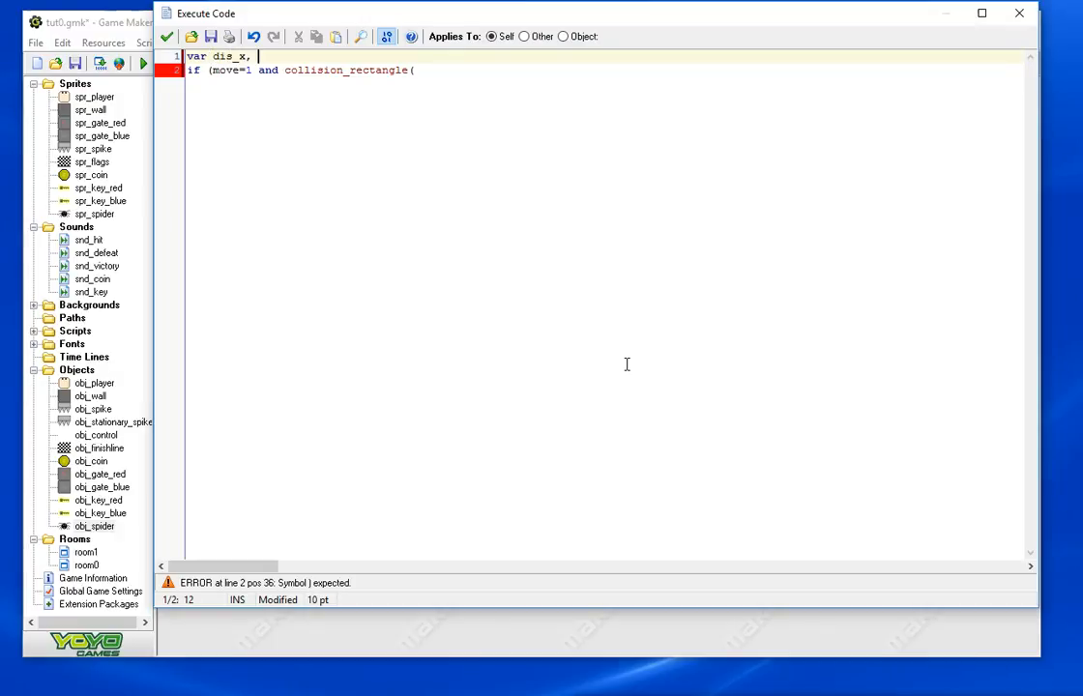
text(dis_y;)
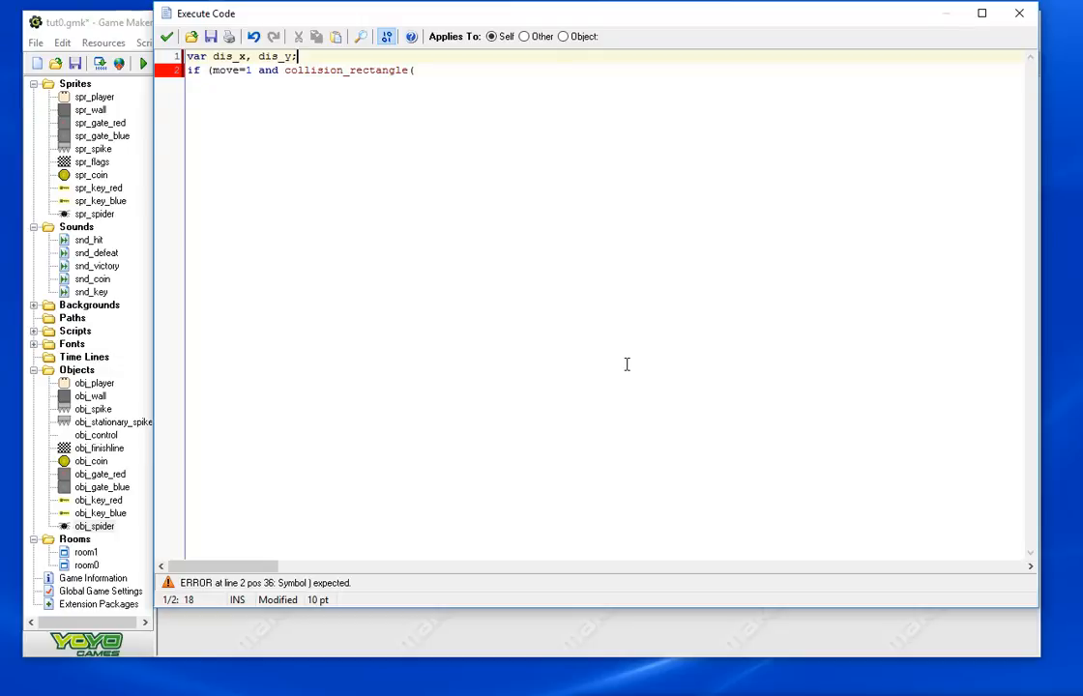
Set dis_x = lengthdir_x(2,direction) and dis_y = lengthdir_y(2,direction)
text(dis_zx)
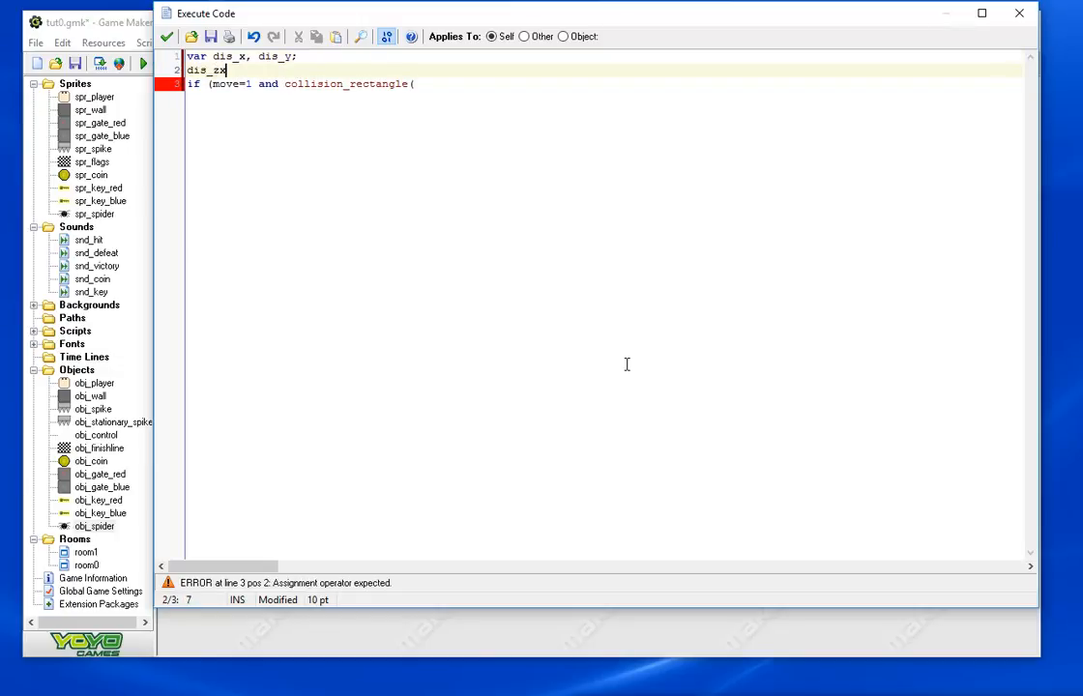
text(= length)
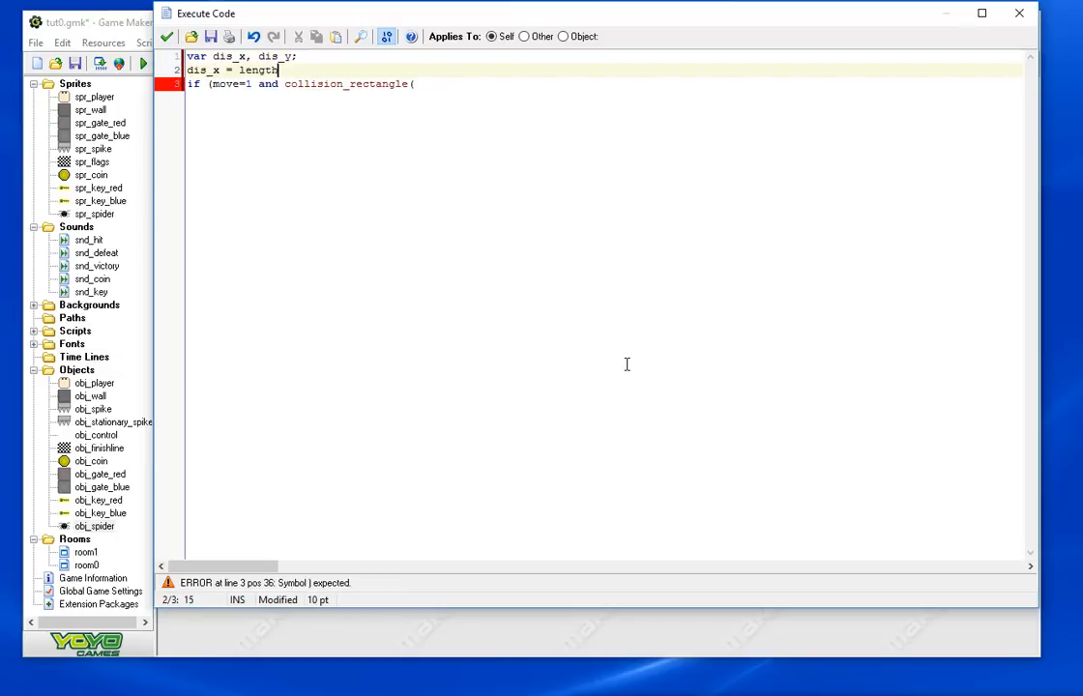
text(dir_x()
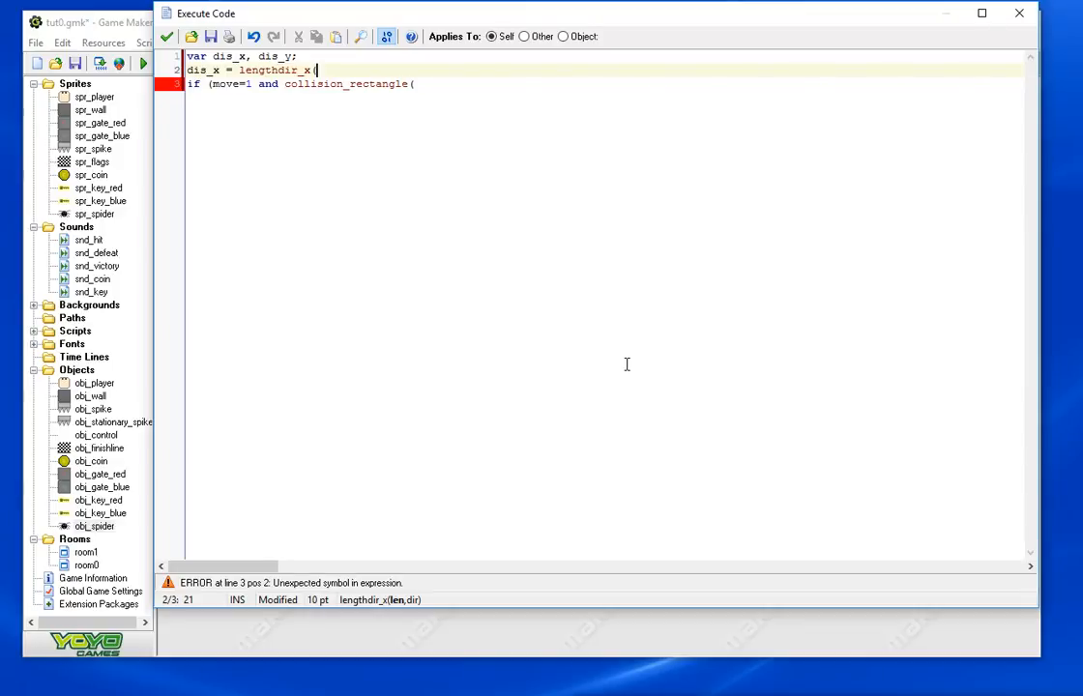
text(2,)
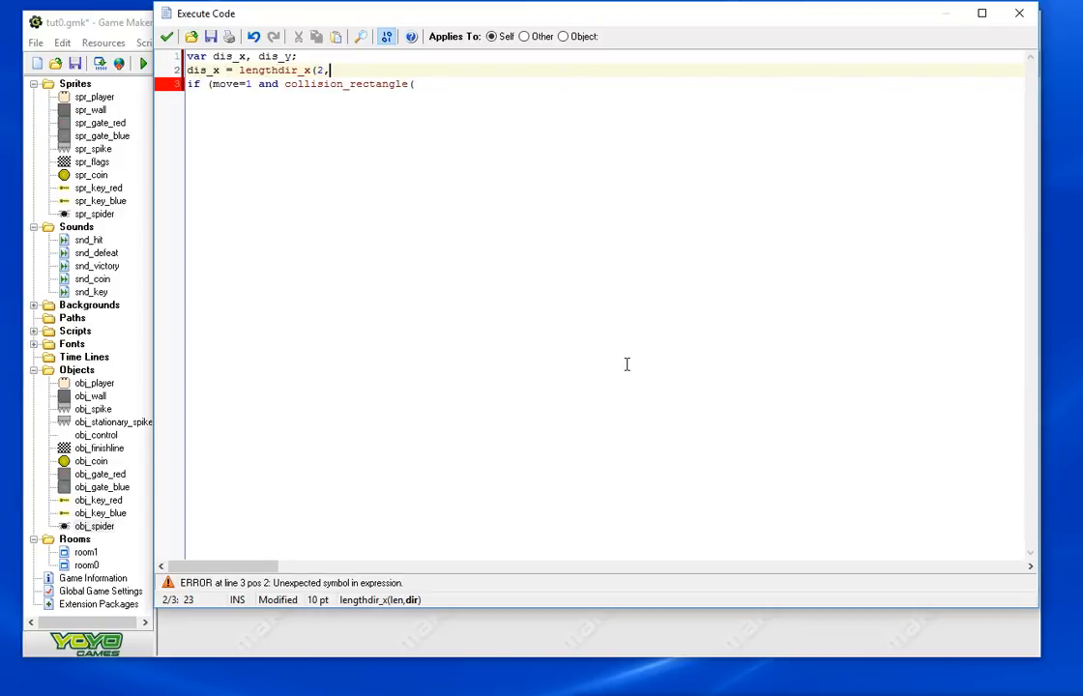
text(direction);)
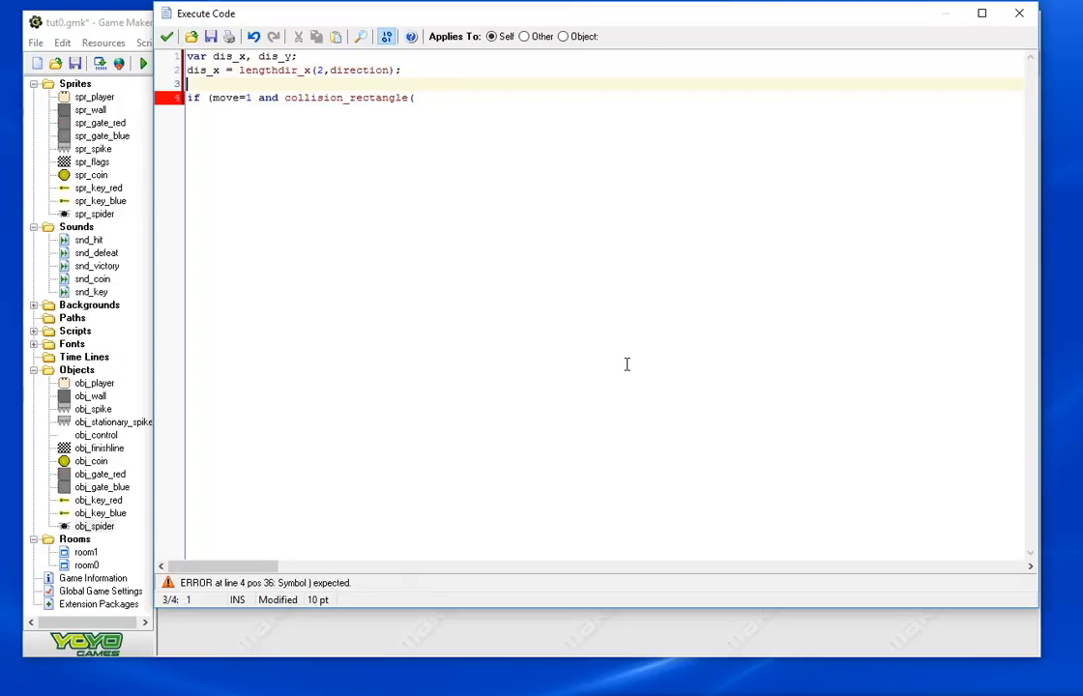
text(dis_y =)
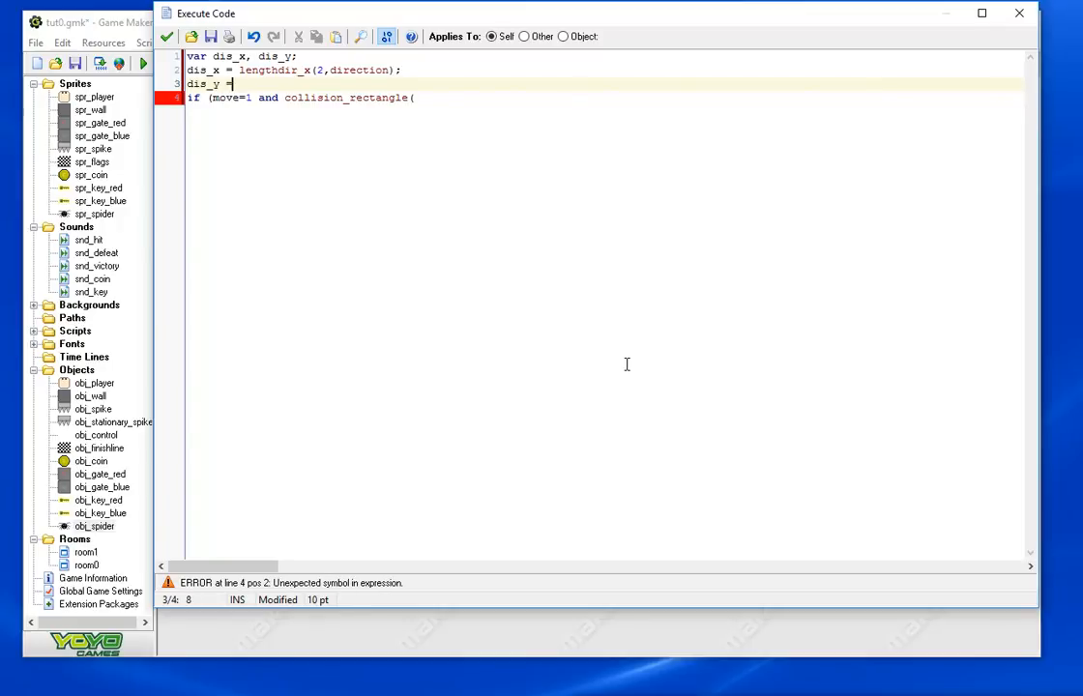
text(lengthdir)
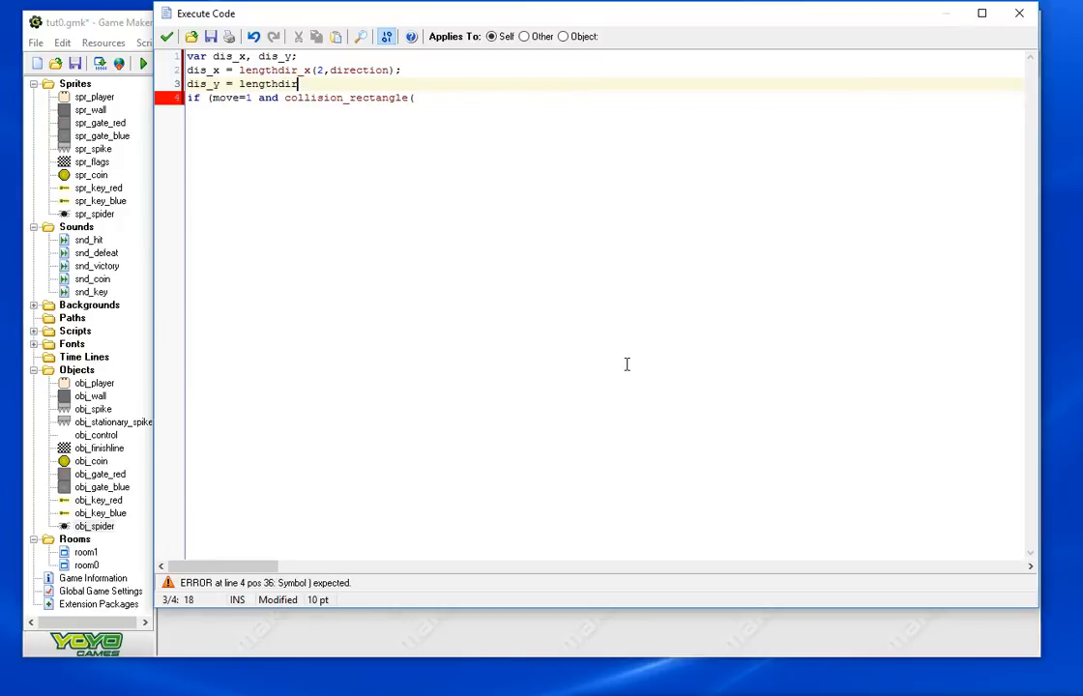
text(_y(2,direction);)
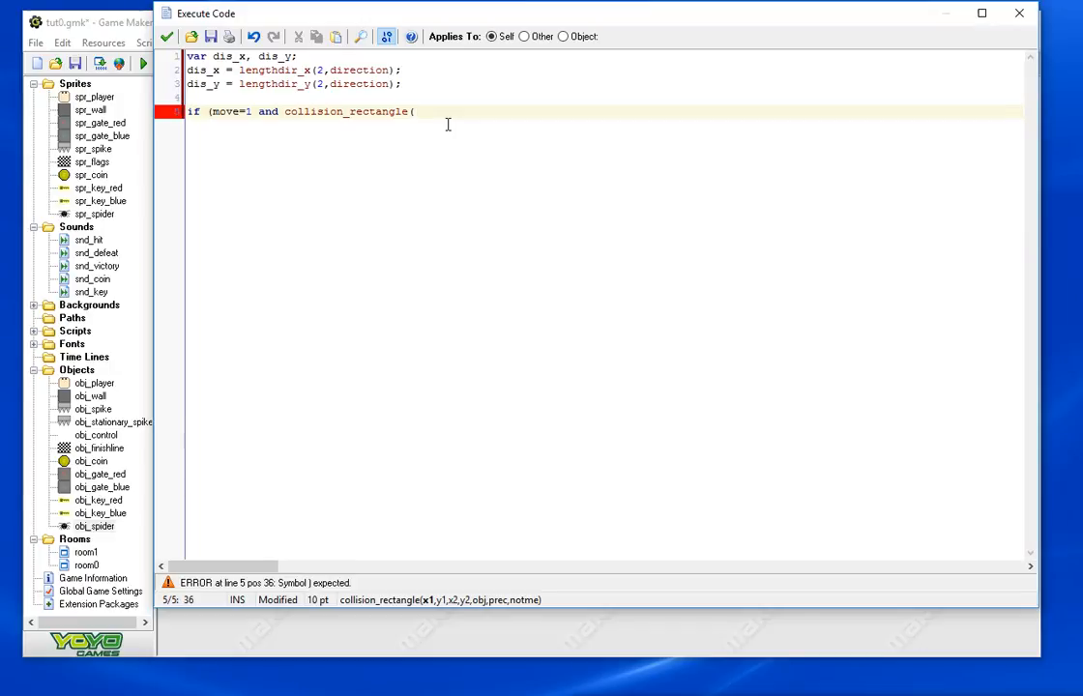
Fill the rectangle with bbox_left, bbox_top, bbox_right, bbox_bottom each shifted by dis_x/dis_y
text(bbox_left)
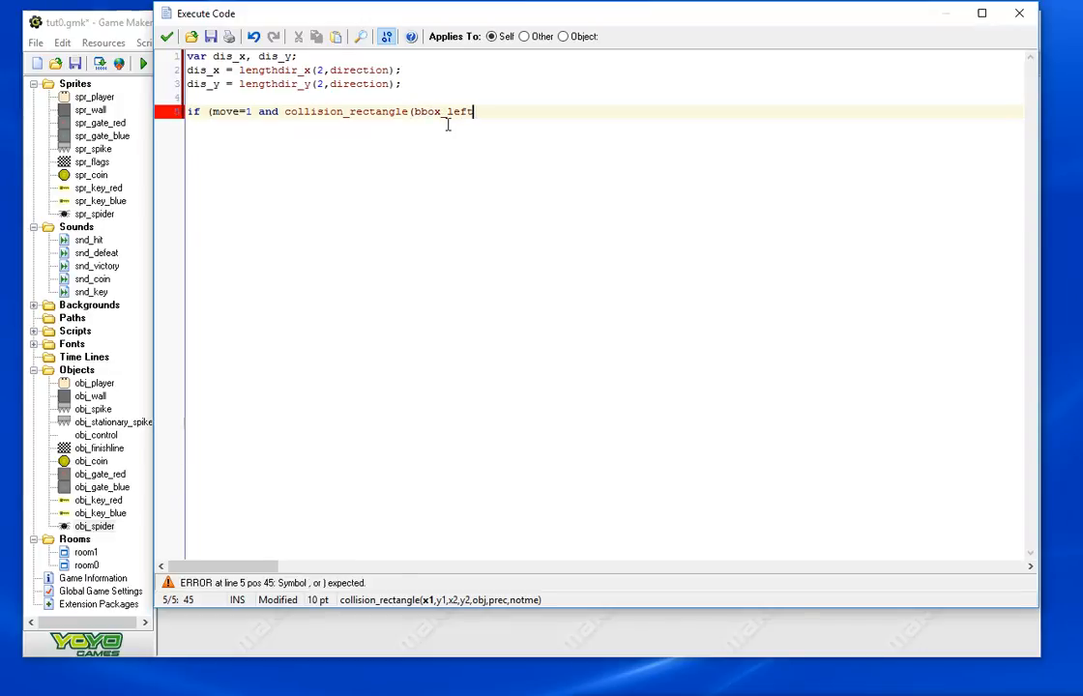
text(+dis_)
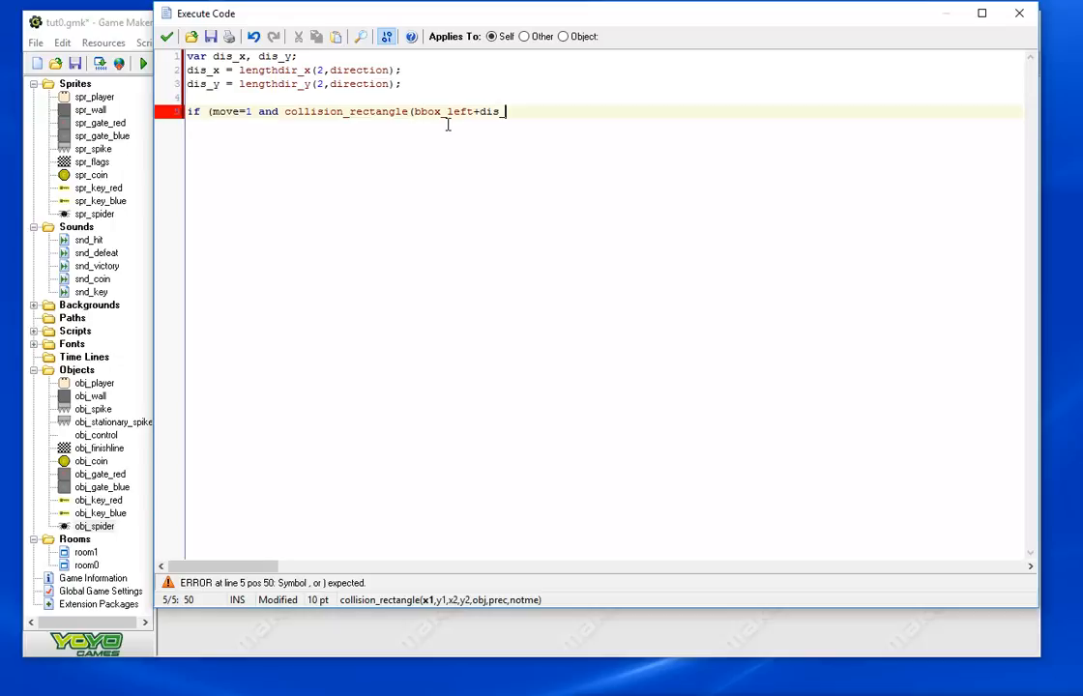
text(,bbox)
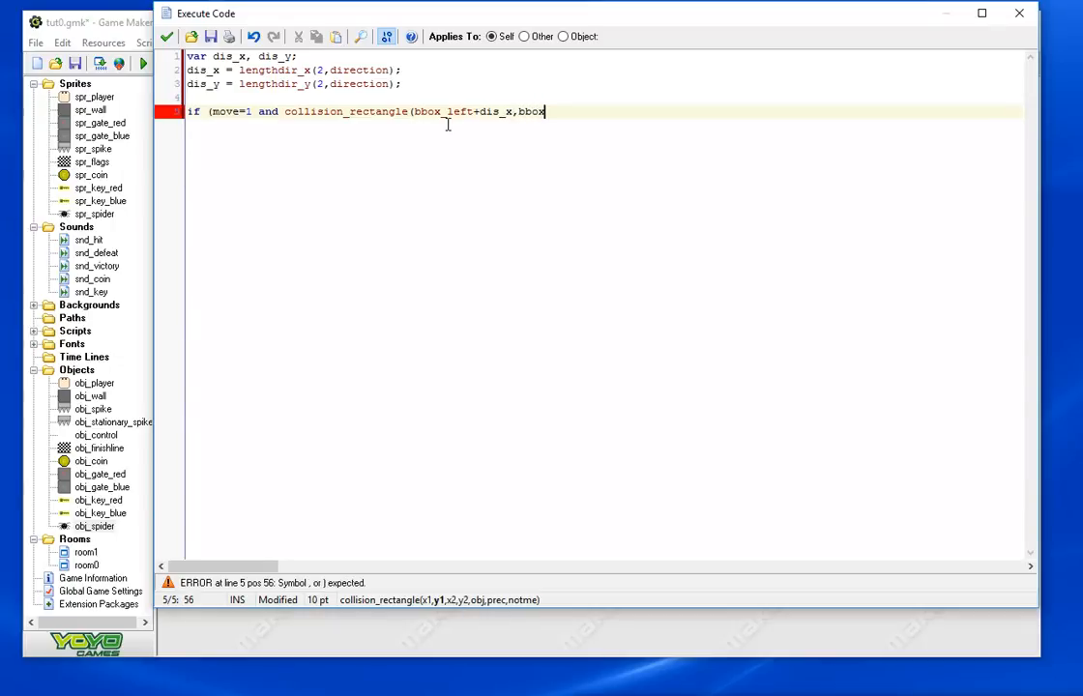
text(_top)
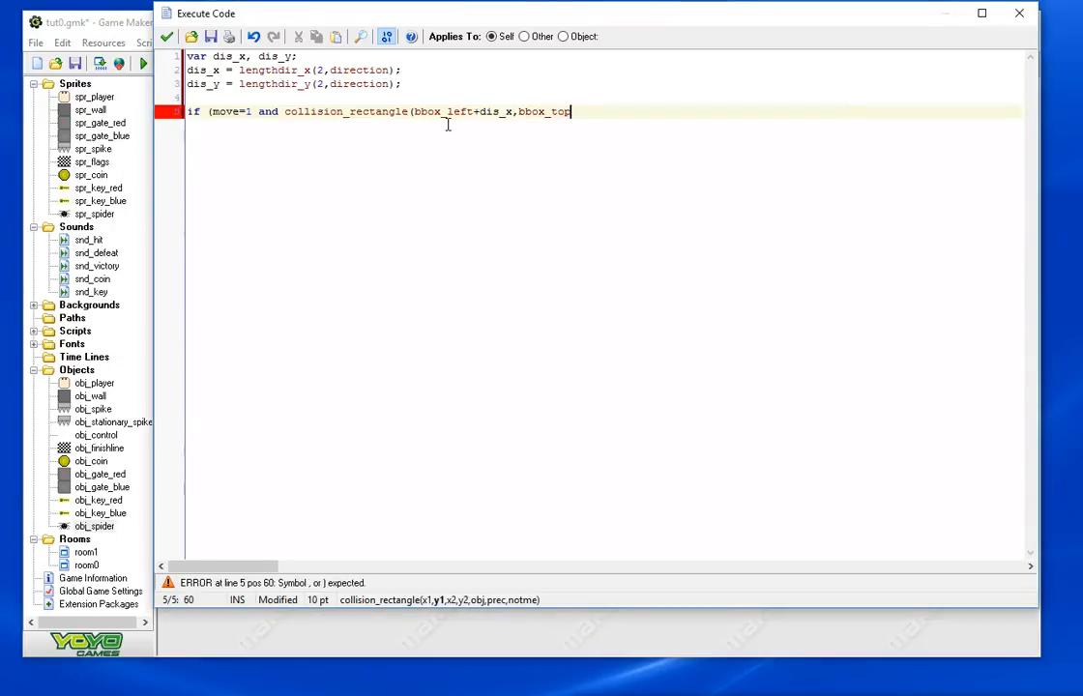
text(+dis_y)
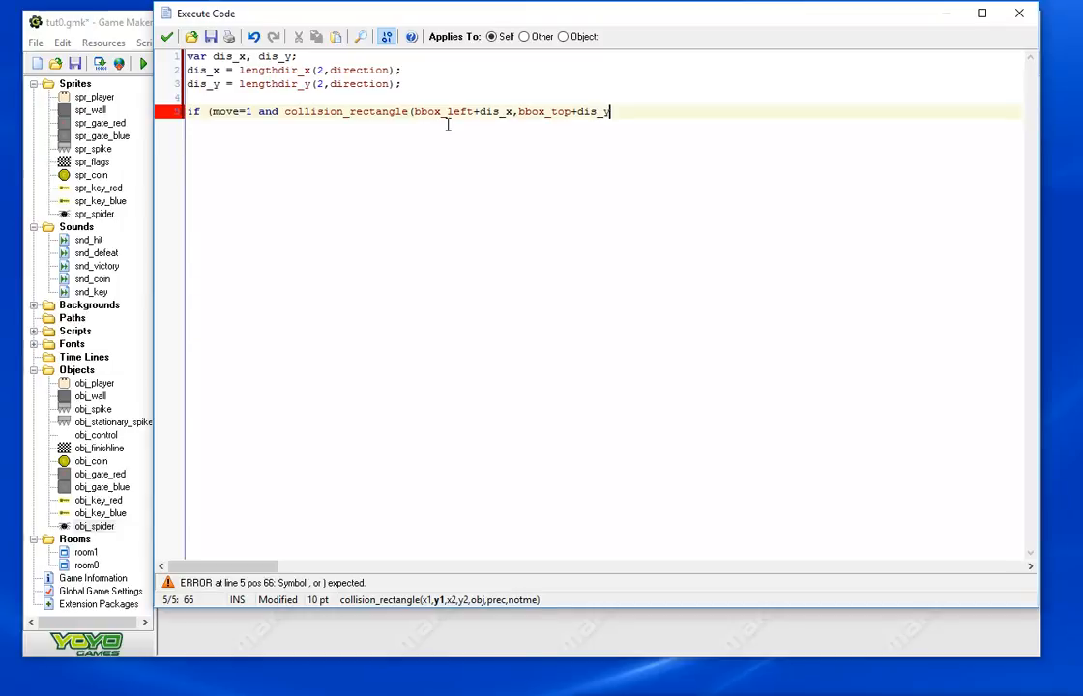
text(,bbox_right+dis_)
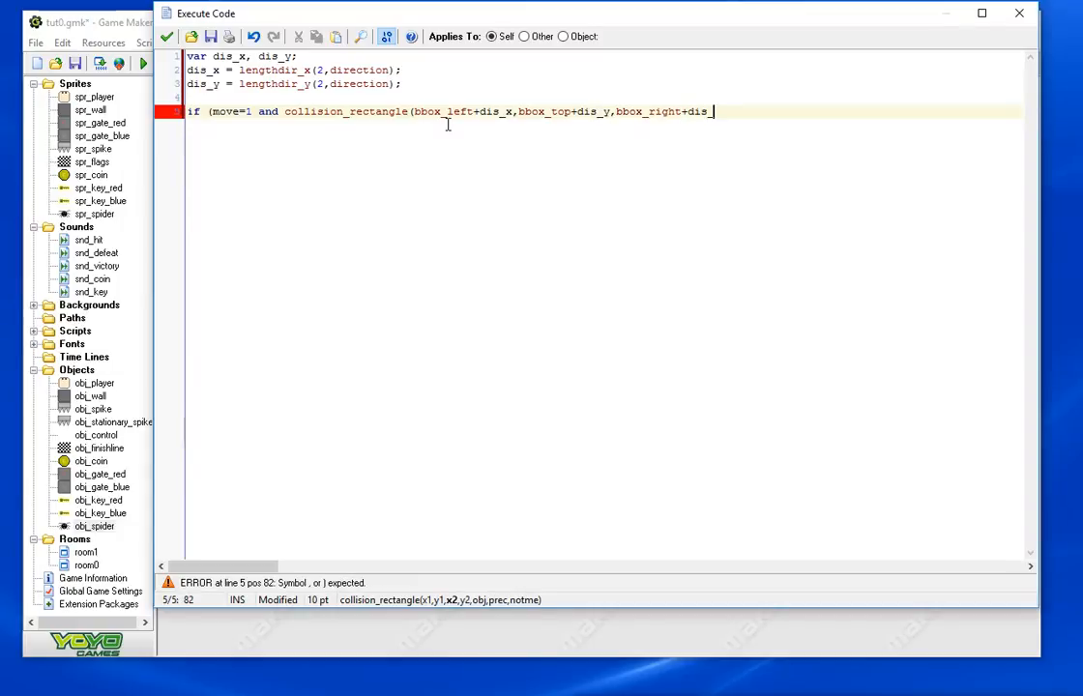
text(x,bbox_bottom+)
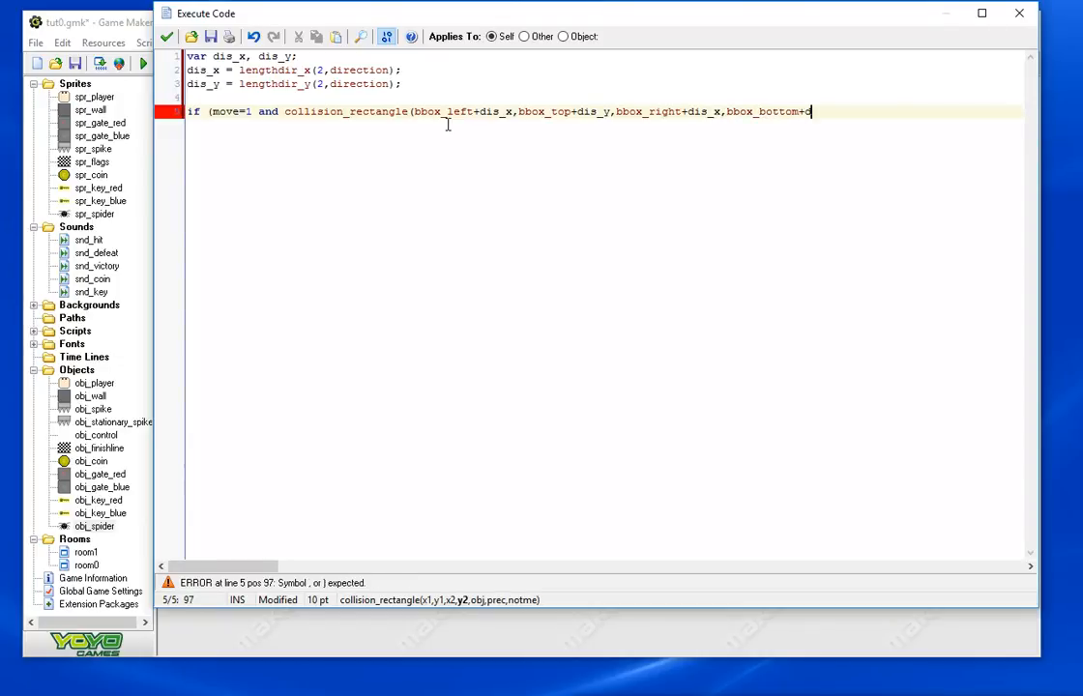
text(dis_y)
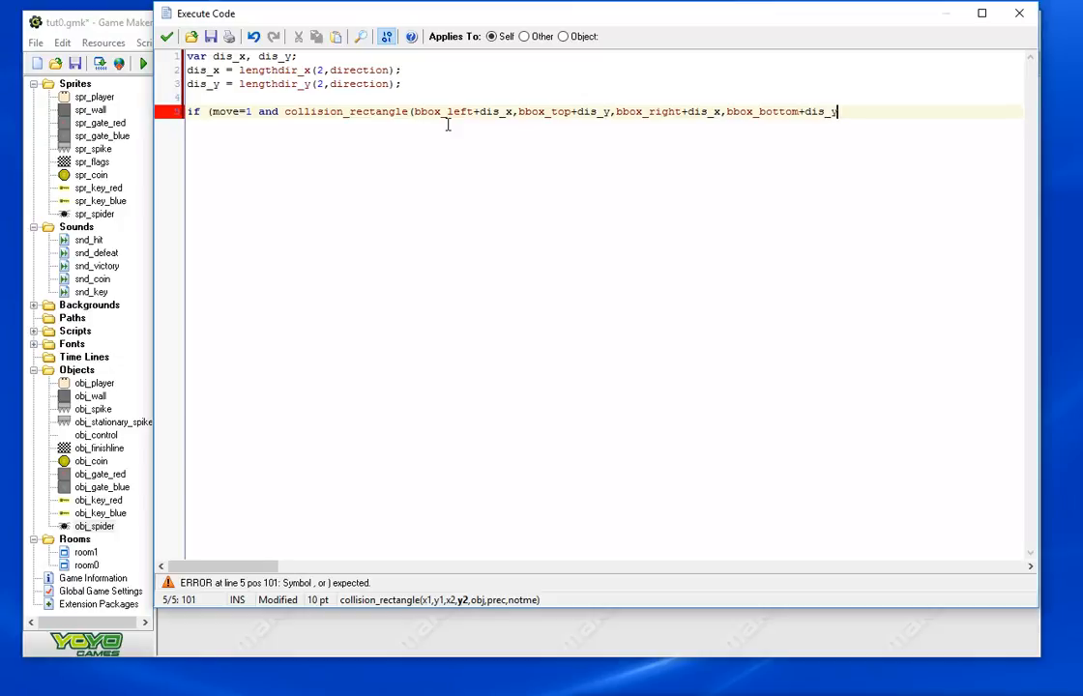
Complete the check with obj_wall,0,0)=noone
text(,obj_wall,,)
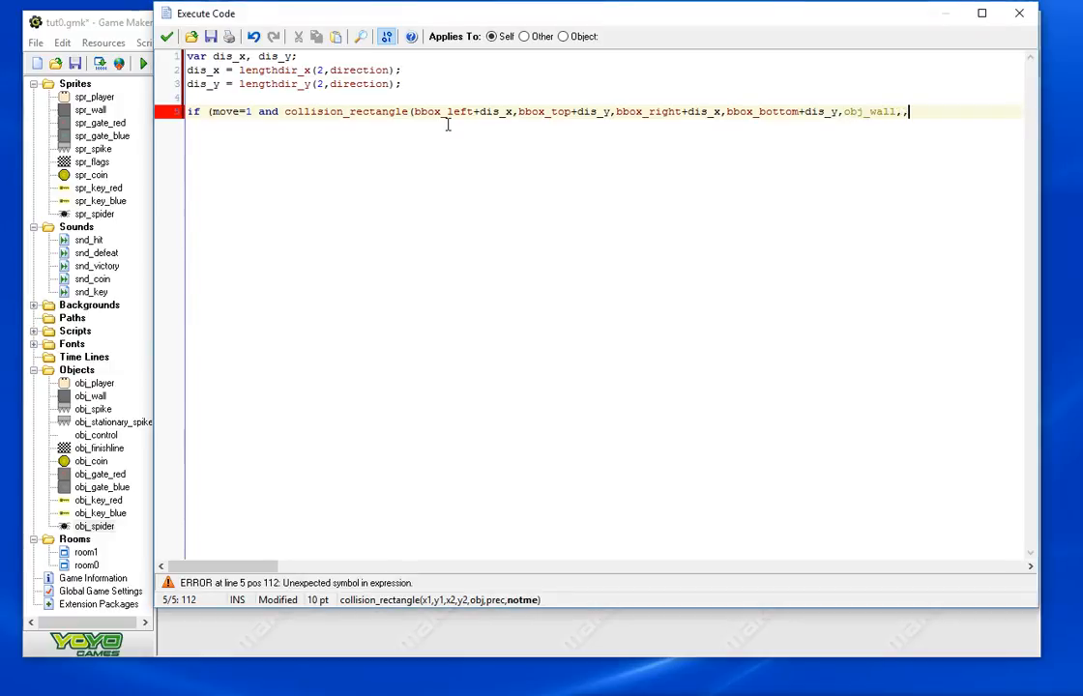
text(0,0))
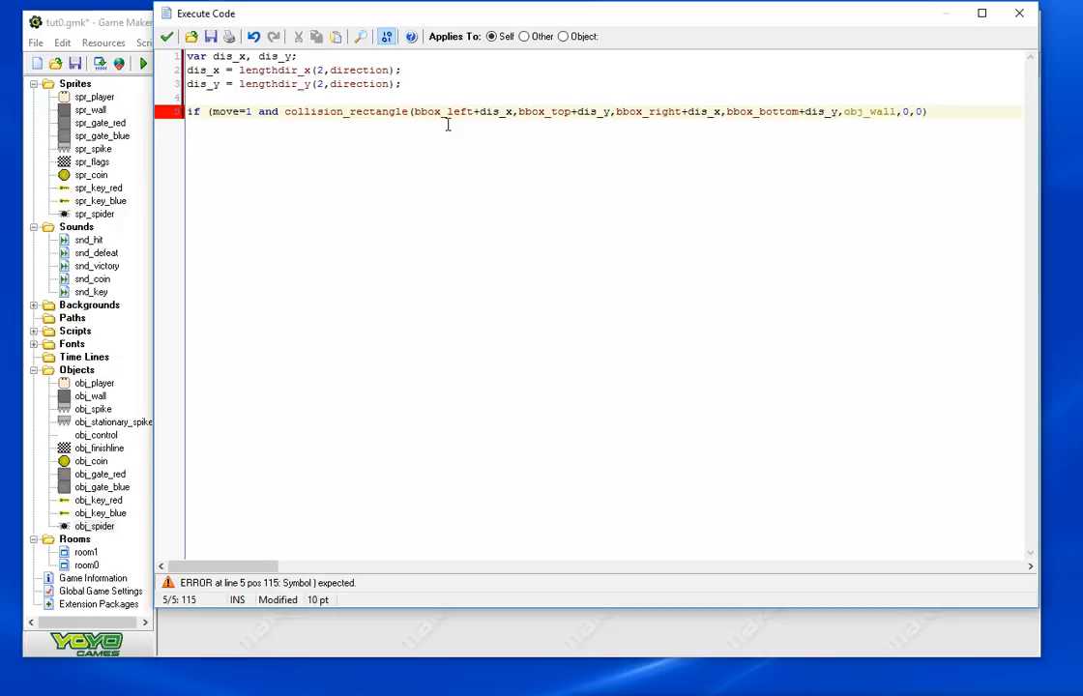
text(=noone)
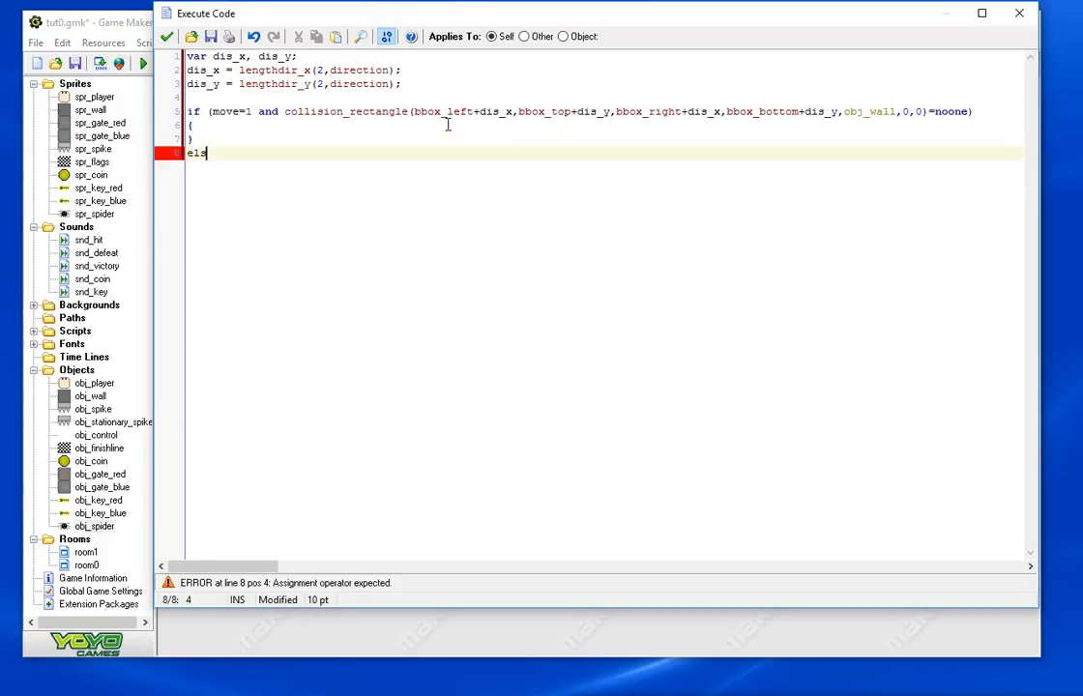
Add else if (move=1) { move=0 } after the condition
text(else)
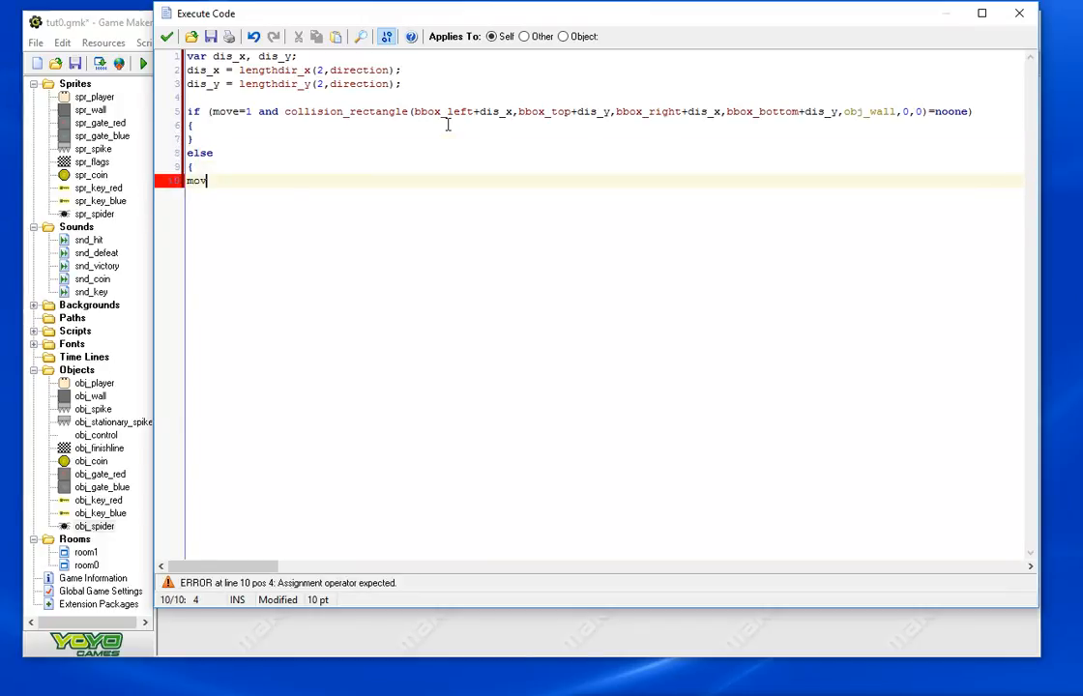
text(e=0)
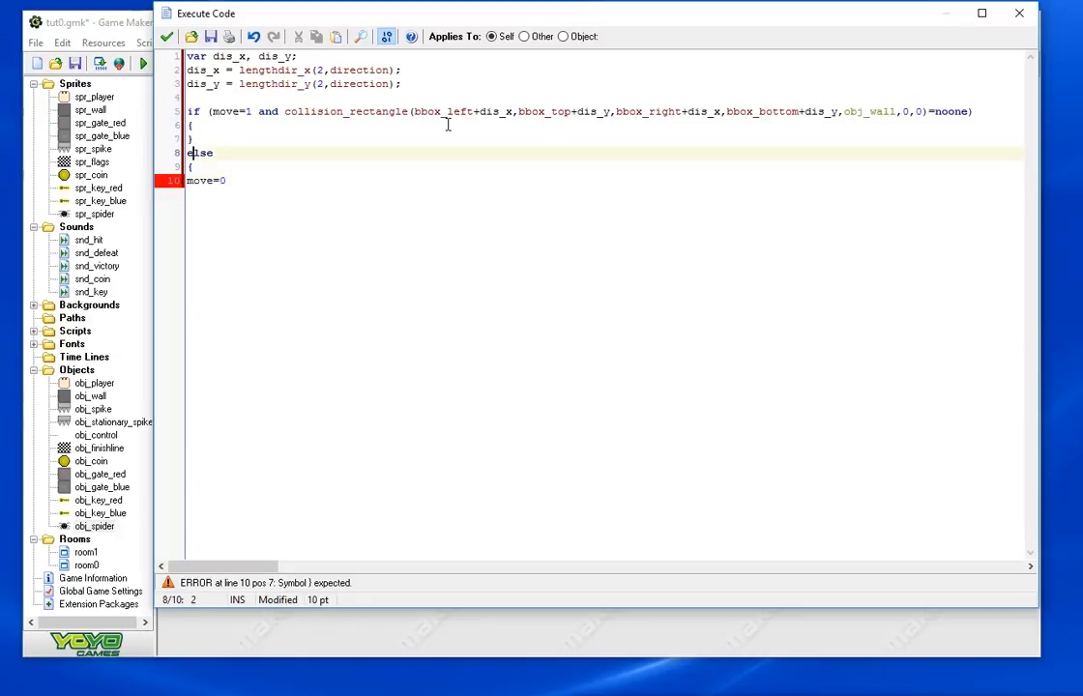
text(if)
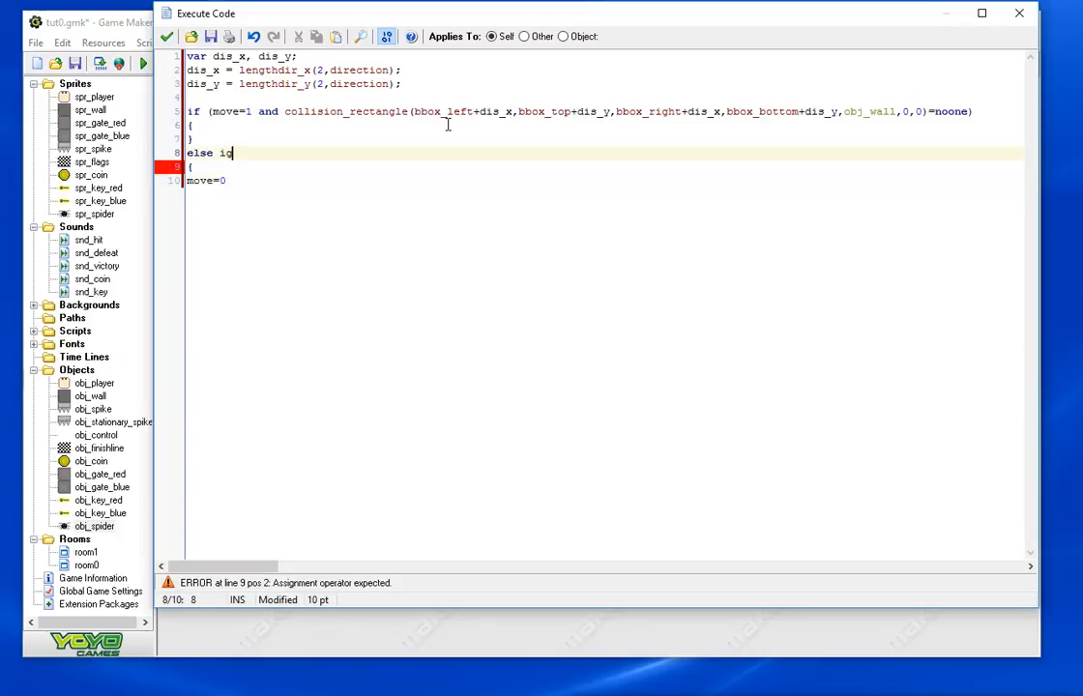
text(move = 1)
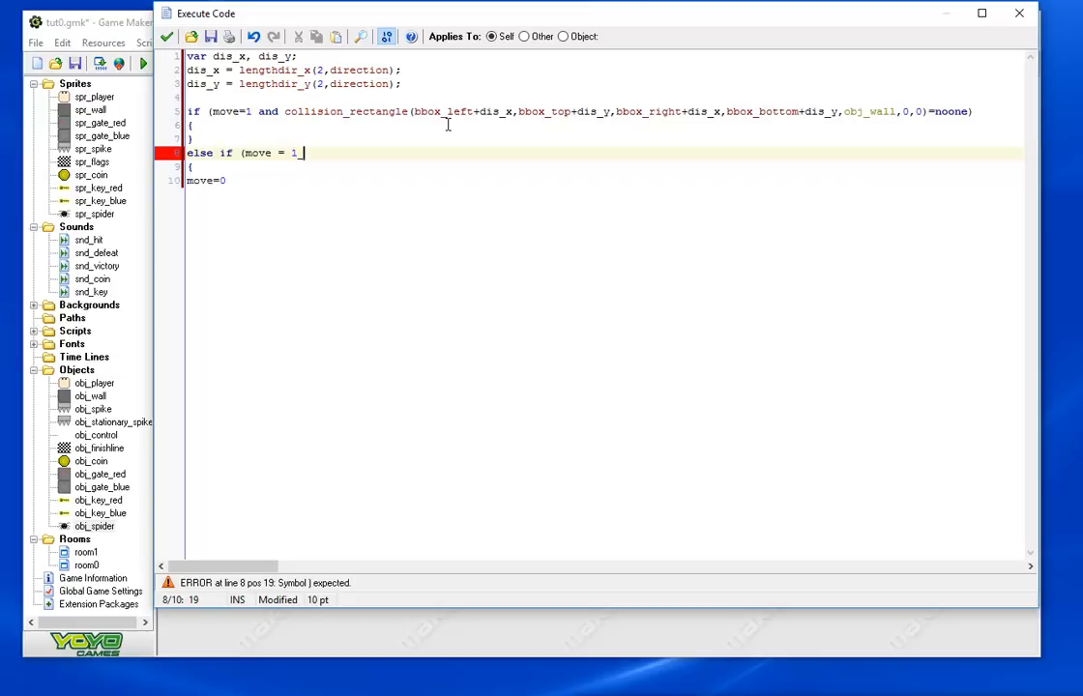
text())
text(})
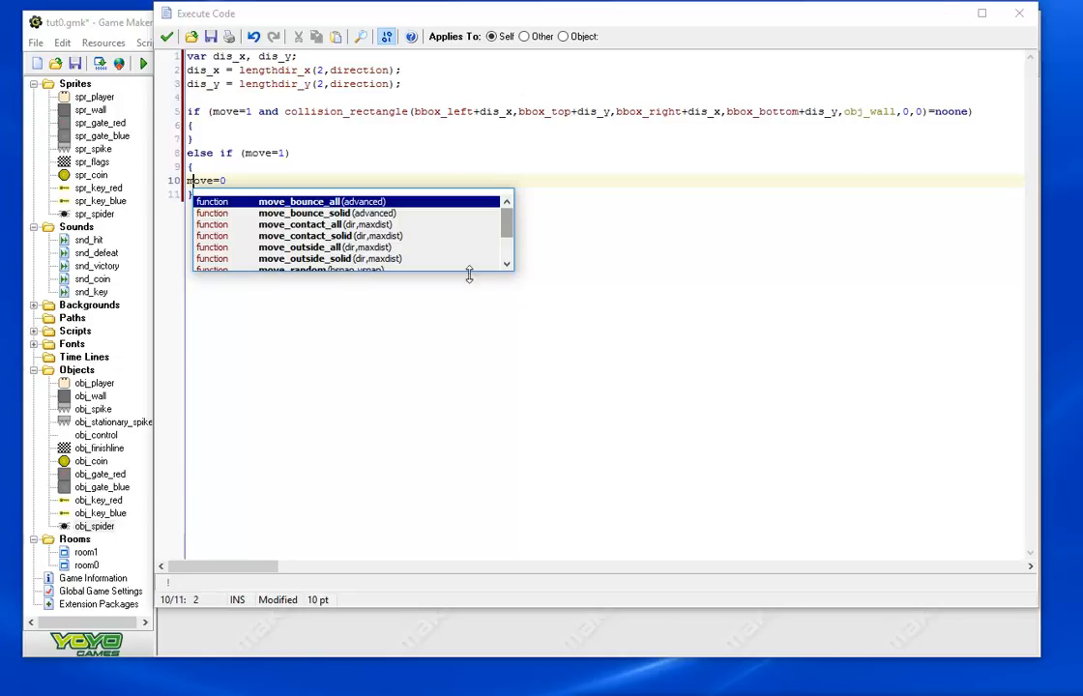
Fill the first block with x+=dis_x; y+=dis_y;
click(298, 126)
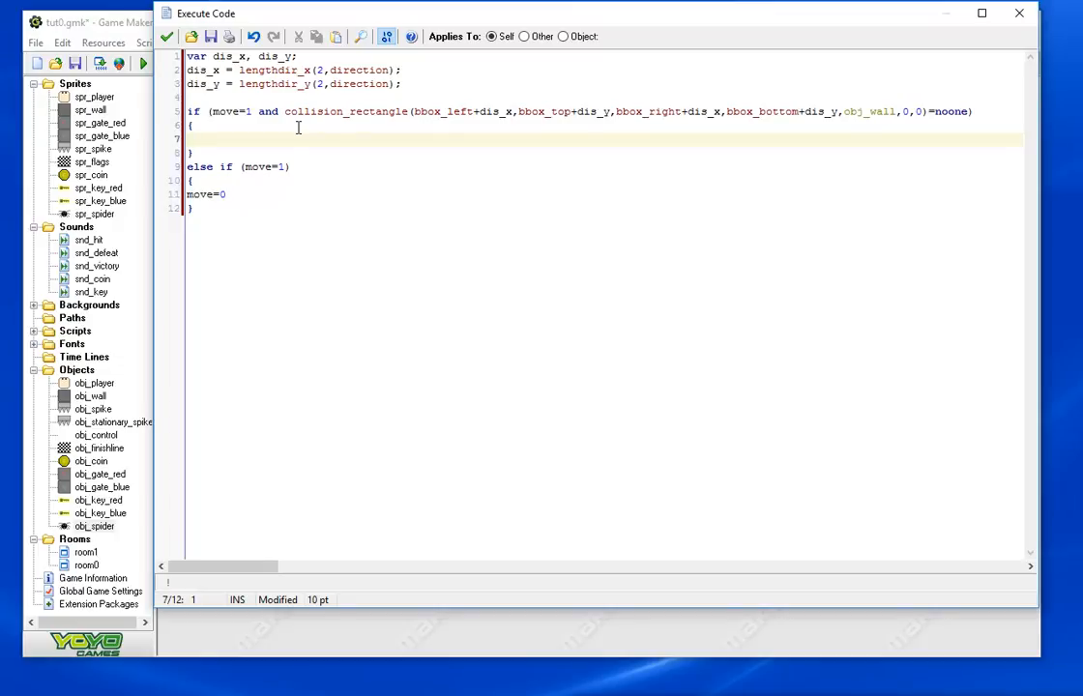
text(x=)
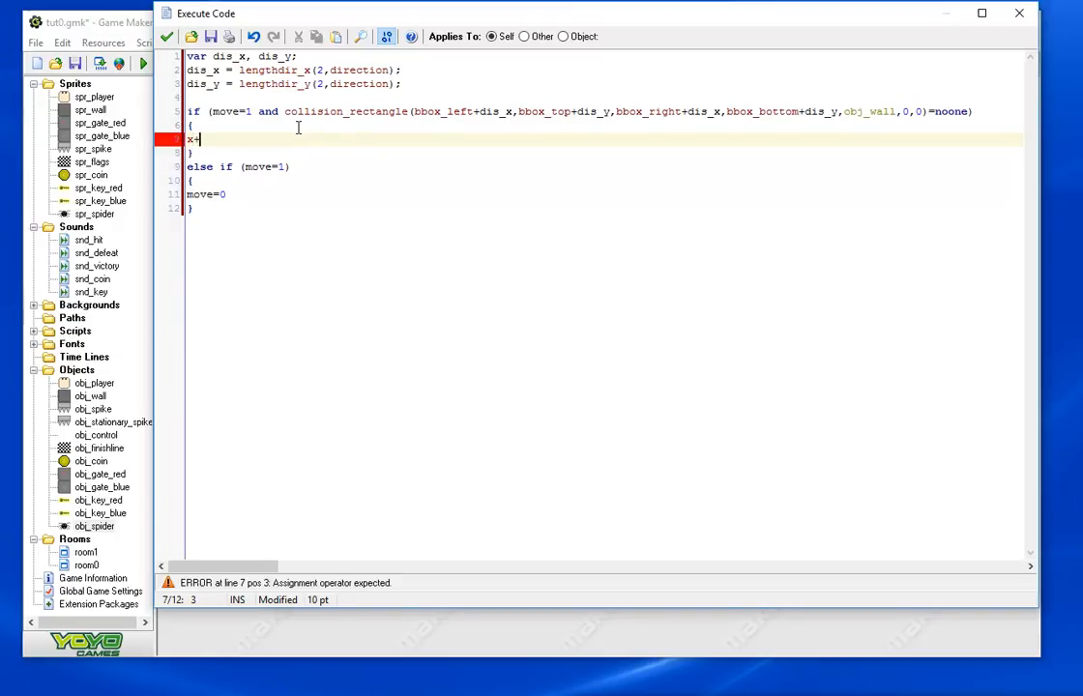
text(+=0)
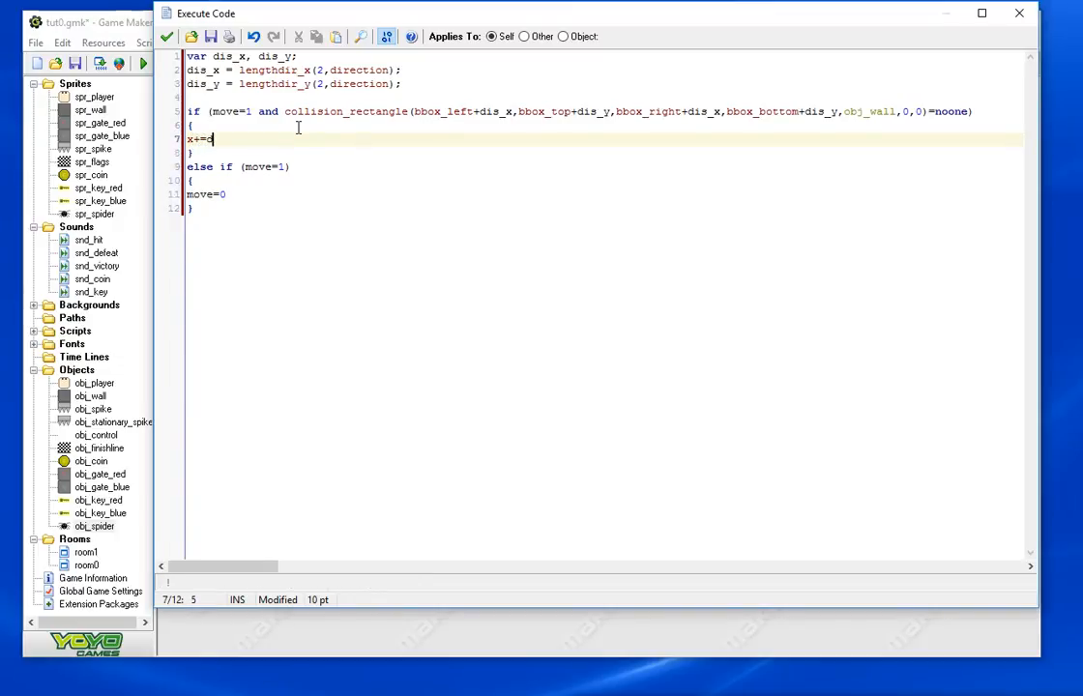
text(dis_x;)
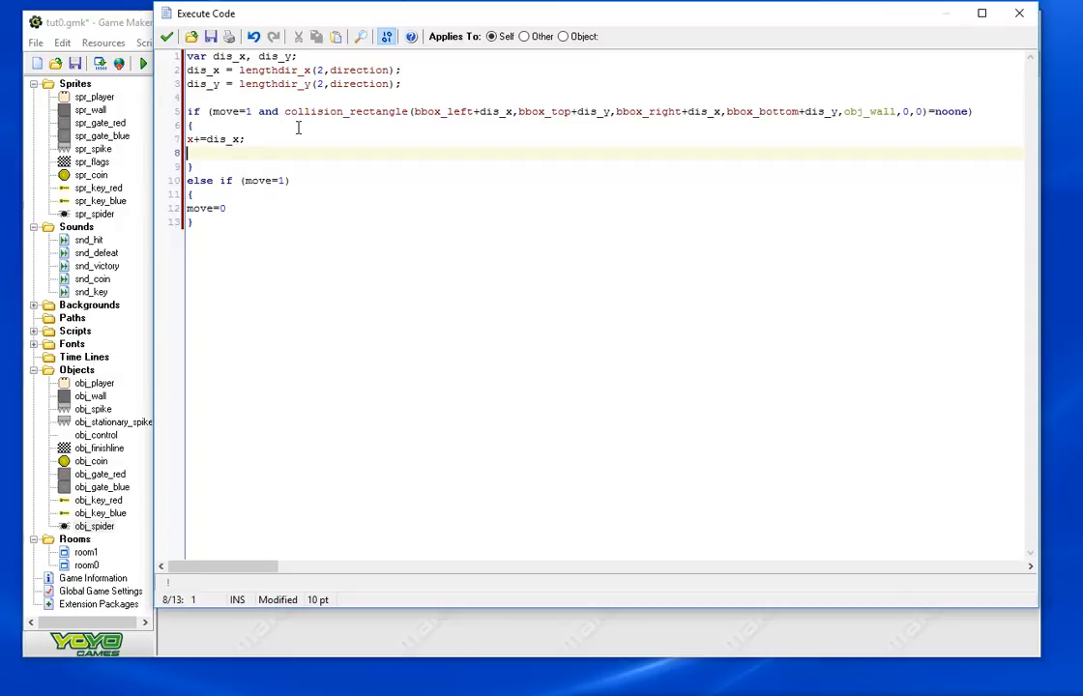
text(dis)
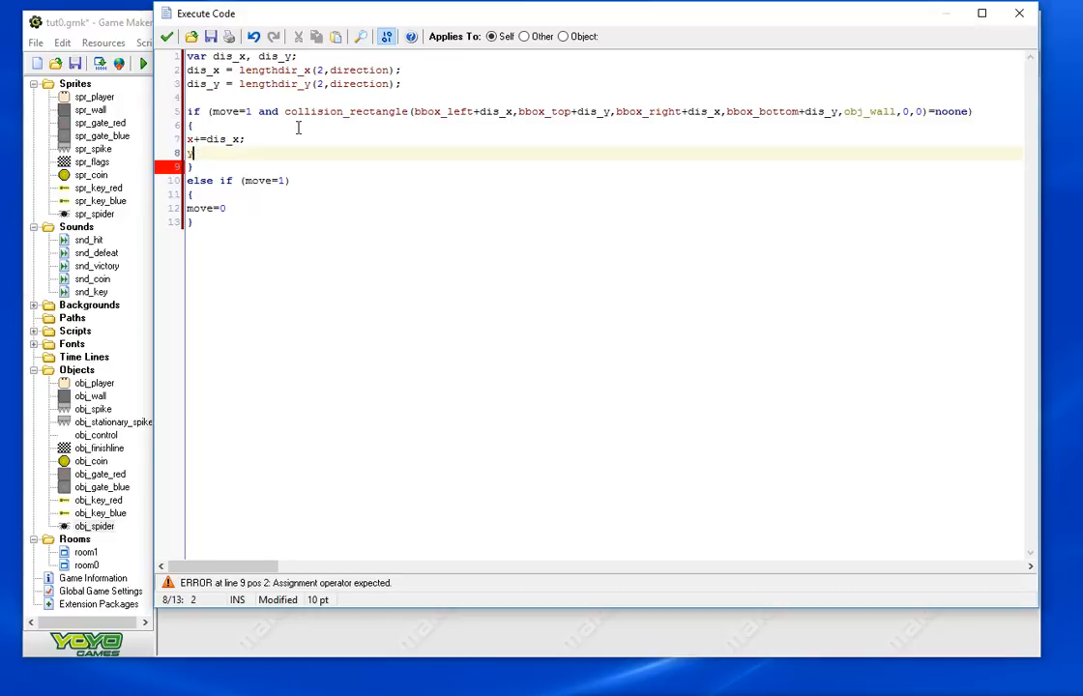
text(y+=dis_y;)
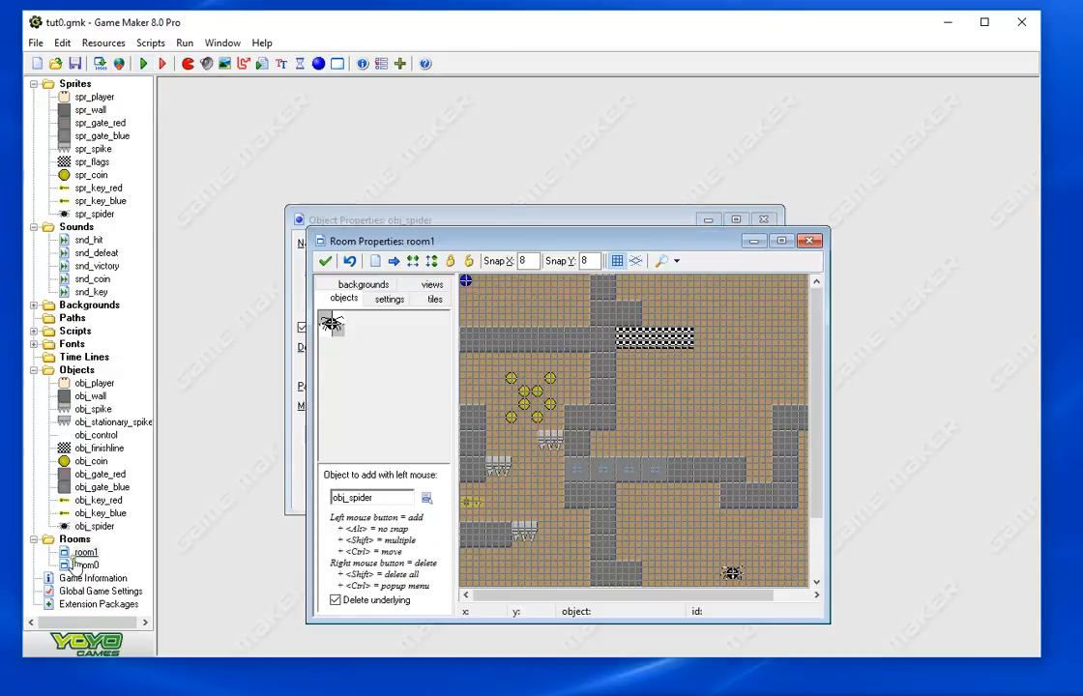
In room1, select obj_wall and place a row of walls along the bottom of the spider's area
click(735, 220)
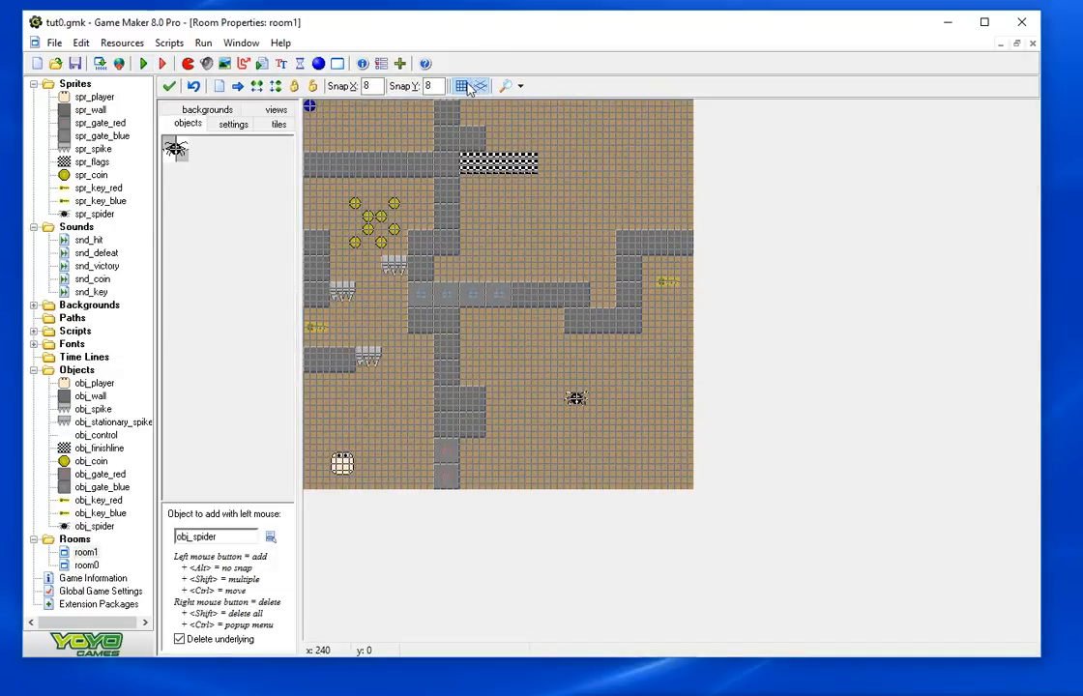
click(461, 85)
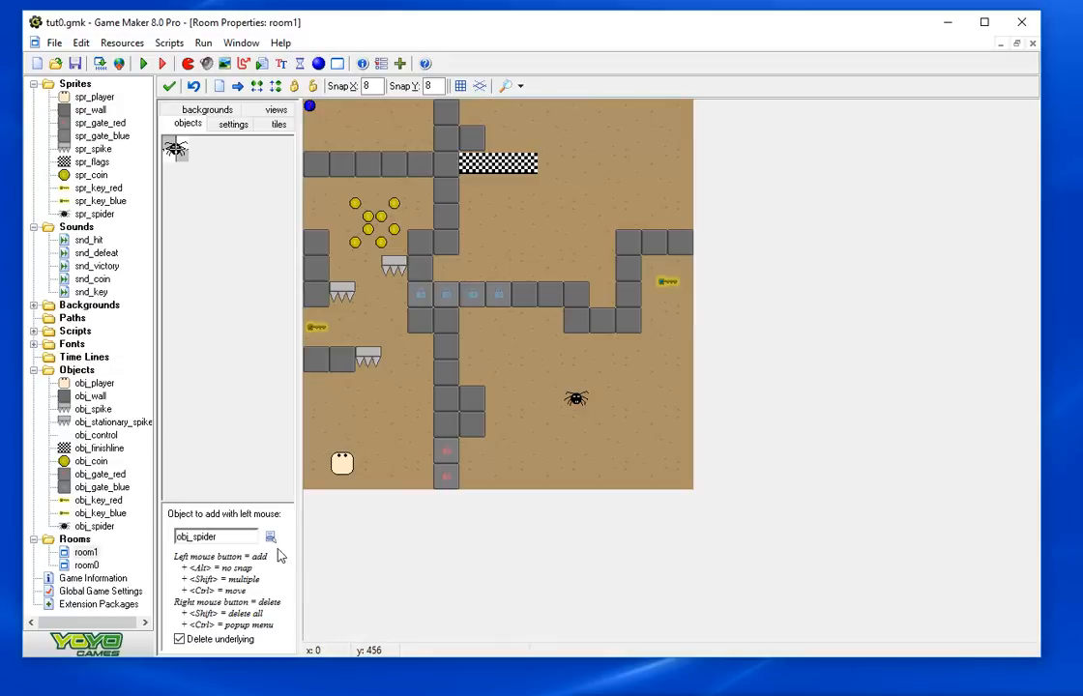
click(472, 480)
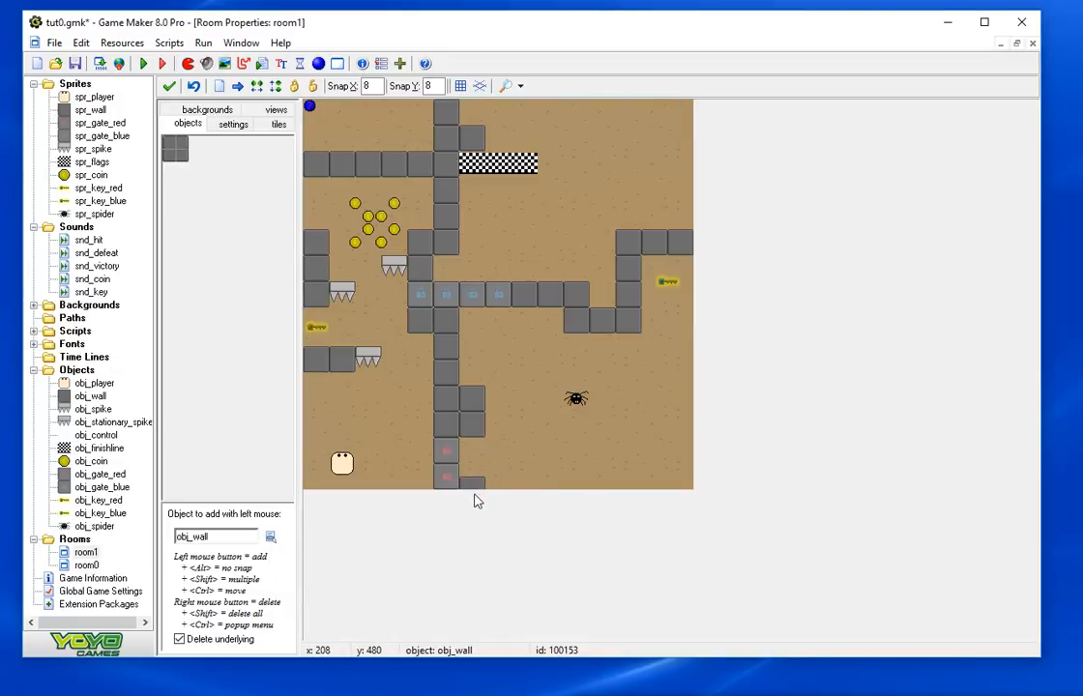
click(474, 479)
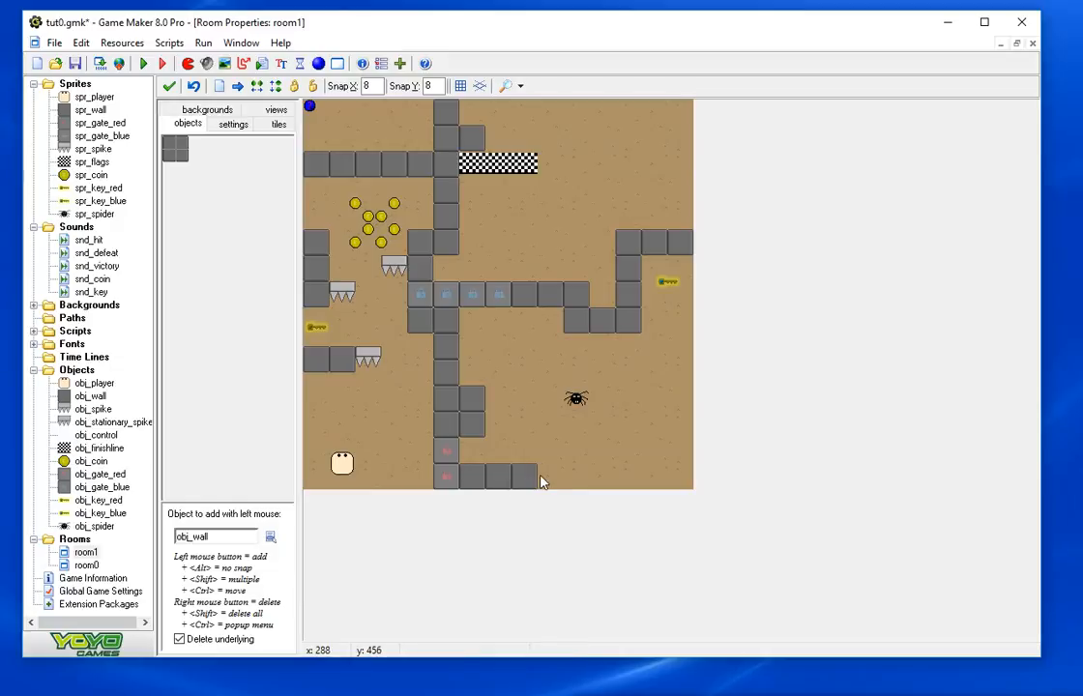
click(584, 470)
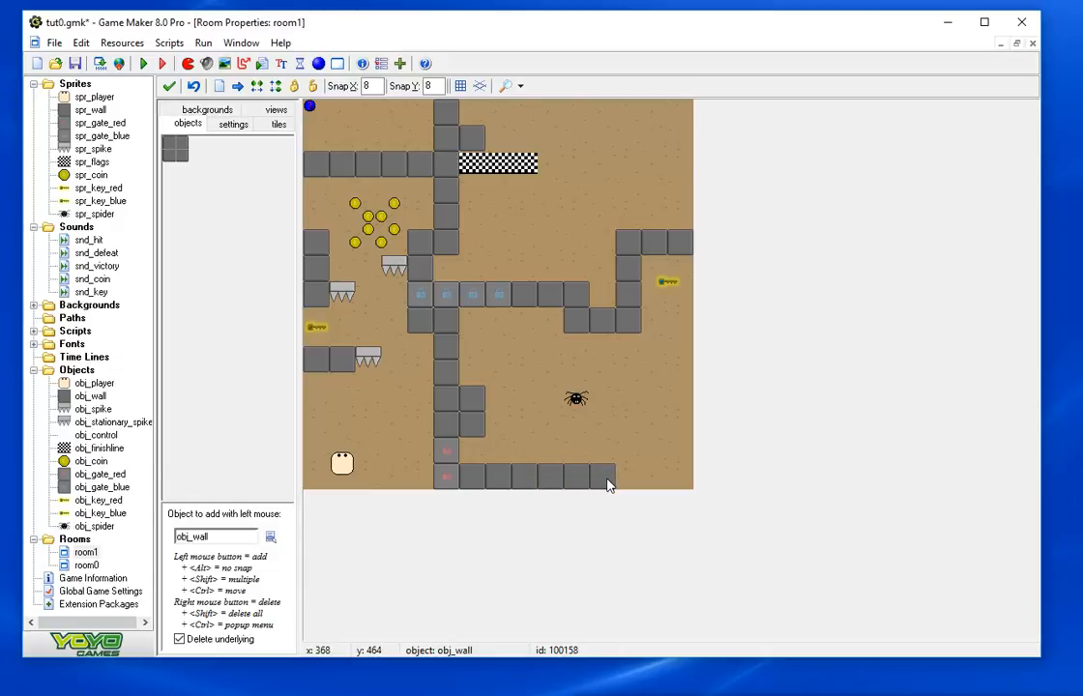
click(656, 472)
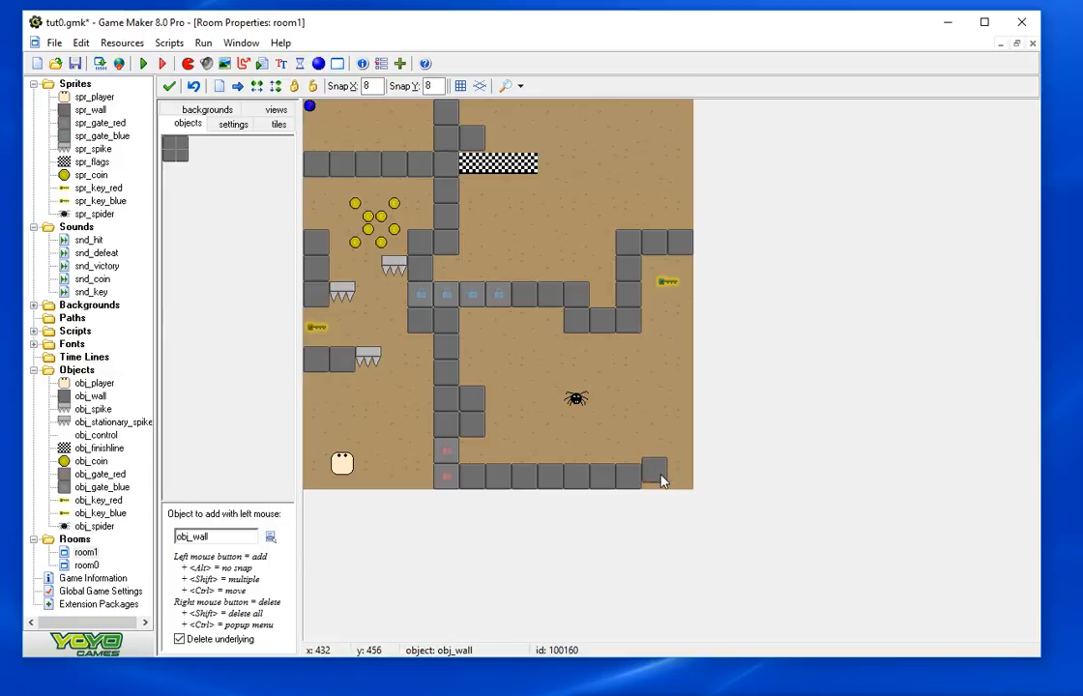
click(677, 474)
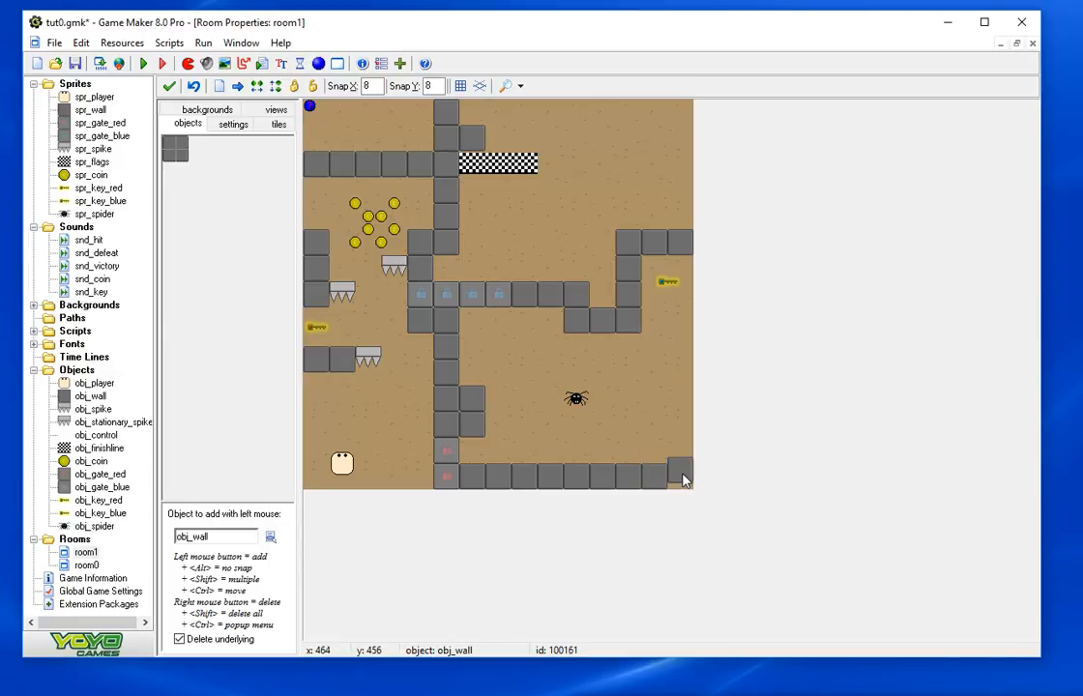
click(684, 466)
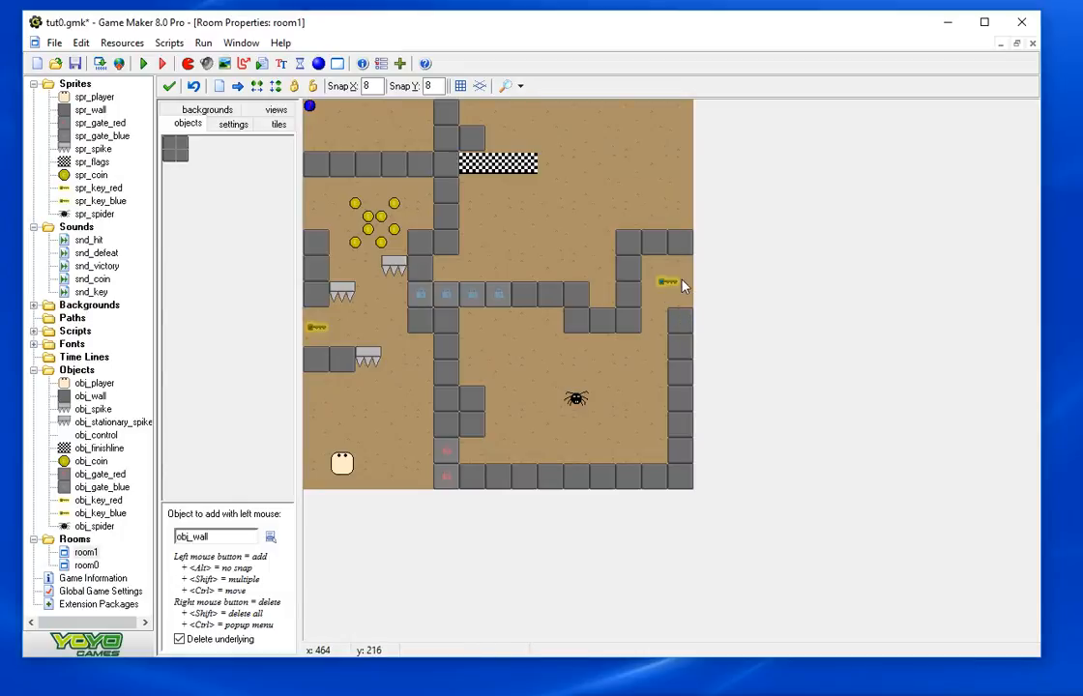
Build the wall column up the right side and close the room keeping changes
click(681, 298)
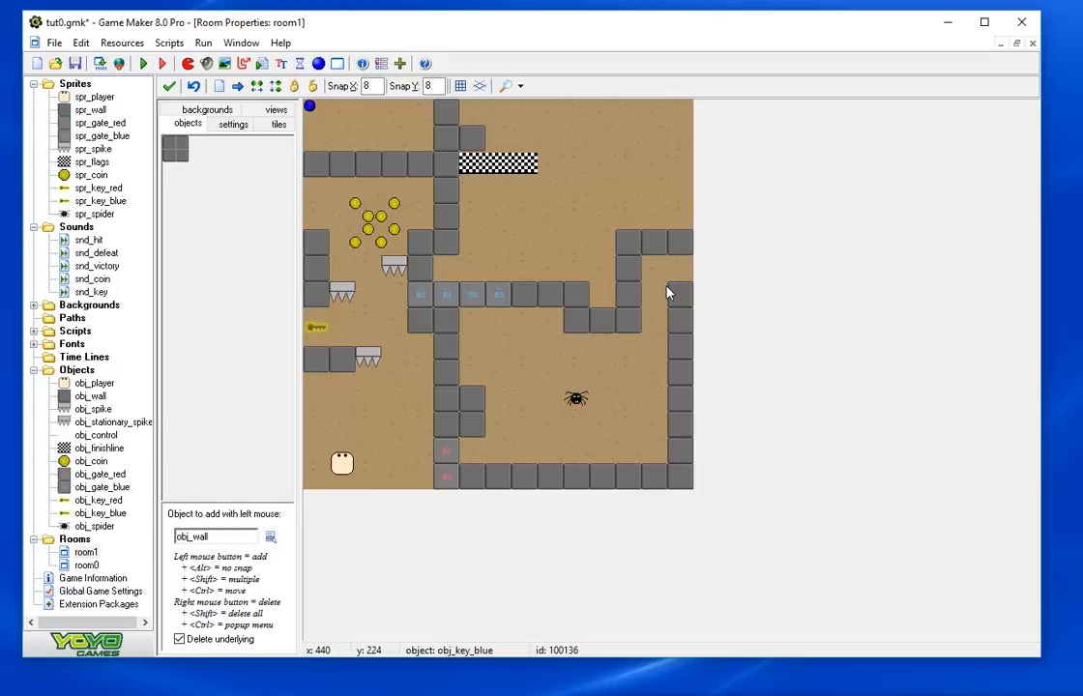
click(677, 269)
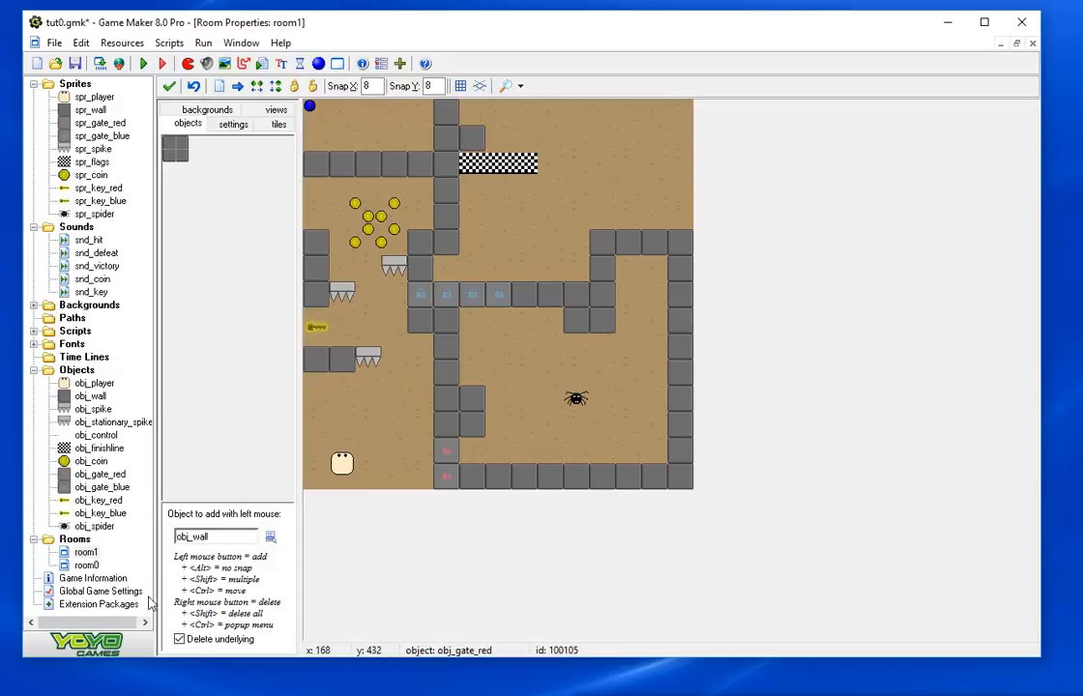
click(270, 538)
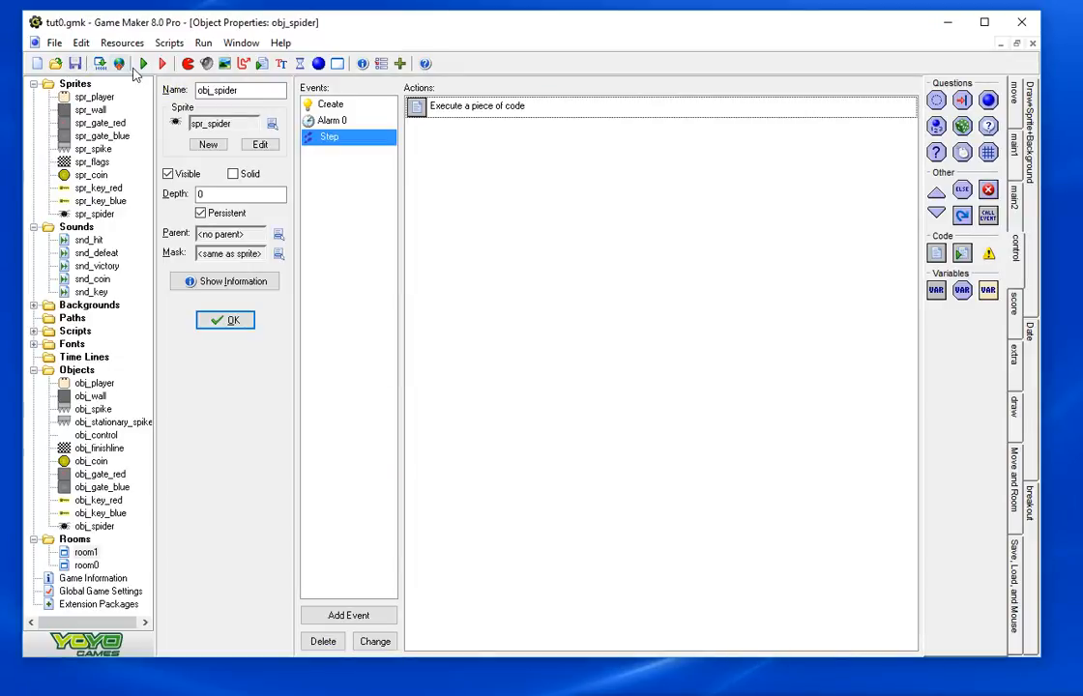
Test-run the game to watch the walled-in spider, quit, and pick obj_spider again
click(143, 62)
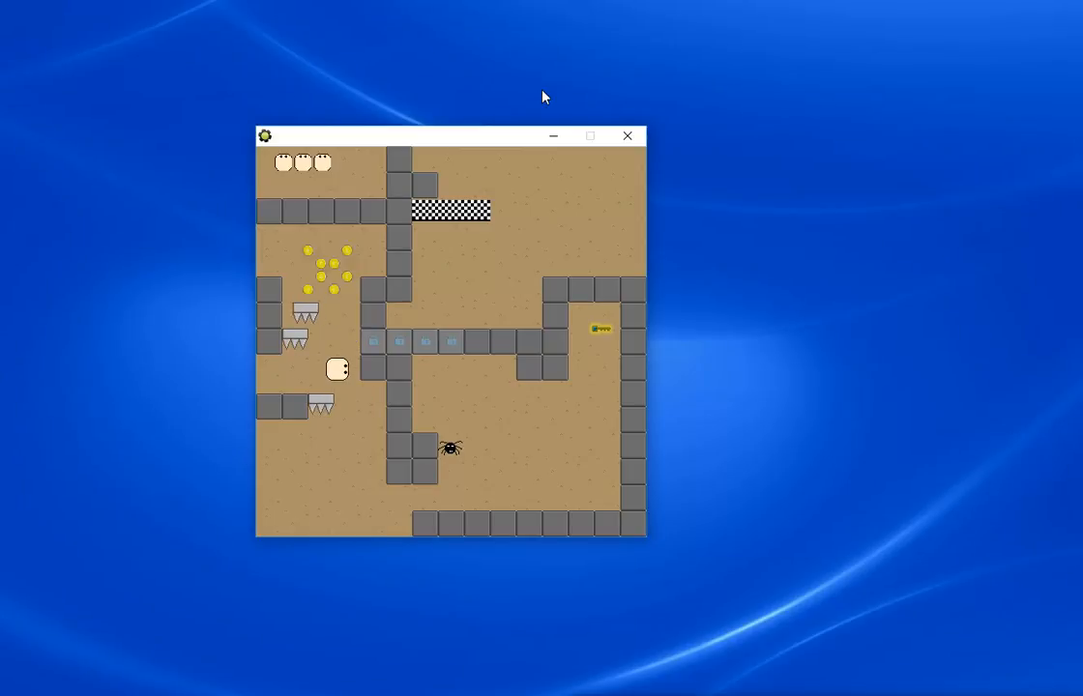
key(Down)
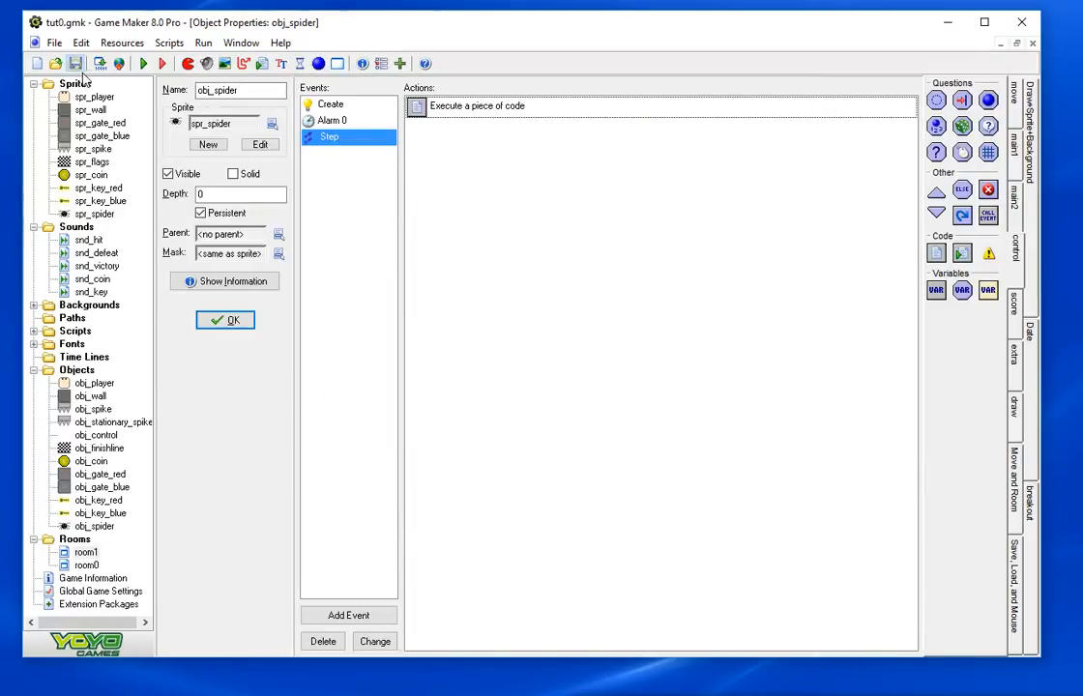
click(225, 321)
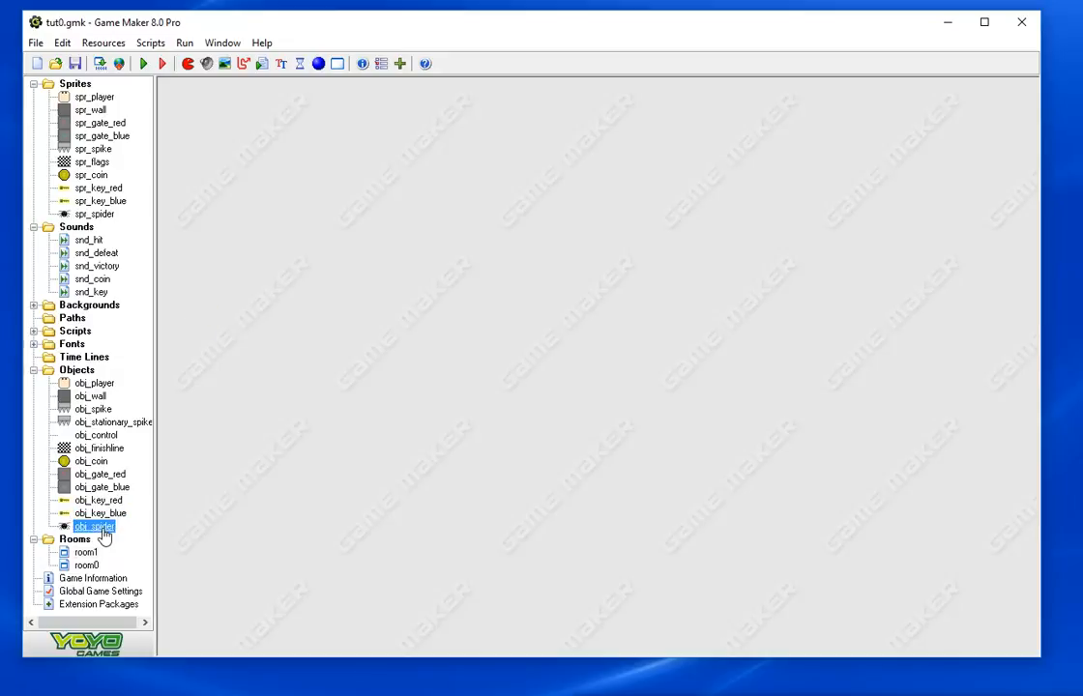
In obj_spider's Step code, add a collision_rectangle check of its bbox against obj_player !=noone
double_click(93, 526)
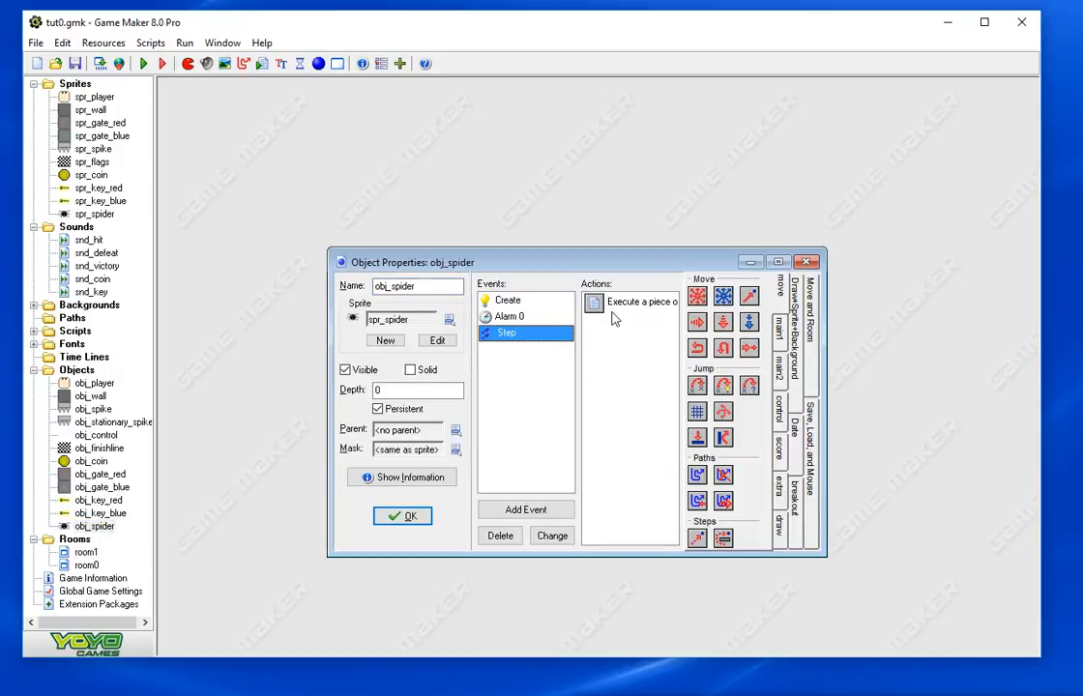
double_click(633, 302)
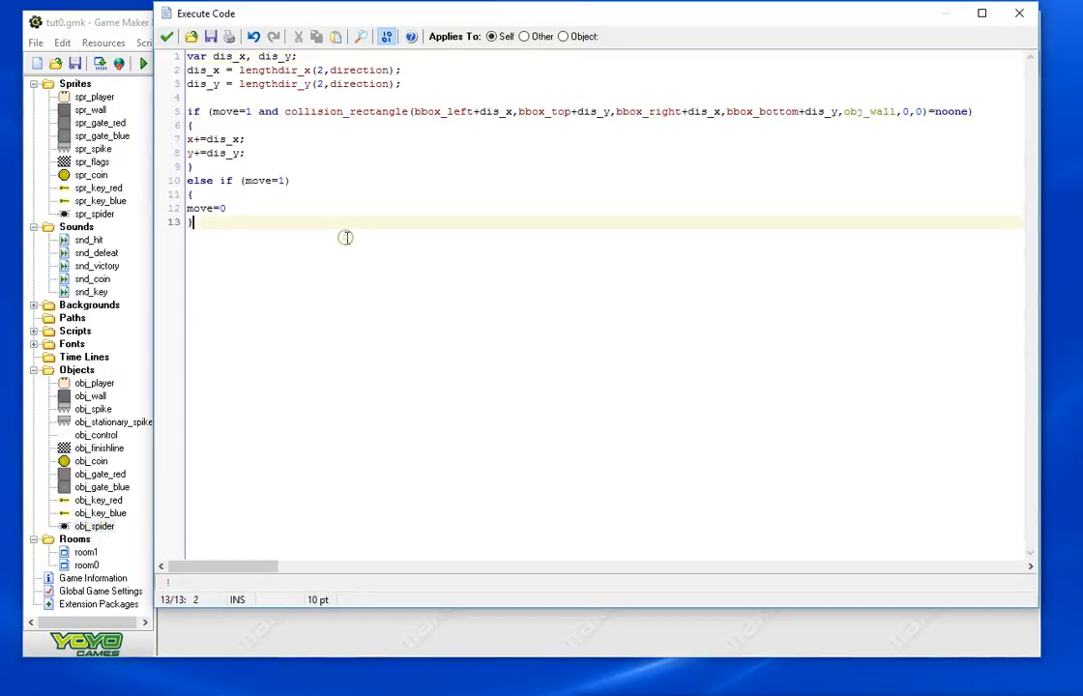
key(Enter)
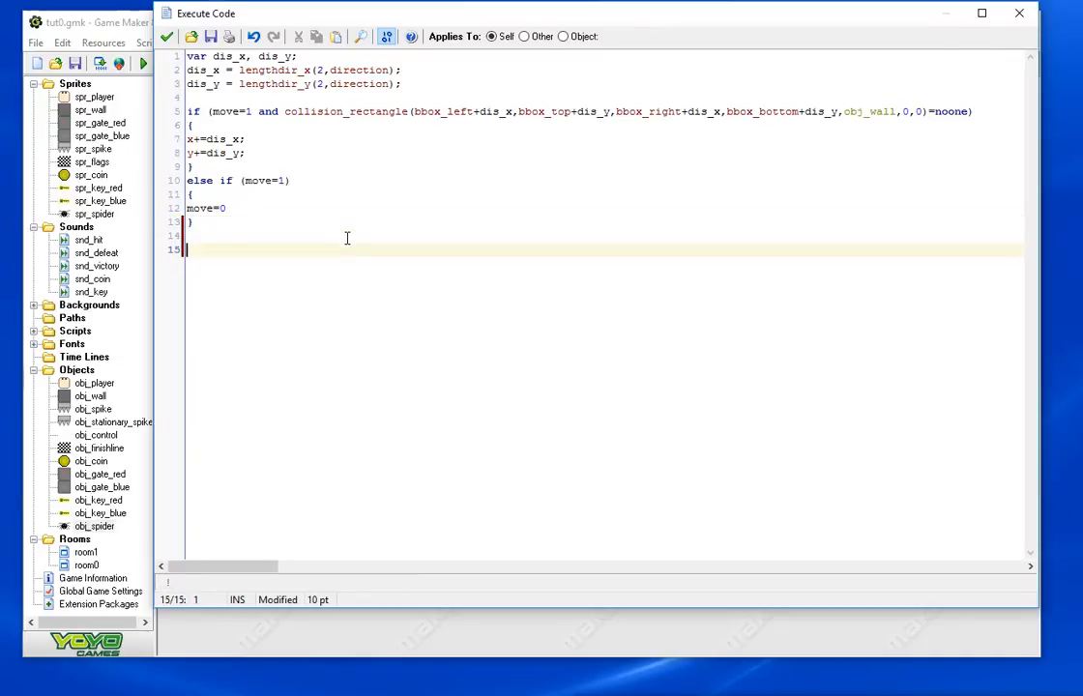
text(//test collision)
text(if)
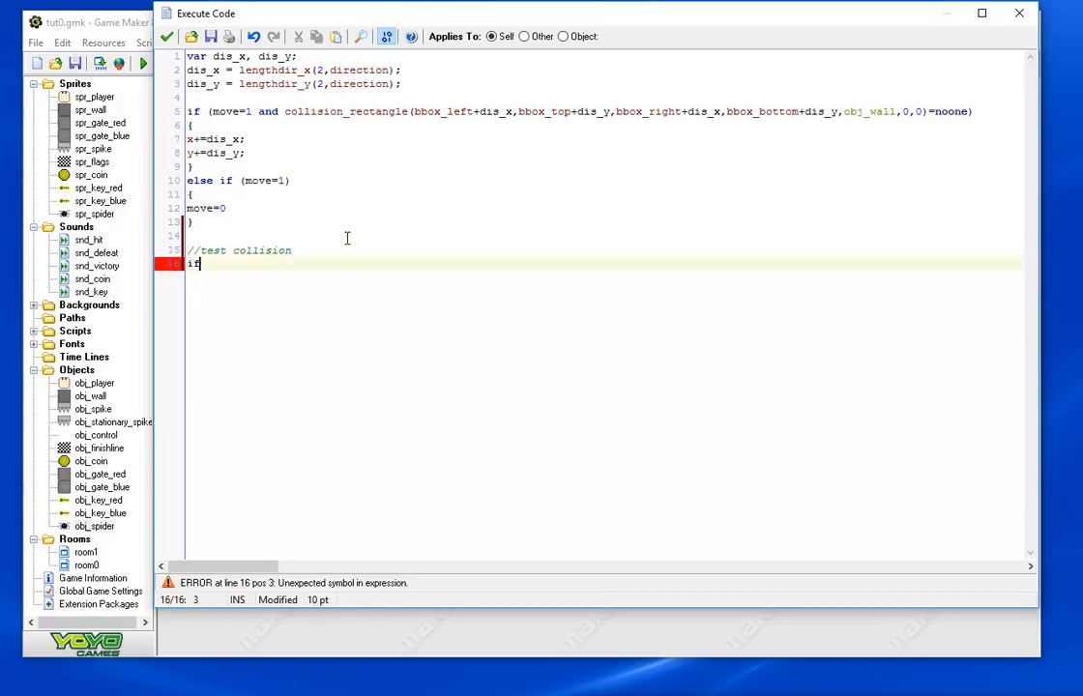
text(collsi)
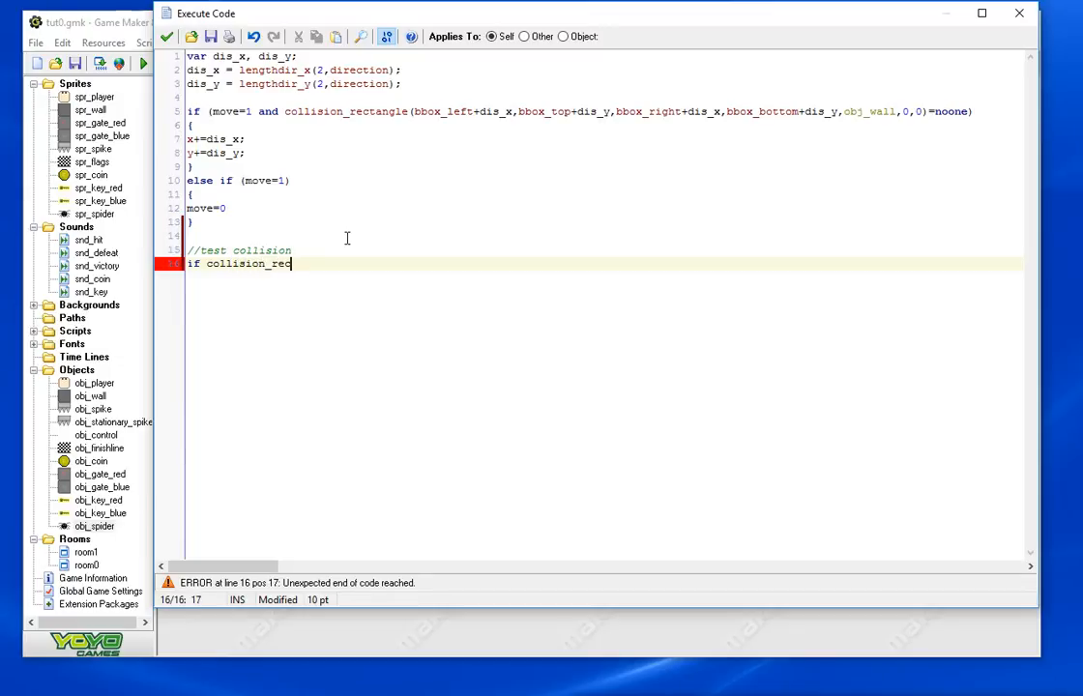
text(tangle(bbox)
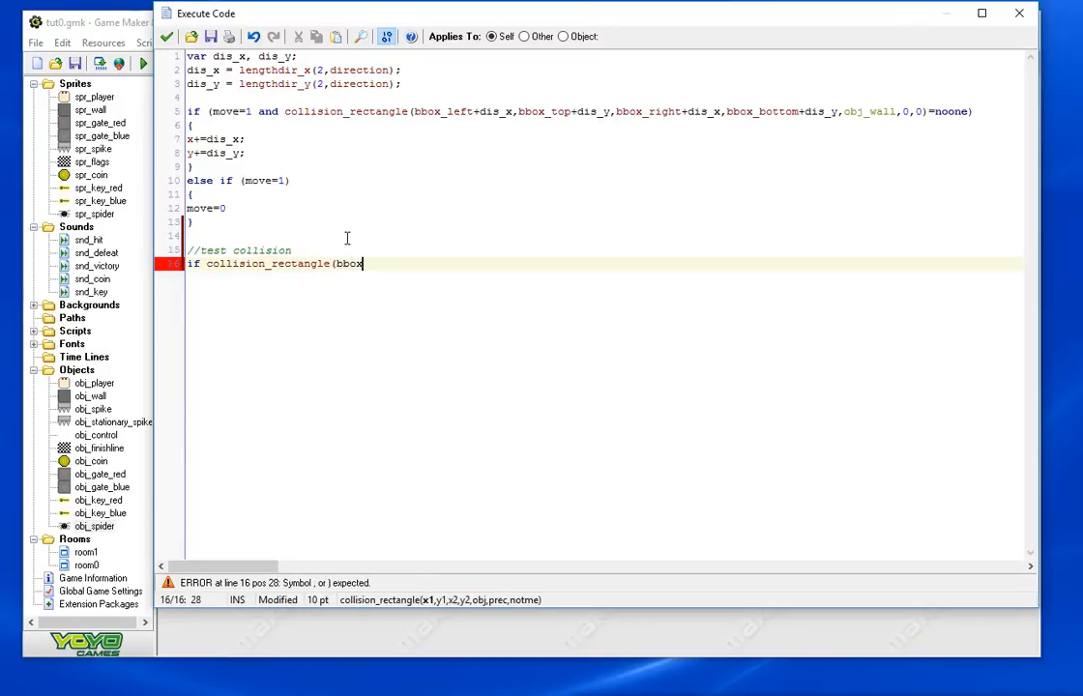
text(_left,bbox_top,bb)
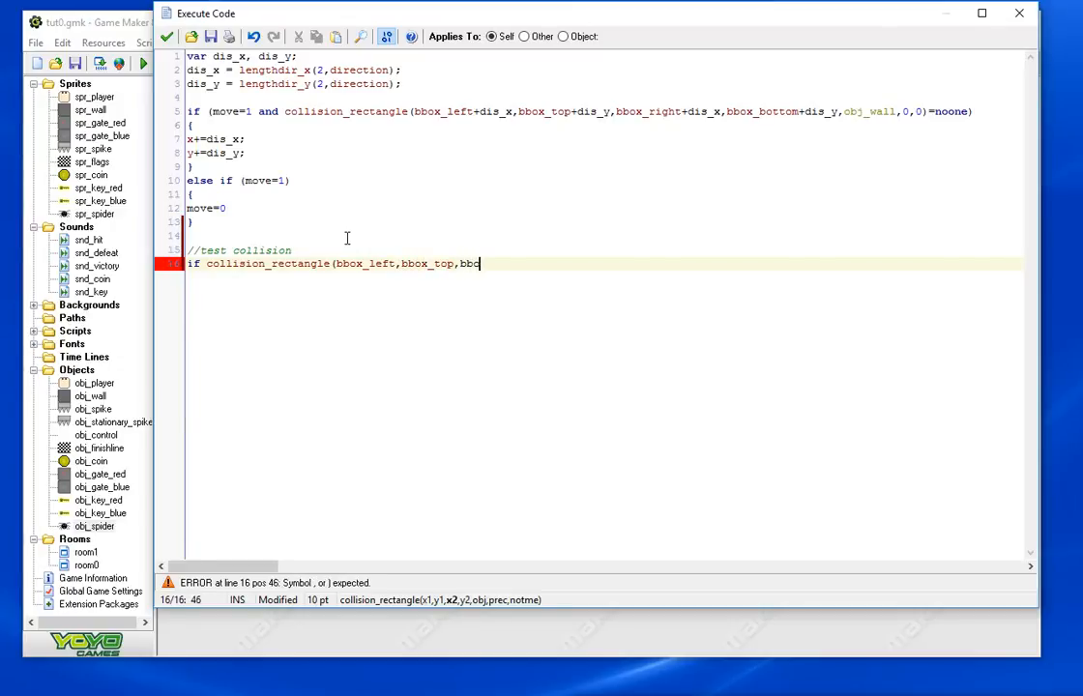
text(ox_right,bbox_bottom)
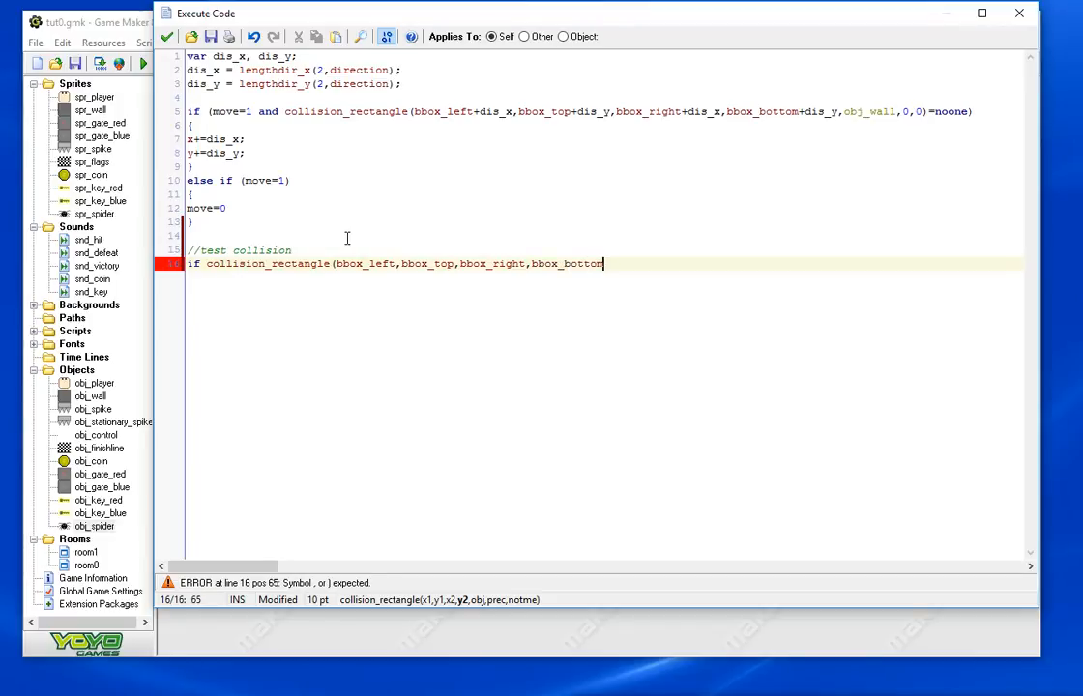
text(,obj_player,0,0)
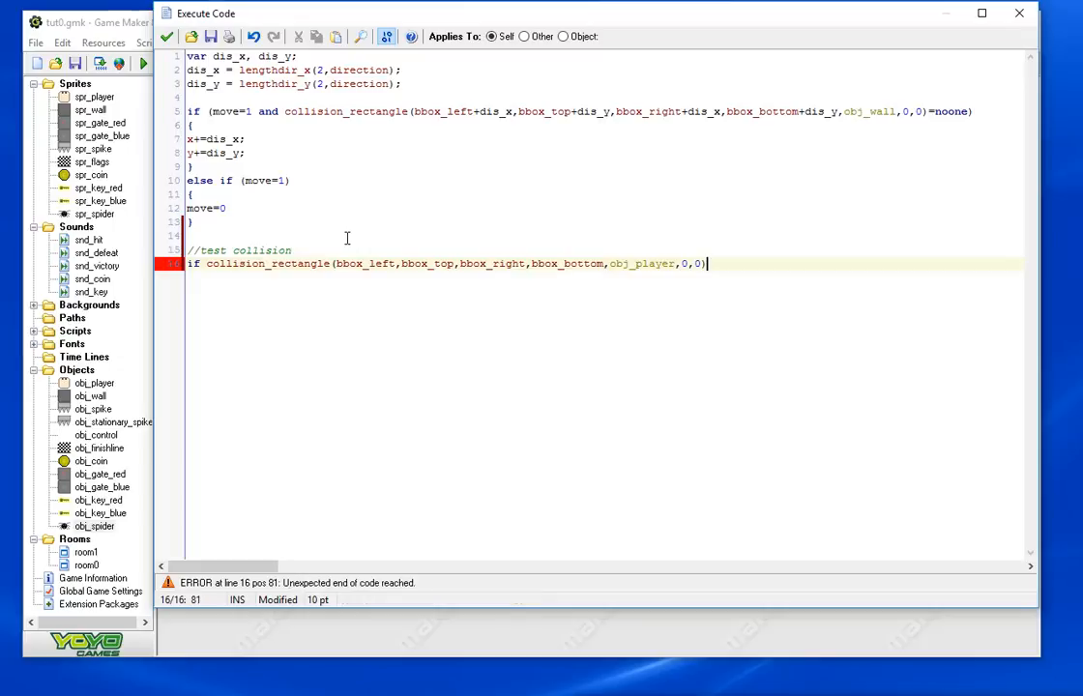
text(!=noone)
text({)
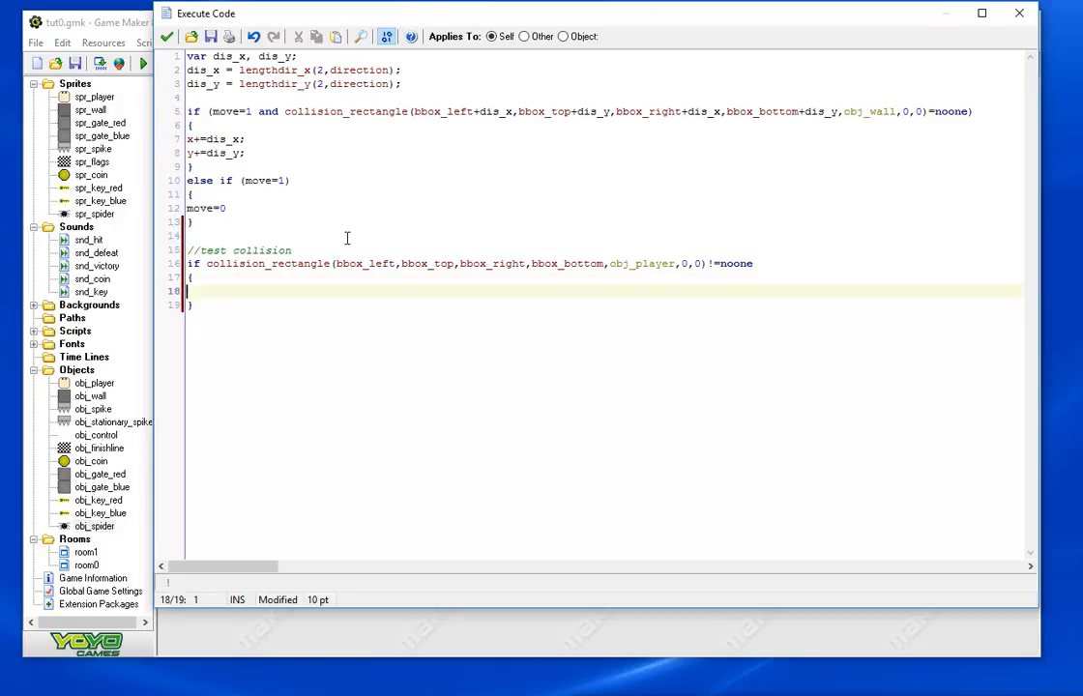
On contact play snd_hit, do lives-=1 and reset obj_player to xstart/ystart
text(sound_pla)
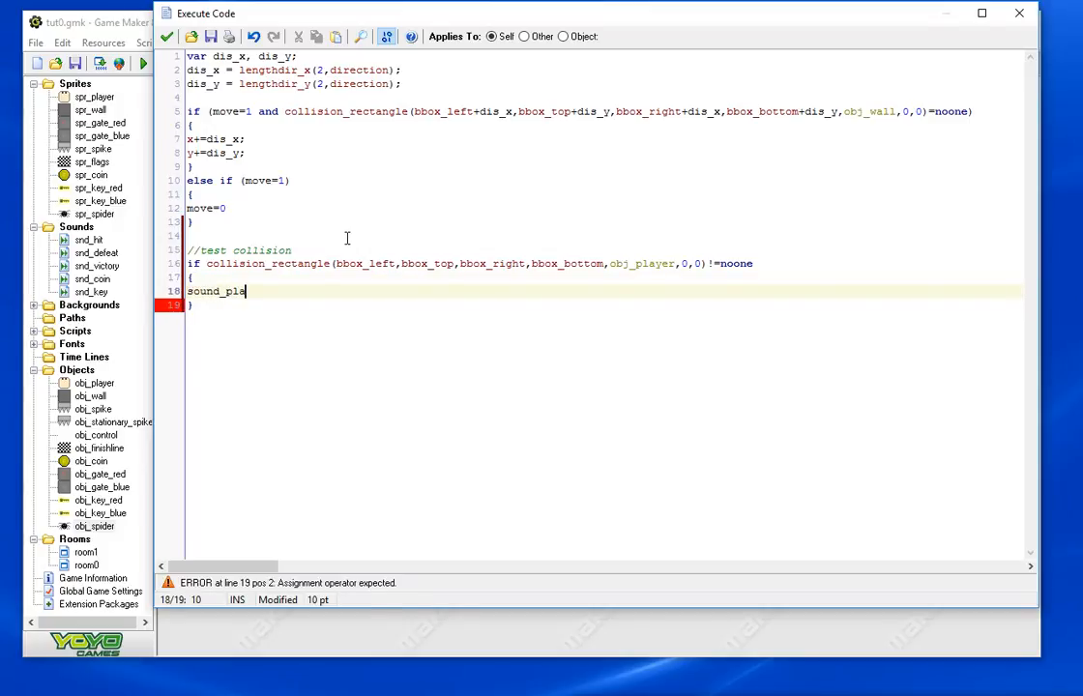
text(y()
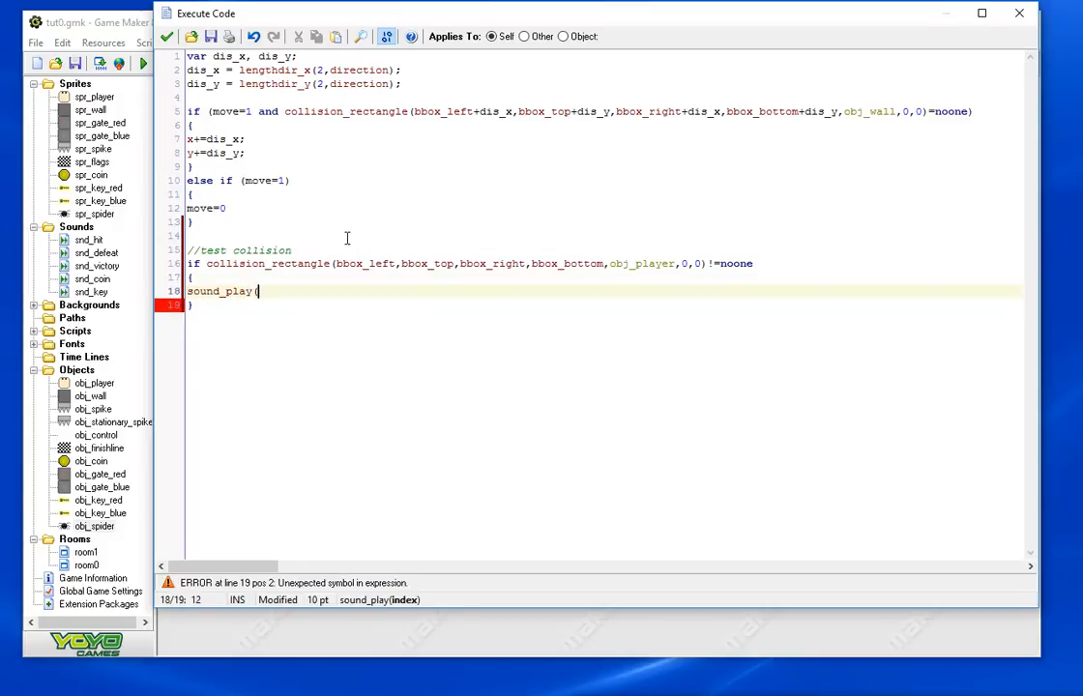
text(snd()
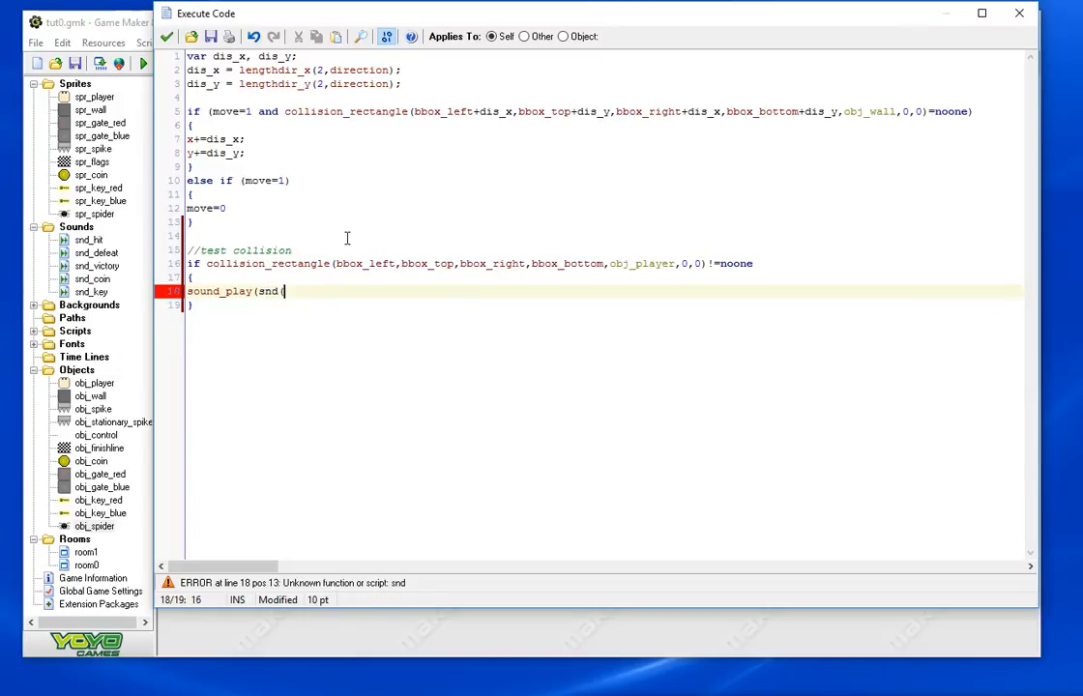
text(_hit);)
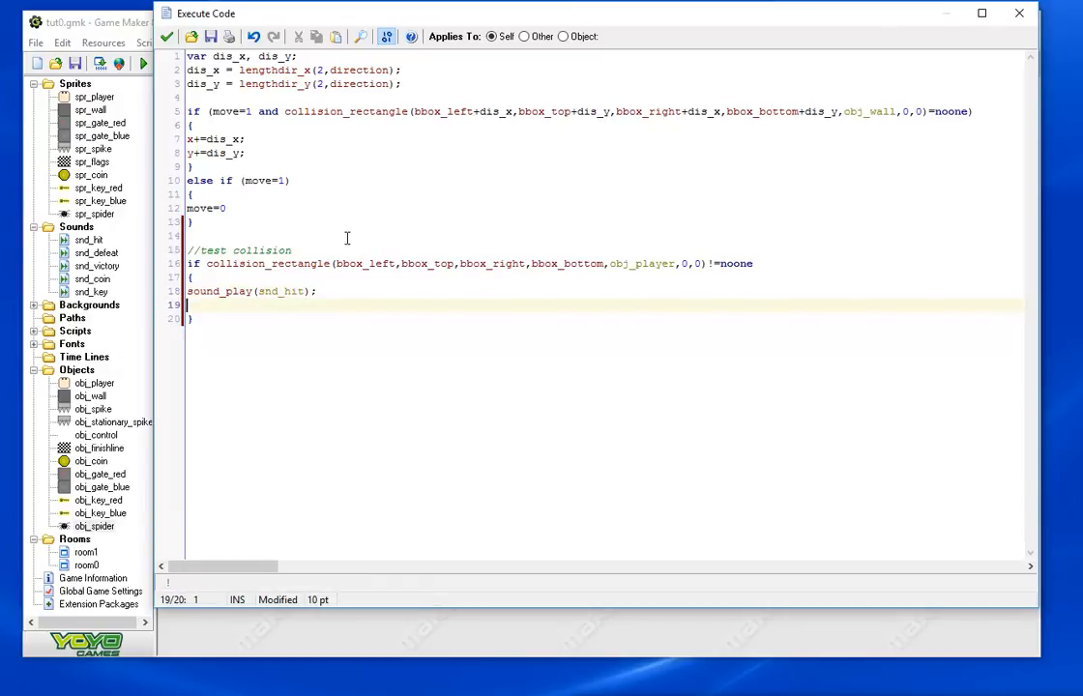
text(lives-=1;)
text(obj_player.)
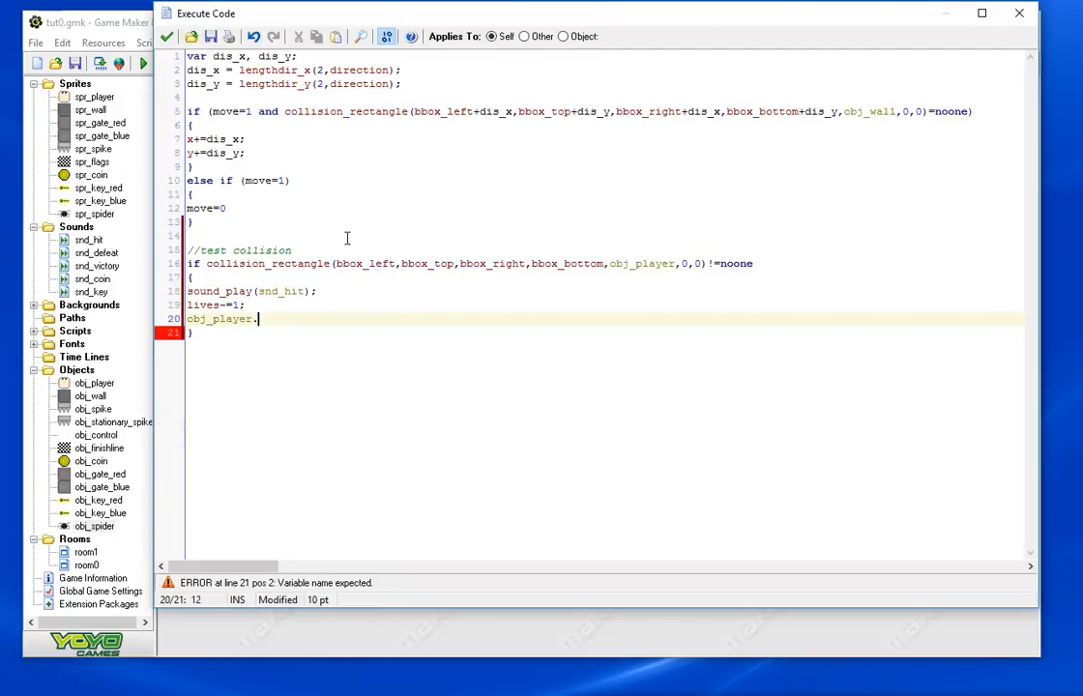
text(x=xstart;)
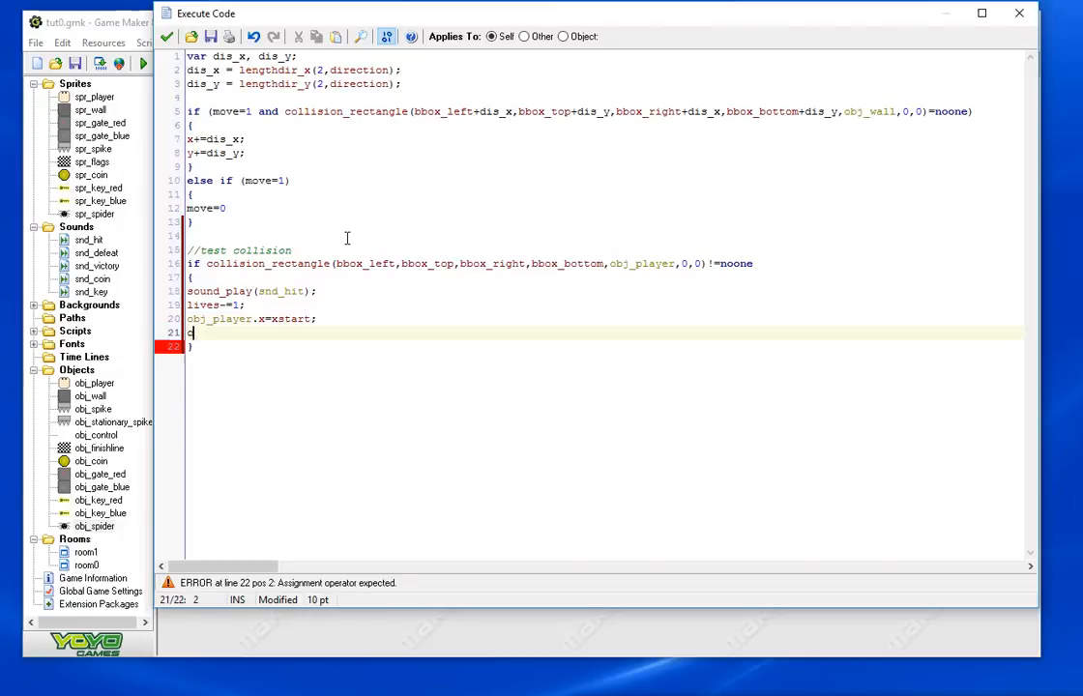
text(obj_player.y)
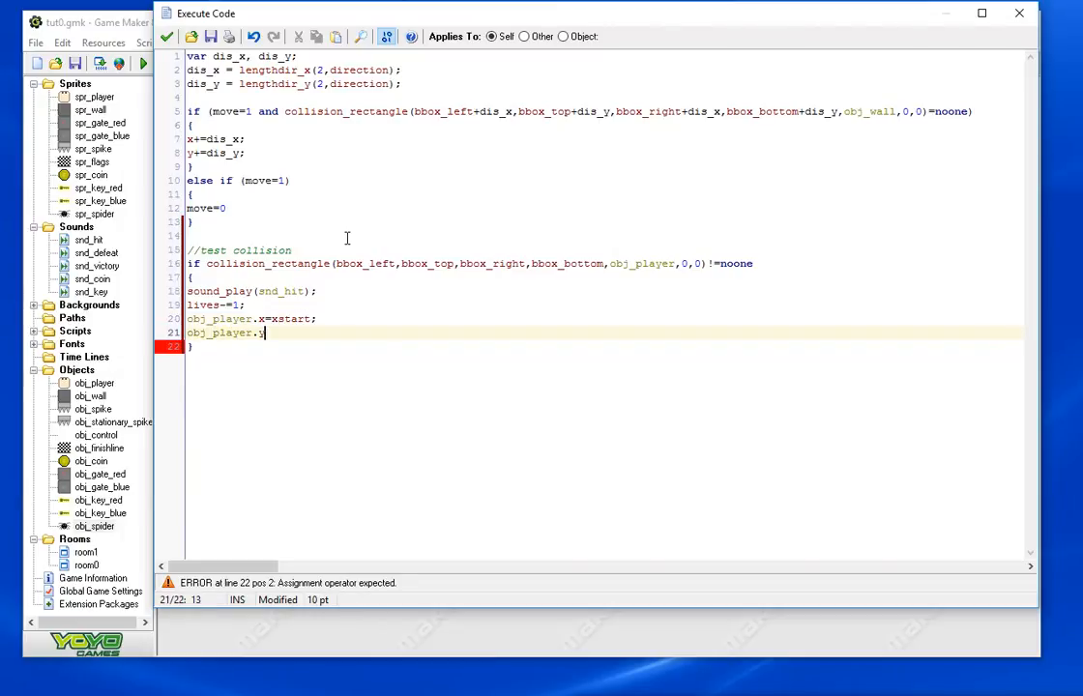
text(=yst)
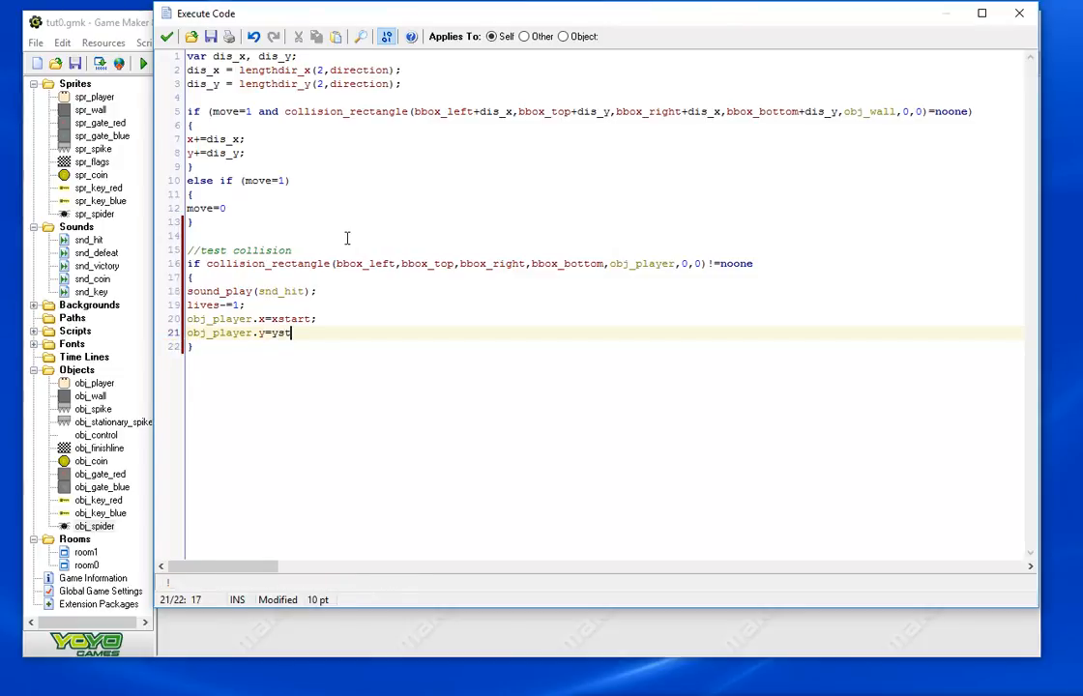
text(art;)
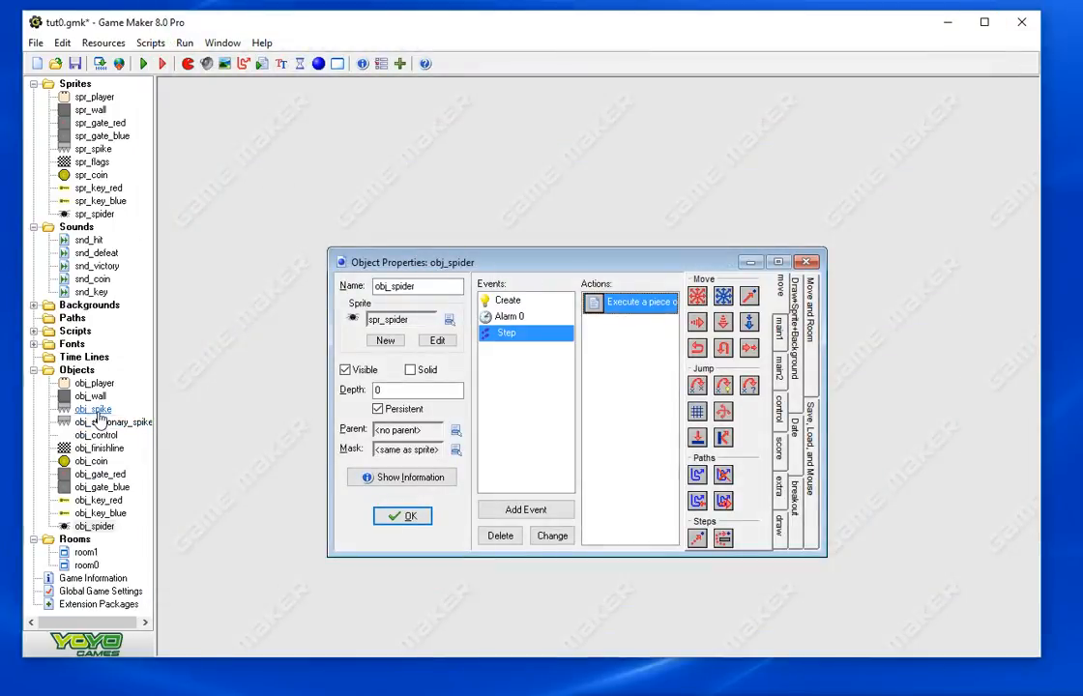
Review obj_player's Step code: func_checkhazard costs a life, resets position, plays death sound
double_click(92, 410)
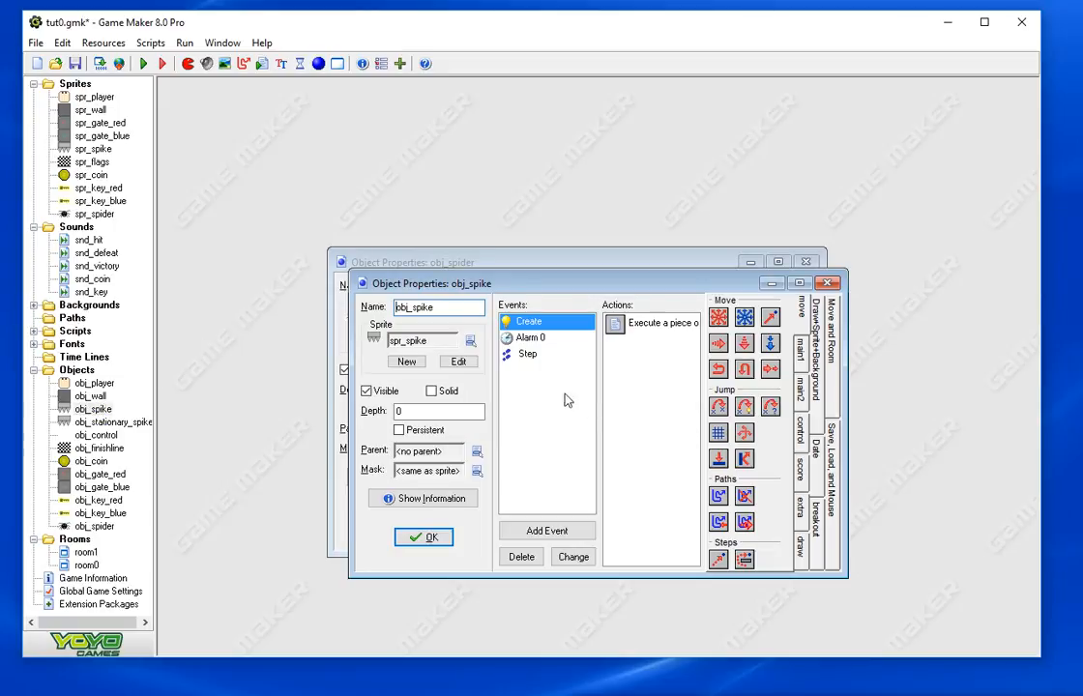
click(526, 354)
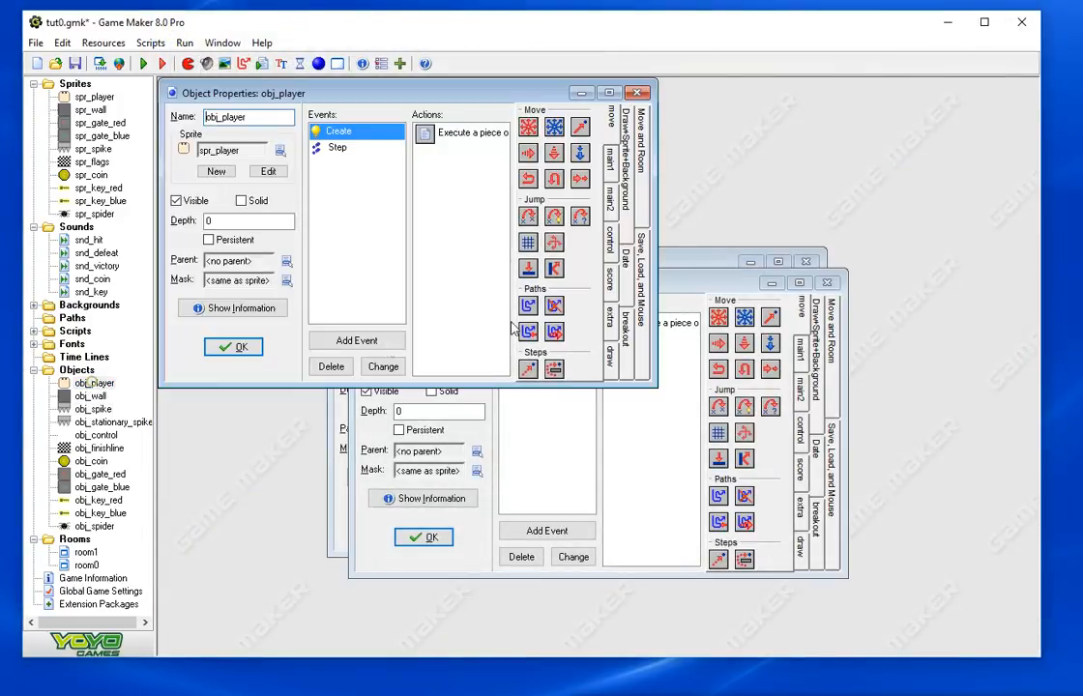
double_click(461, 132)
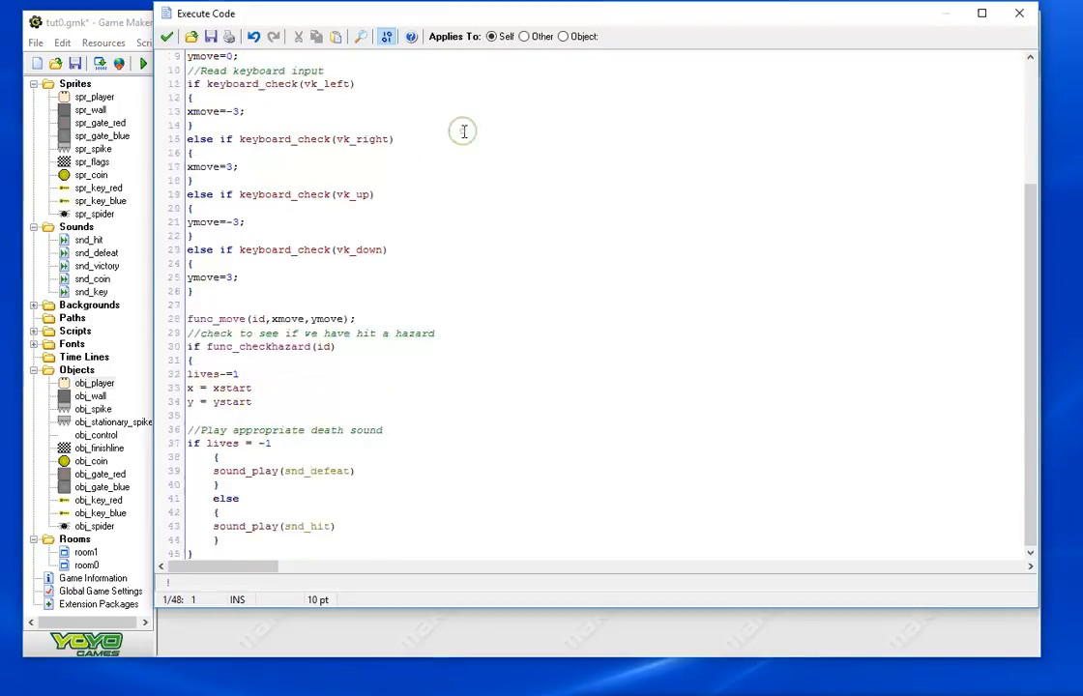
scroll(down, 3)
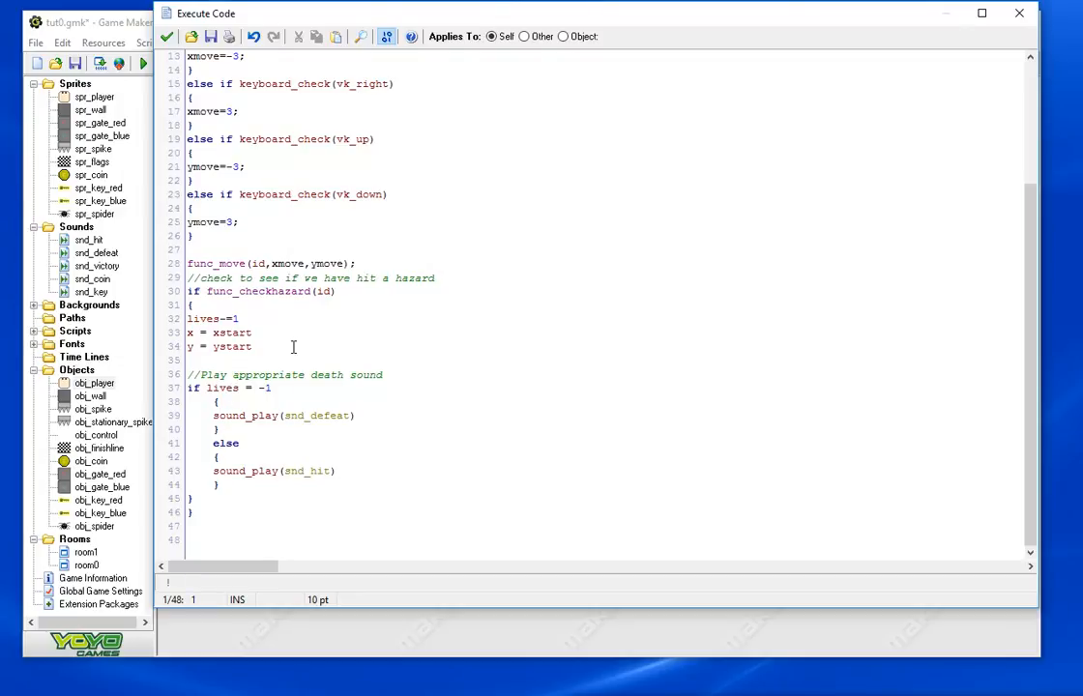
mouse_move(35, 325)
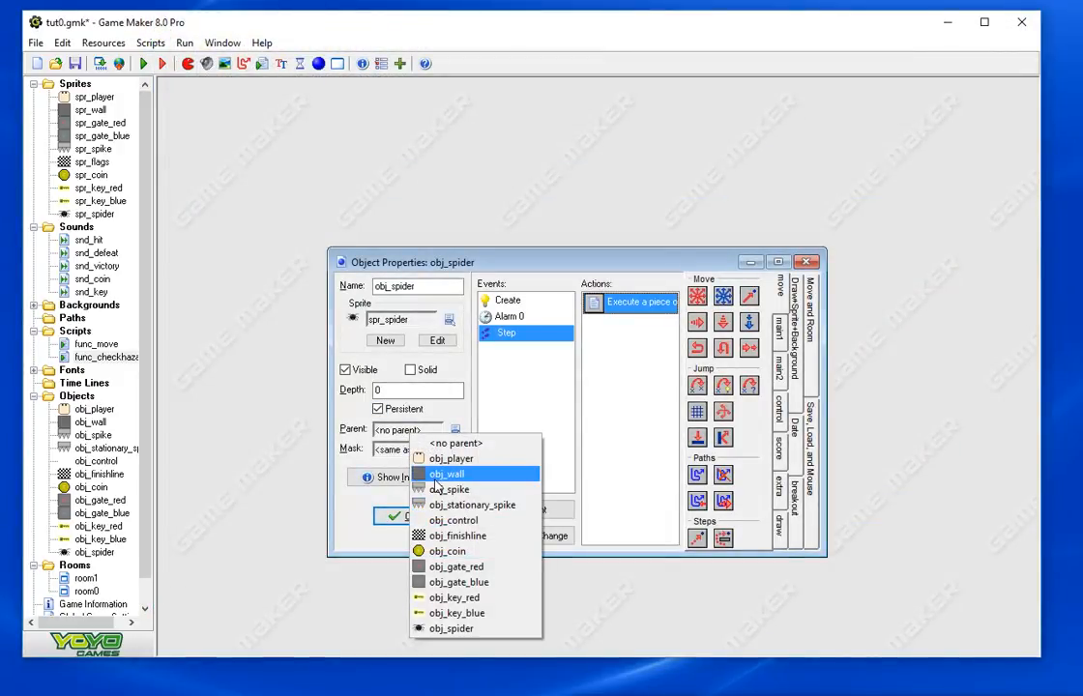
Make obj_spike the spider's parent and create the game executable
click(391, 514)
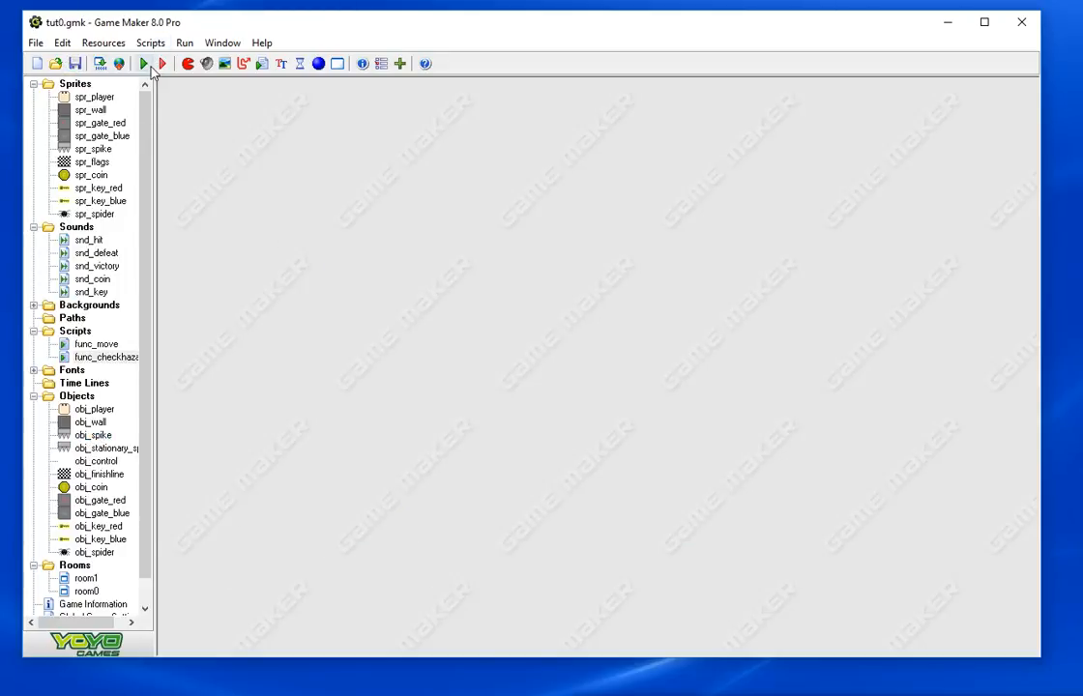
click(143, 62)
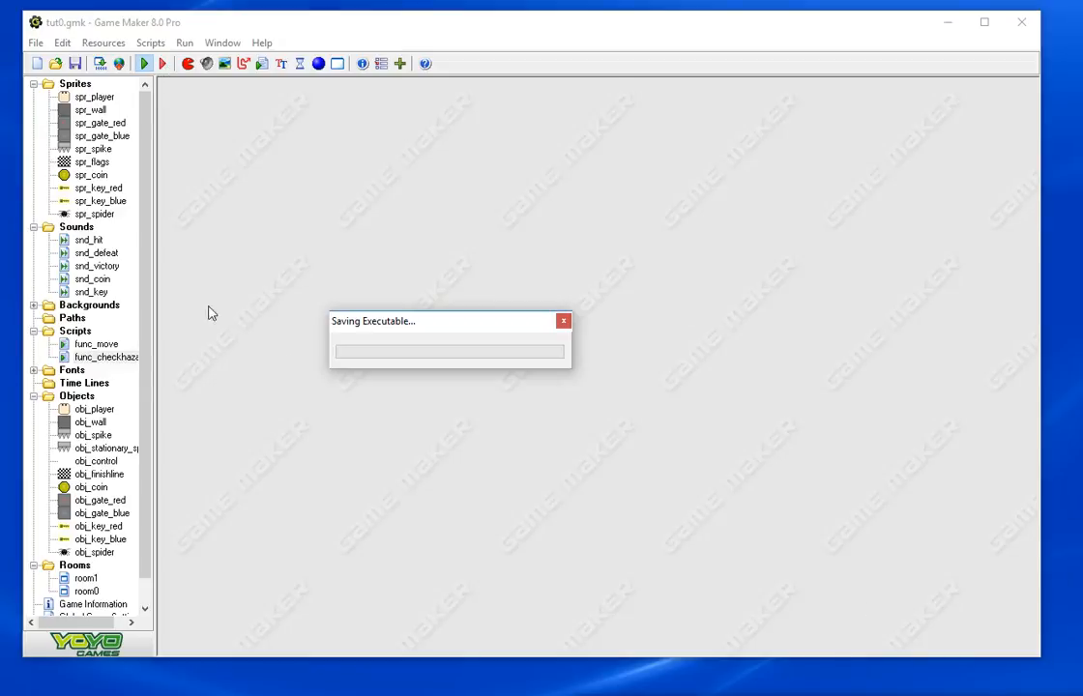